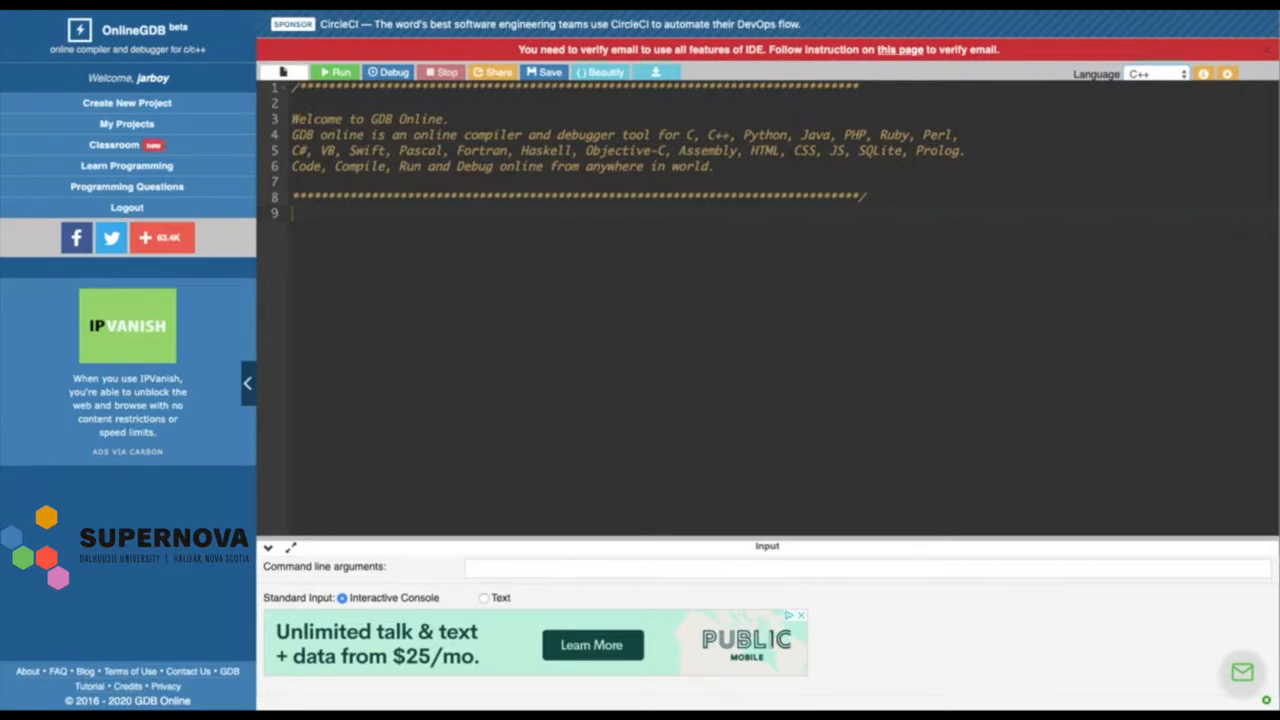
# Switch the language to Python 3 and back to C++, then type scratch text
pyautogui.click(1155, 73)
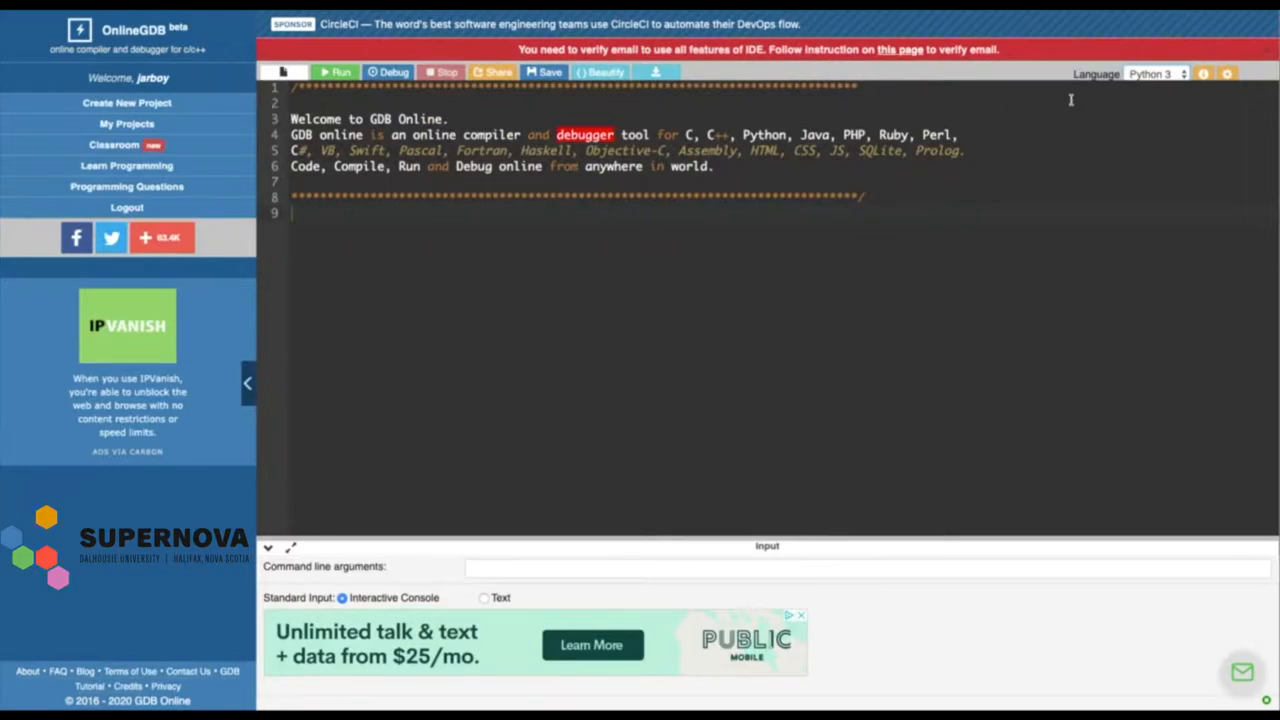
pyautogui.moveTo(1158, 82)
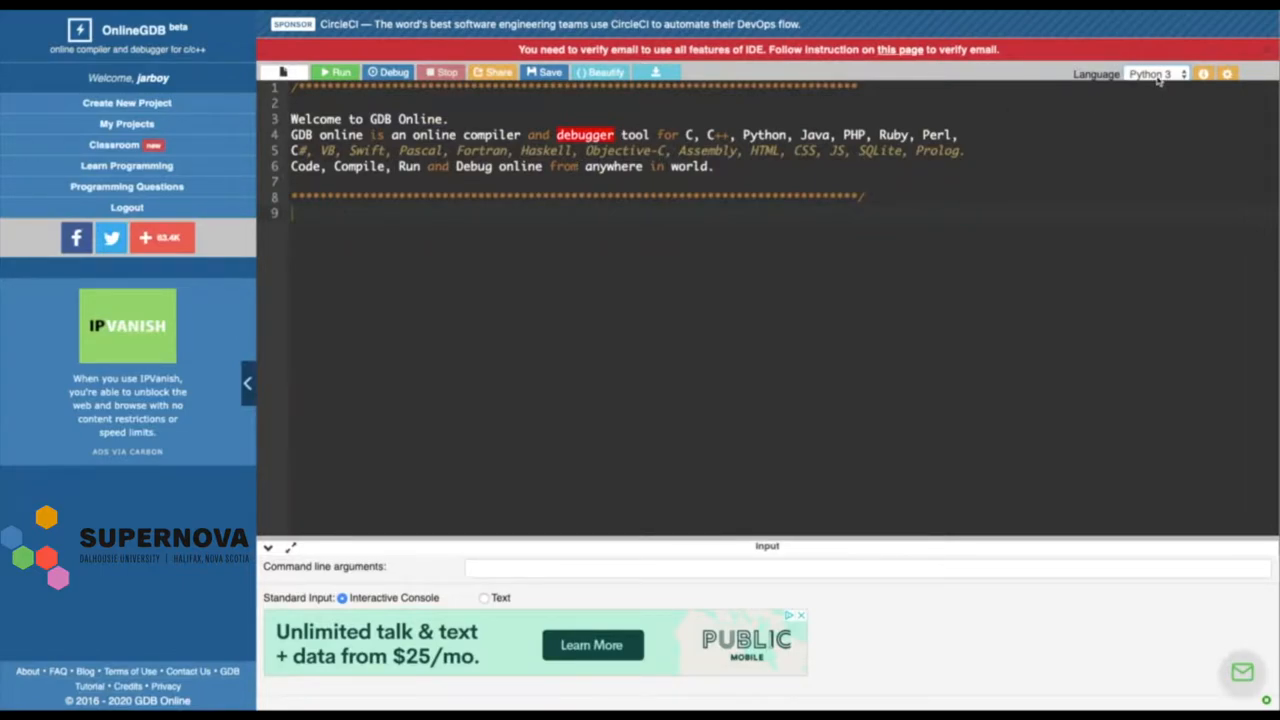
pyautogui.click(1155, 74)
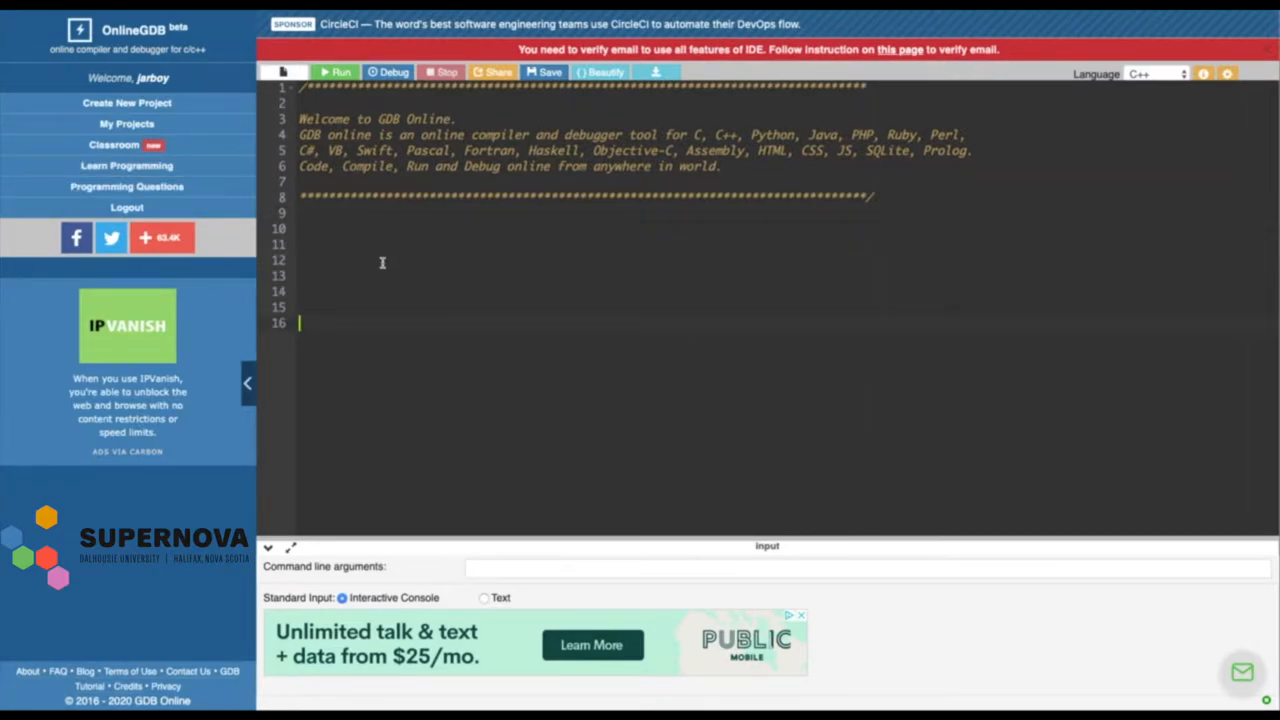
pyautogui.write('hello')
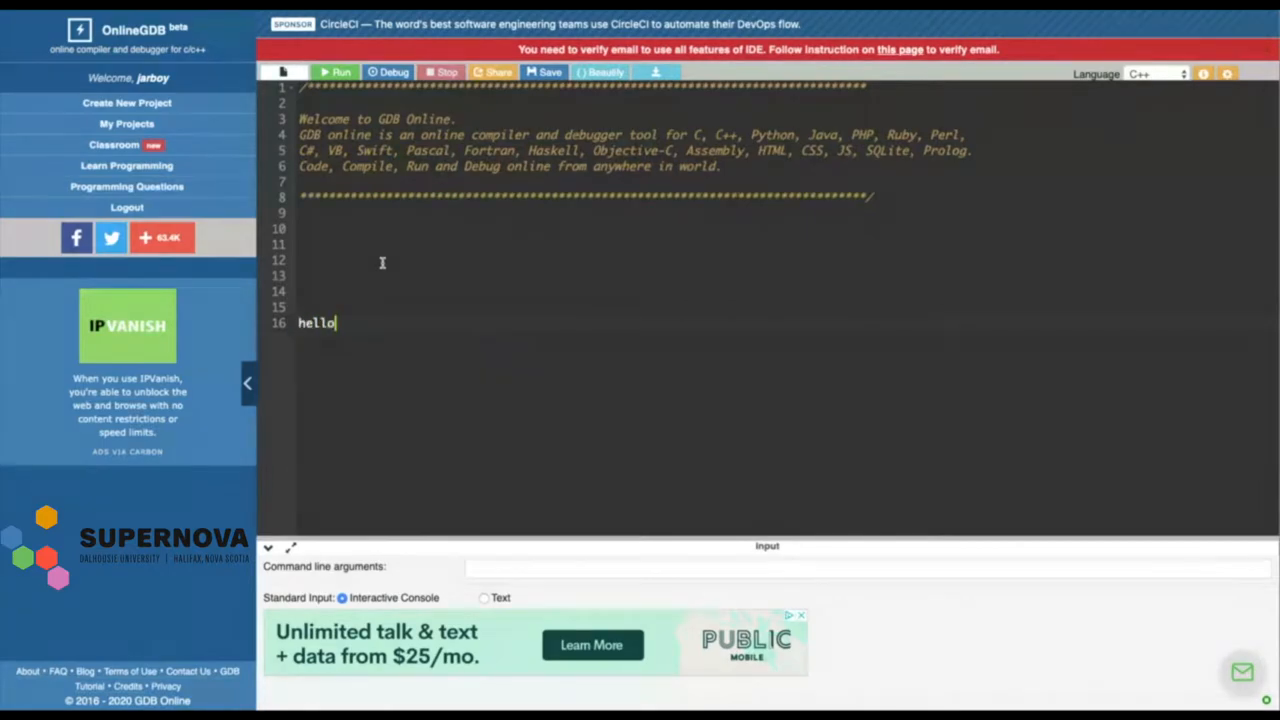
pyautogui.write('my')
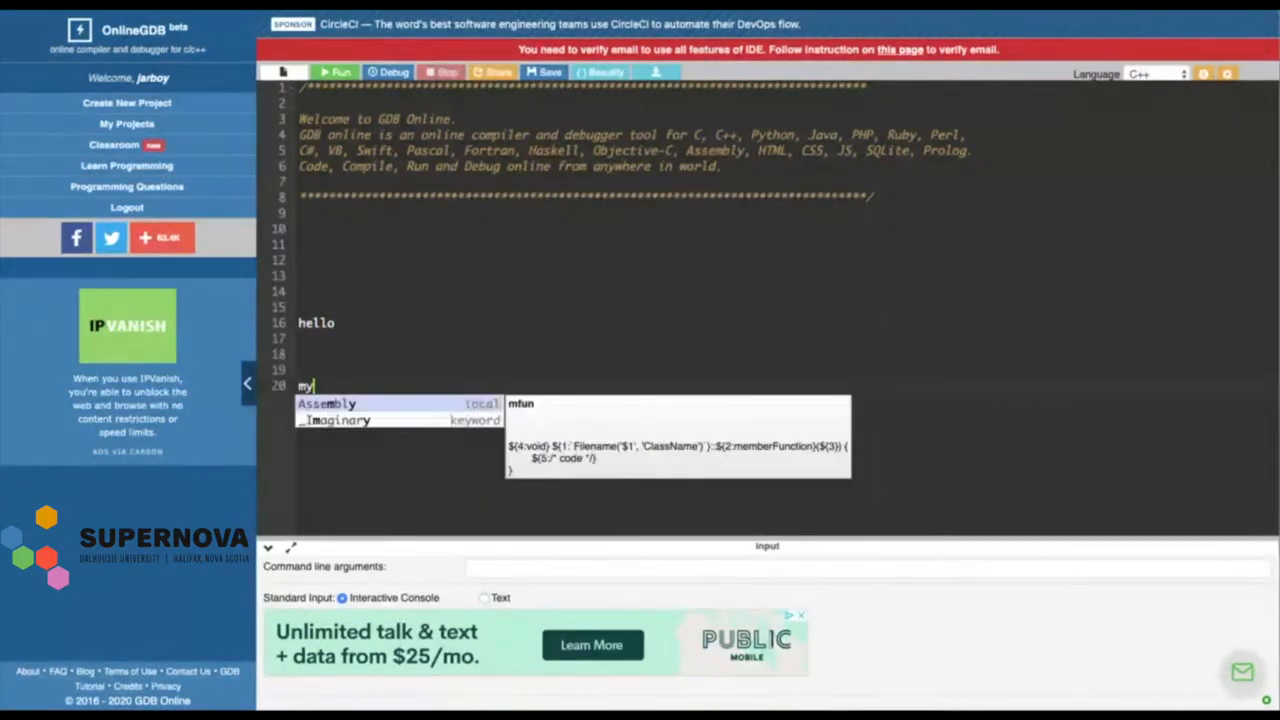
pyautogui.write('name if')
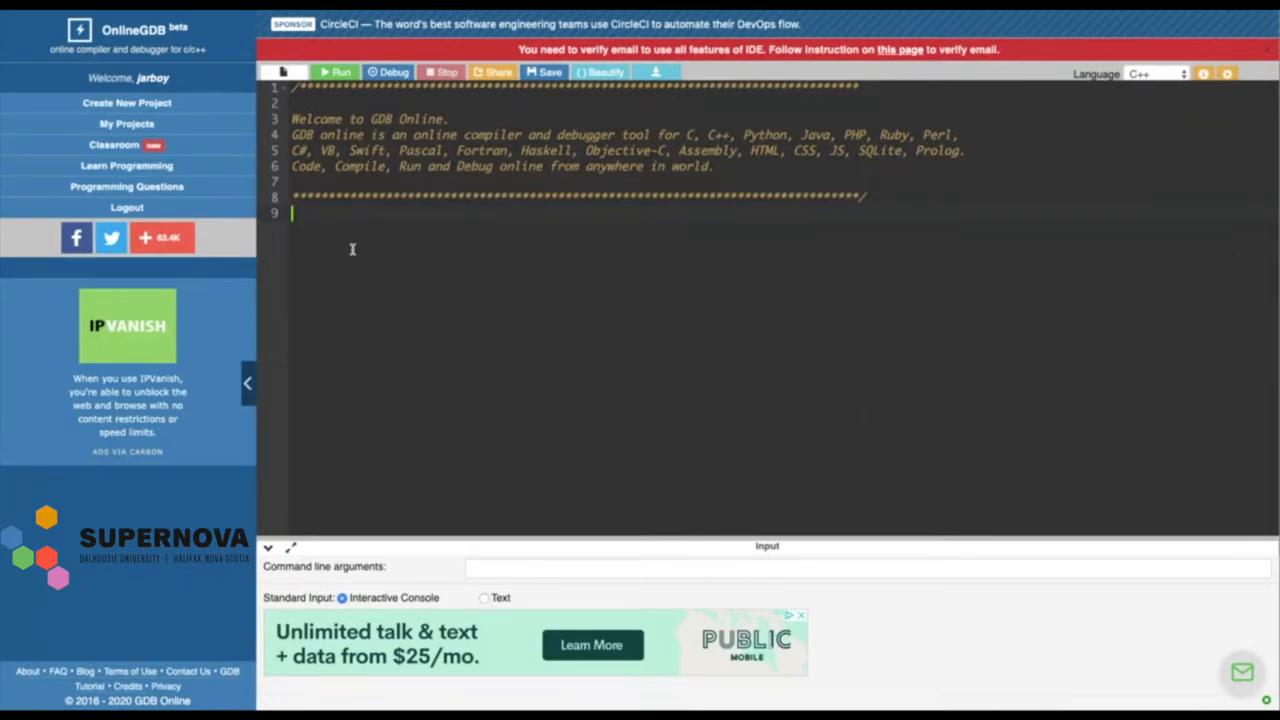
pyautogui.write('int x =10')
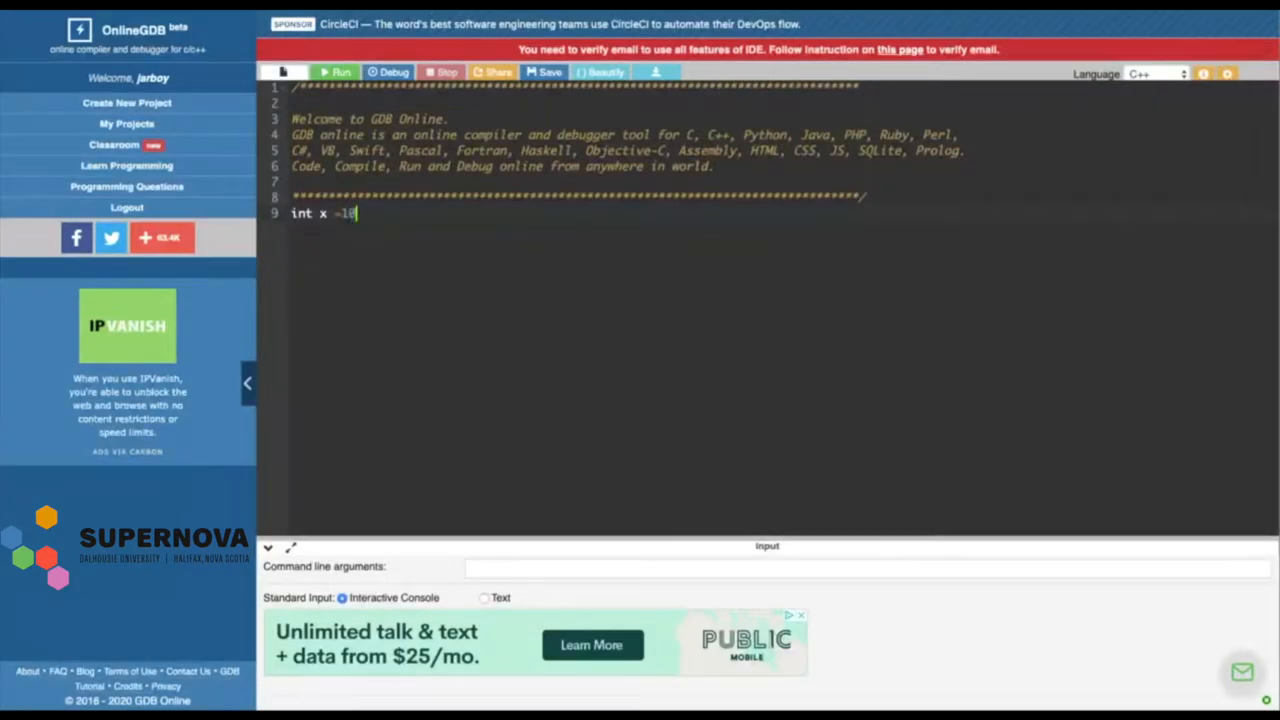
pyautogui.write(';')
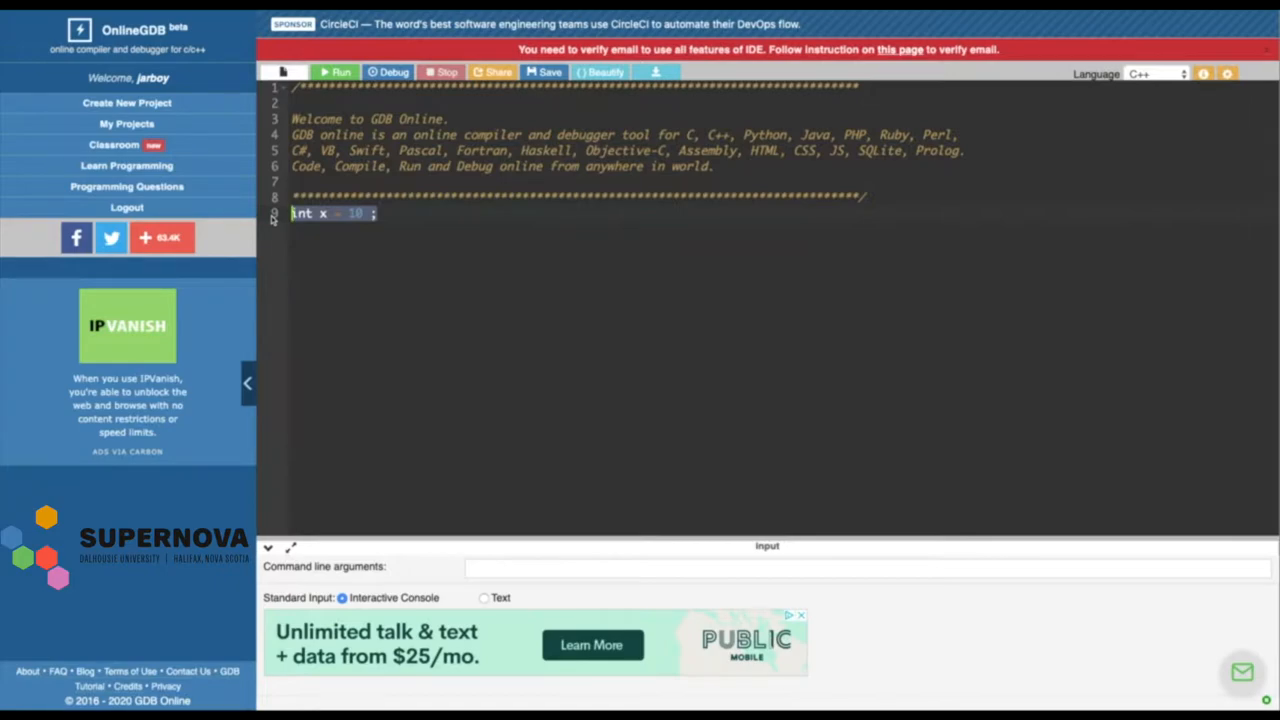
# Delete the int x = 10 line and type scratch notes like 'x not eq Number'
pyautogui.press('Delete')
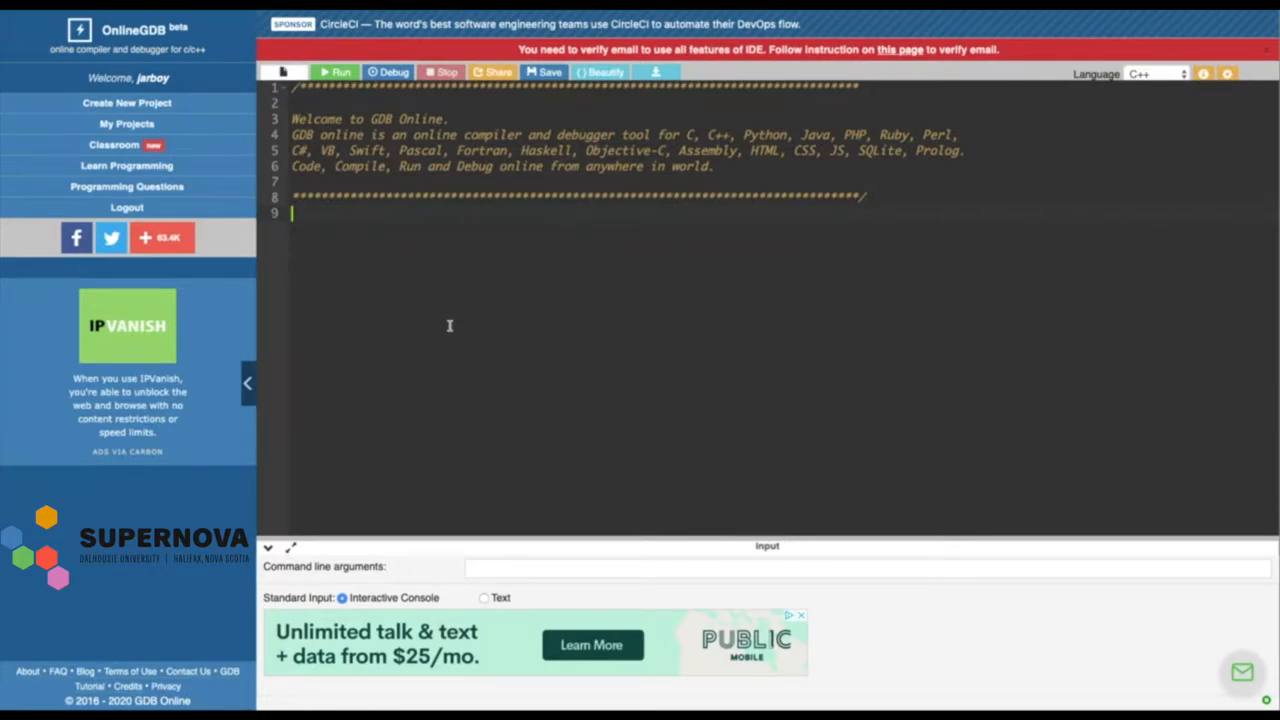
pyautogui.write('x')
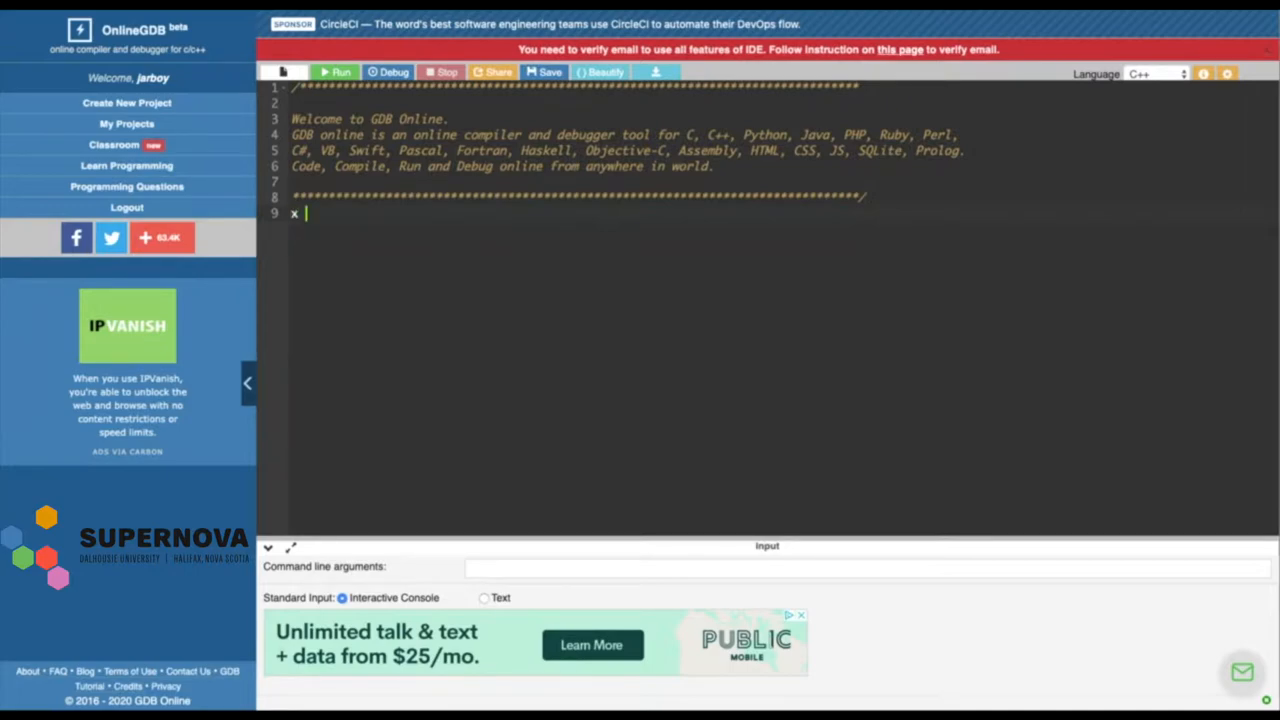
pyautogui.write('not equal X')
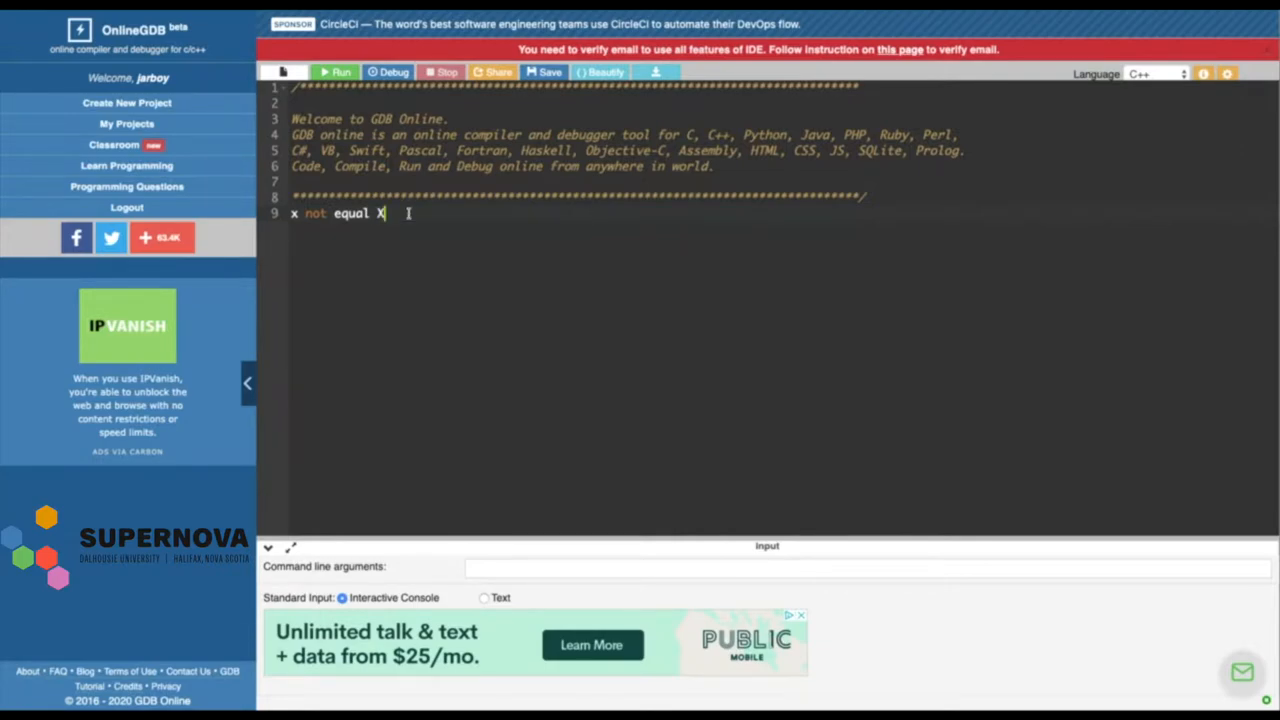
pyautogui.write('number')
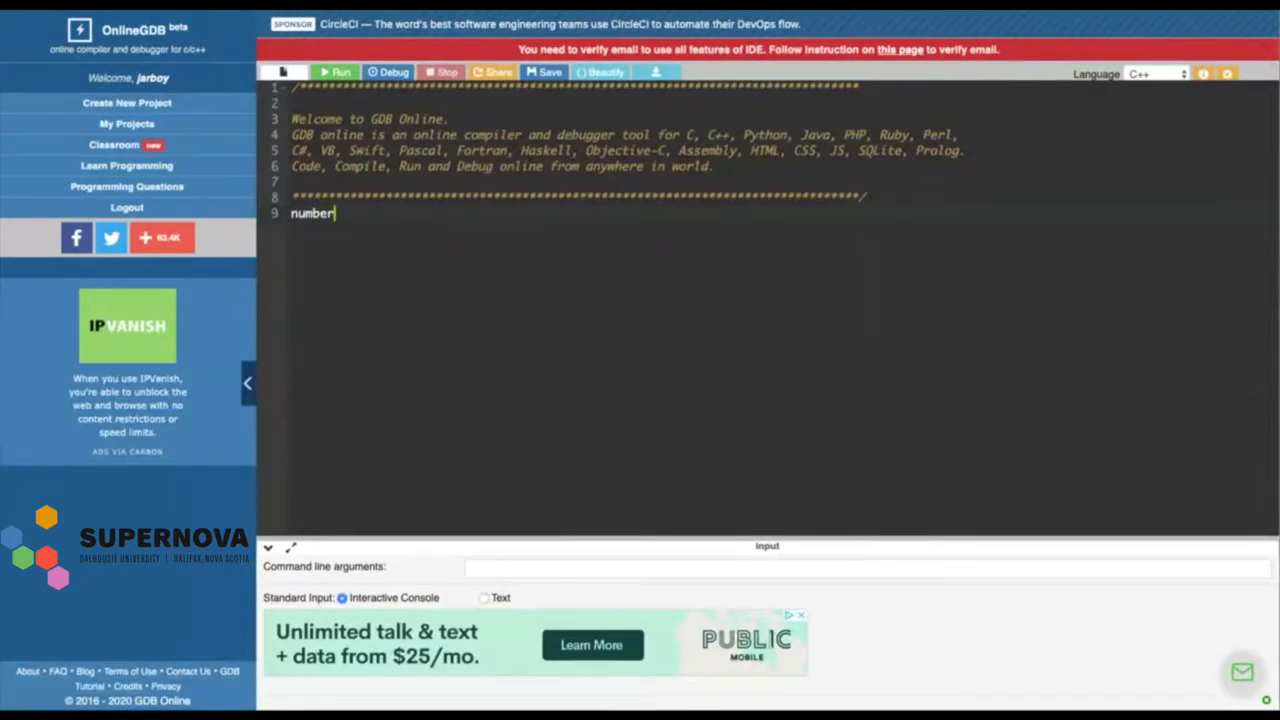
pyautogui.write('Nu')
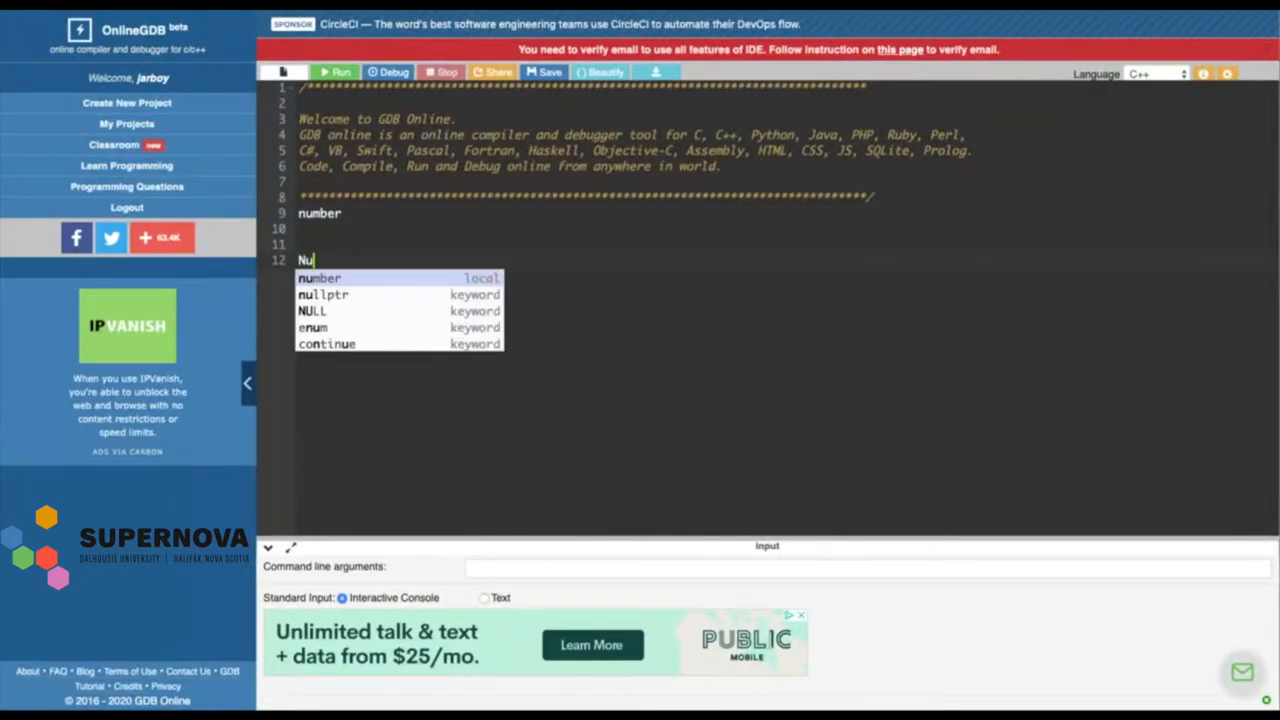
pyautogui.write('mber')
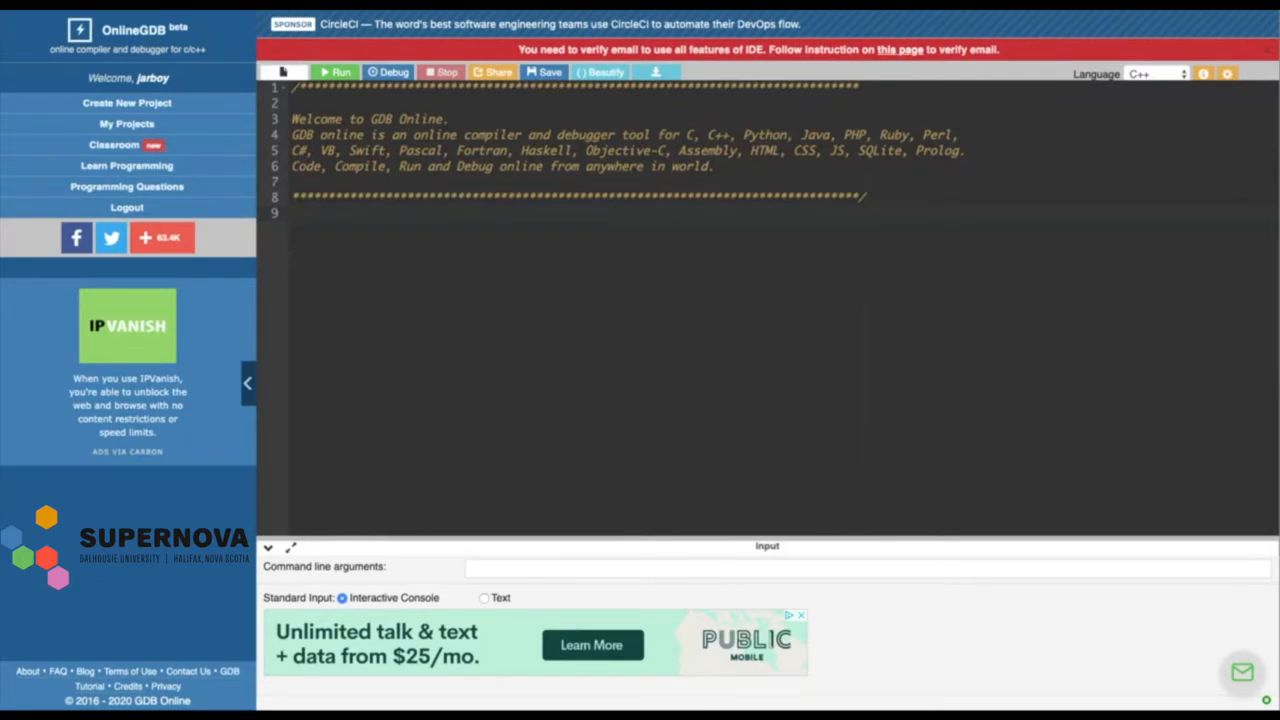
# Add the placeholder line #include <name of library> on line 9
pyautogui.click(295, 212)
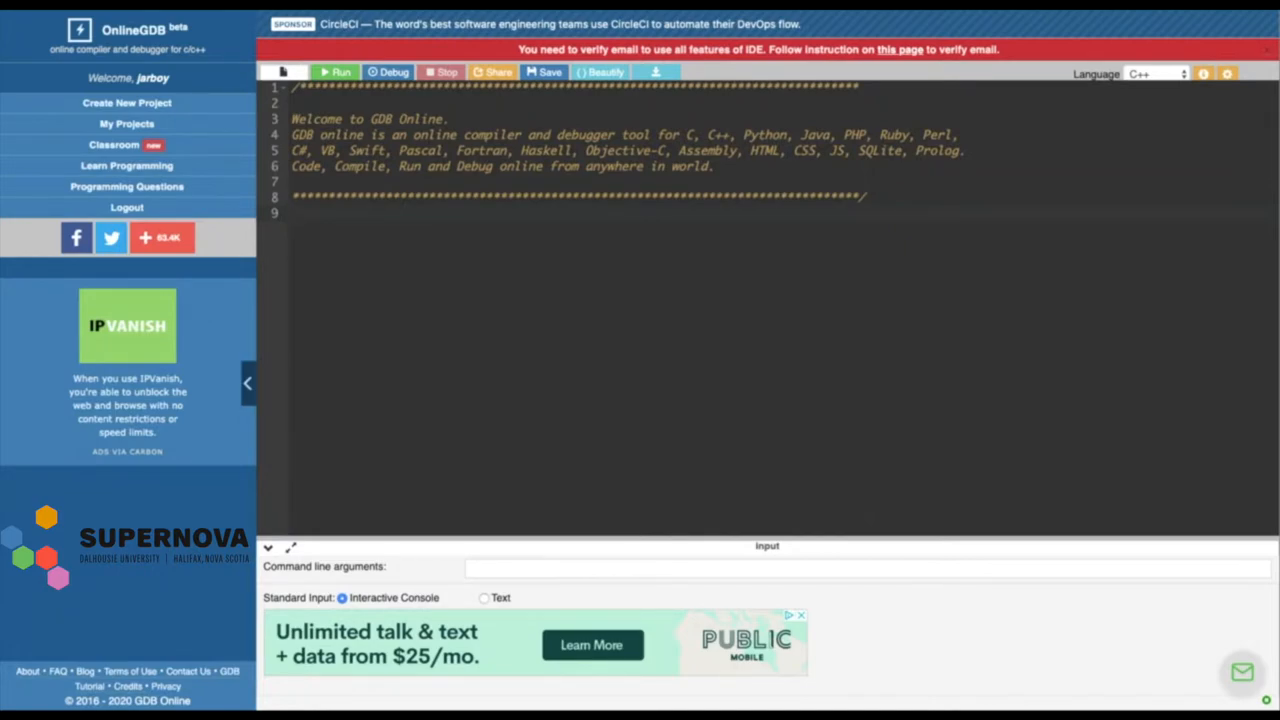
pyautogui.click(293, 212)
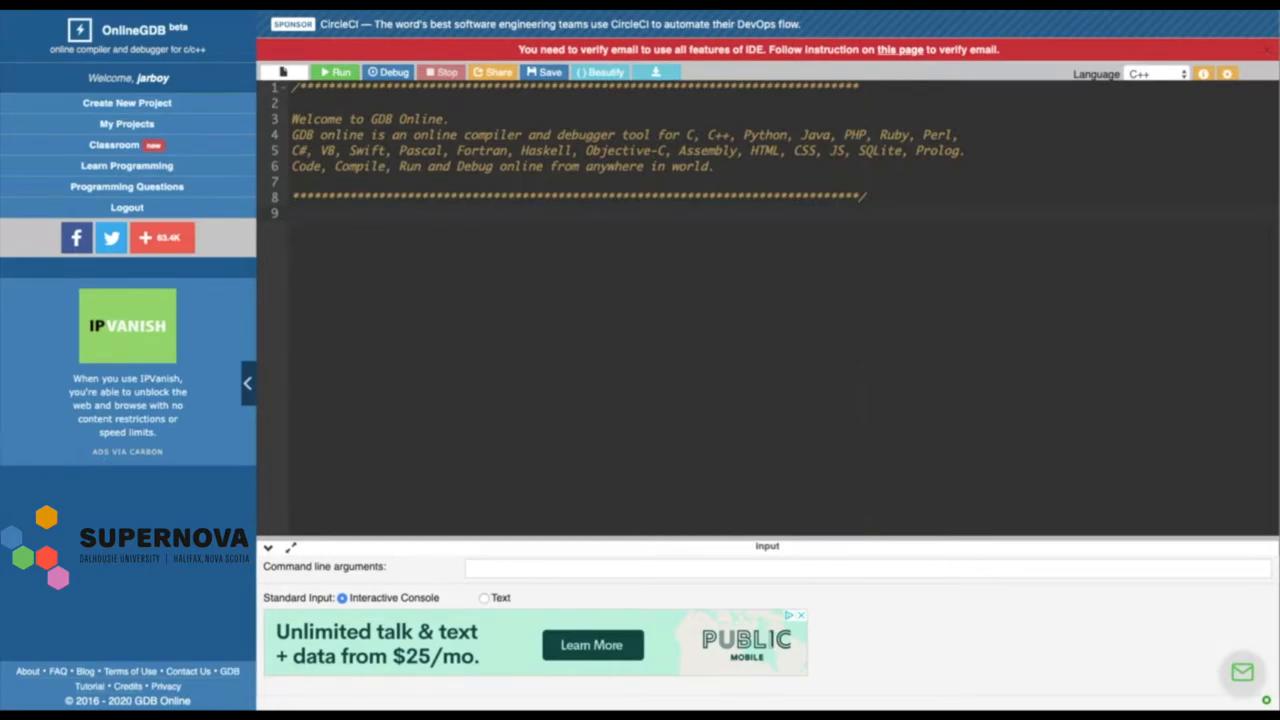
pyautogui.write('#')
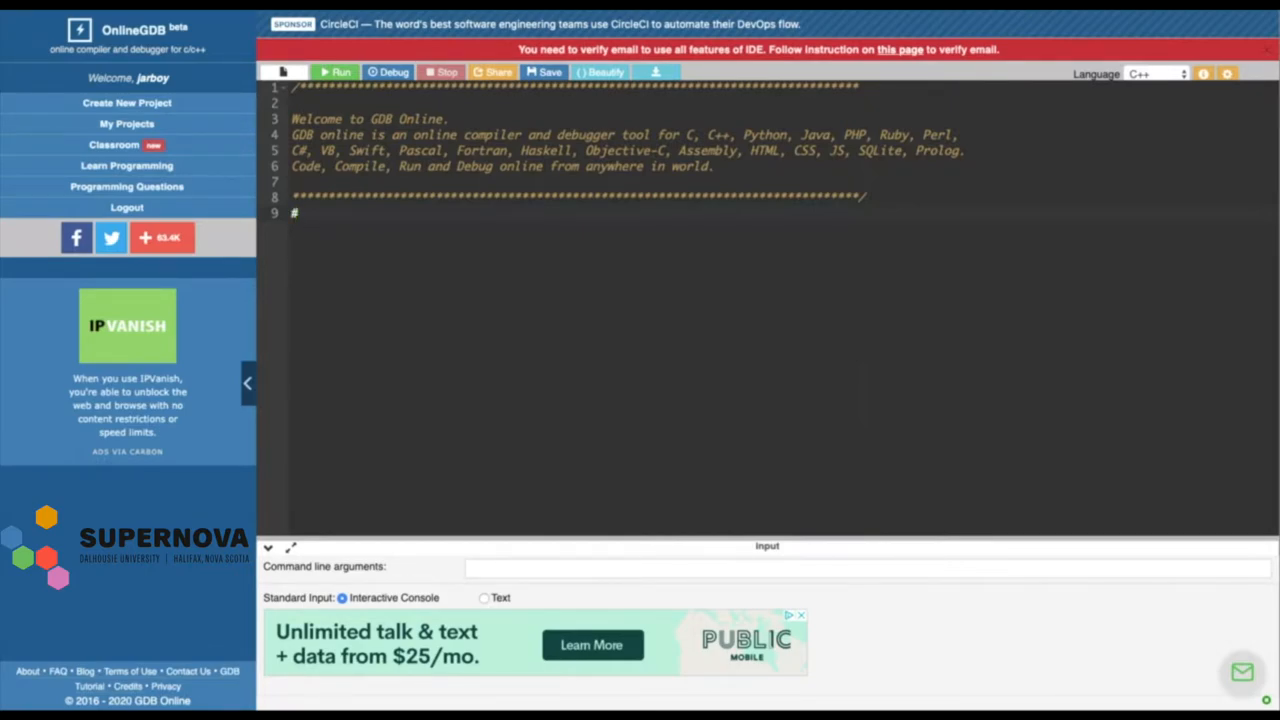
pyautogui.write('include')
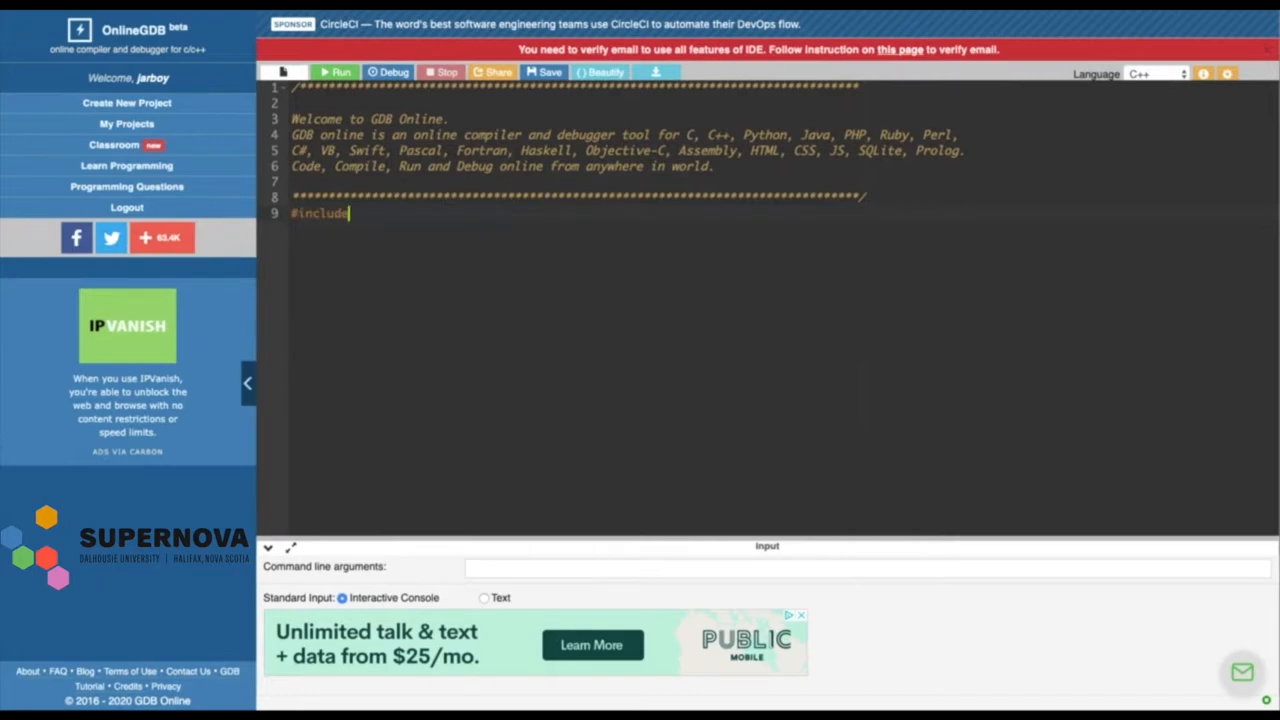
pyautogui.write('<nu')
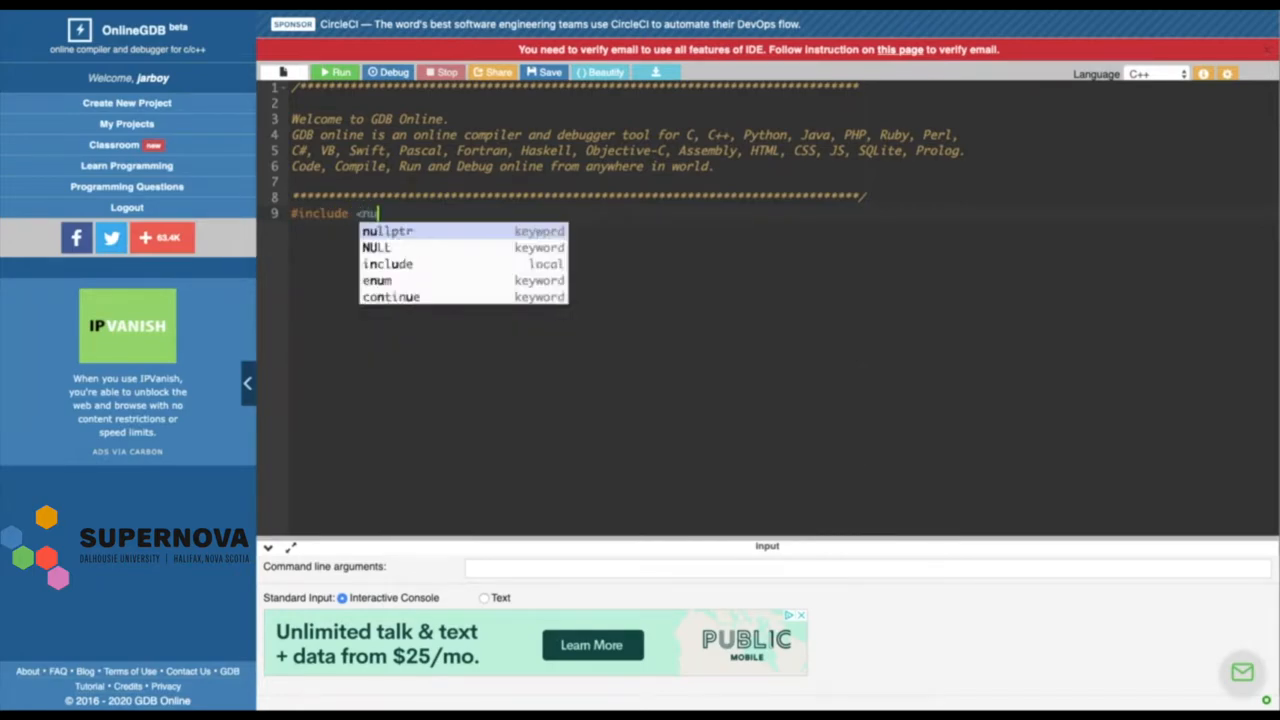
pyautogui.write('me of')
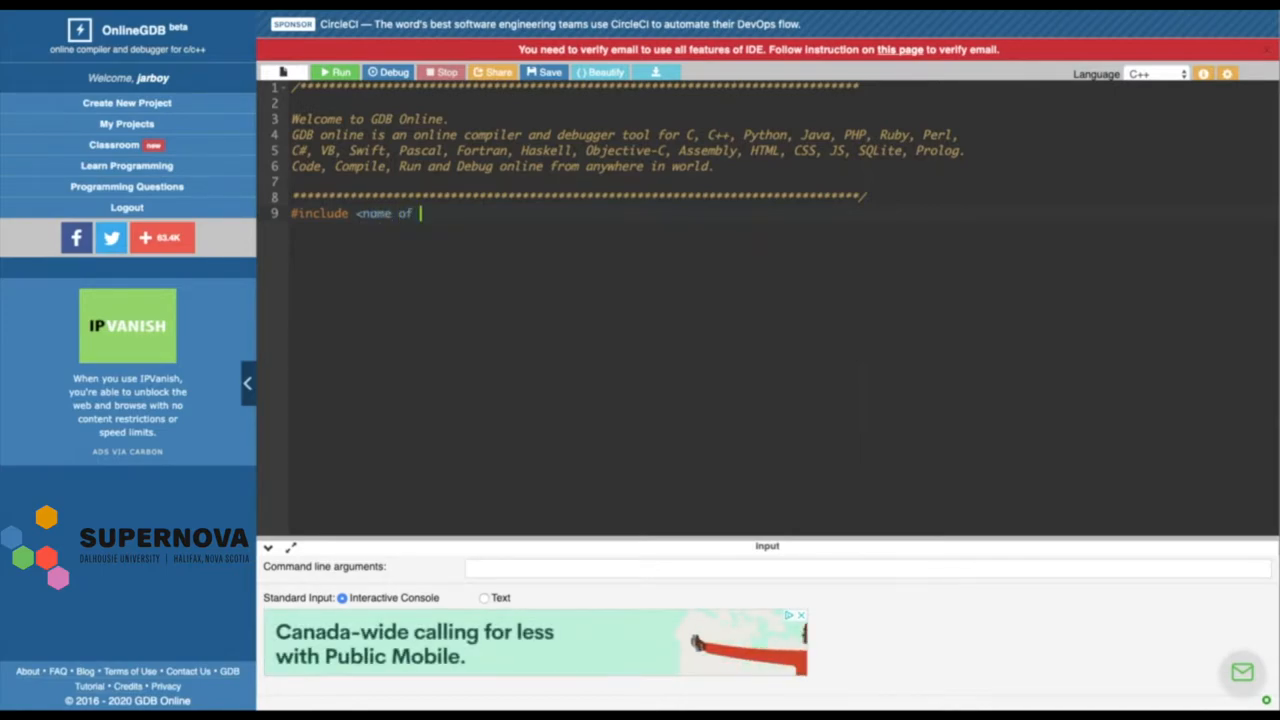
pyautogui.write('library')
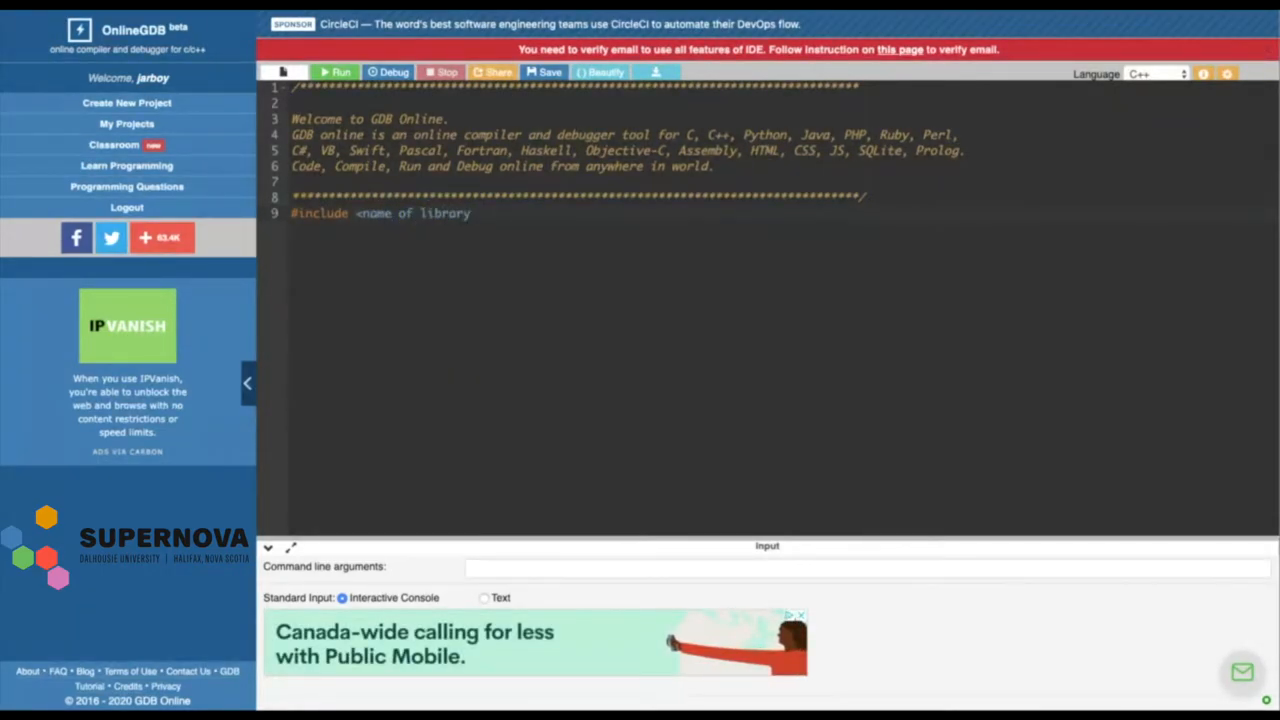
pyautogui.write('>')
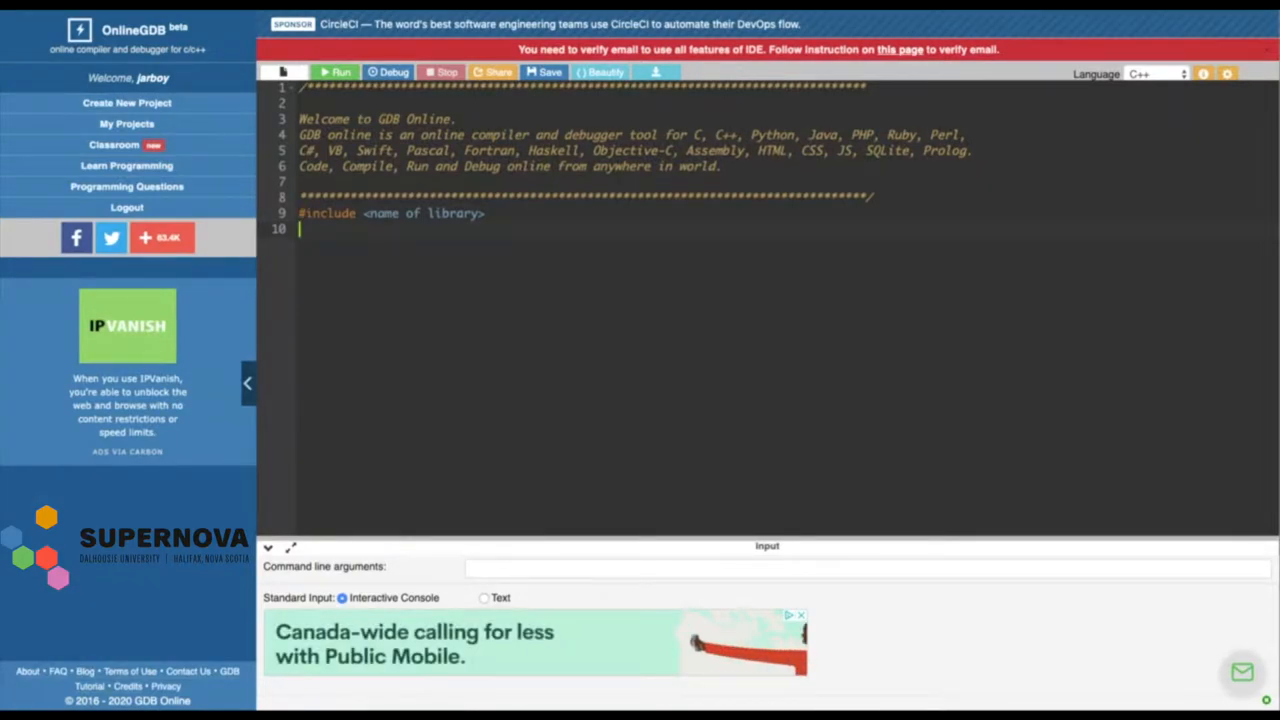
# Add #include <iostream> on the next line, using autocomplete for include
pyautogui.write('#in')
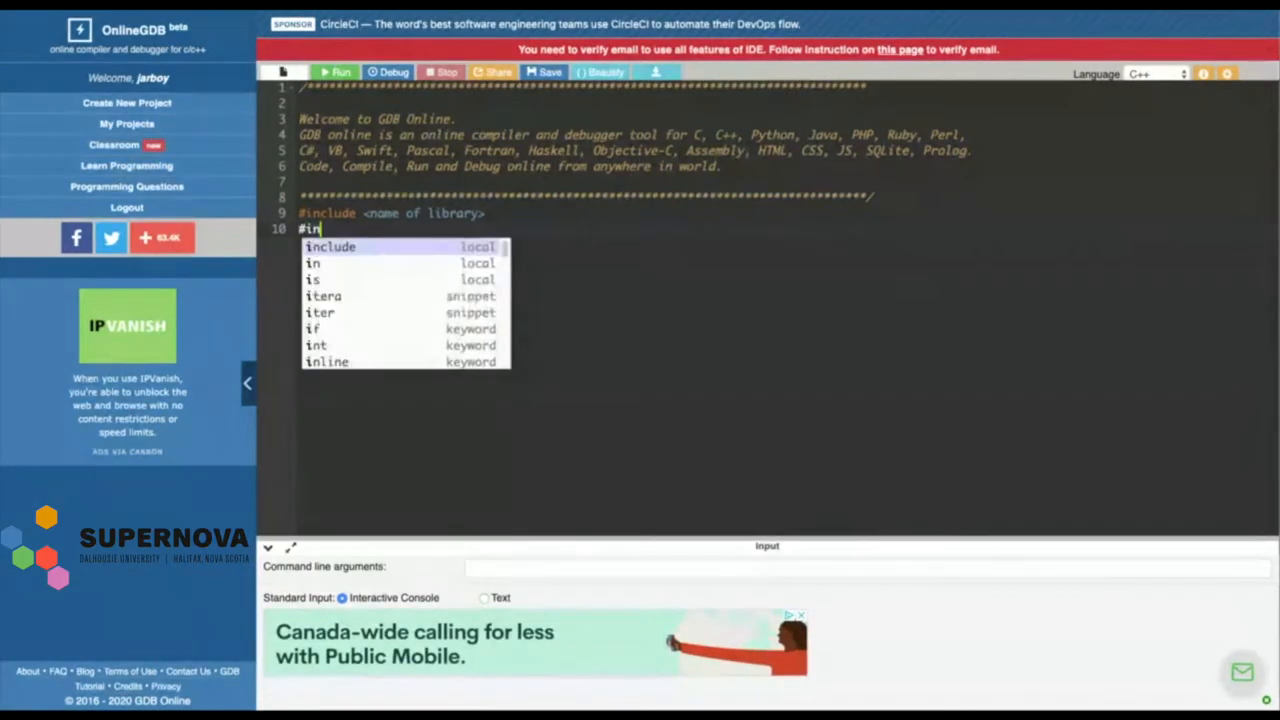
pyautogui.click(330, 246)
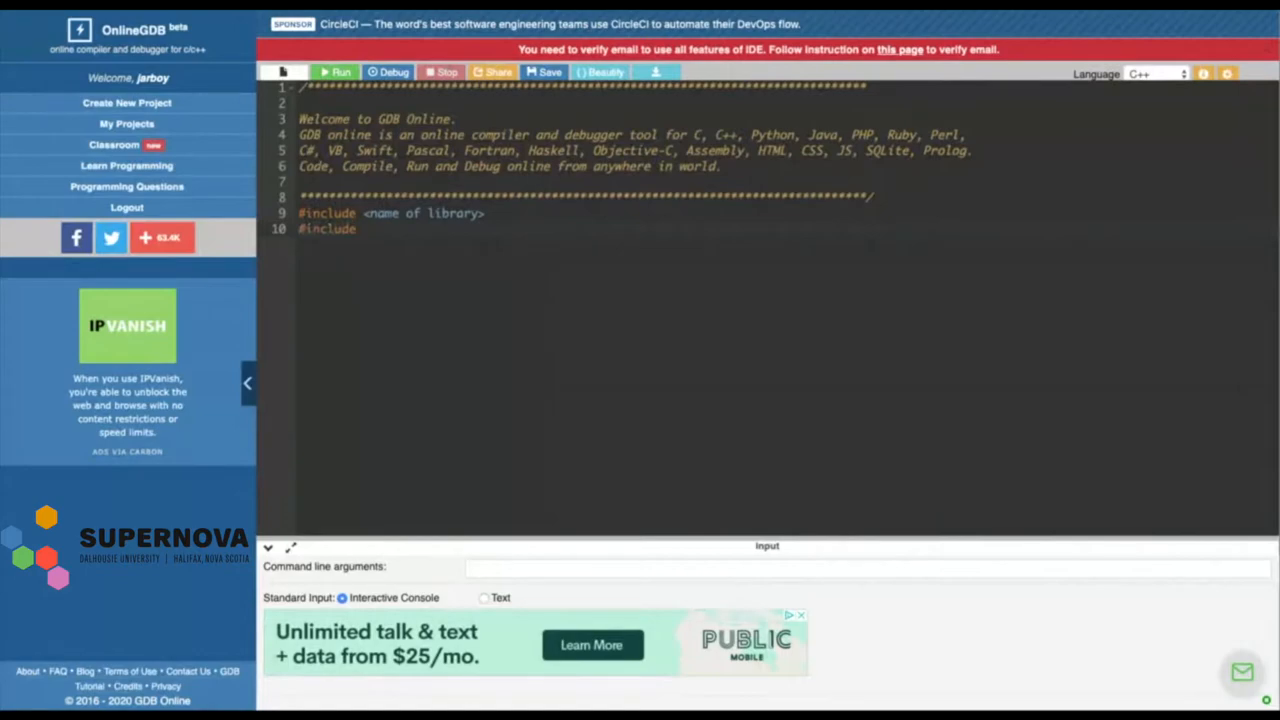
pyautogui.write('<')
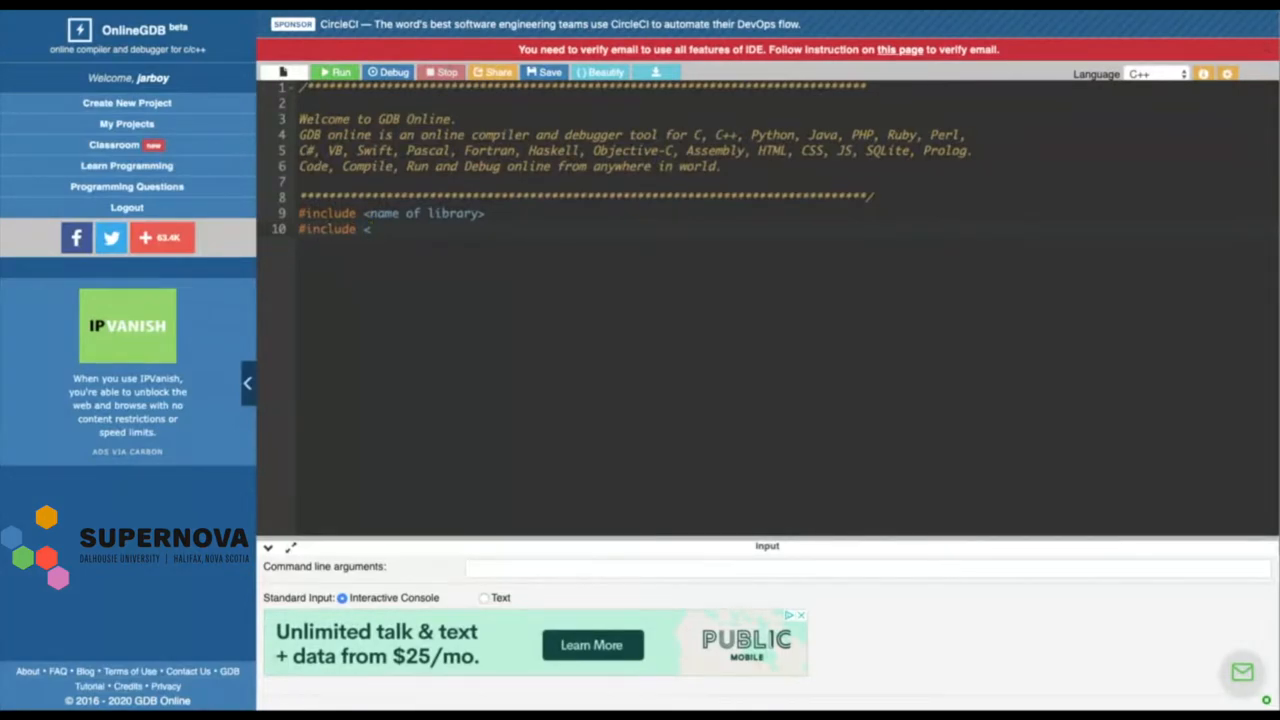
pyautogui.write('i')
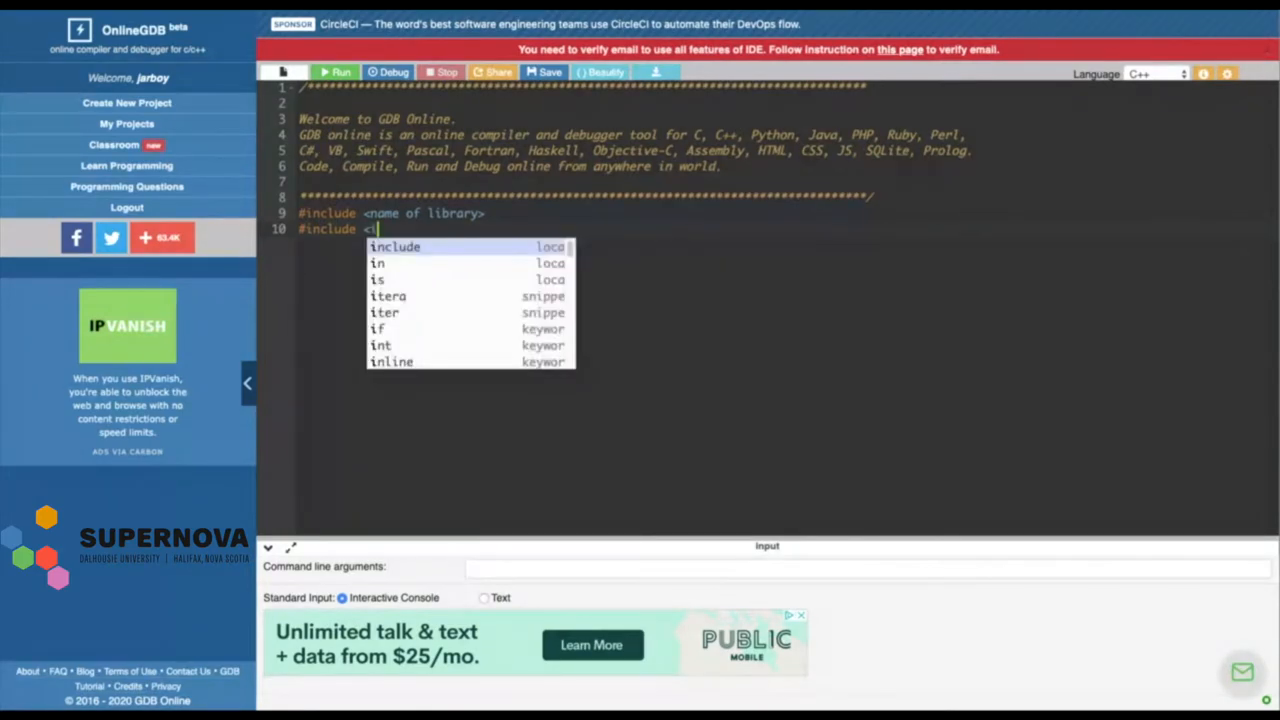
pyautogui.write('ostre')
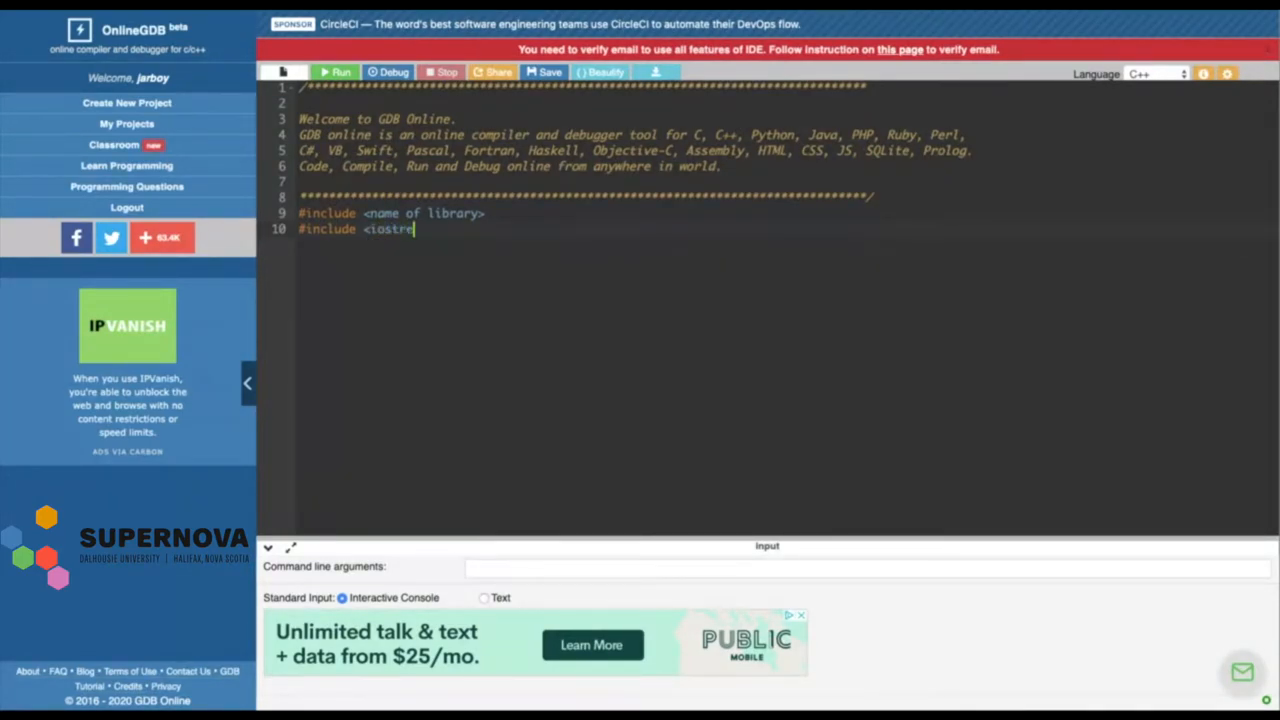
pyautogui.write('am>')
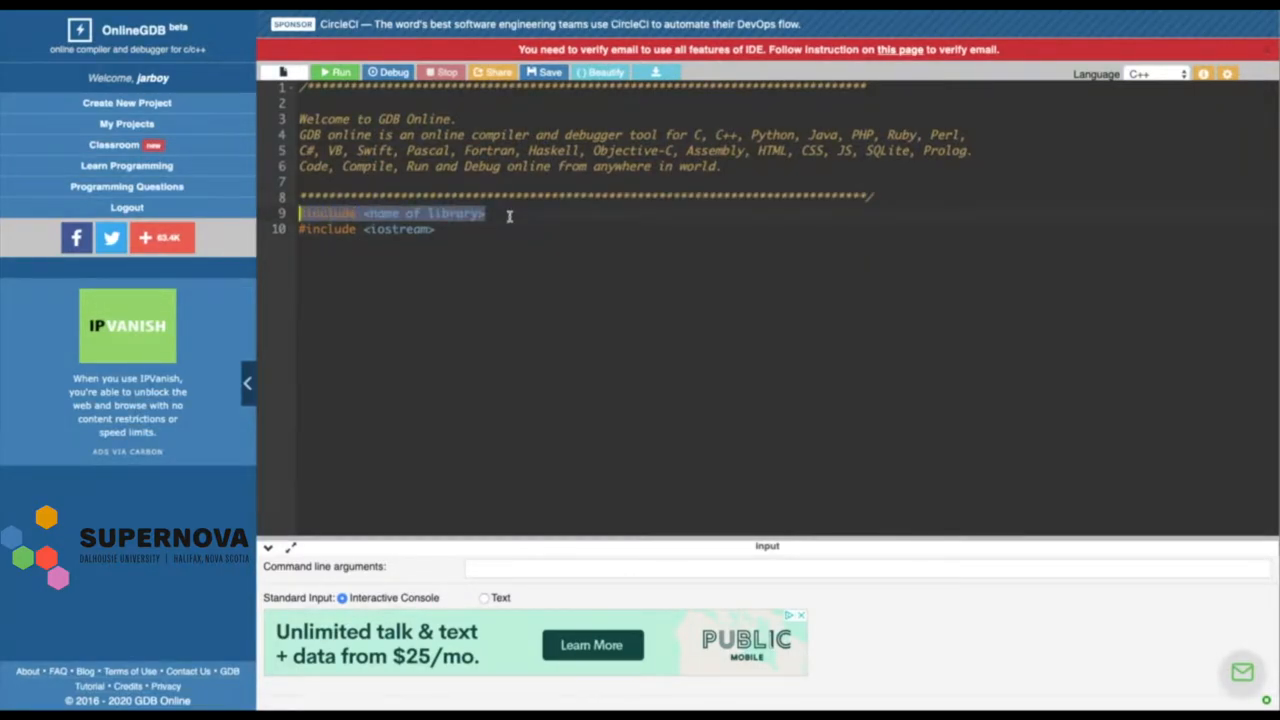
# Remove the placeholder include line and the whole welcome comment block
pyautogui.press('Delete')
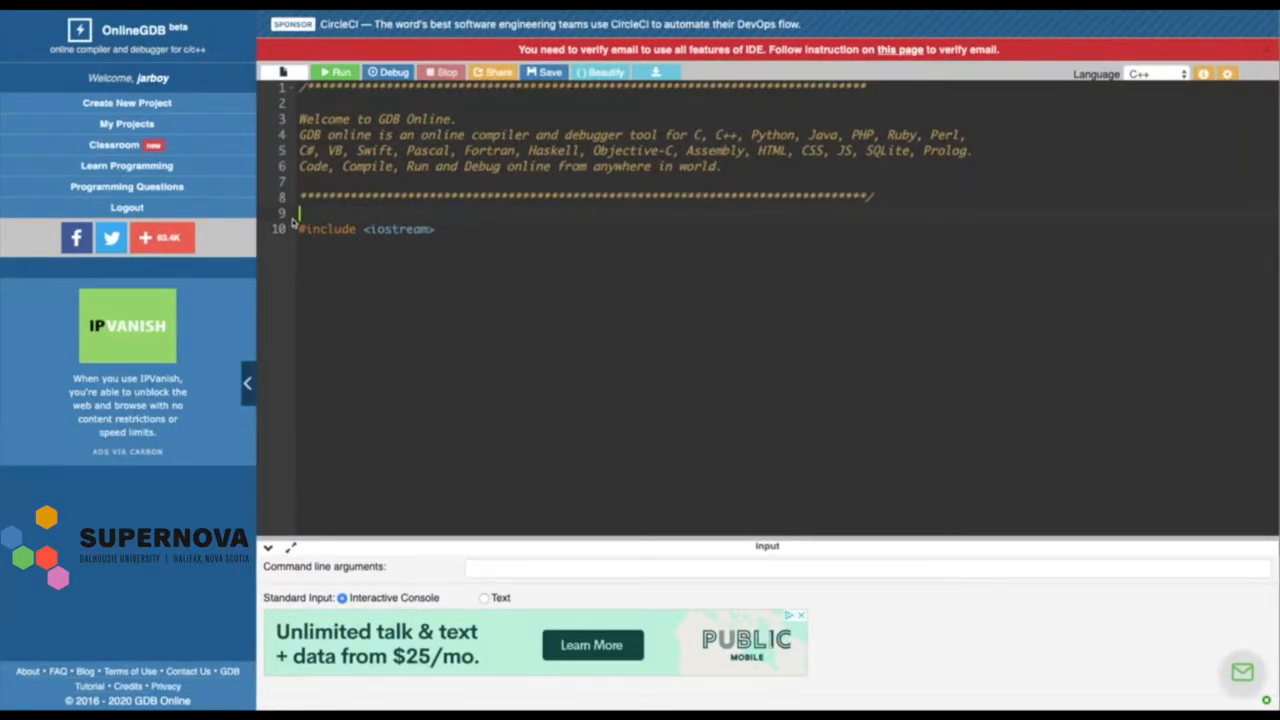
pyautogui.click(873, 196)
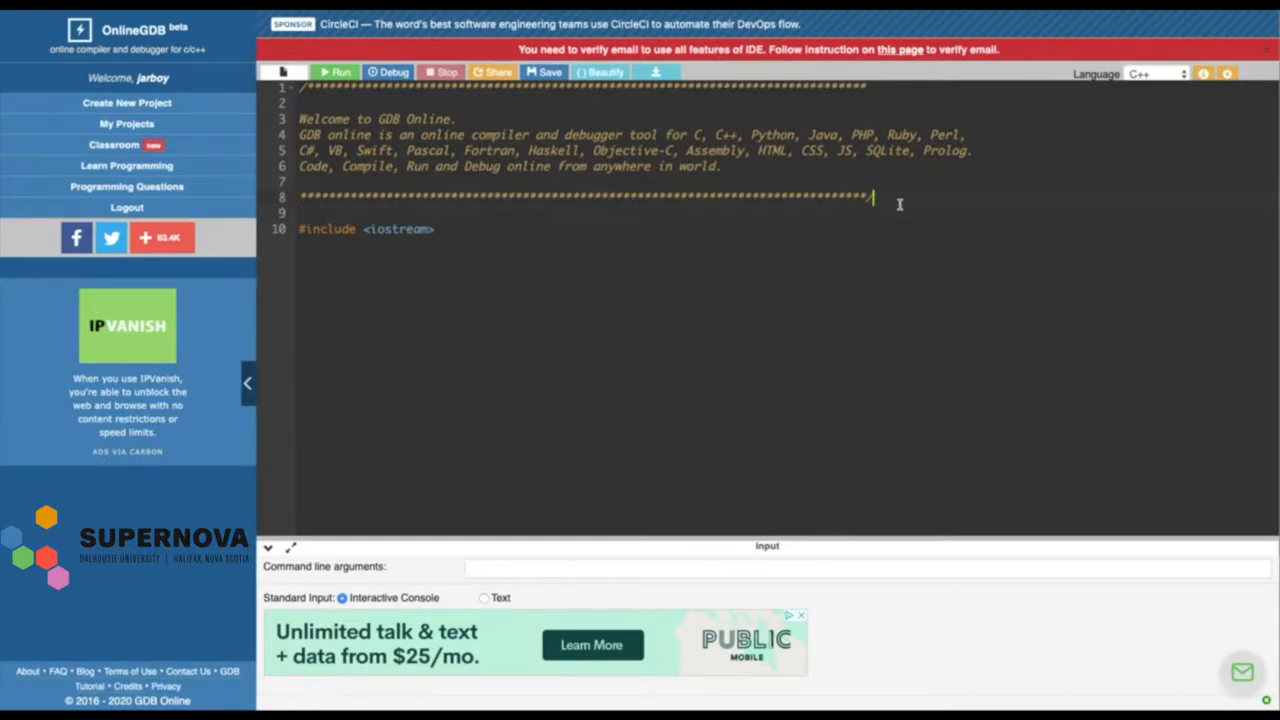
pyautogui.moveTo(870, 197); pyautogui.dragTo(300, 88)
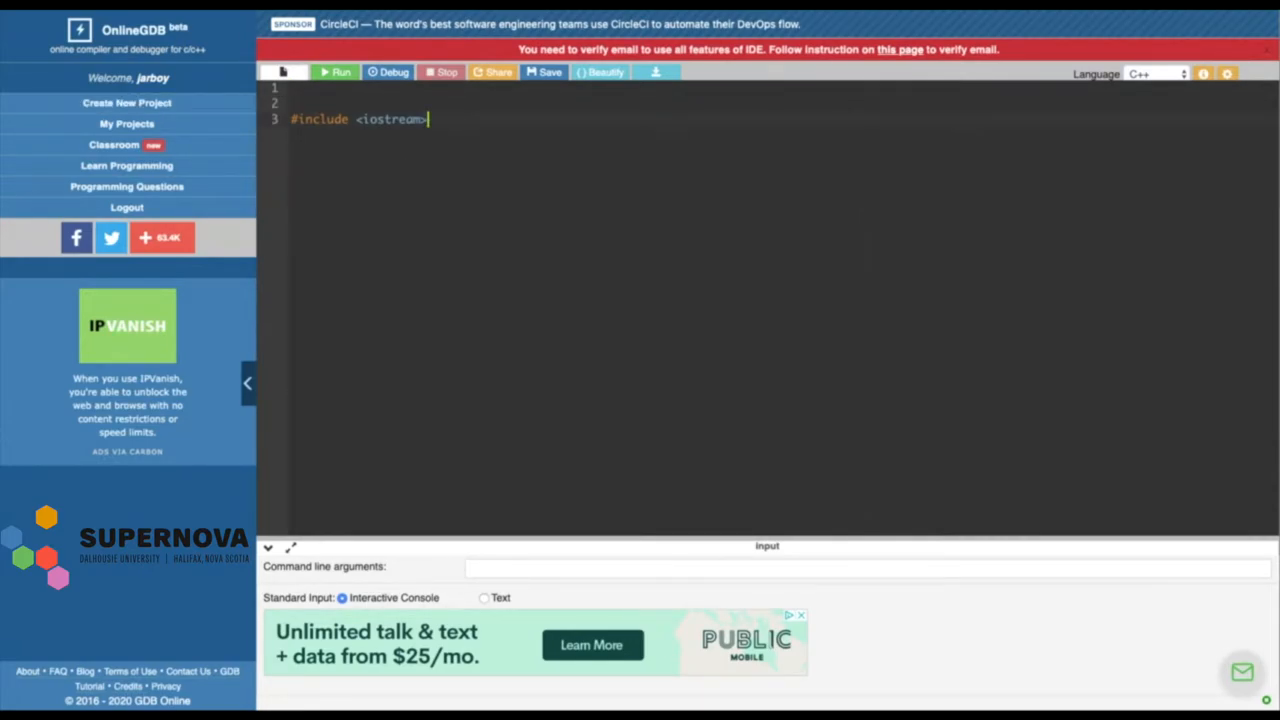
pyautogui.press('Enter')
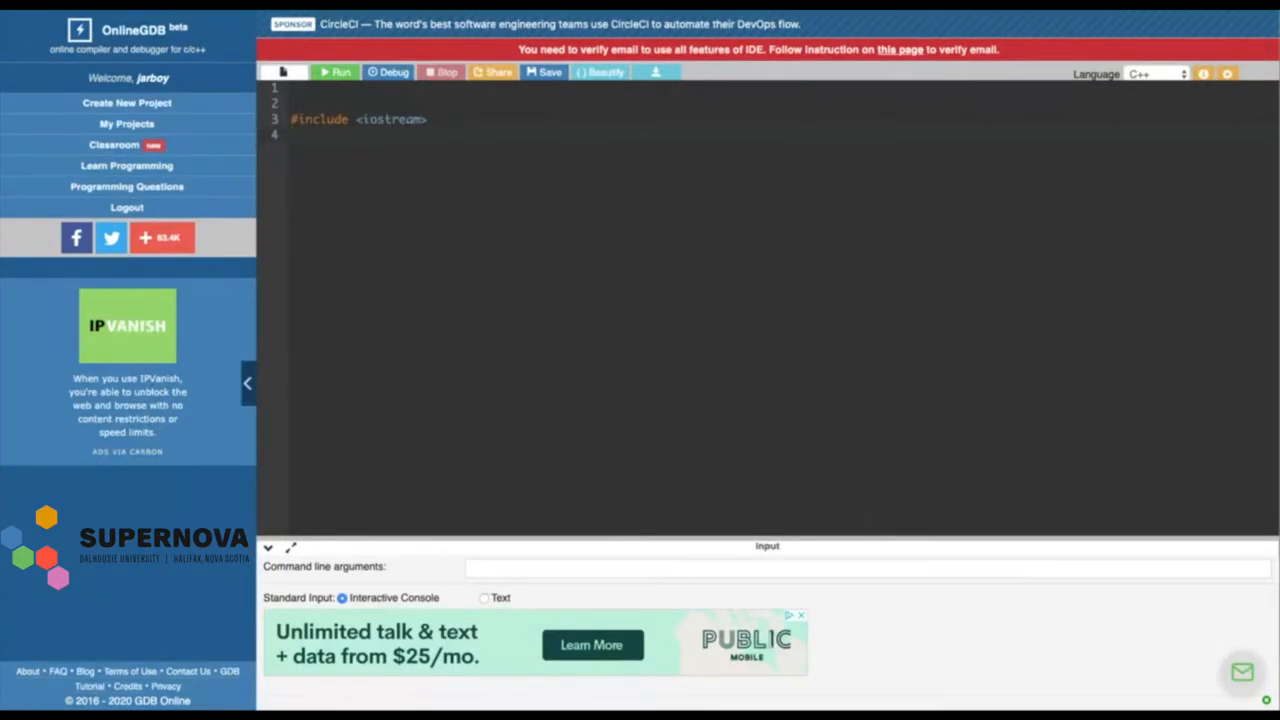
# Add #include <math> and #include <string> below the iostream include
pyautogui.write('#inclu')
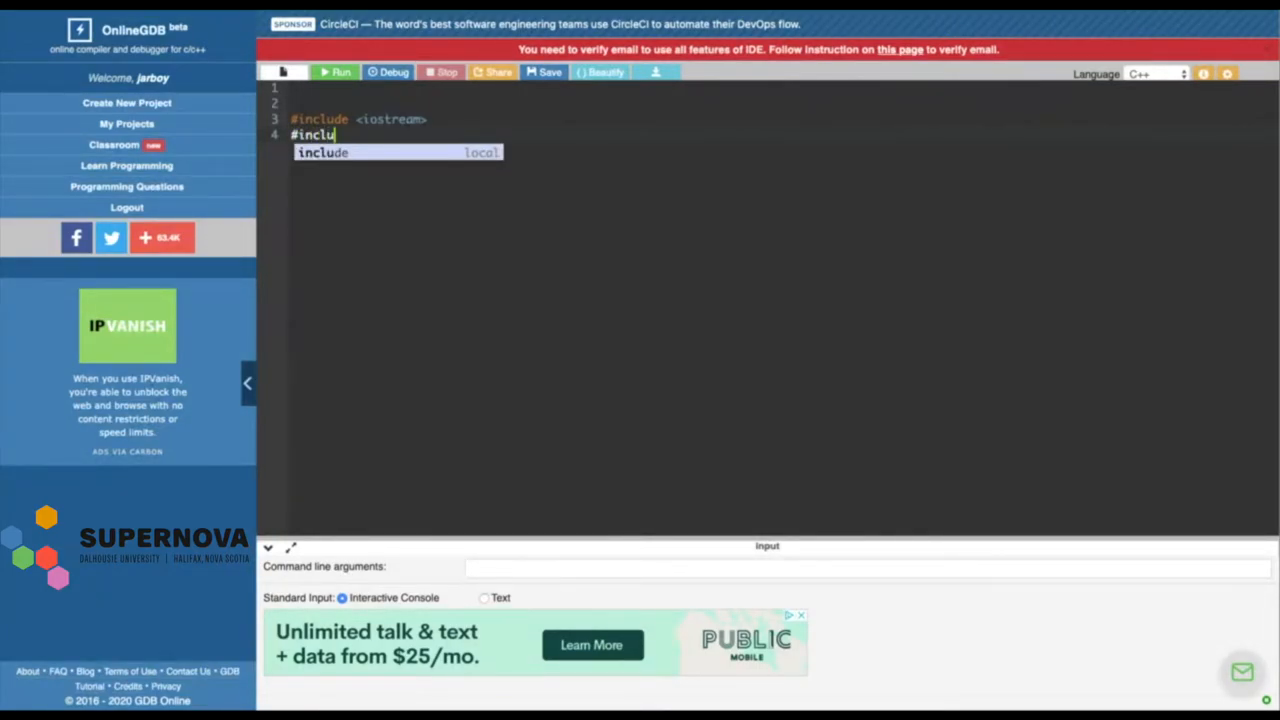
pyautogui.write('de <math>')
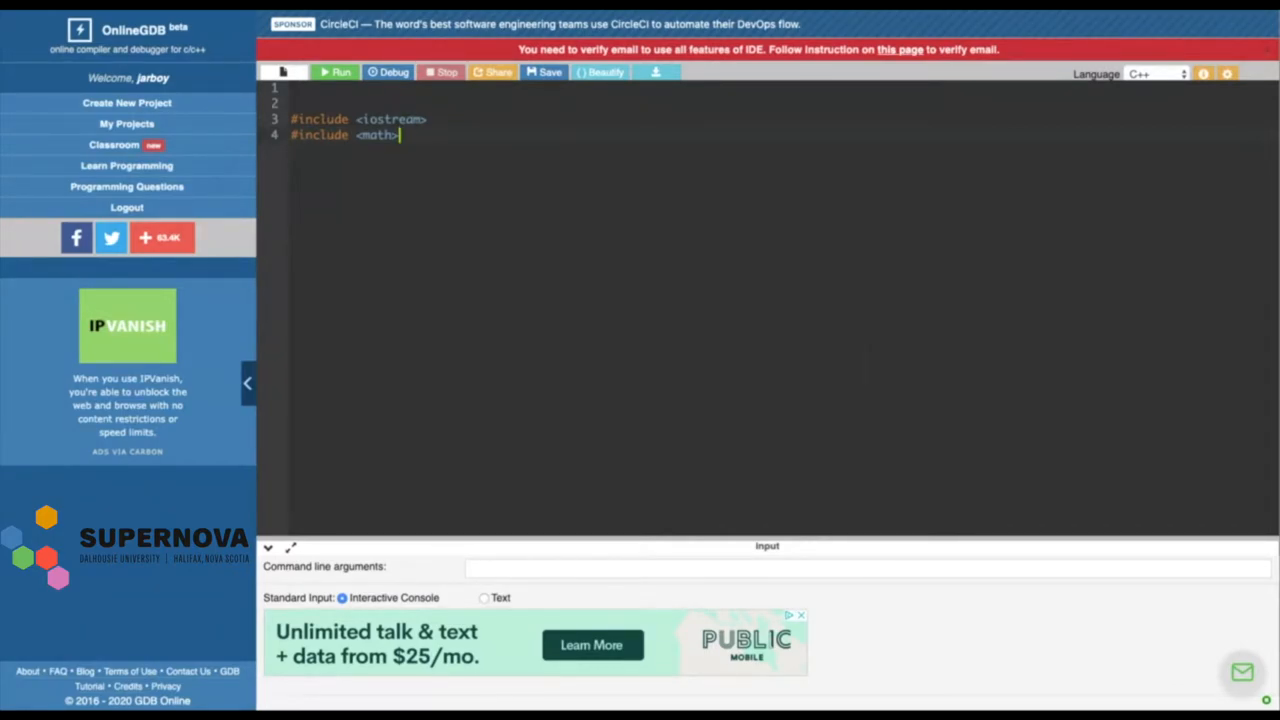
pyautogui.press('Enter')
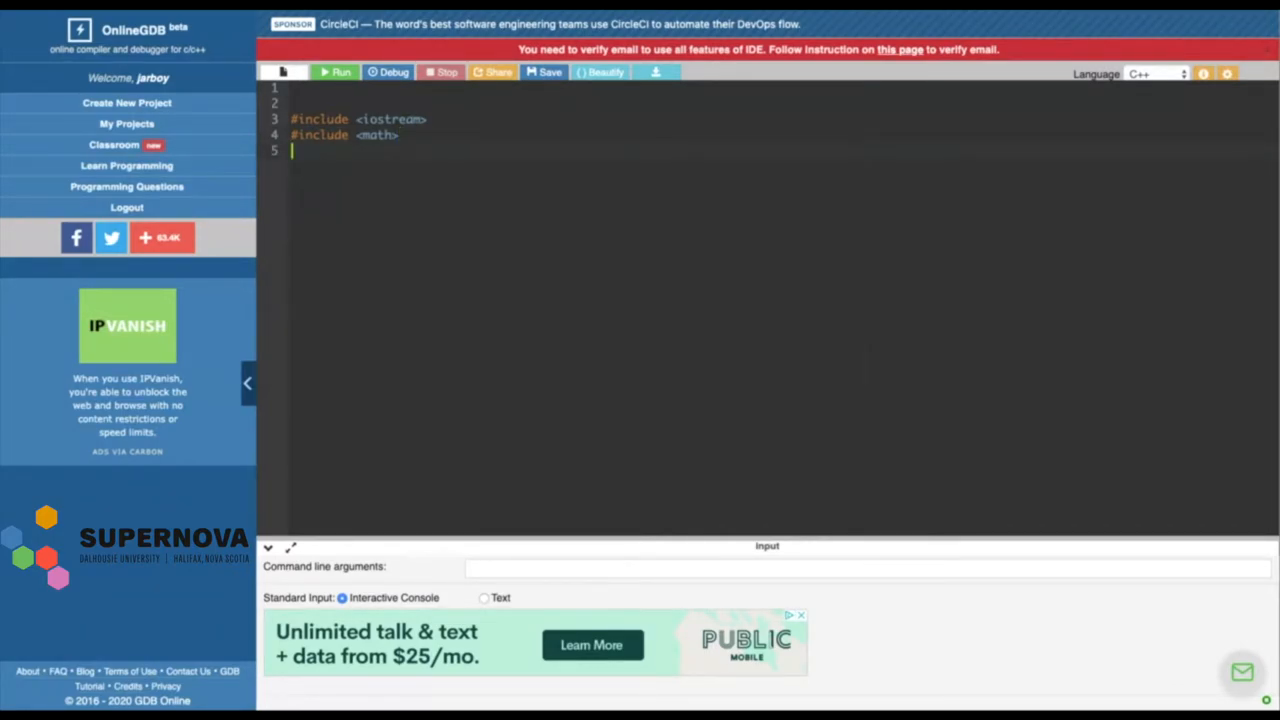
pyautogui.write('#include')
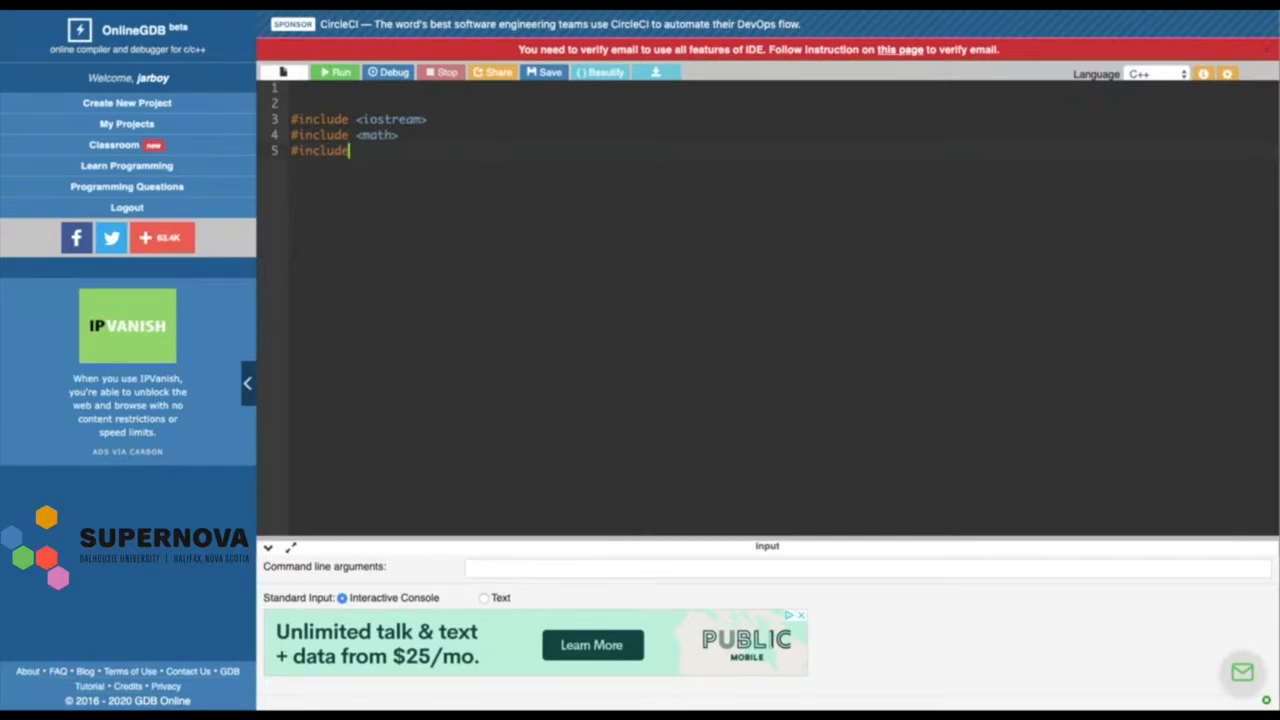
pyautogui.write('<string')
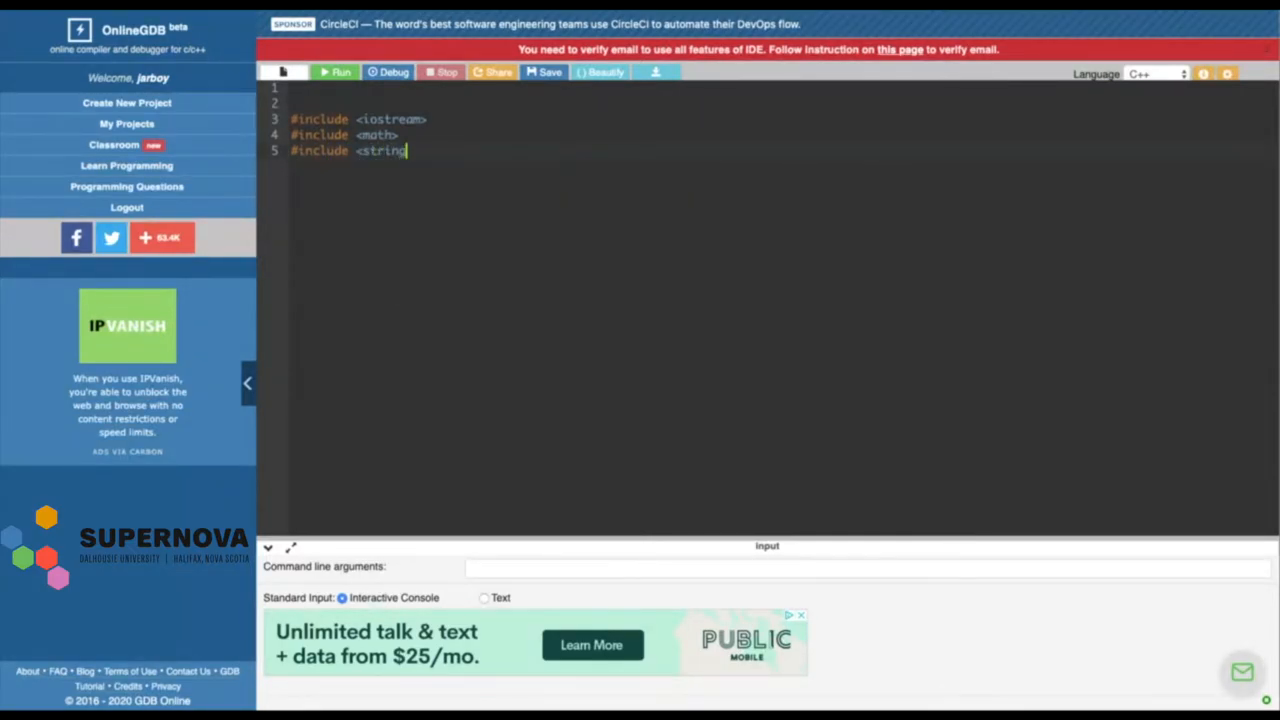
pyautogui.write('>')
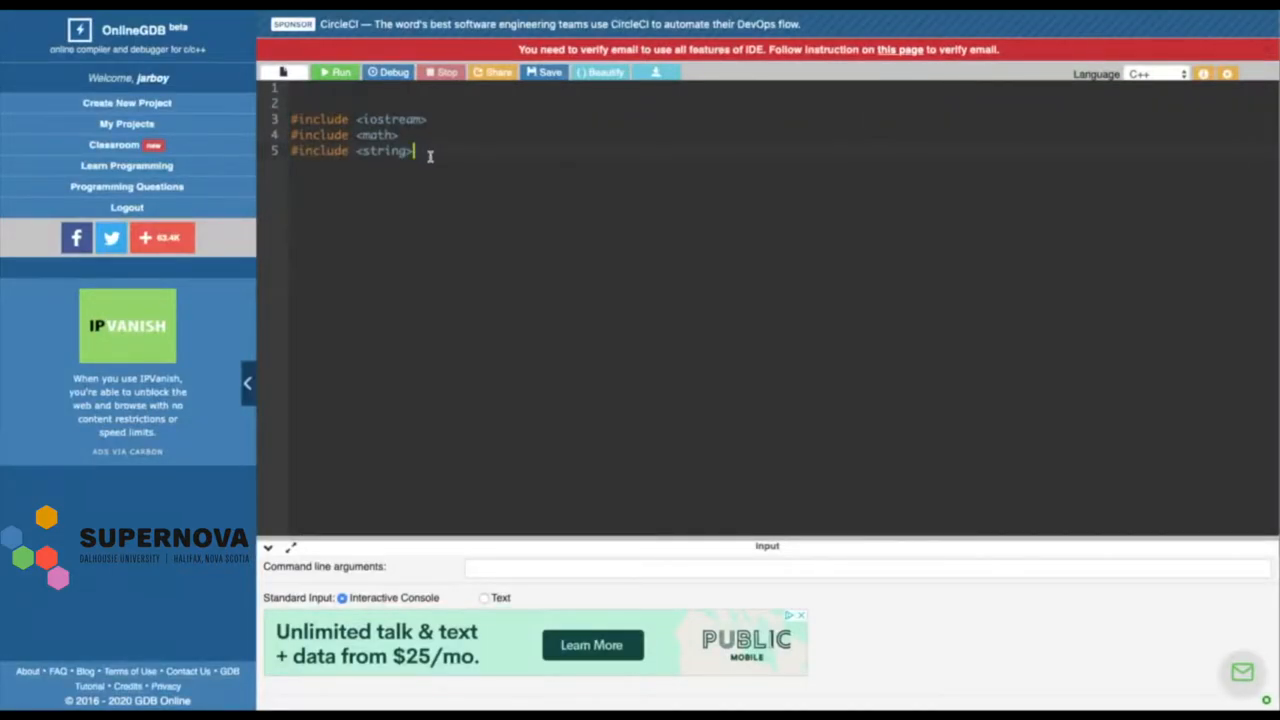
pyautogui.press('Enter')
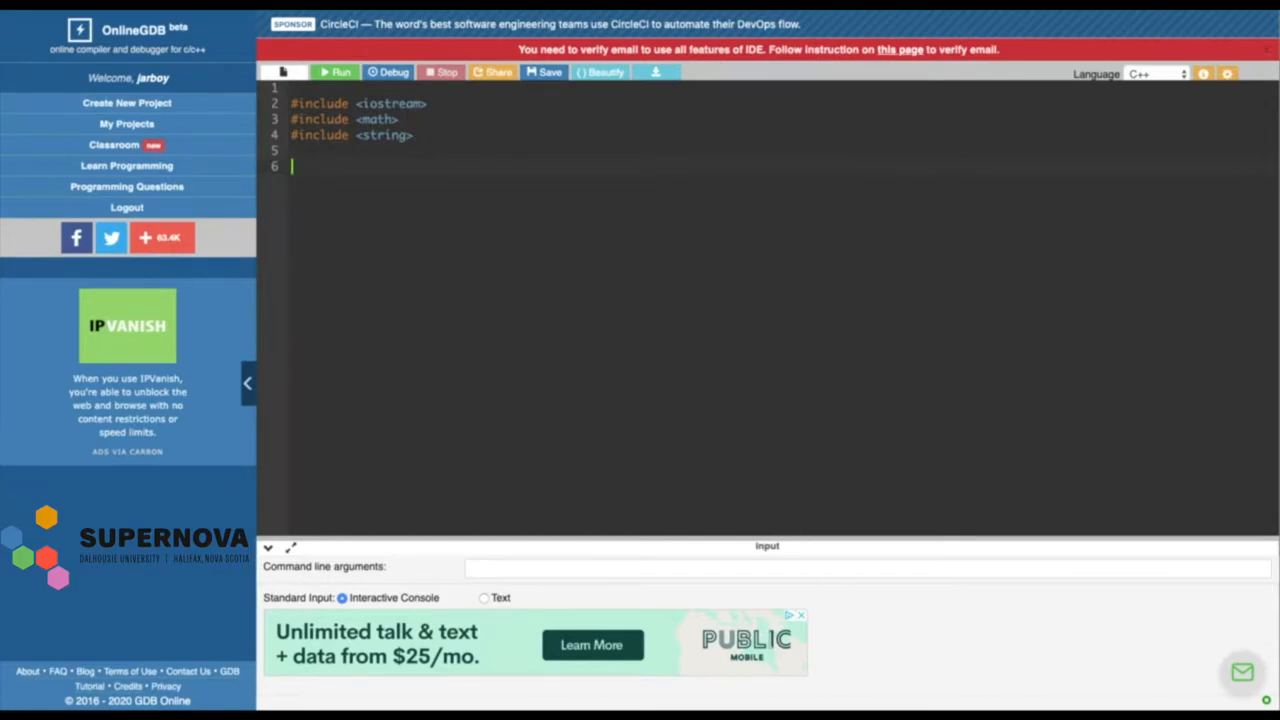
# Type 'using namespace std;' on the line after the includes, then move to line 8
pyautogui.write('us')
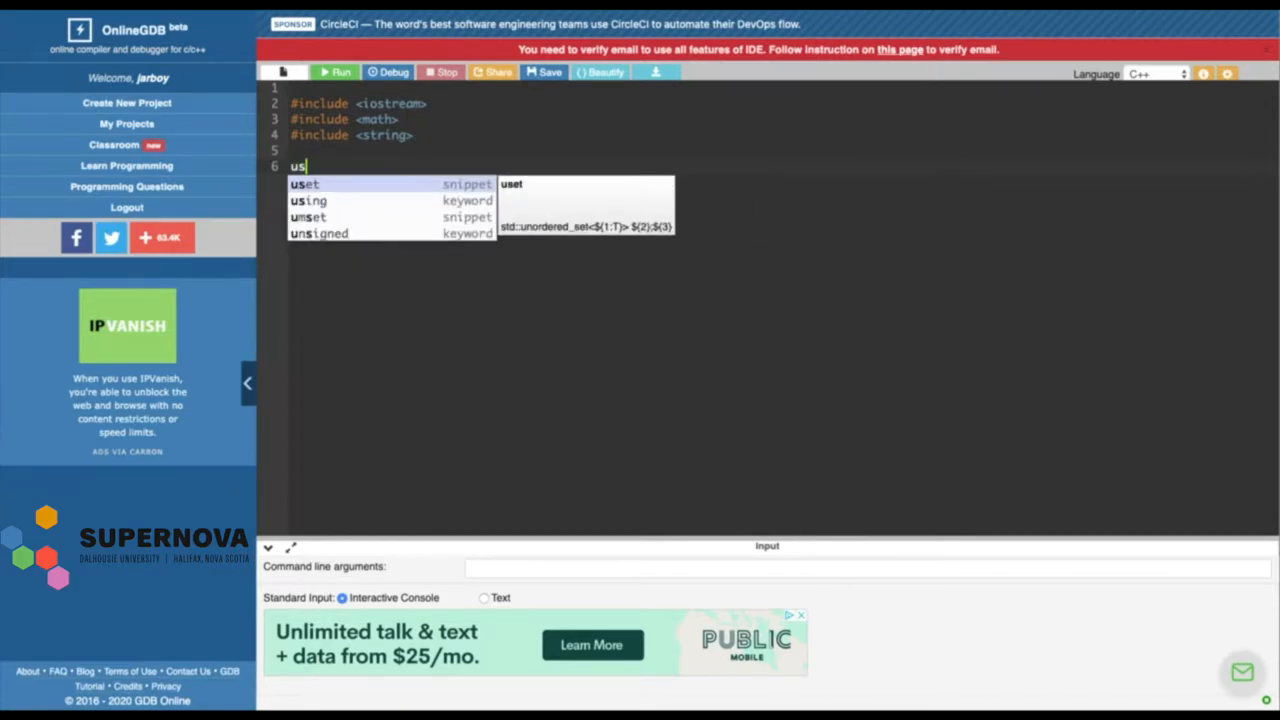
pyautogui.write('in')
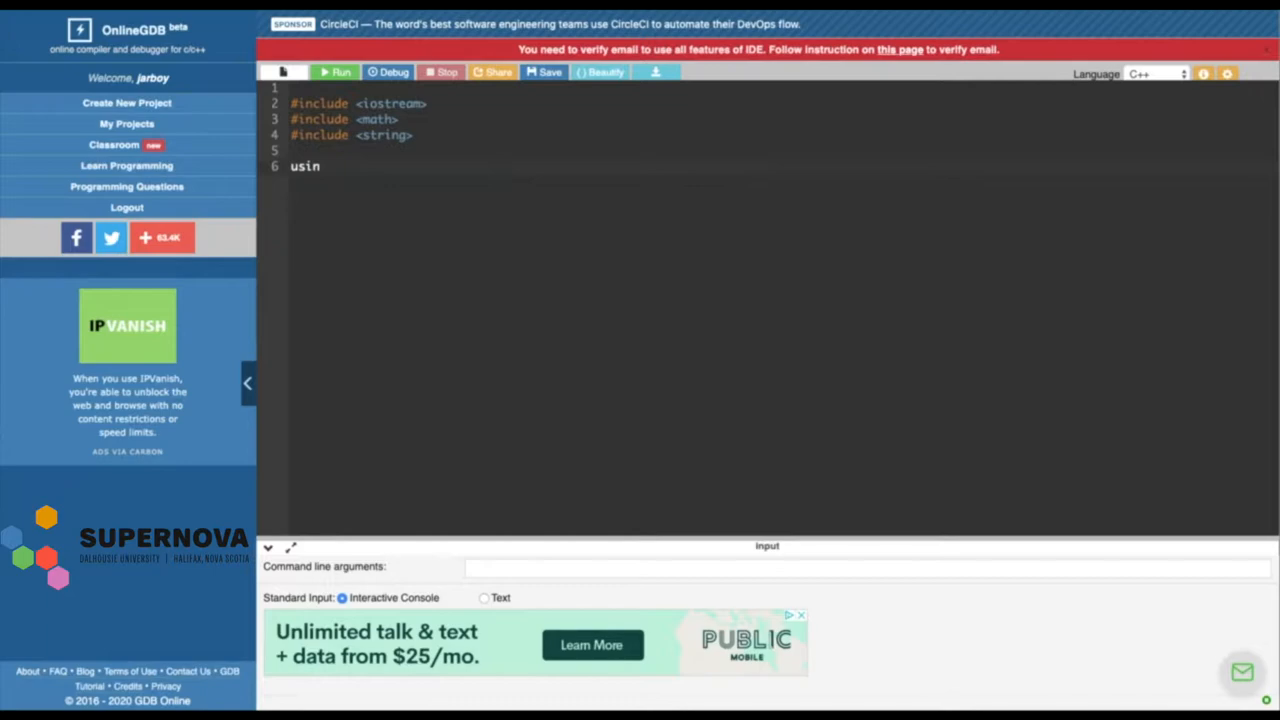
pyautogui.write('g namespace')
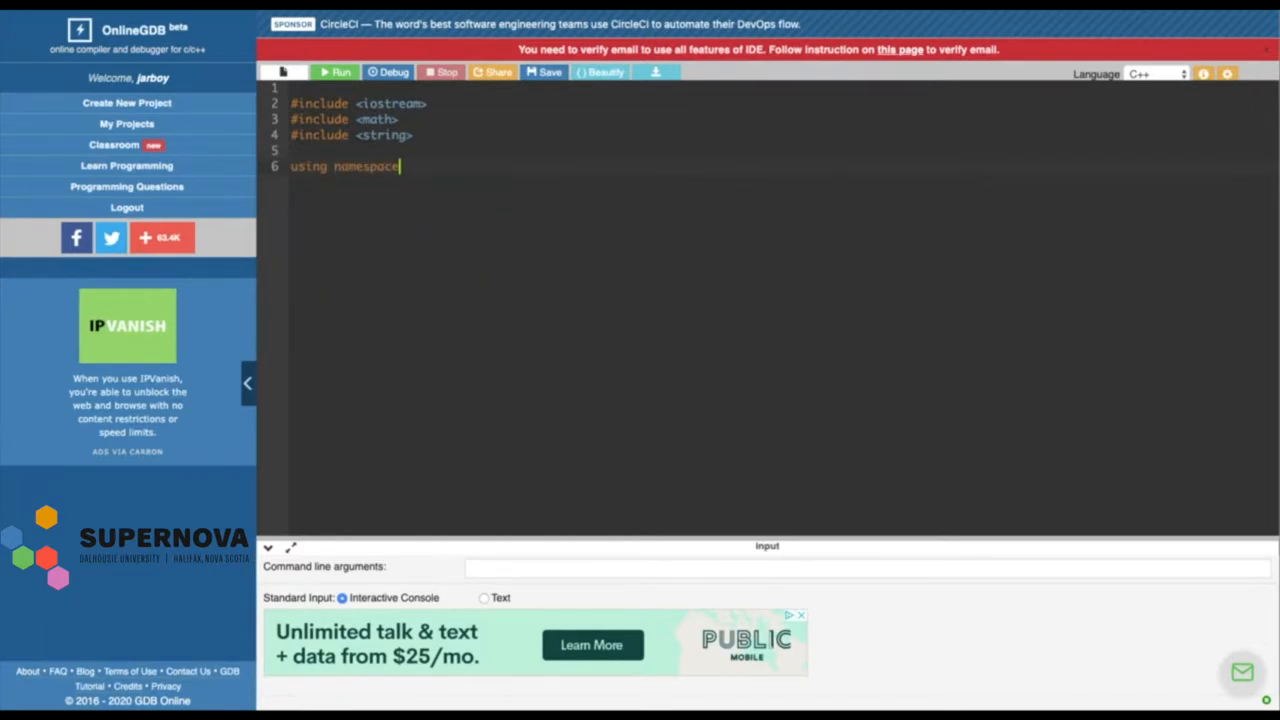
pyautogui.write('std:')
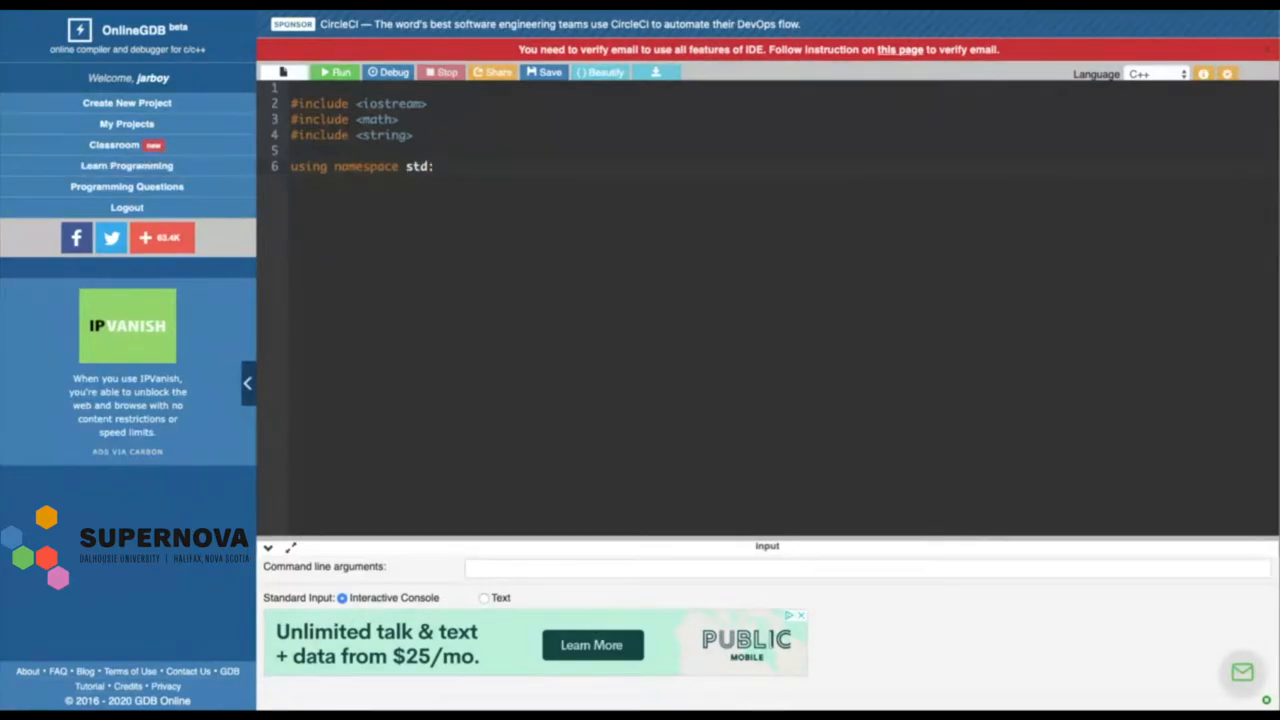
pyautogui.click(433, 166)
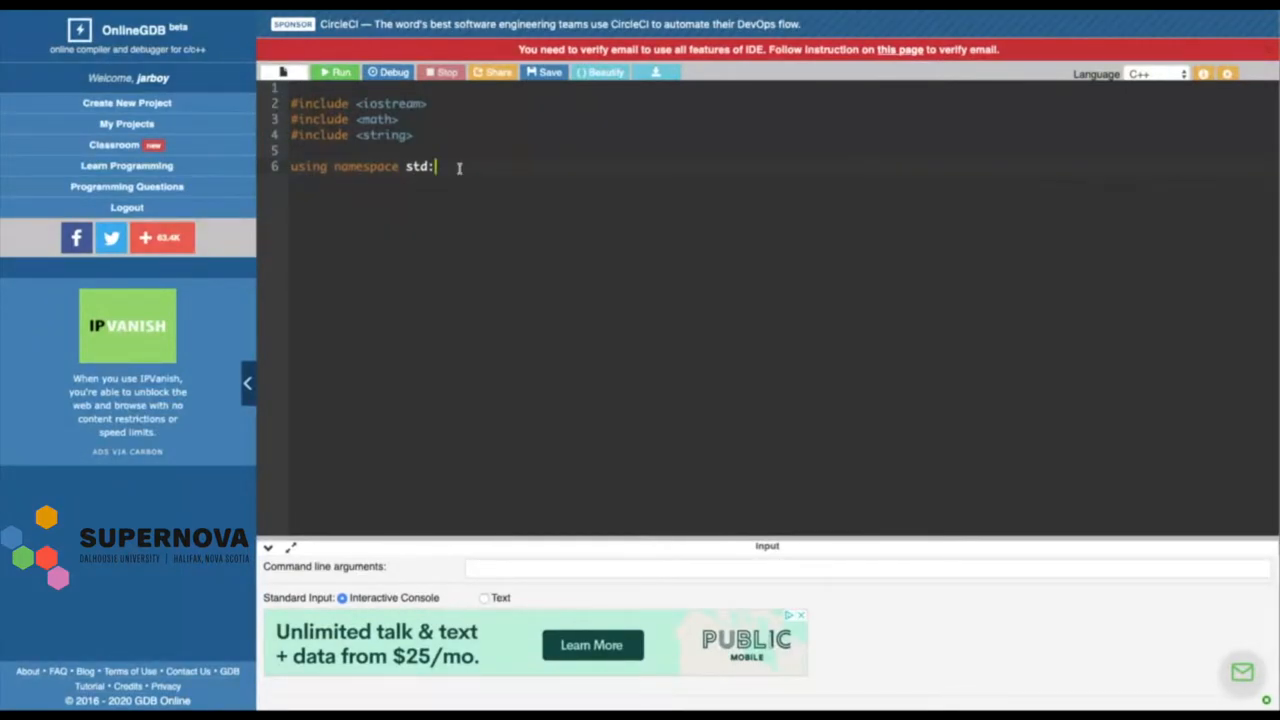
pyautogui.write(';')
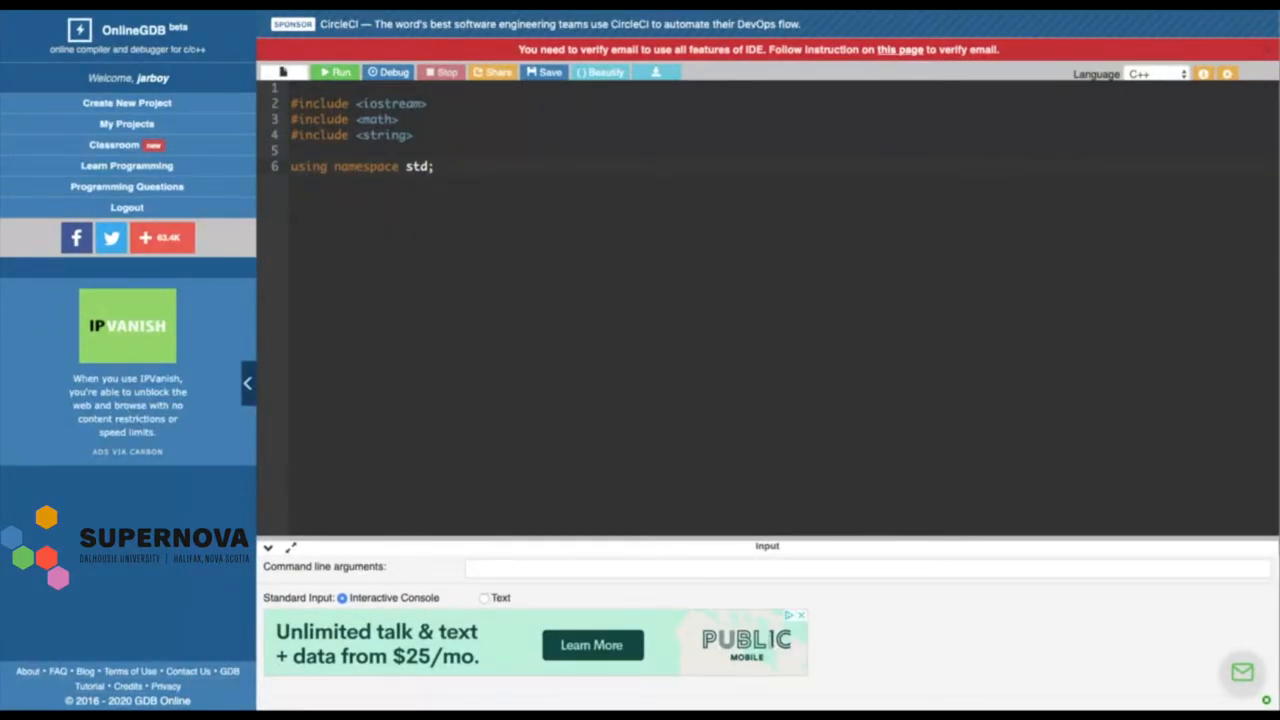
pyautogui.click(434, 166)
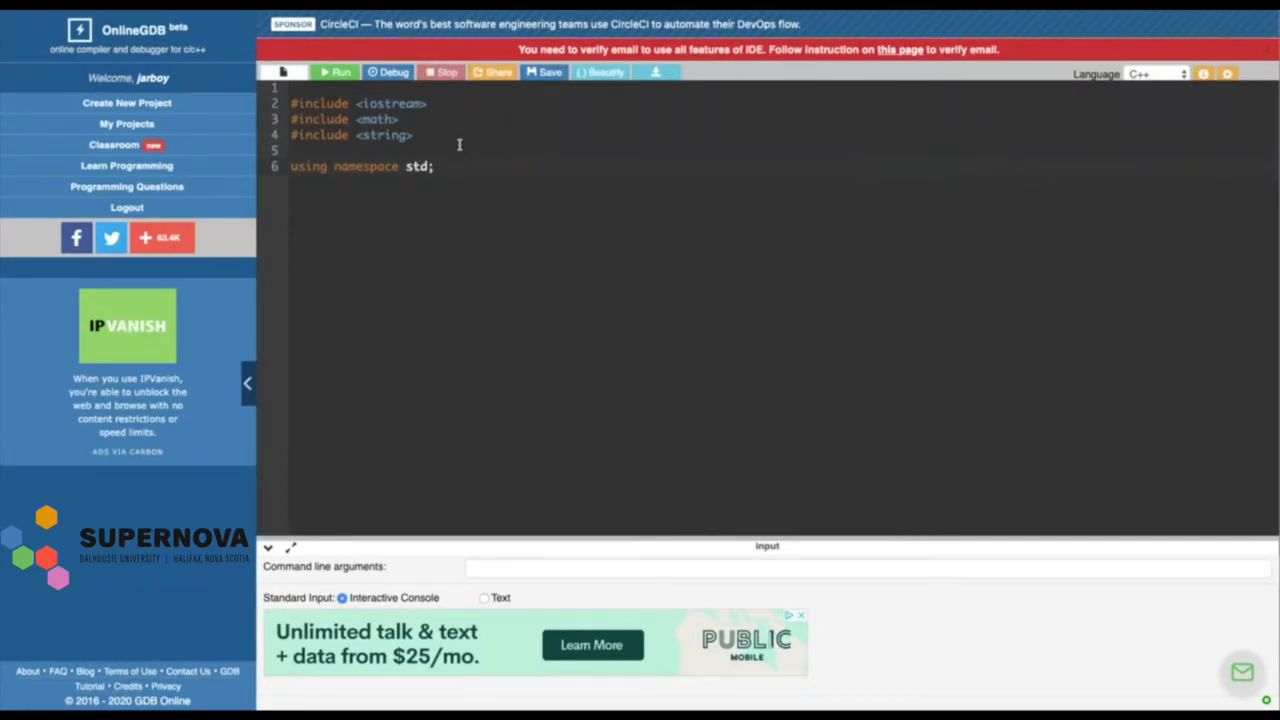
pyautogui.moveTo(491, 167)
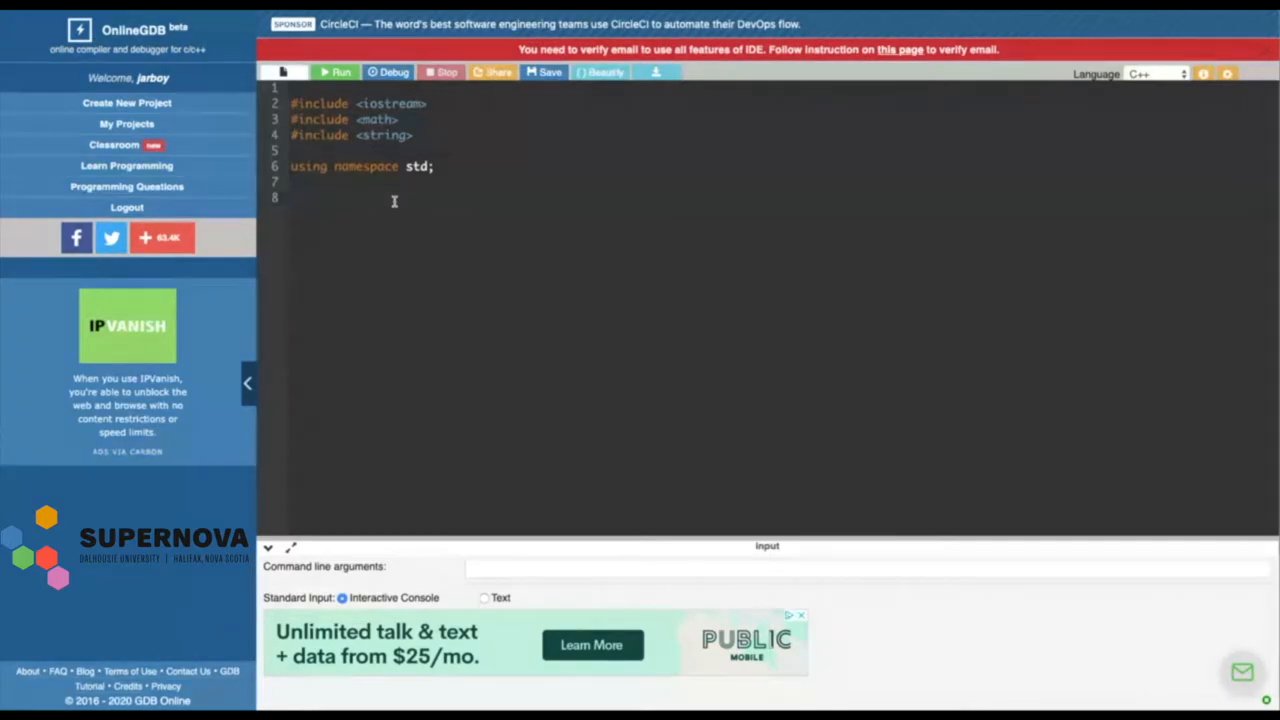
pyautogui.tripleClick(362, 166)
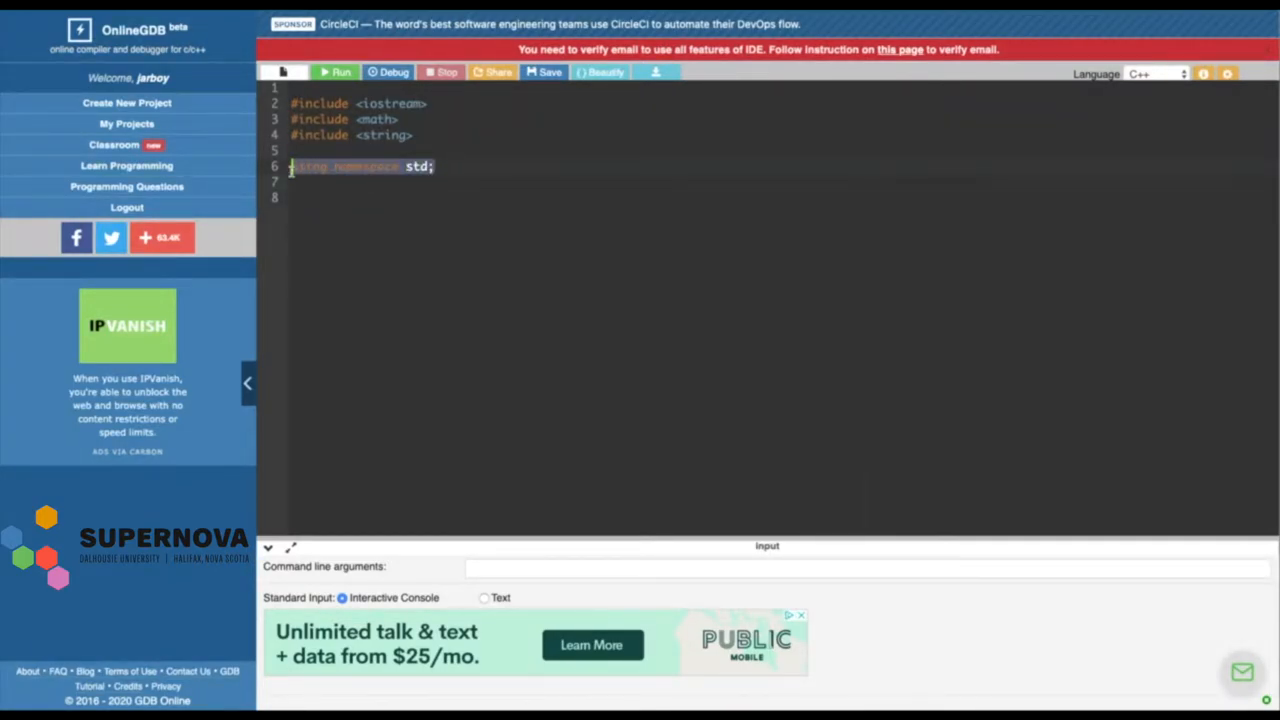
pyautogui.click(416, 223)
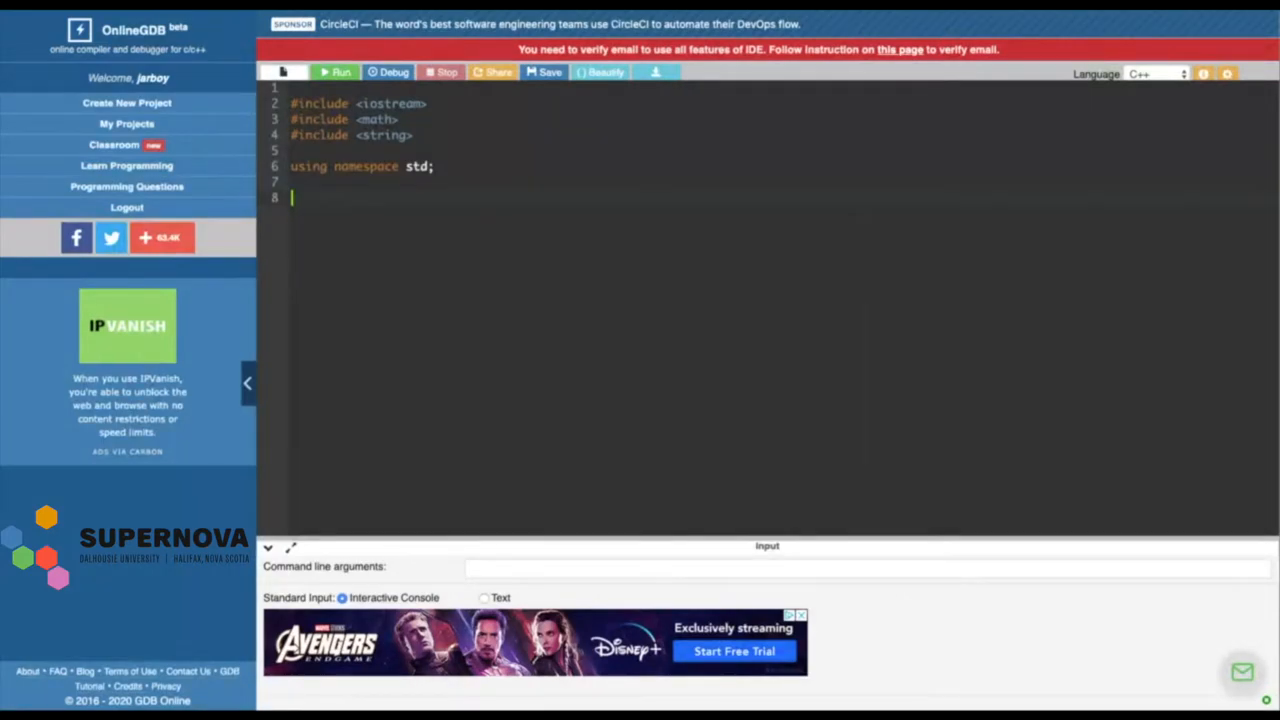
pyautogui.moveTo(357, 369)
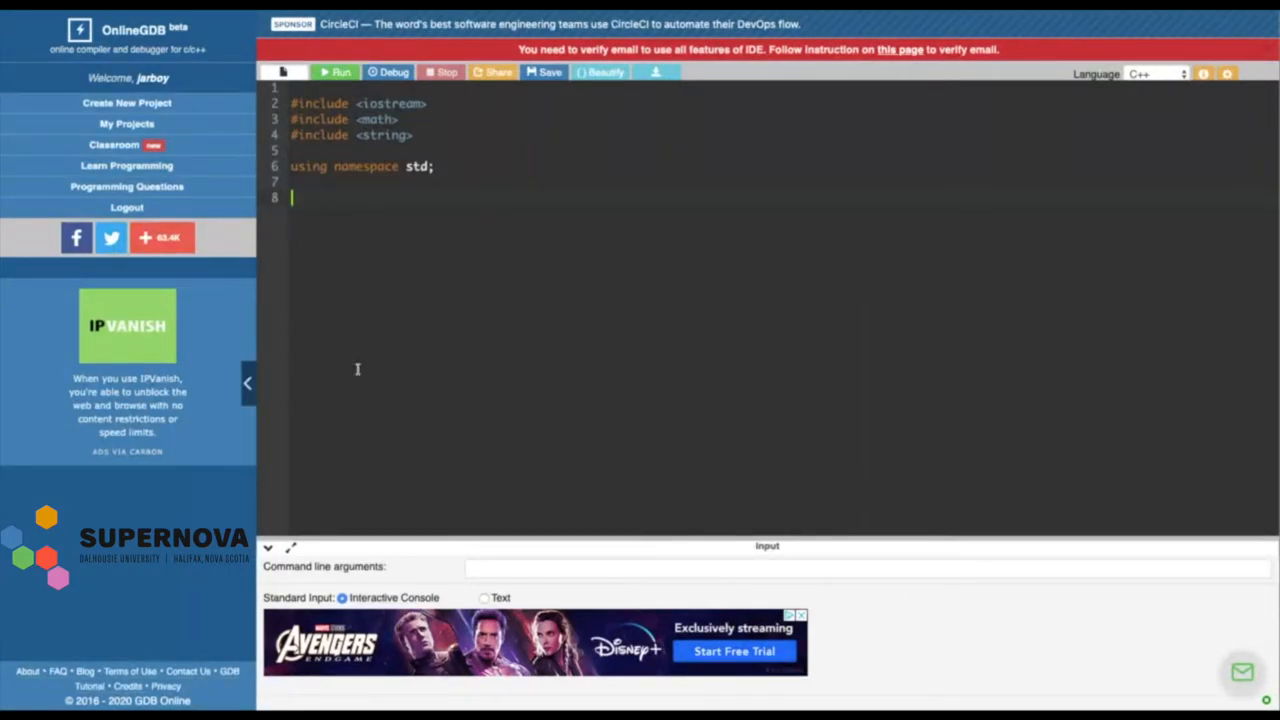
pyautogui.moveTo(334, 215)
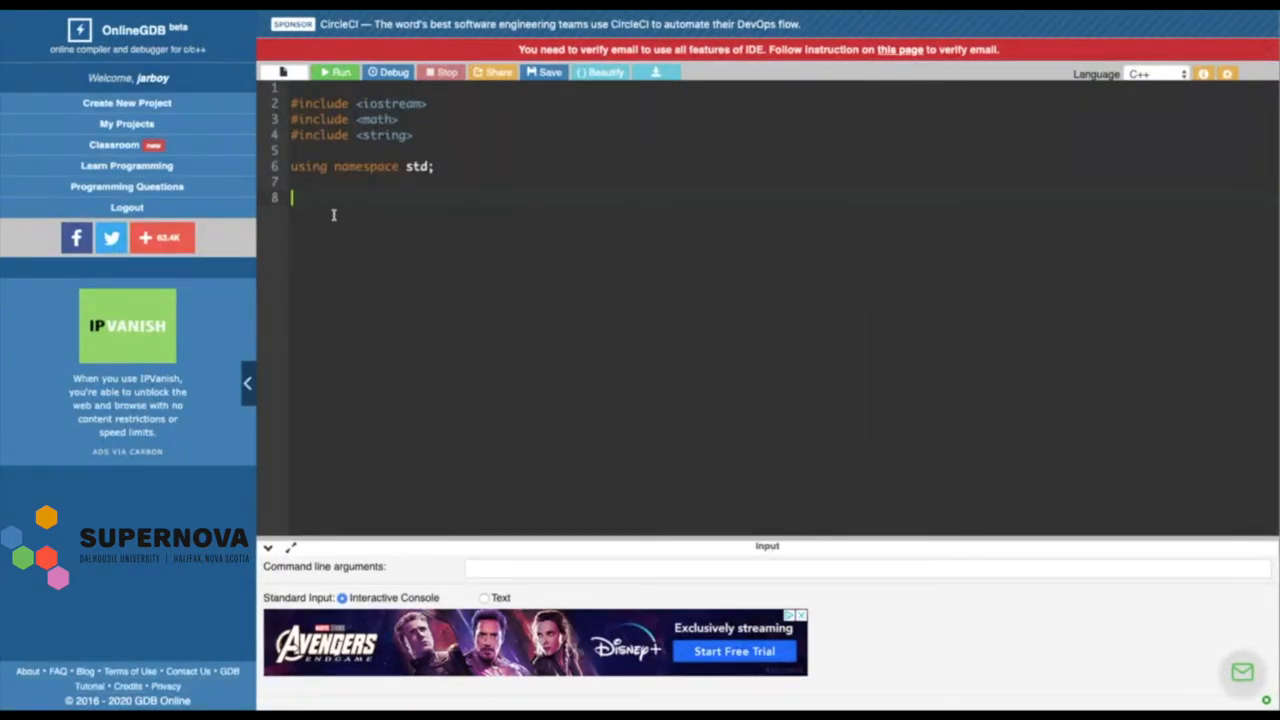
# Write int main() with empty parentheses and an auto-closed brace body
pyautogui.write('int')
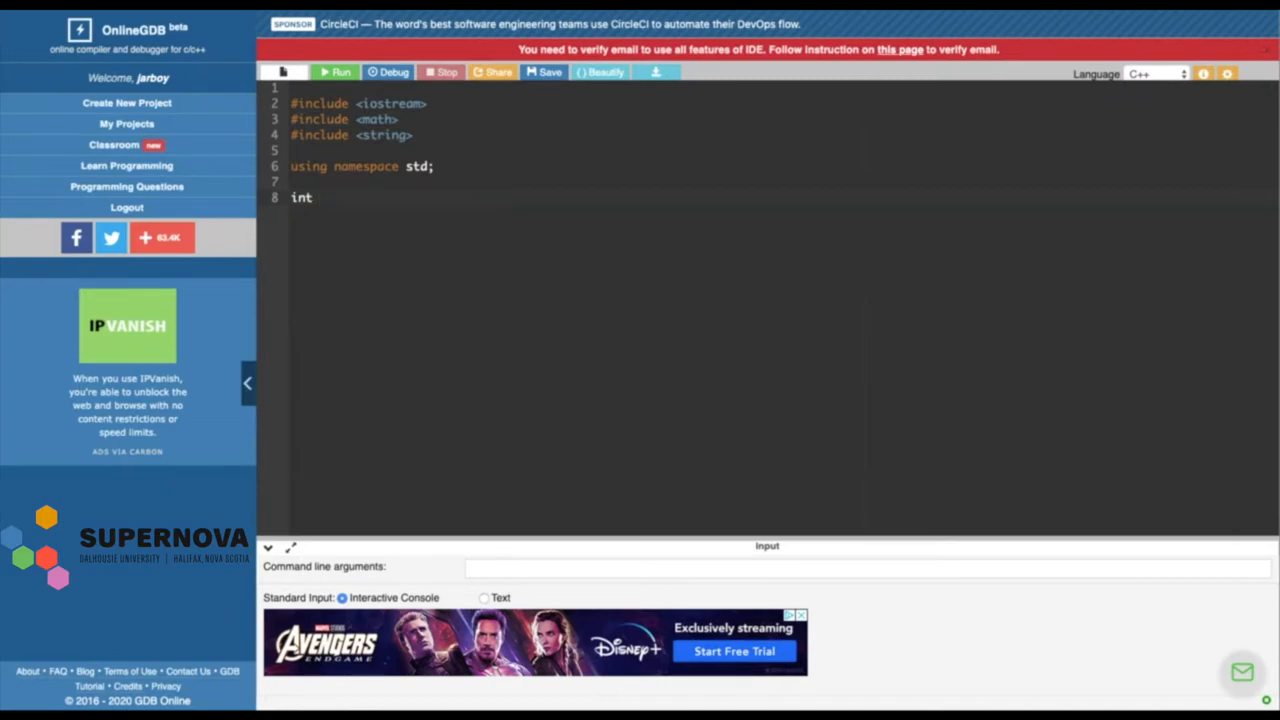
pyautogui.write('main')
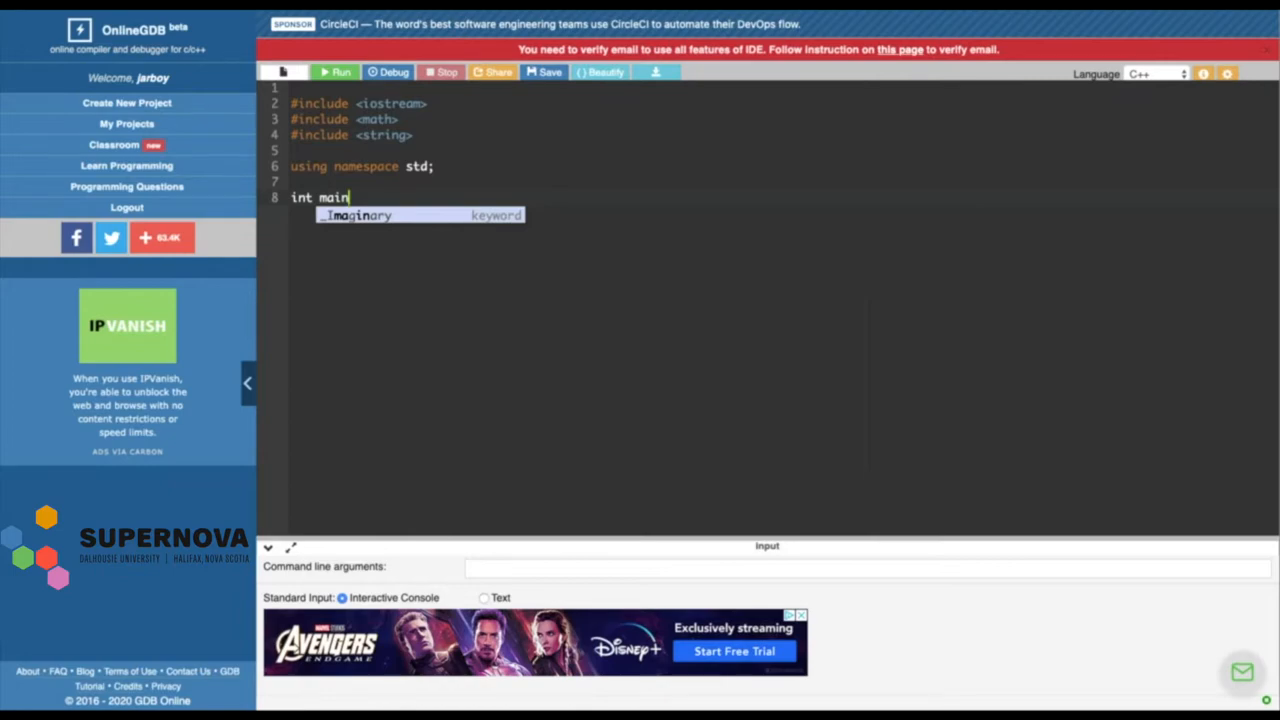
pyautogui.write('()')
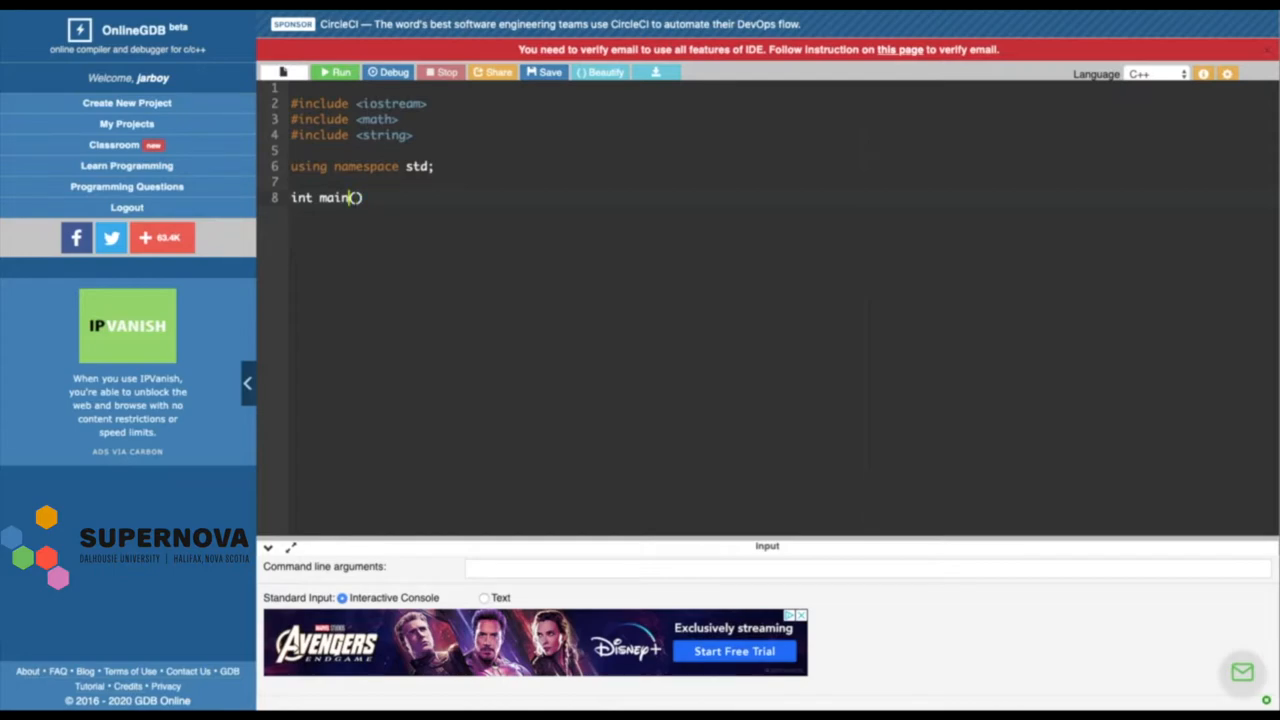
pyautogui.doubleClick(302, 198)
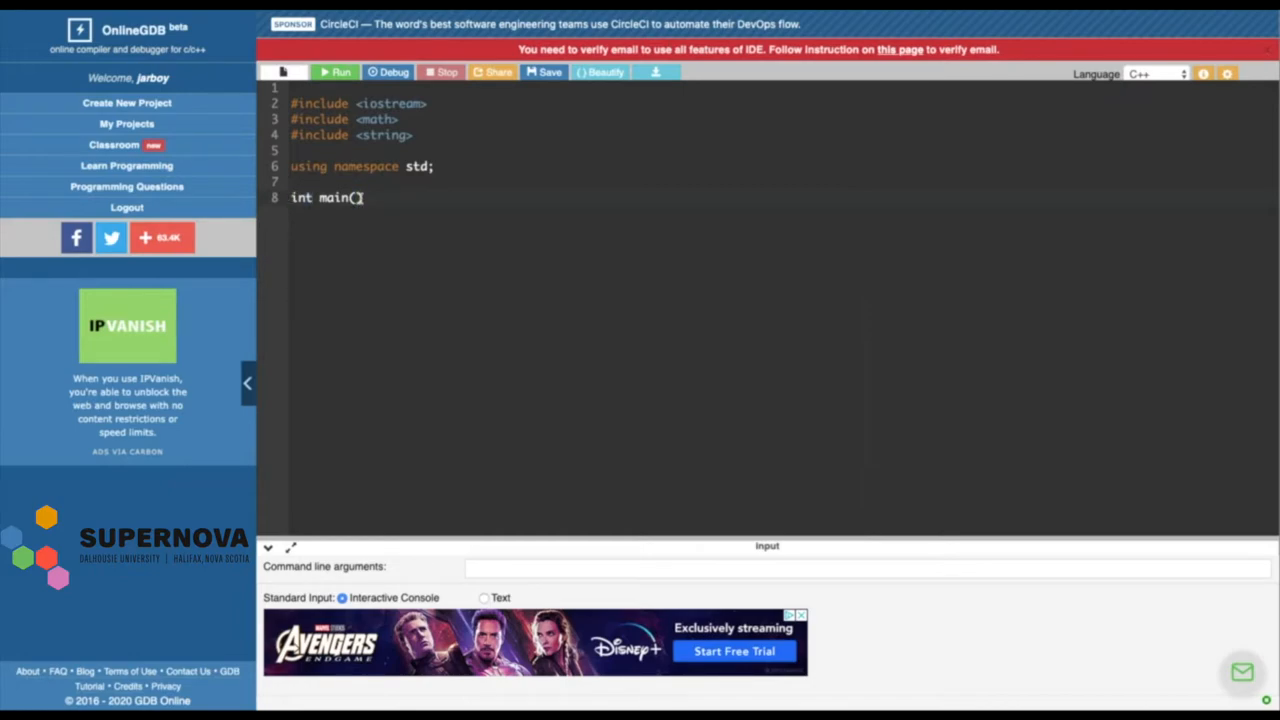
pyautogui.write('void')
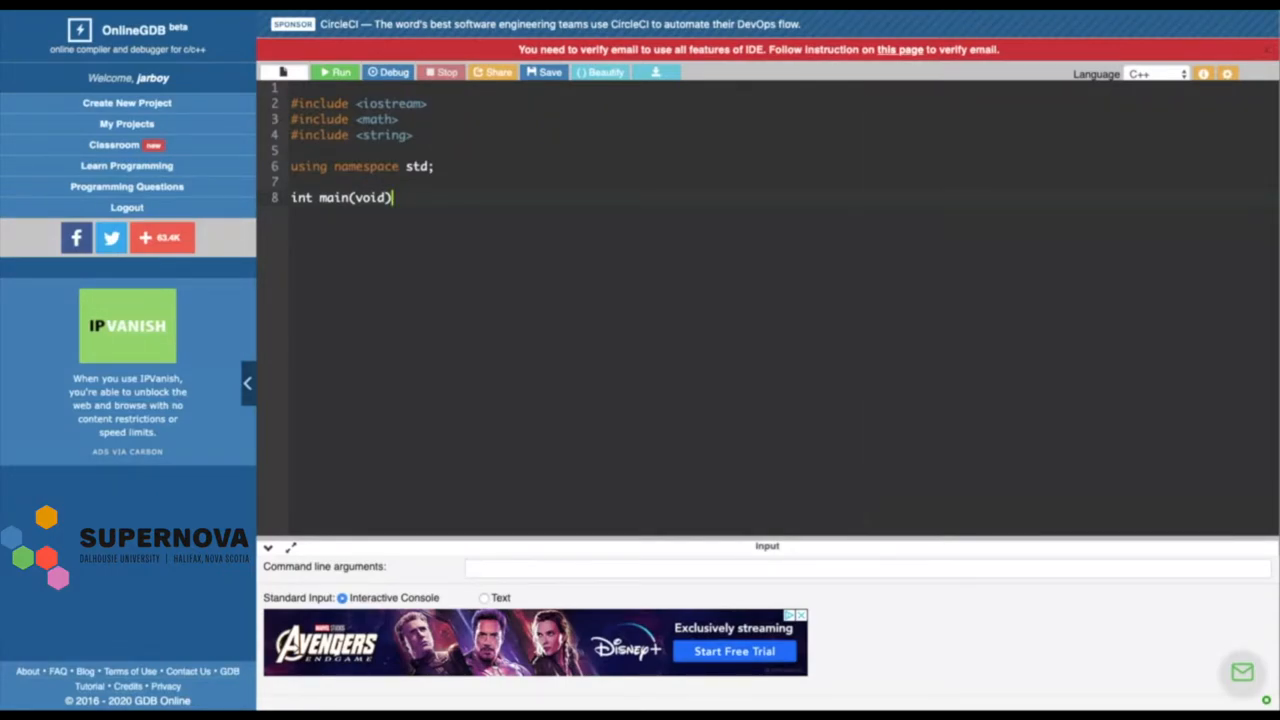
pyautogui.press('BackSpace')
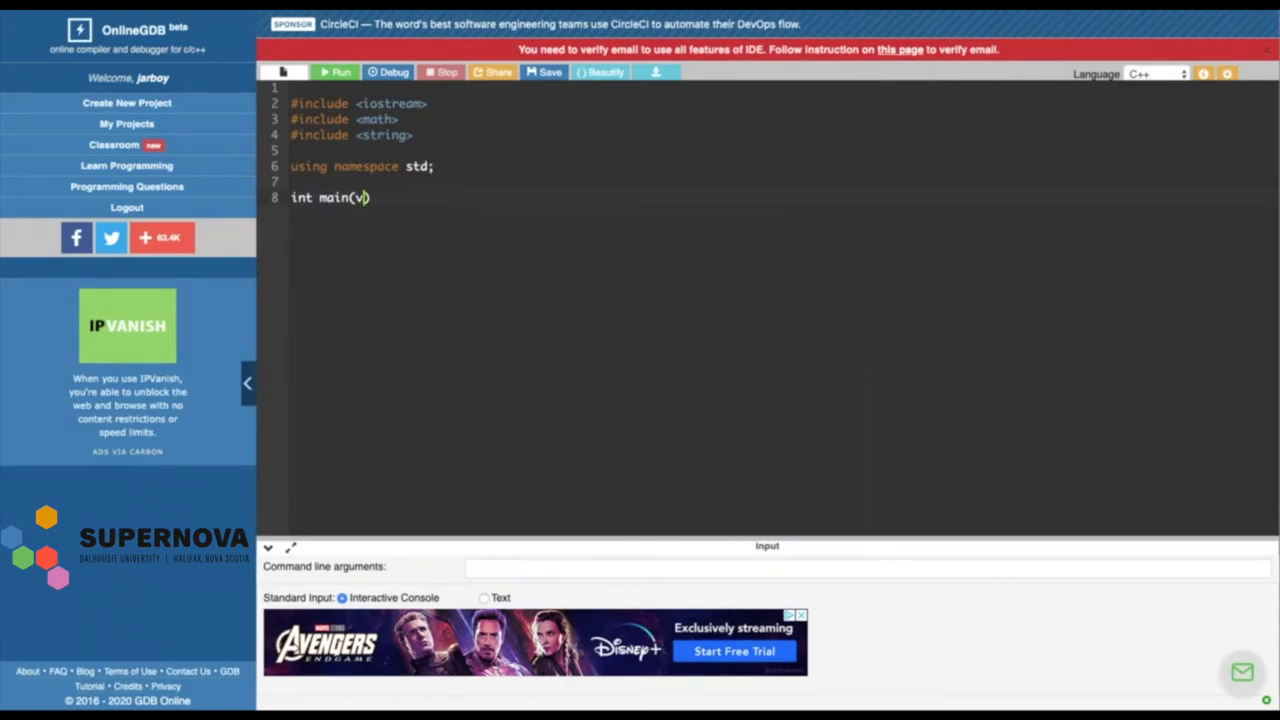
pyautogui.press('BackSpace')
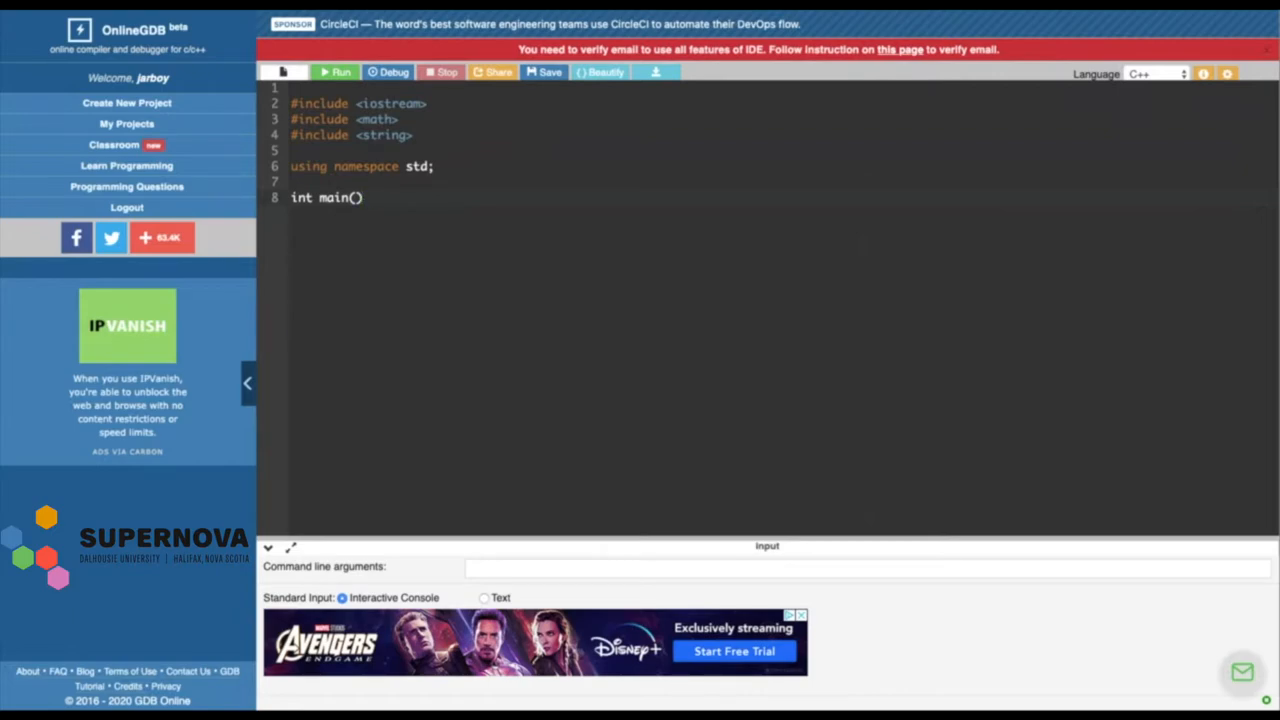
pyautogui.write('{')
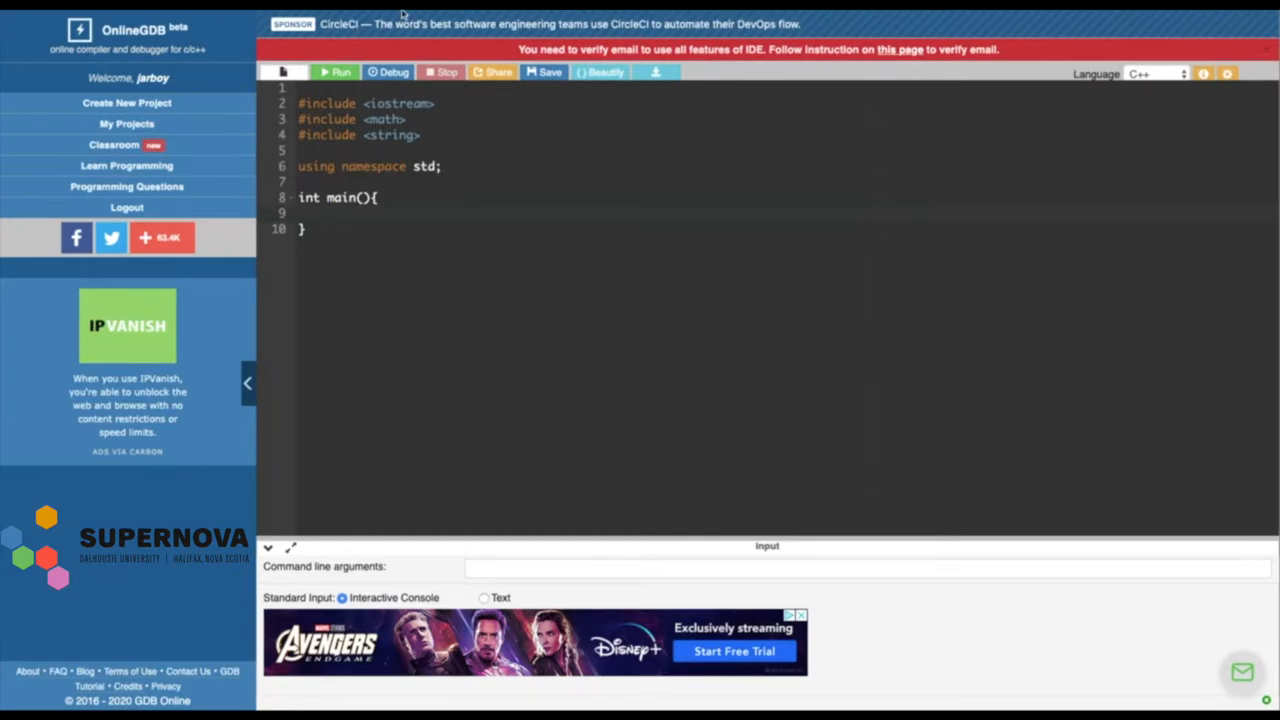
# Delete the stray '9=(' and '0' text inside main and add blank lines
pyautogui.click(328, 213)
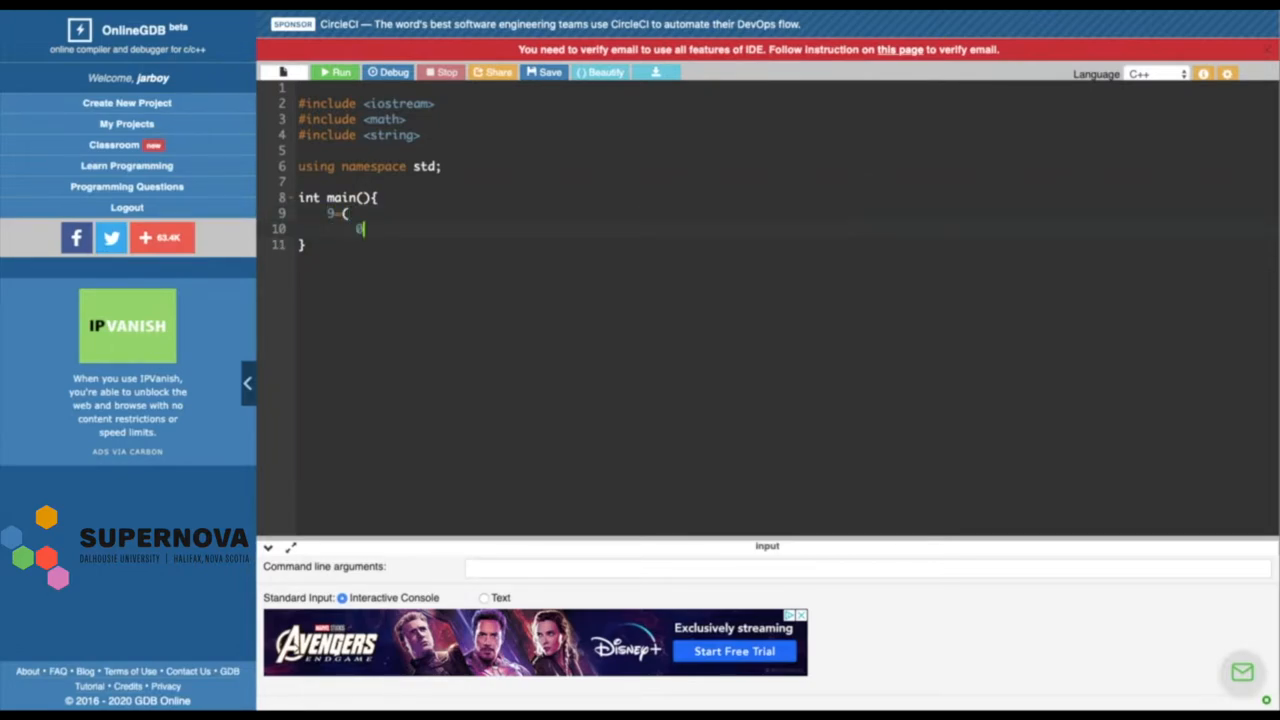
pyautogui.write('0=)')
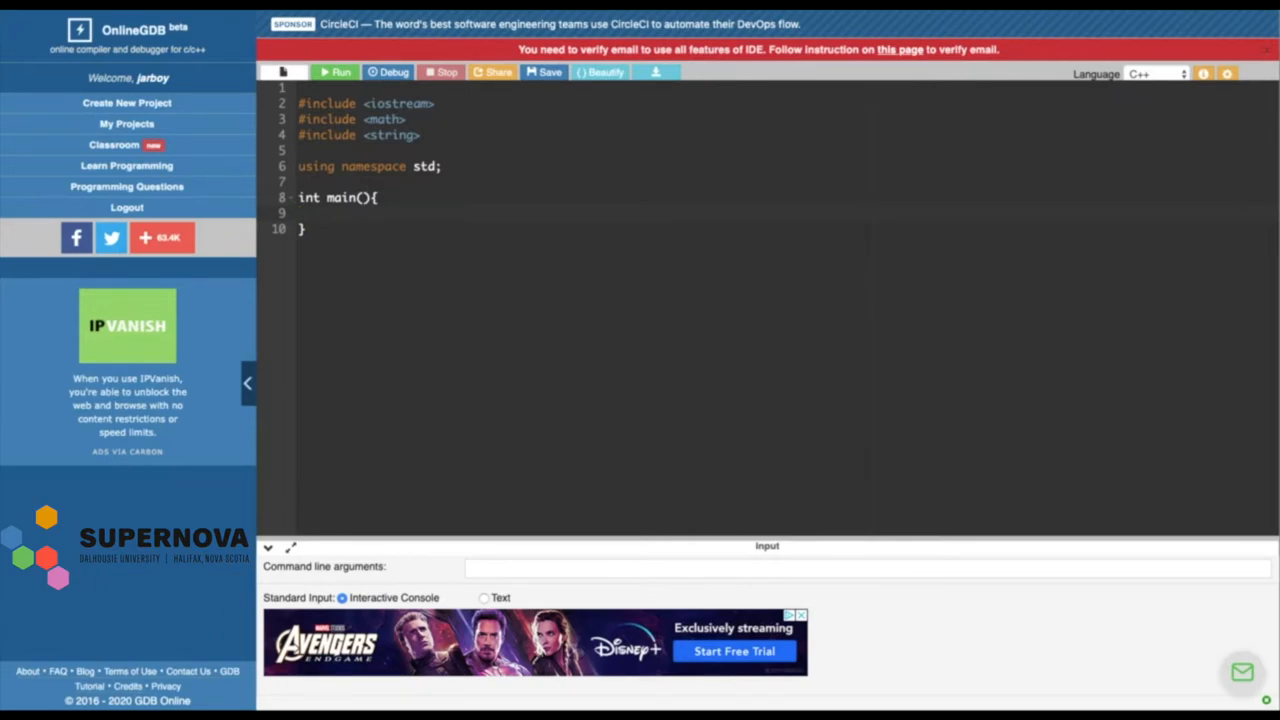
pyautogui.press('Enter')
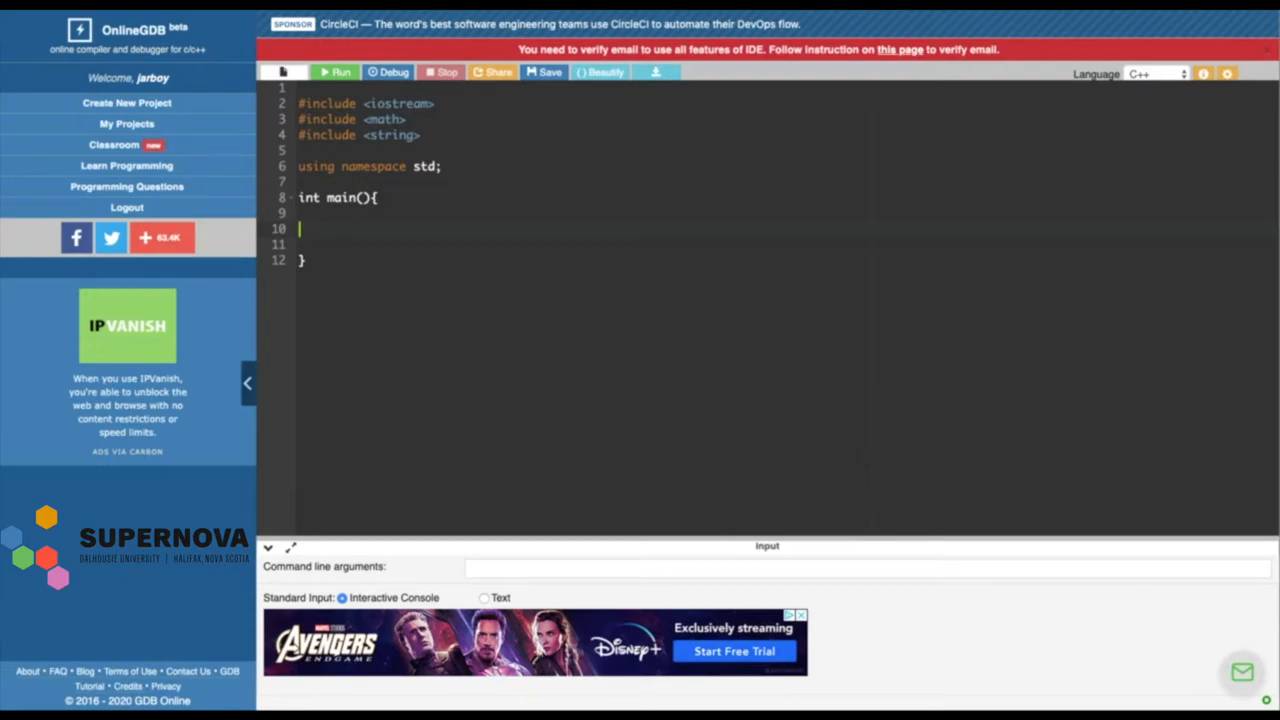
pyautogui.moveTo(675, 357)
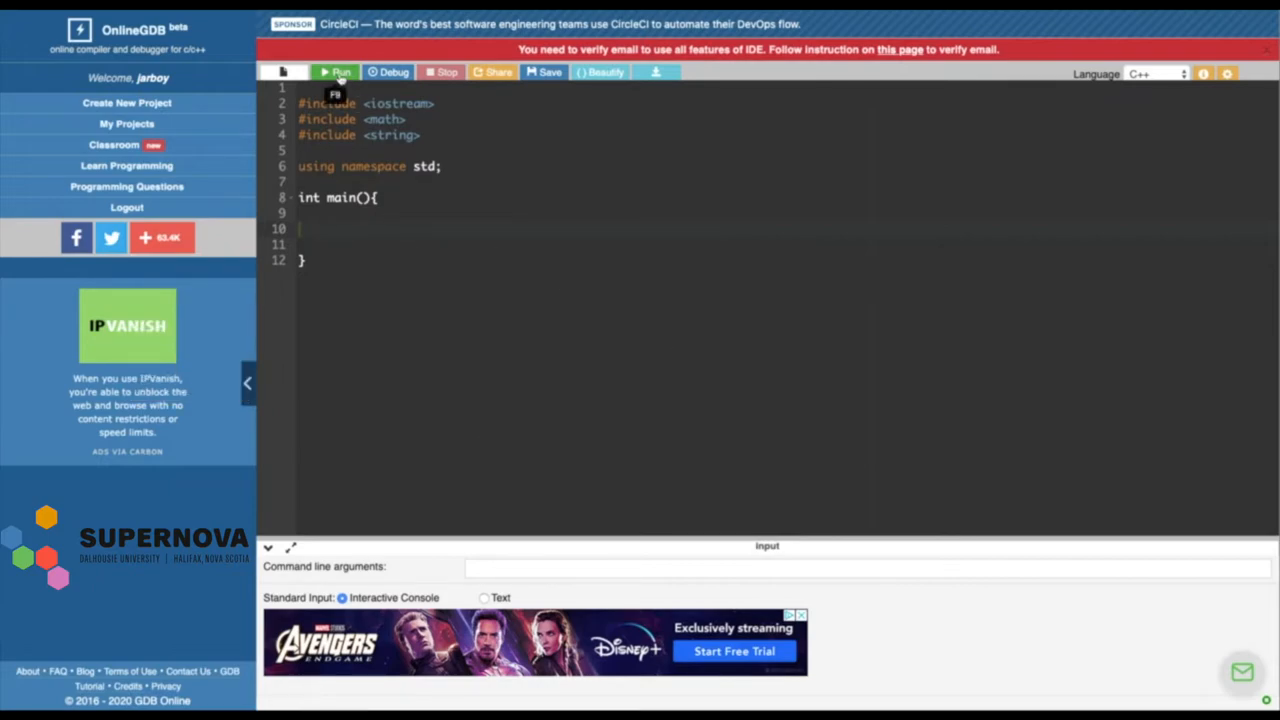
# Run the empty program and dismiss the 'Lost connection to server' warning
pyautogui.click(337, 72)
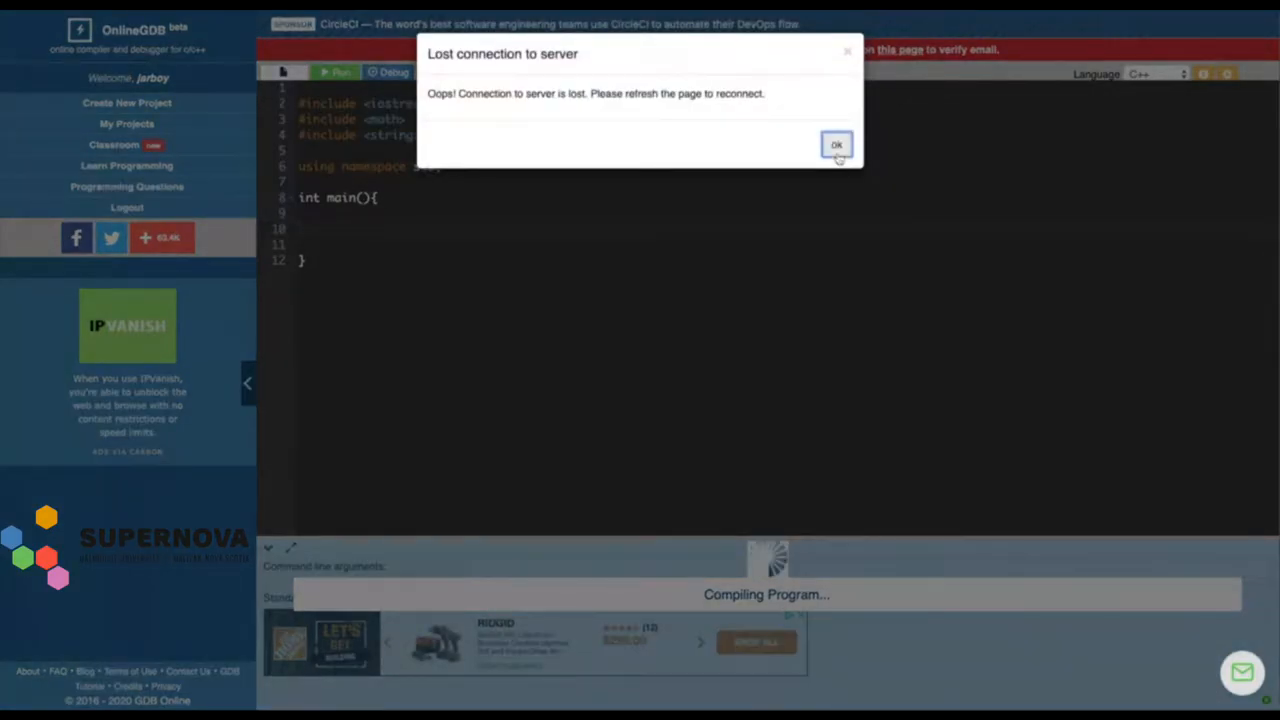
pyautogui.click(836, 145)
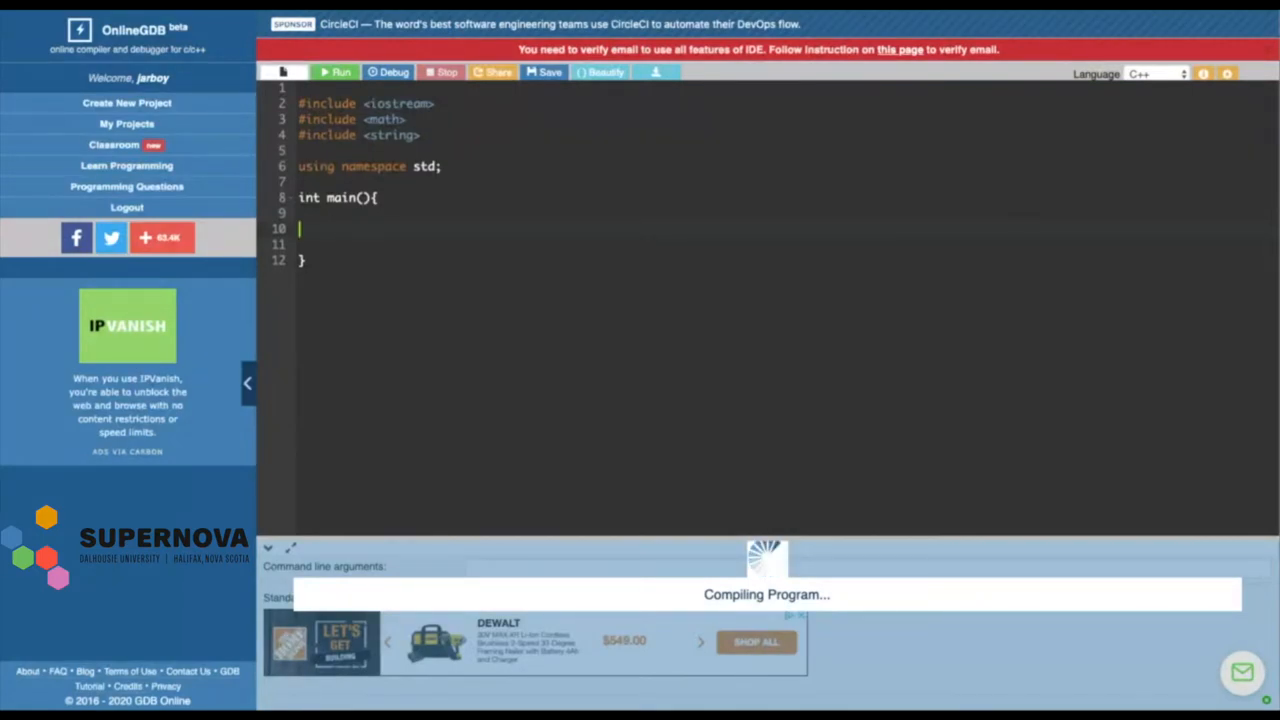
pyautogui.write('data')
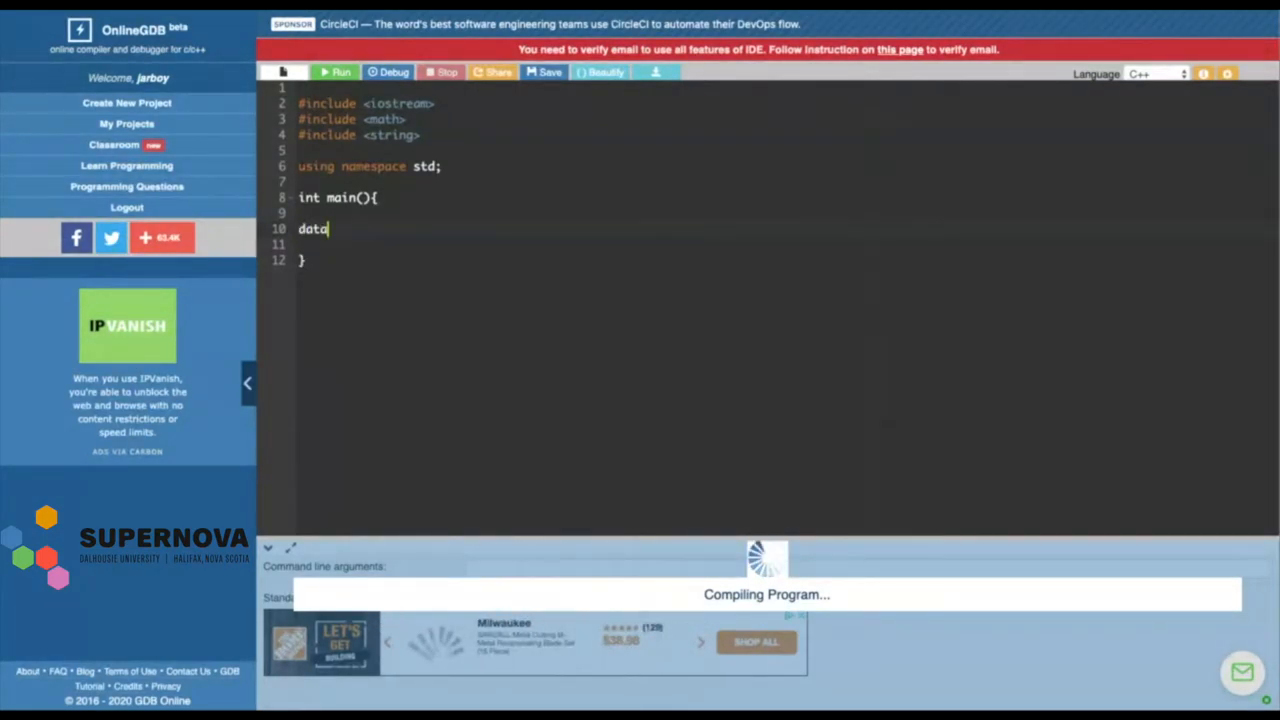
# Type the template 'data_type variable_name = Value' and the declaration 'int number = 0;'
pyautogui.write('_type')
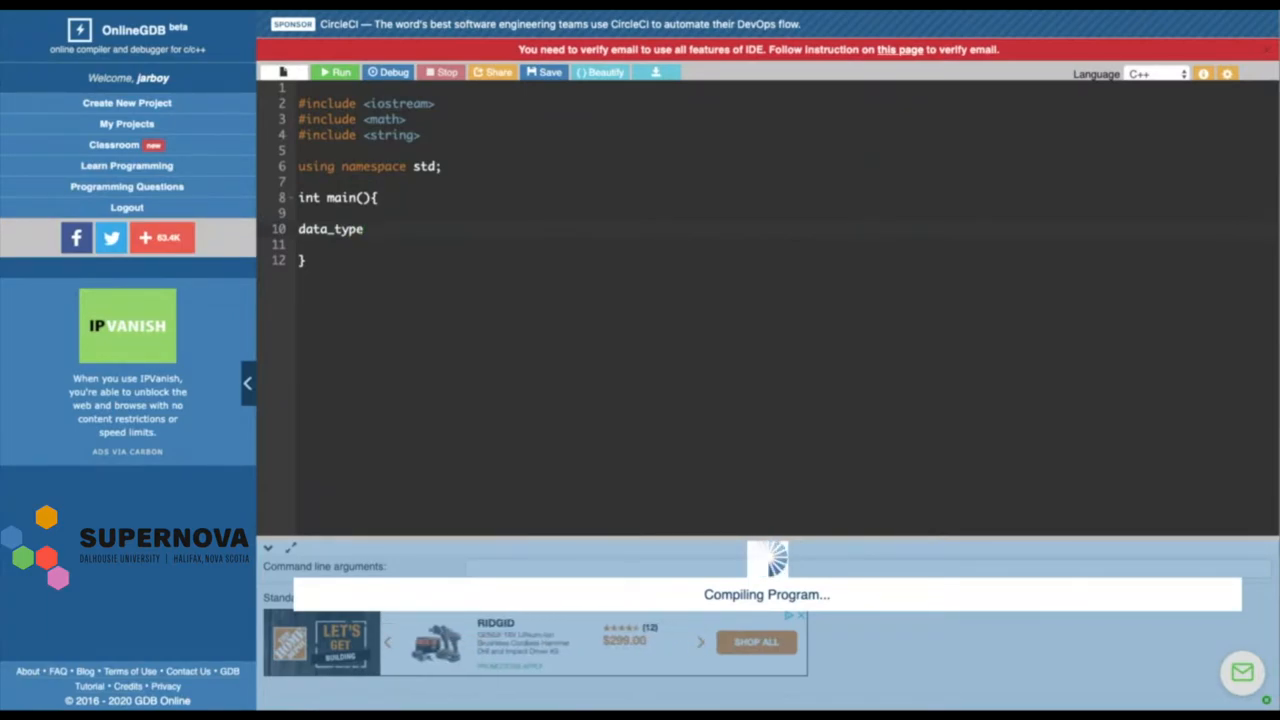
pyautogui.write('vari')
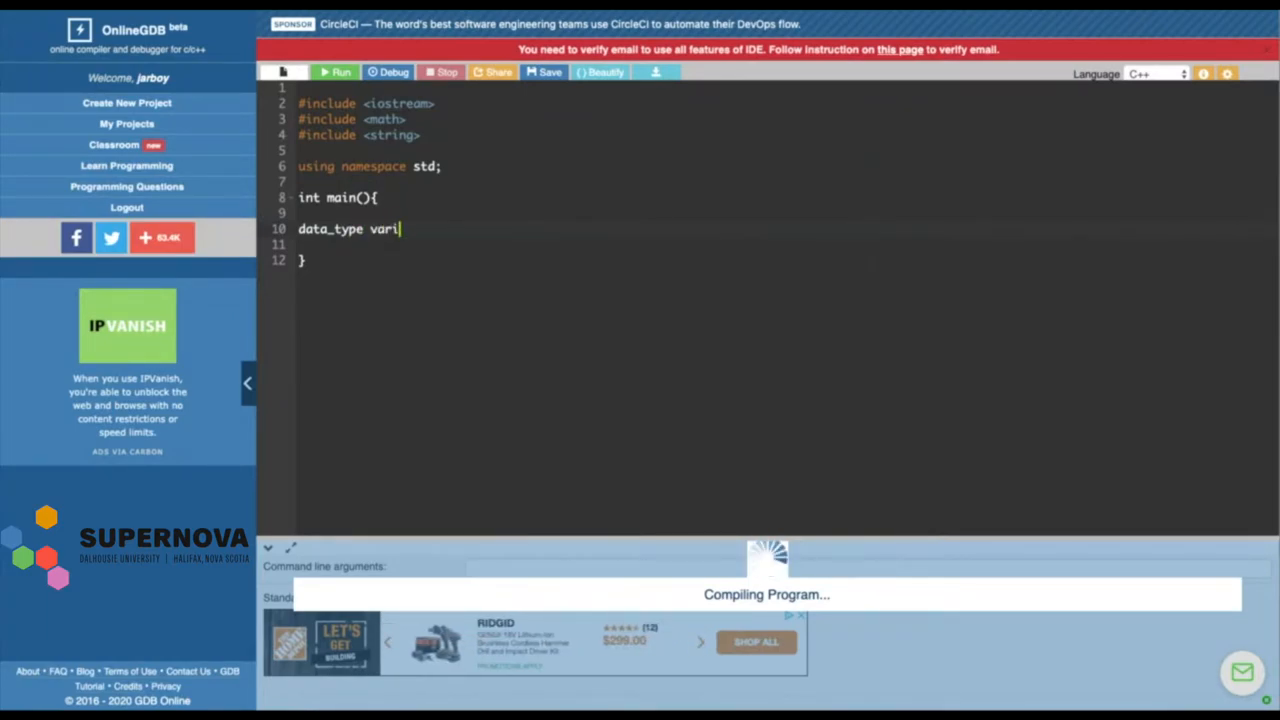
pyautogui.write('able_')
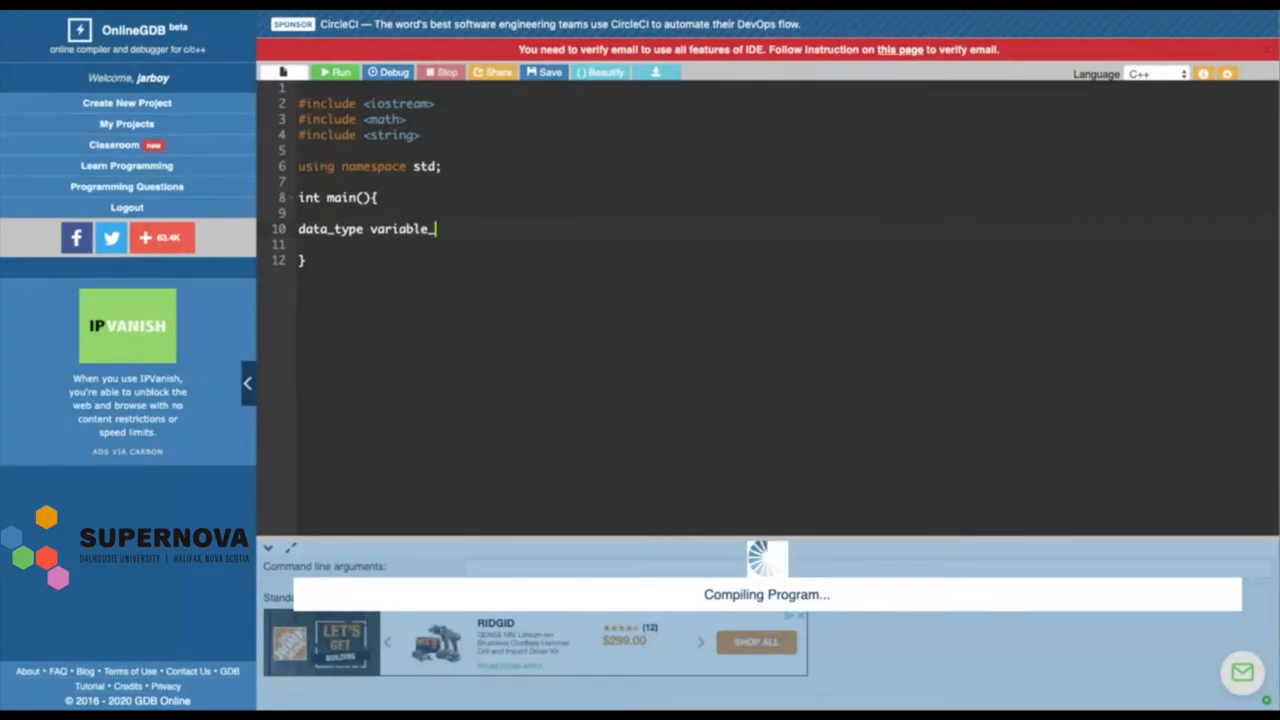
pyautogui.write('name = Value')
pyautogui.click(782, 244)
pyautogui.write('int number = 0')
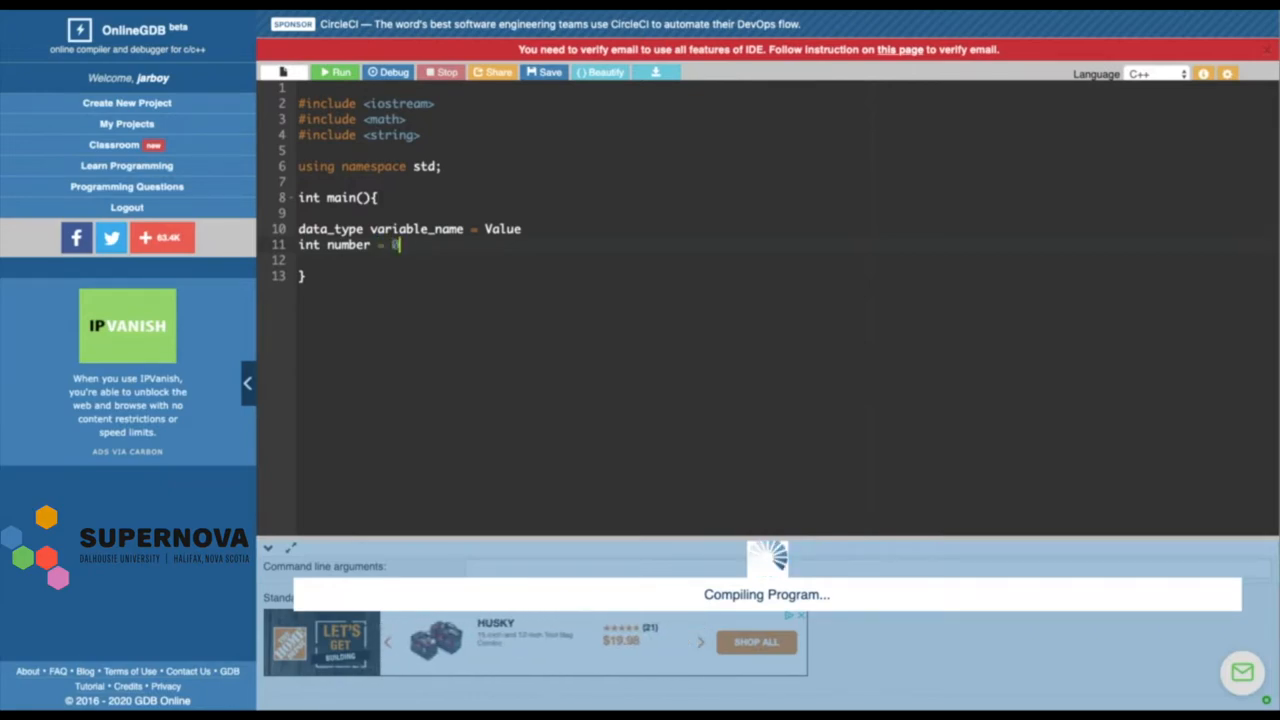
pyautogui.write(';')
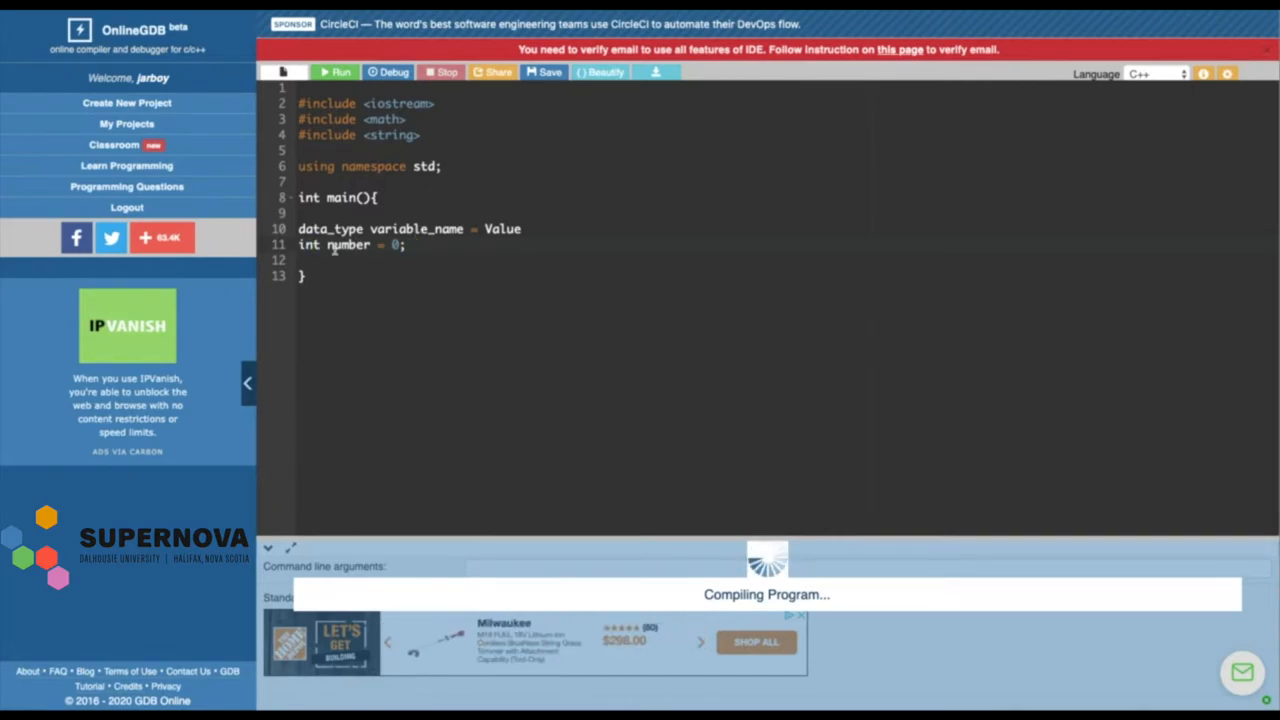
pyautogui.doubleClick(346, 245)
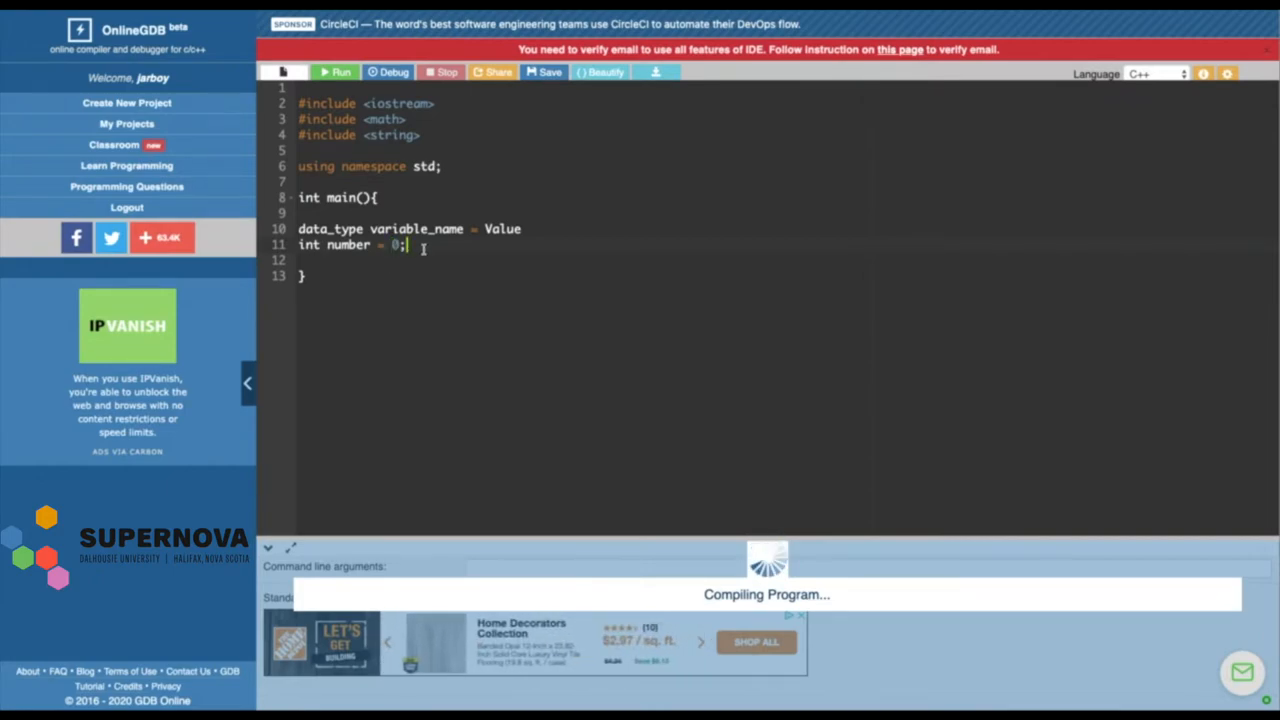
pyautogui.press('Enter')
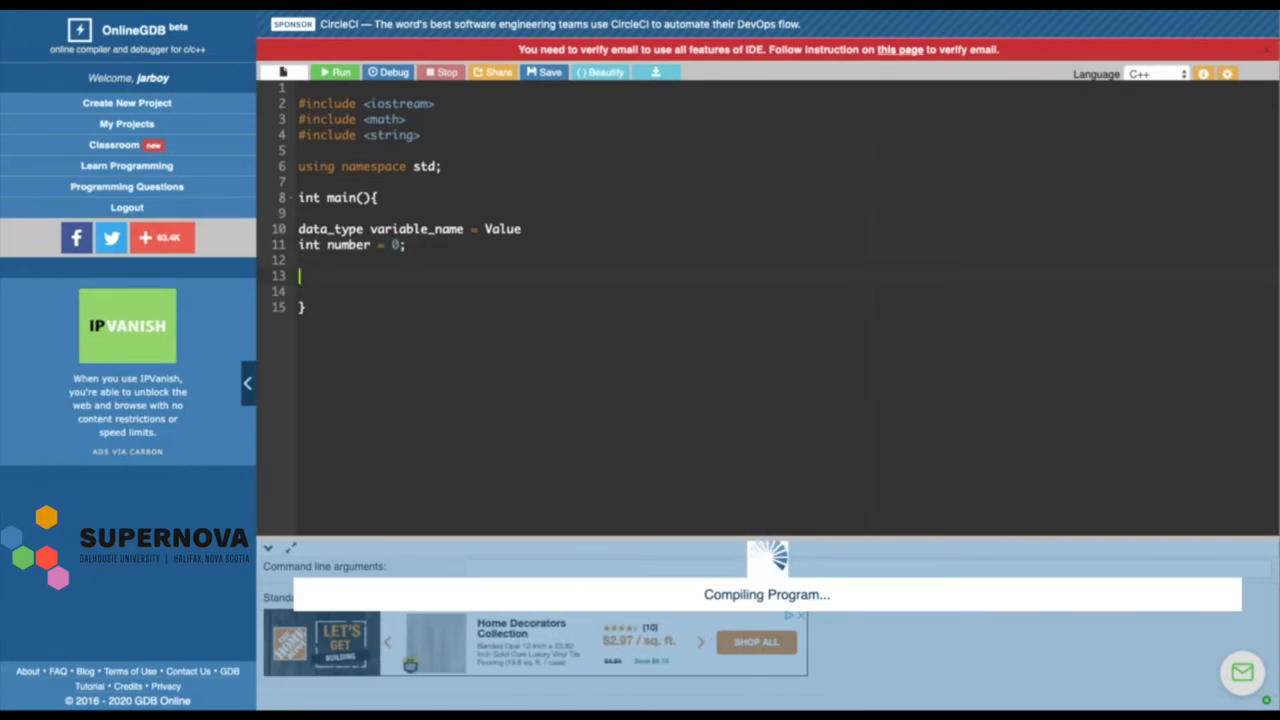
# Type int, float, char, string and bool on consecutive lines below the number declaration
pyautogui.write('int')
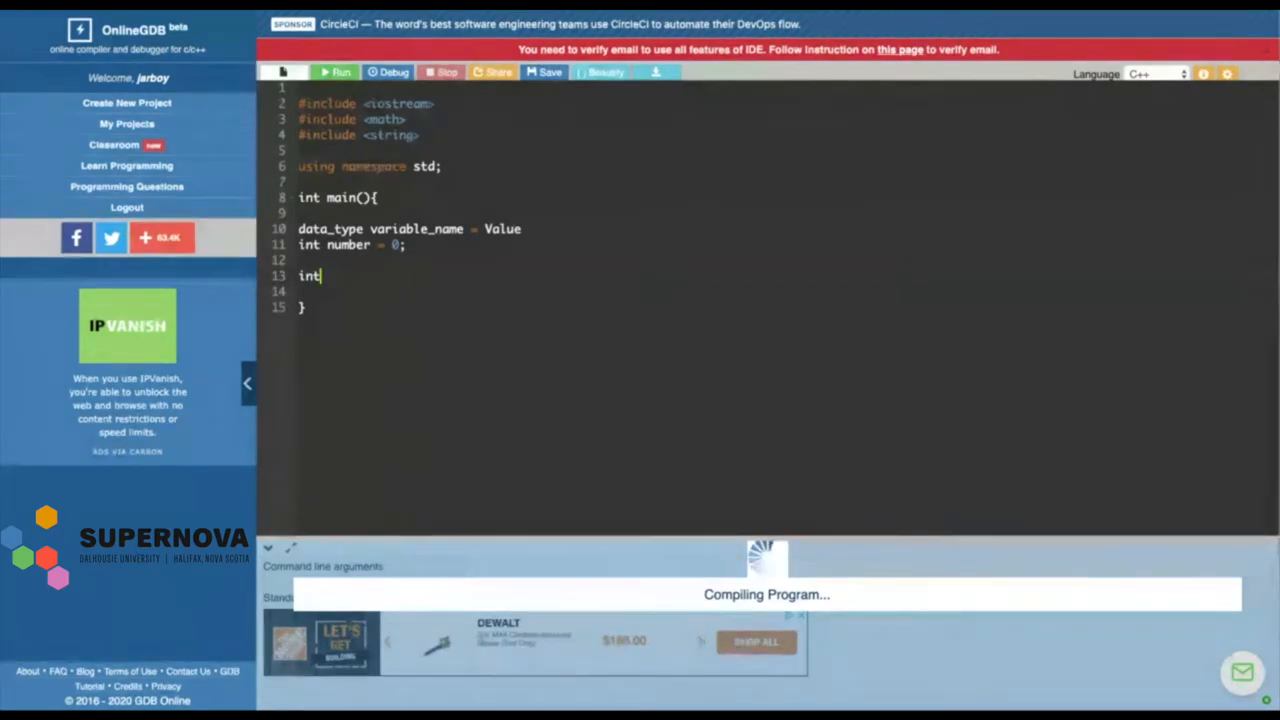
pyautogui.write('f')
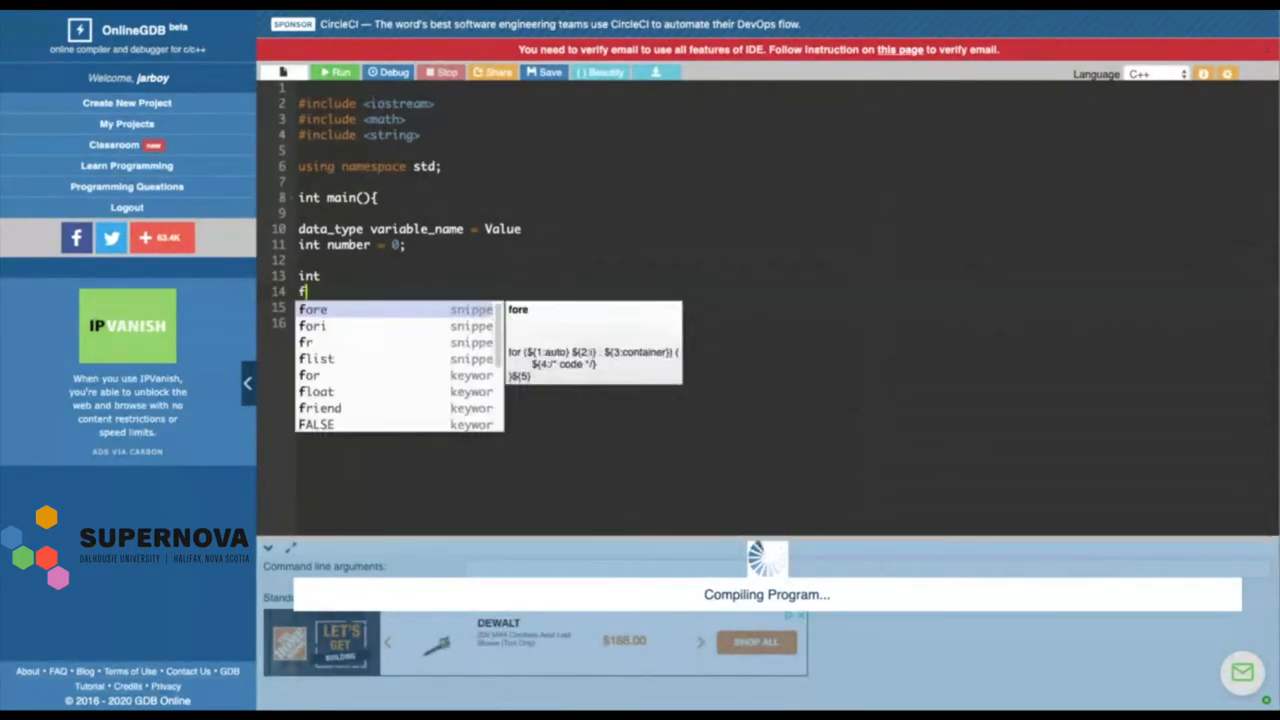
pyautogui.write('loat')
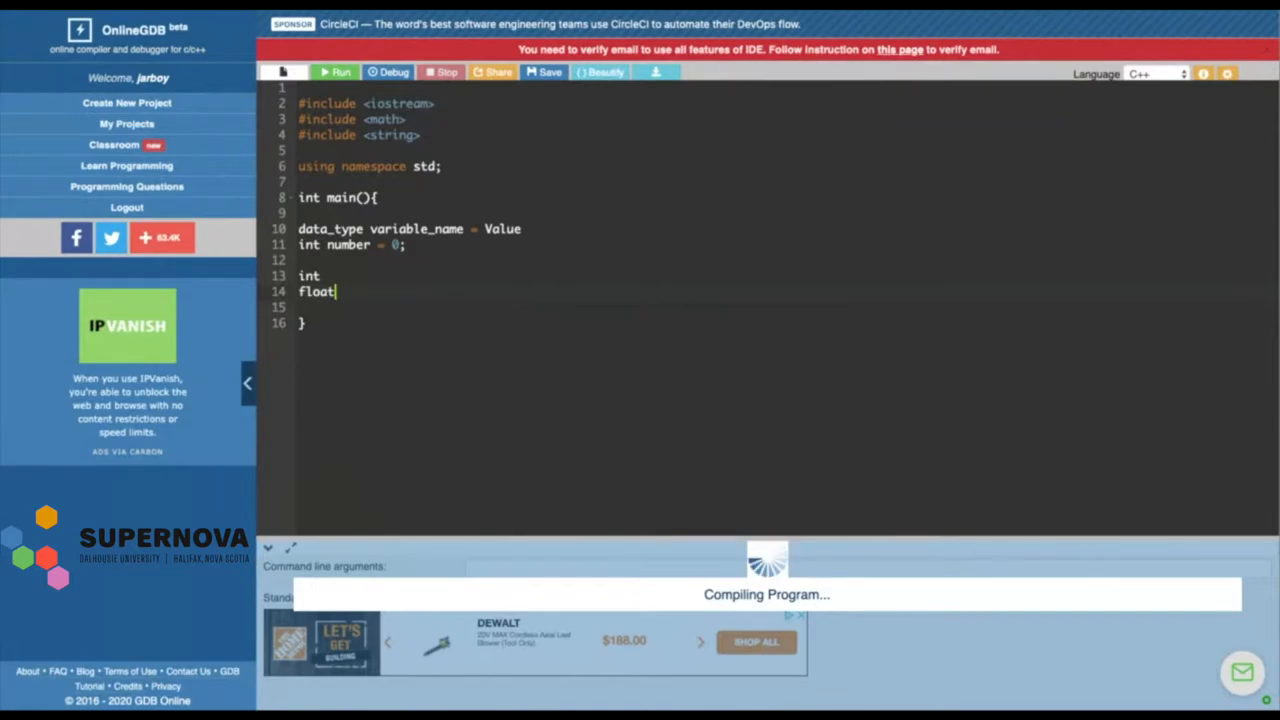
pyautogui.write('char')
pyautogui.write('string')
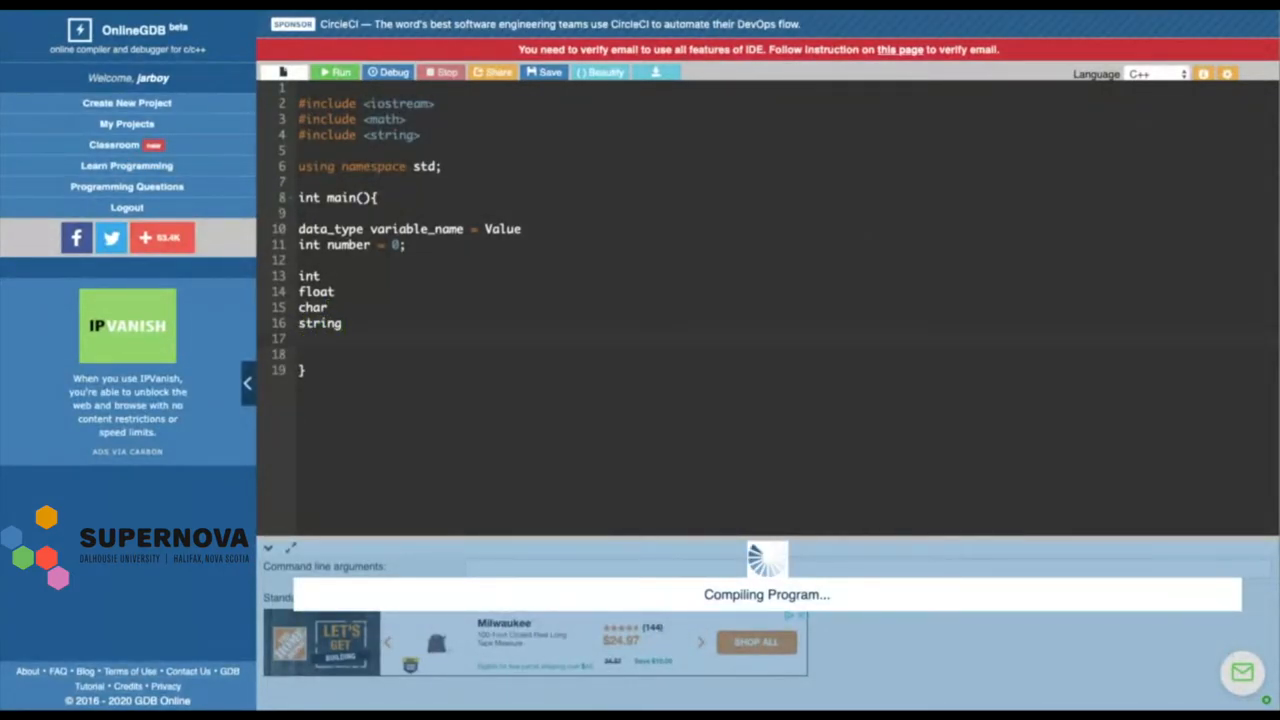
pyautogui.write('bool')
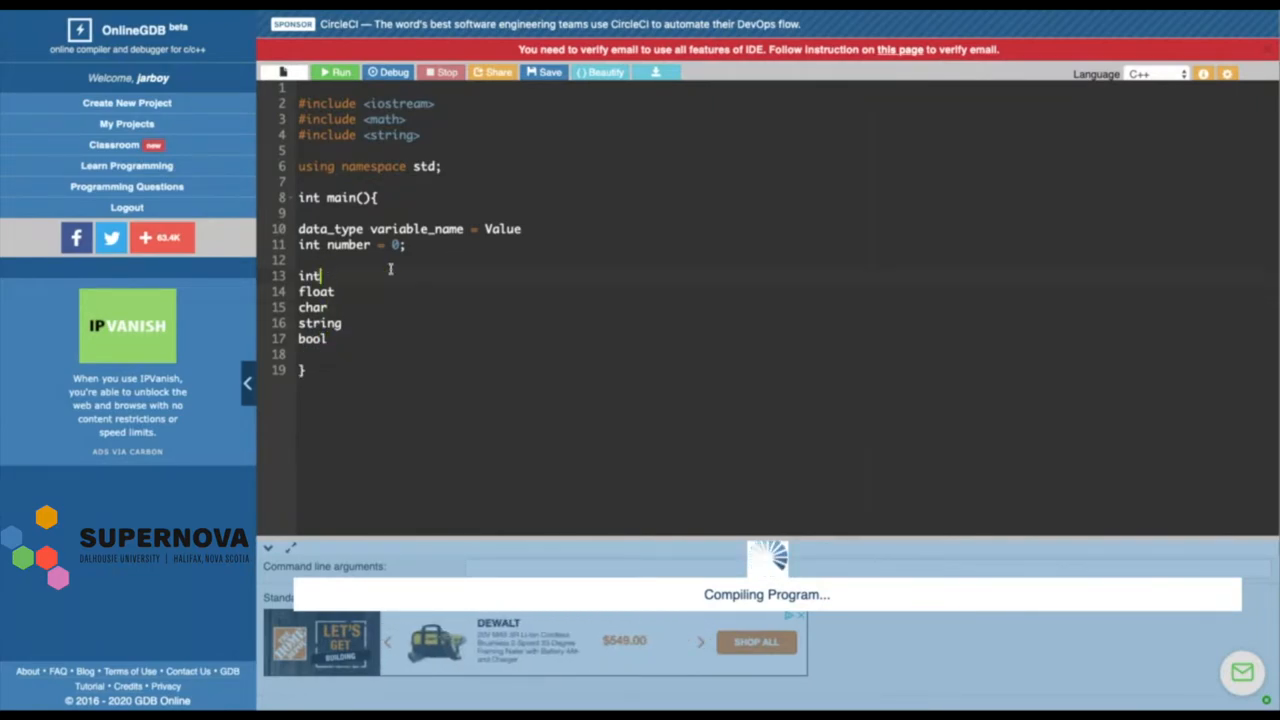
pyautogui.moveTo(322, 275); pyautogui.dragTo(340, 339)
pyautogui.write(' =')
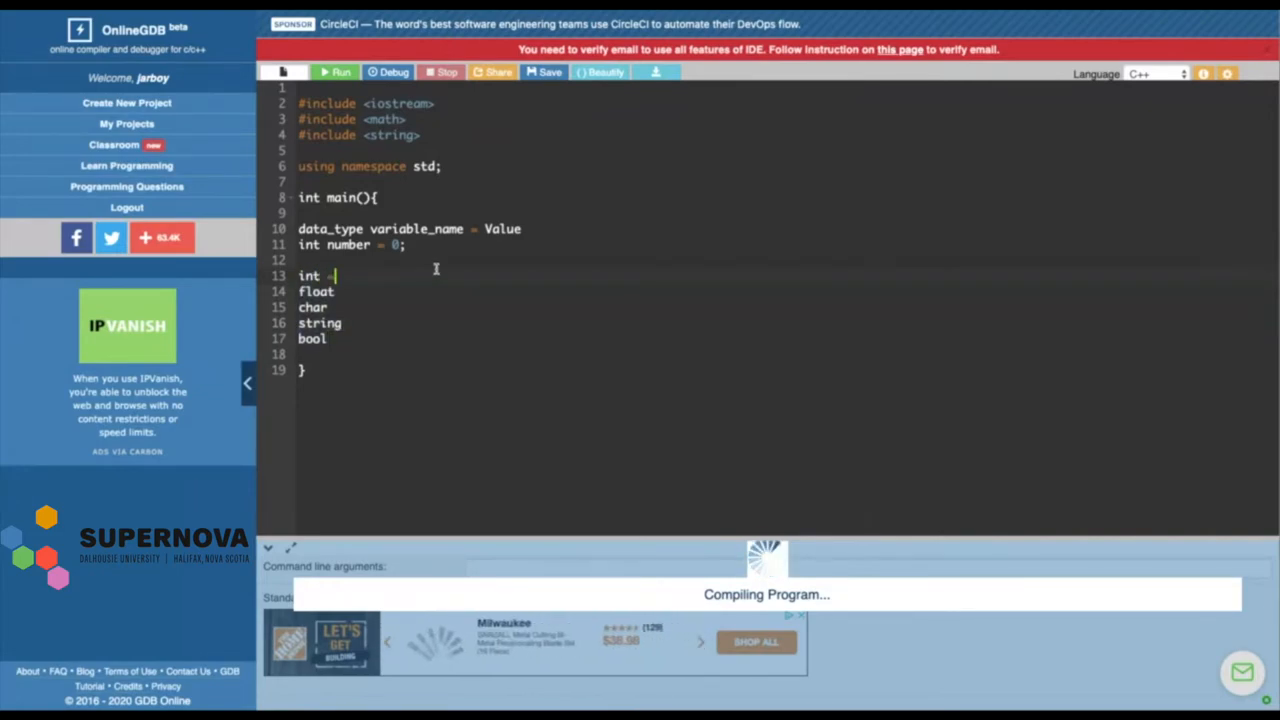
# Append = (1,2,3) to the int line and = (1.0,1.2,5.5555555) to float
pyautogui.write('(1')
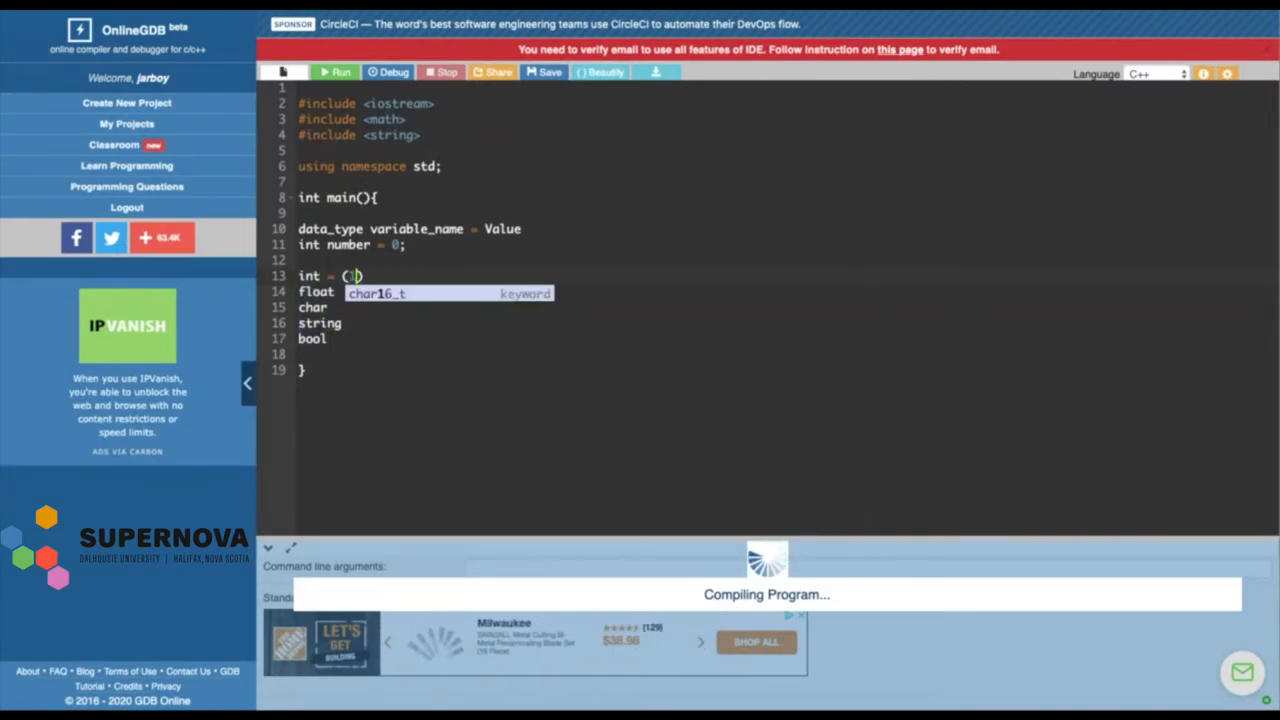
pyautogui.write(',2)')
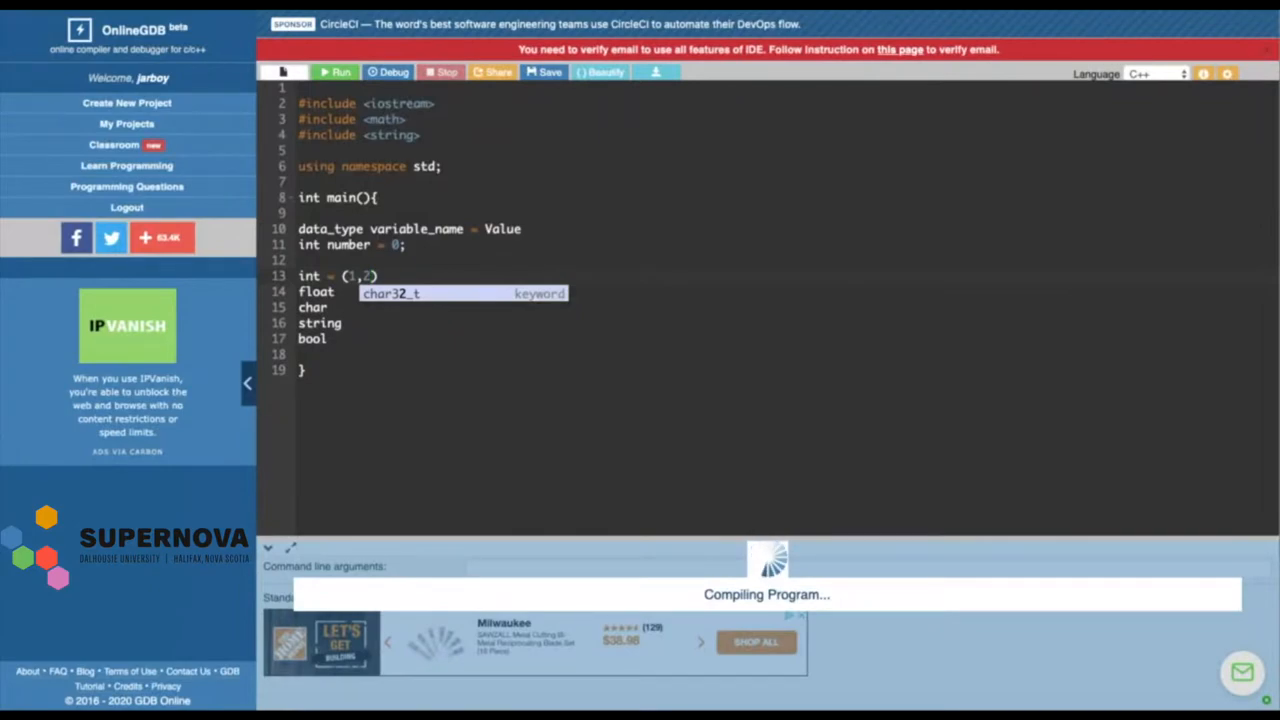
pyautogui.write(',3')
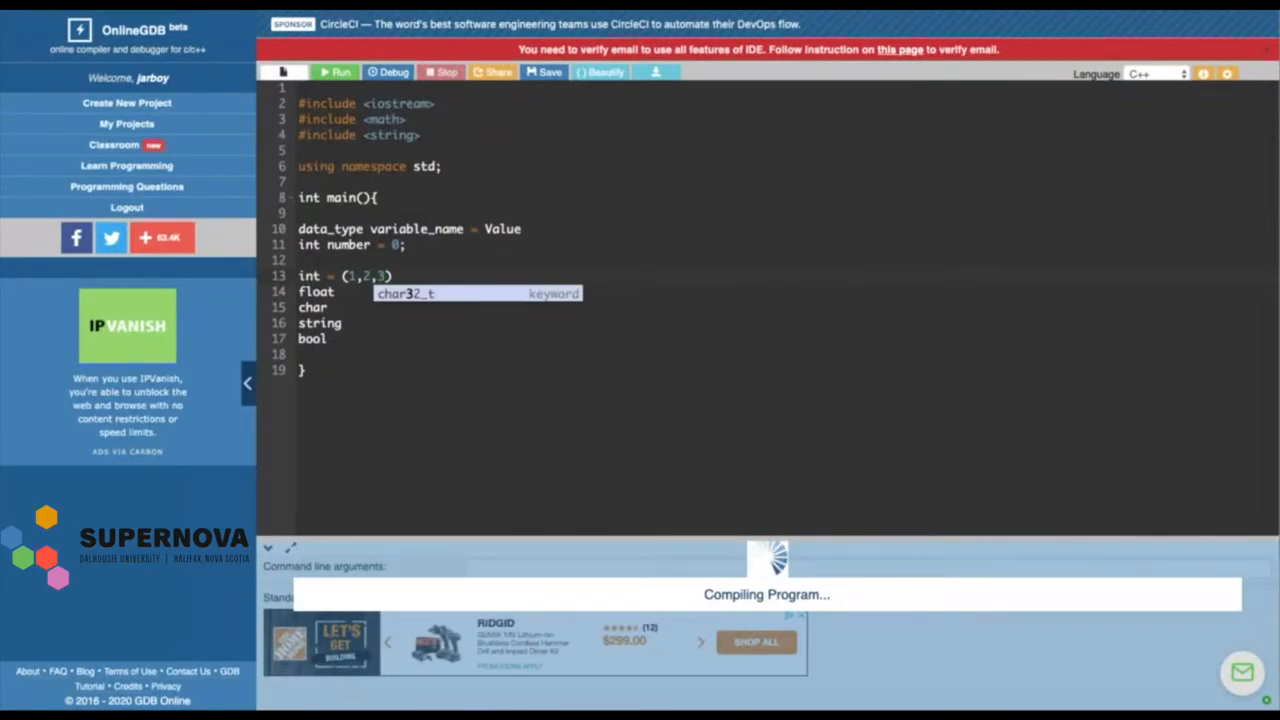
pyautogui.click(420, 275)
pyautogui.write(' = {')
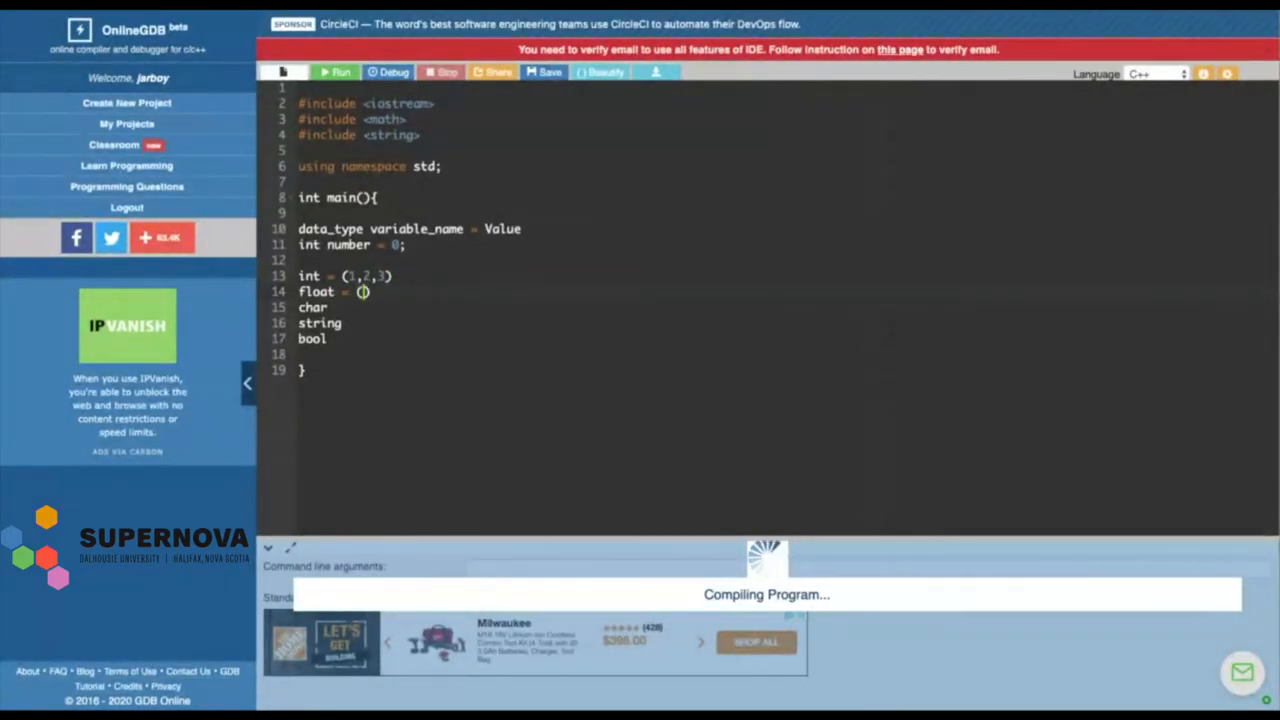
pyautogui.write('1')
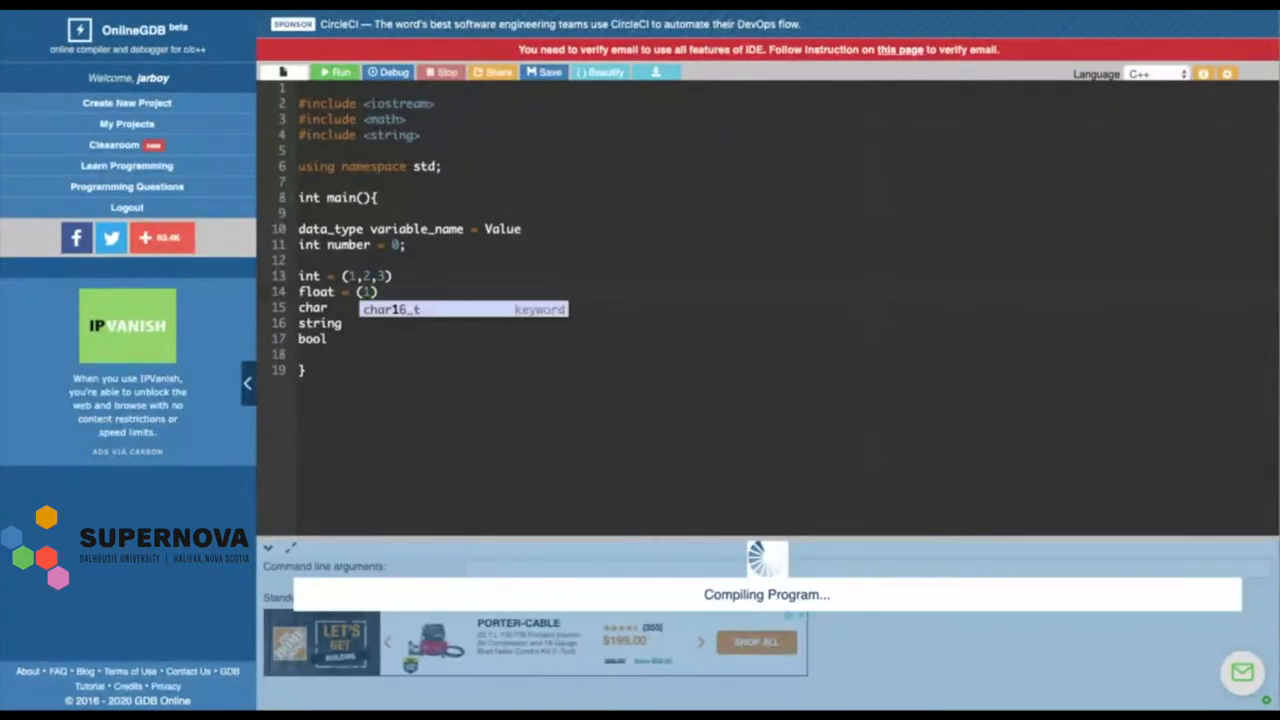
pyautogui.write('.0,')
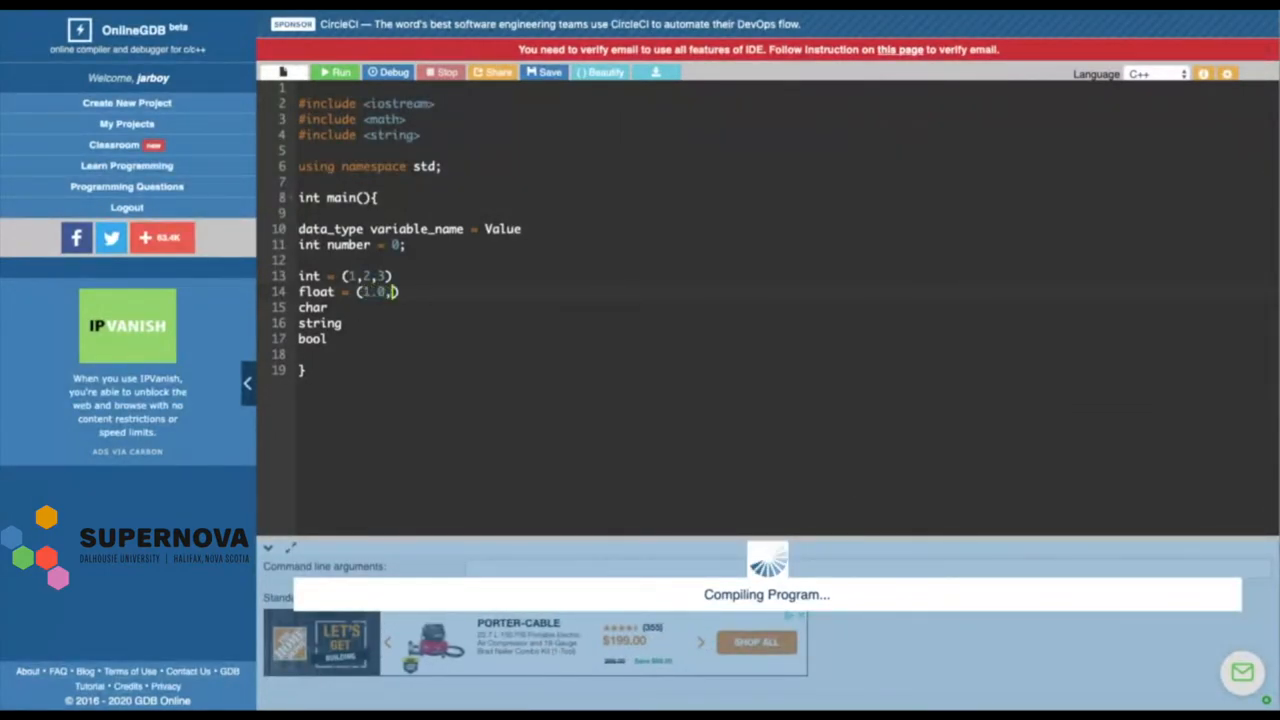
pyautogui.write('1.2,')
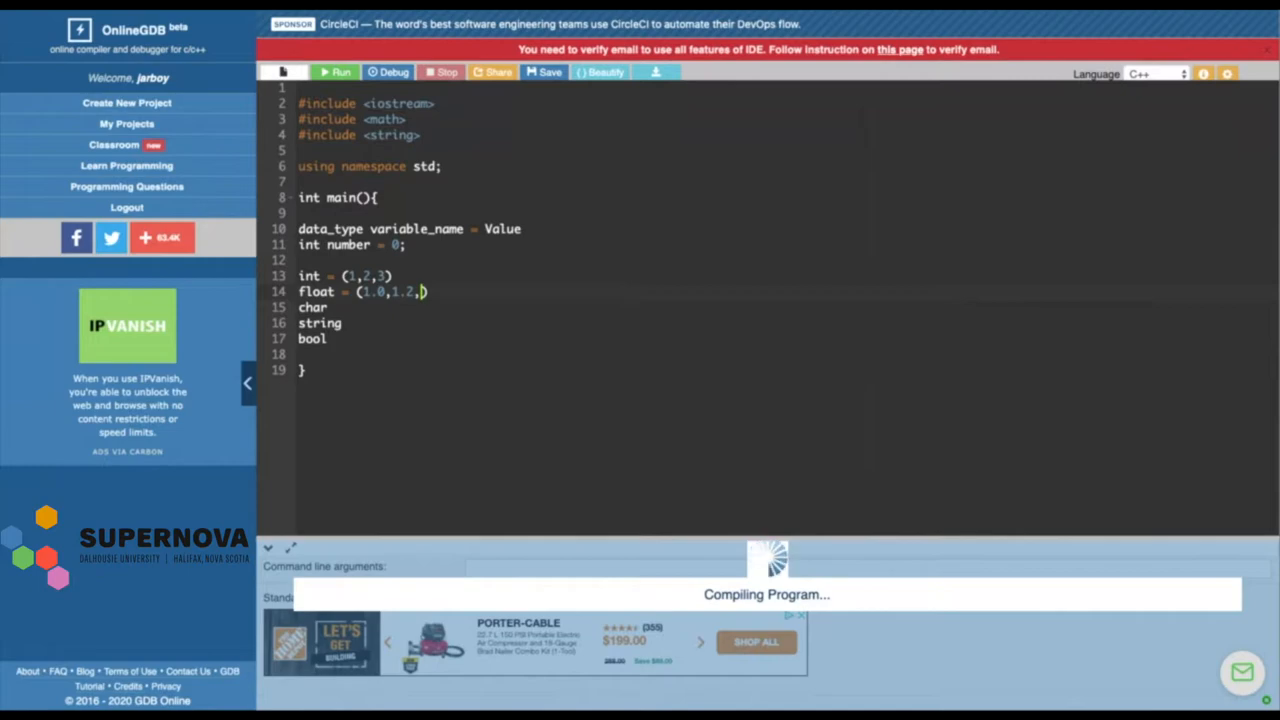
pyautogui.write('5.5')
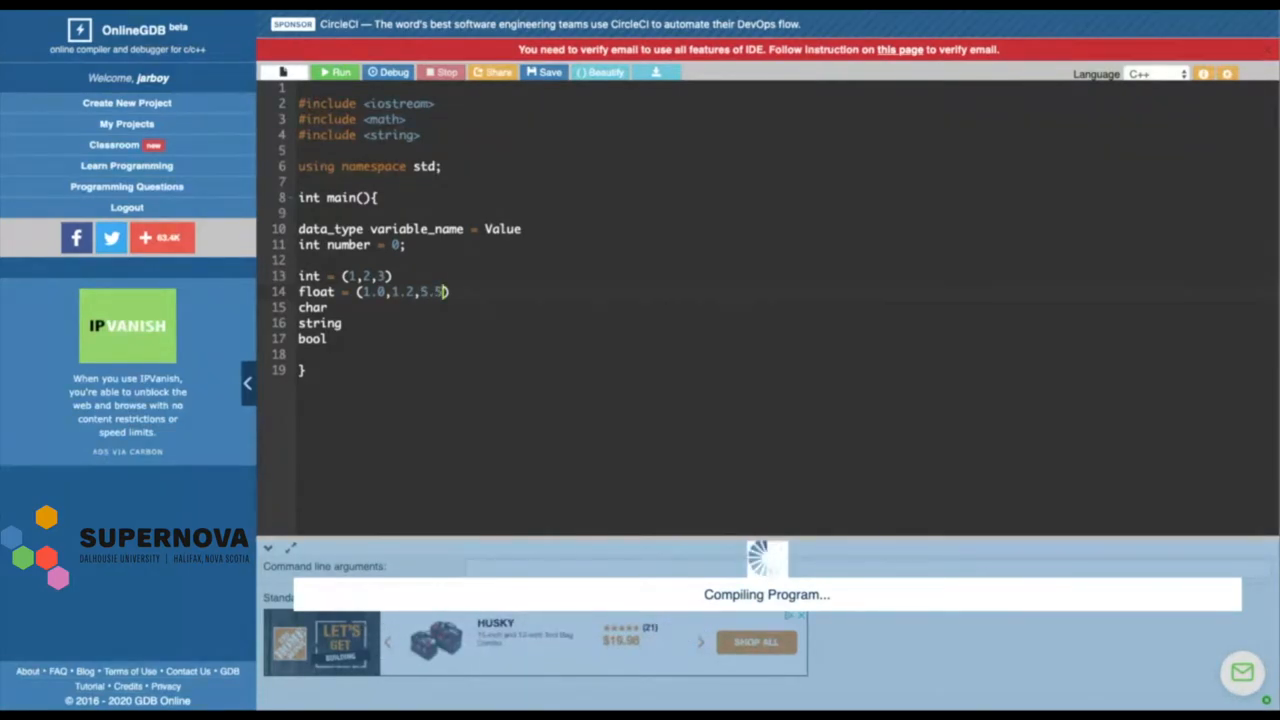
pyautogui.write('555555')
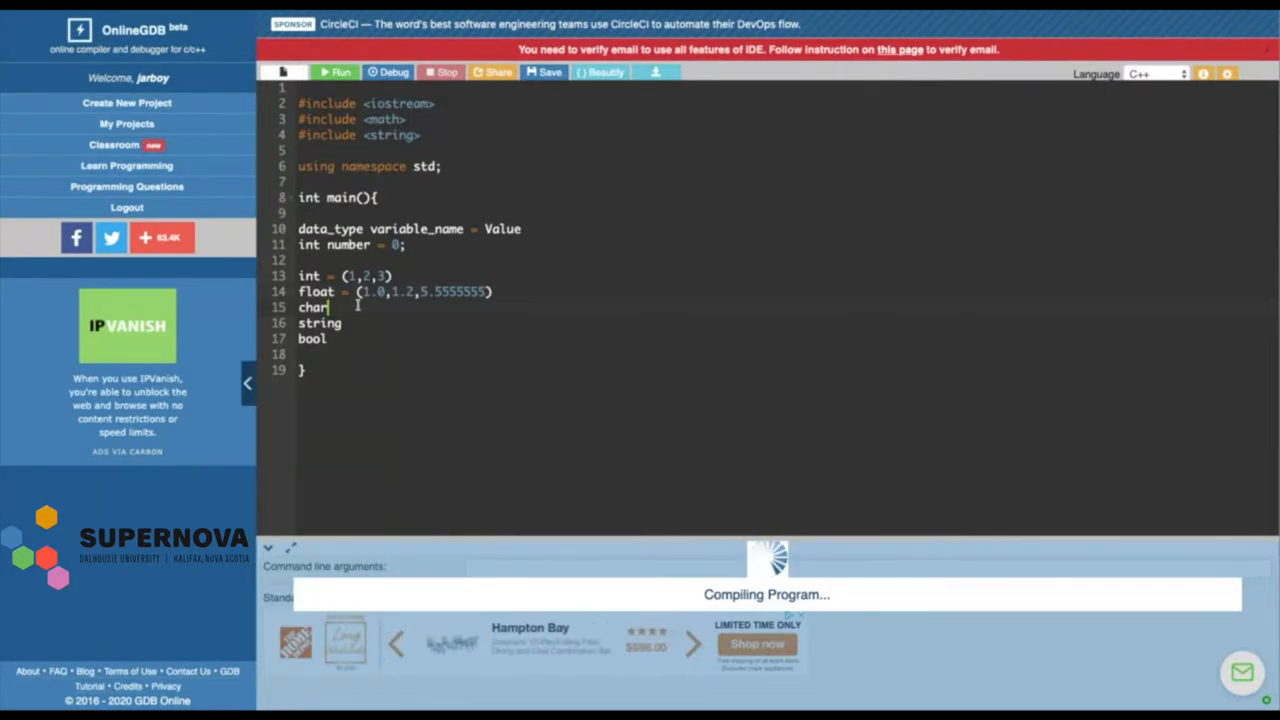
pyautogui.write('=')
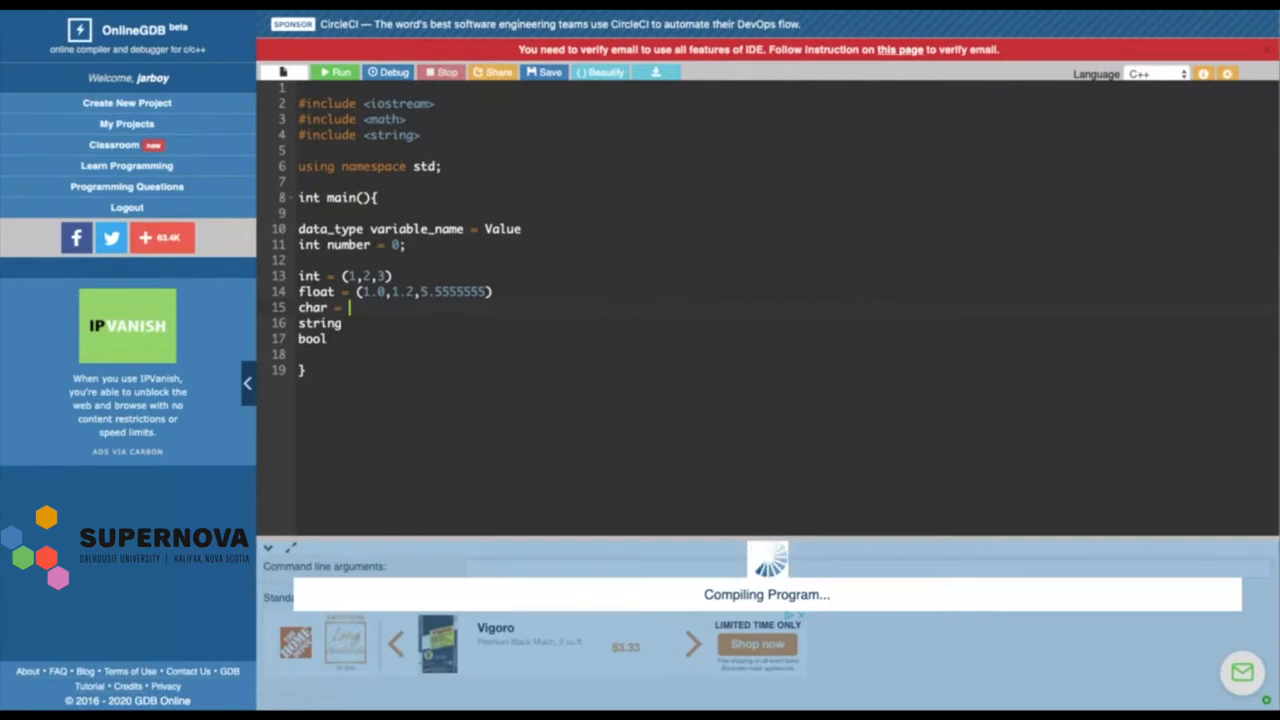
# Append "d","a" after char = and "names", "sentance" after string =
pyautogui.write('"d"')
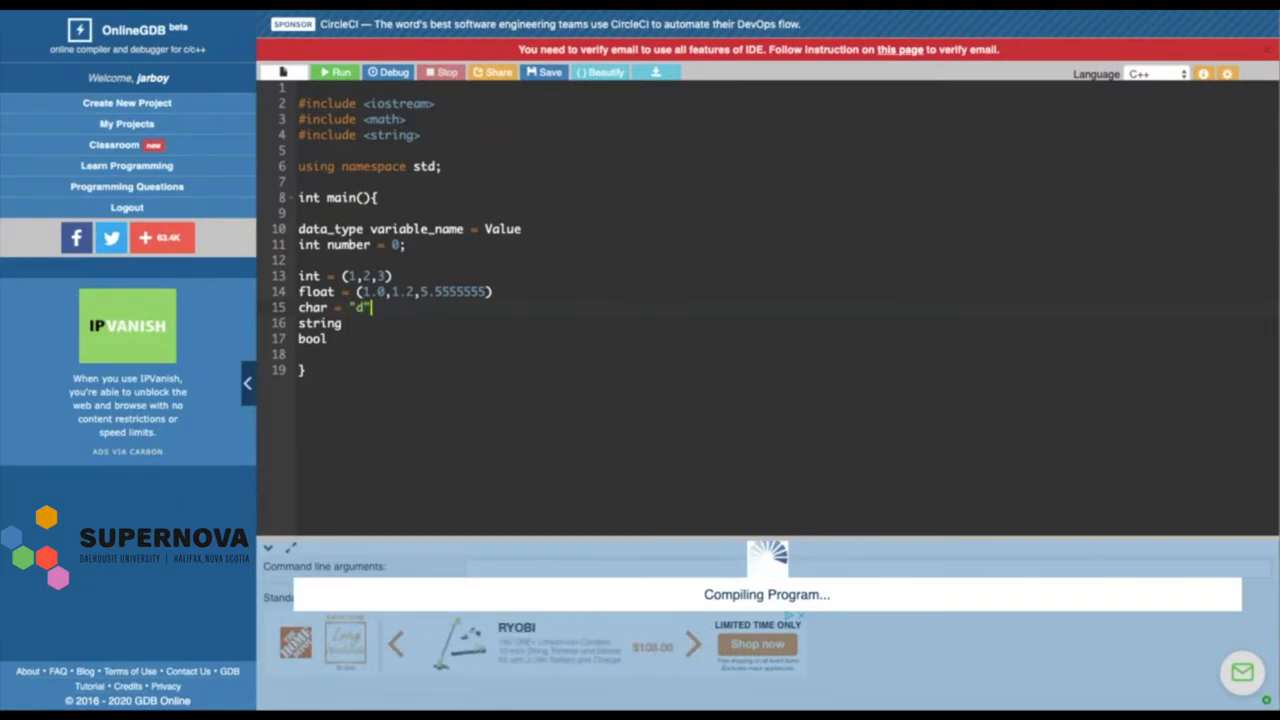
pyautogui.write(',:')
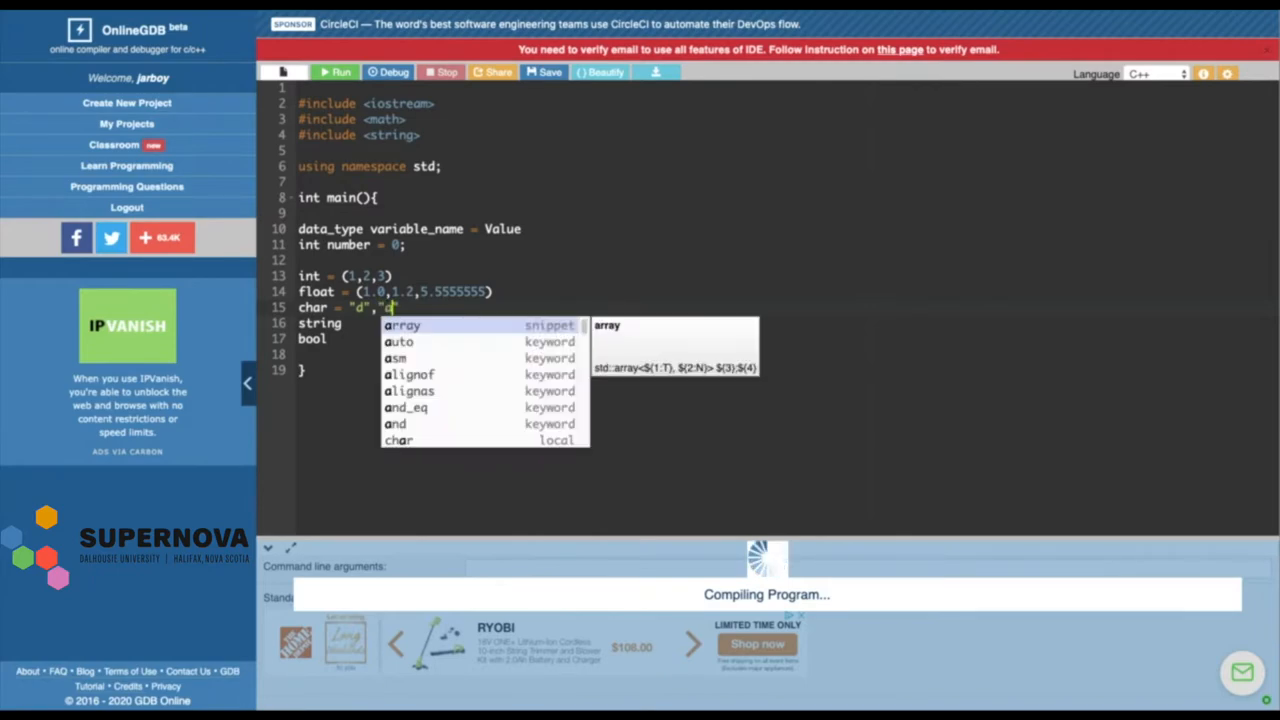
pyautogui.write('a",')
pyautogui.click(321, 323)
pyautogui.write(' = "')
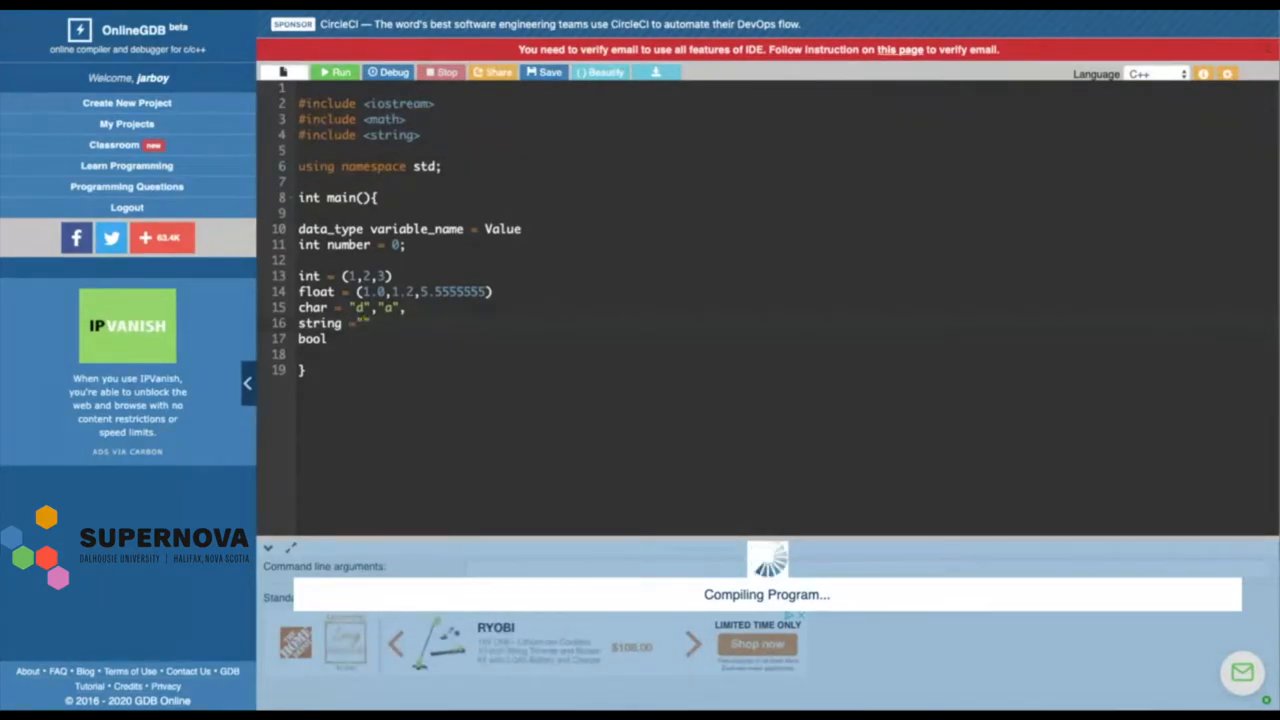
pyautogui.write('names')
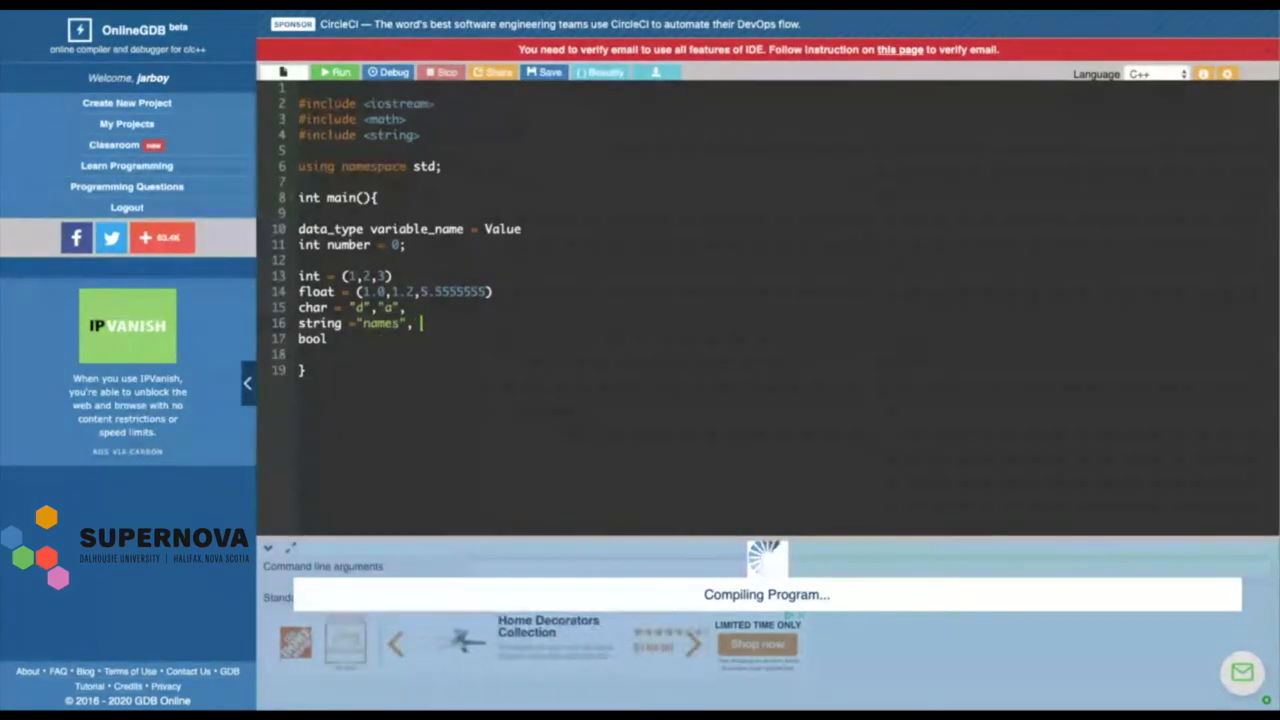
pyautogui.write('""')
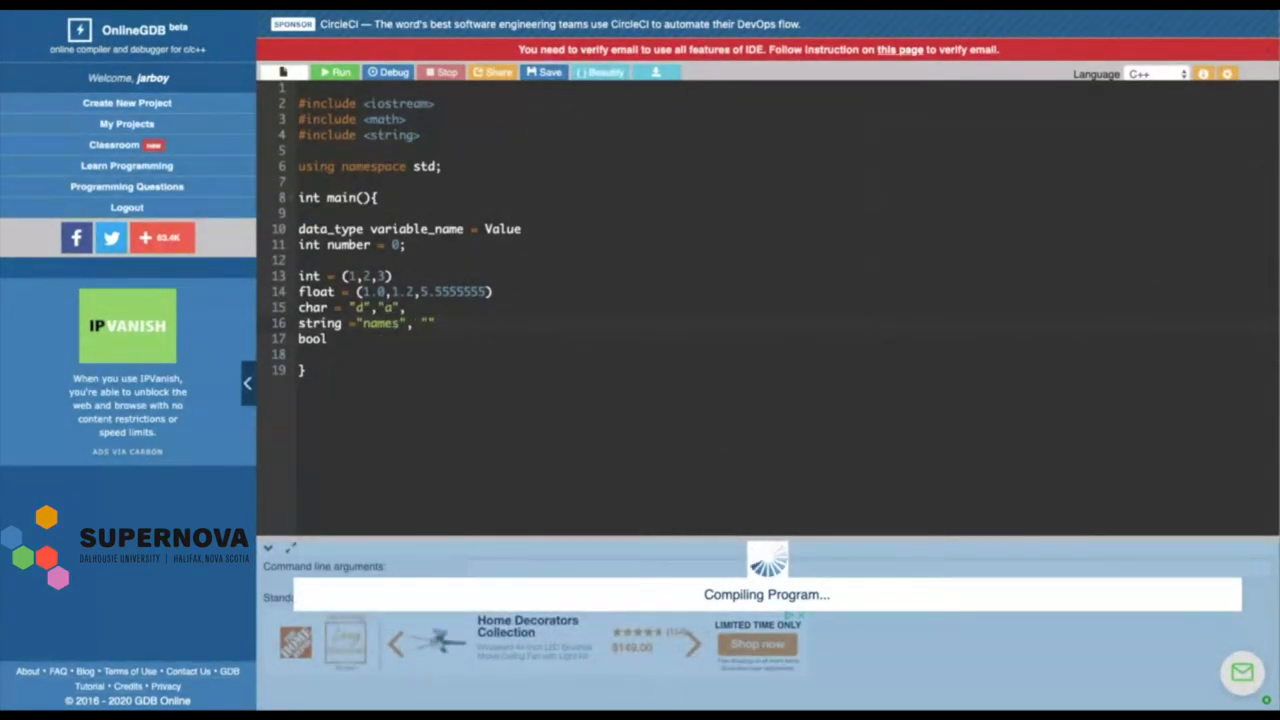
pyautogui.write('sentance')
pyautogui.write(' =')
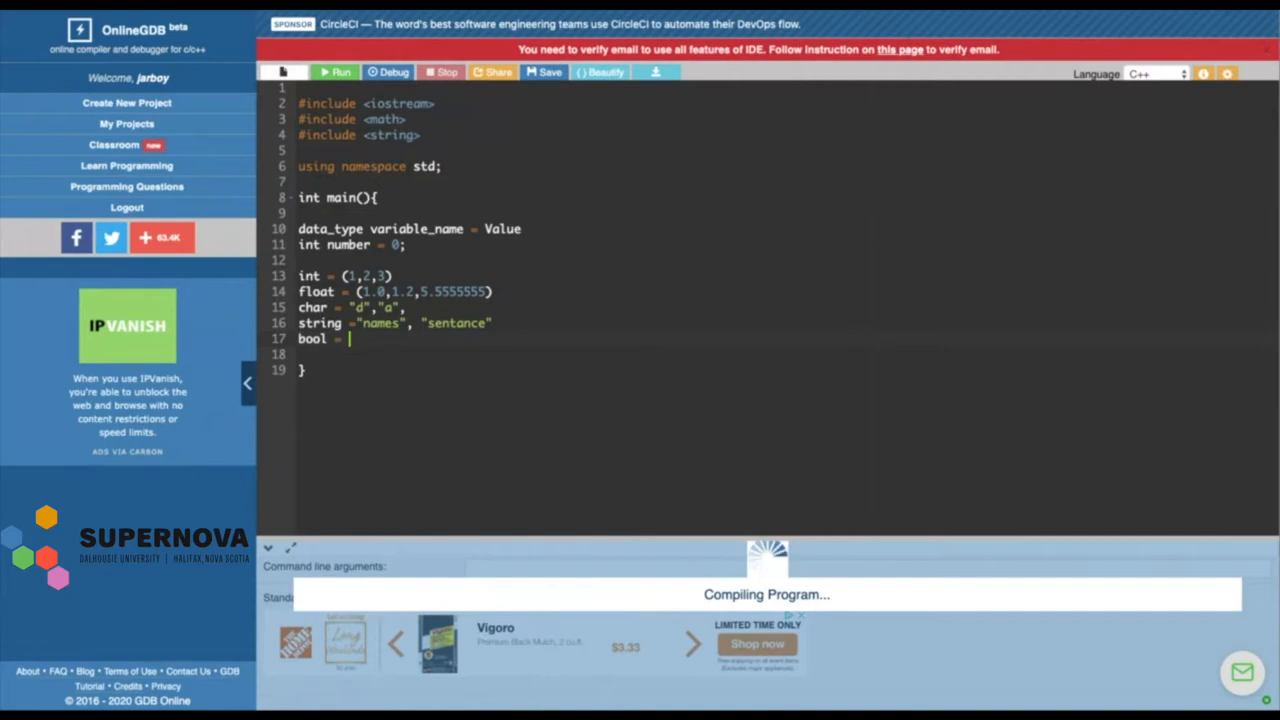
# Finish the bool example with 'true, false' and add a blank line above main's closing brace
pyautogui.write('true')
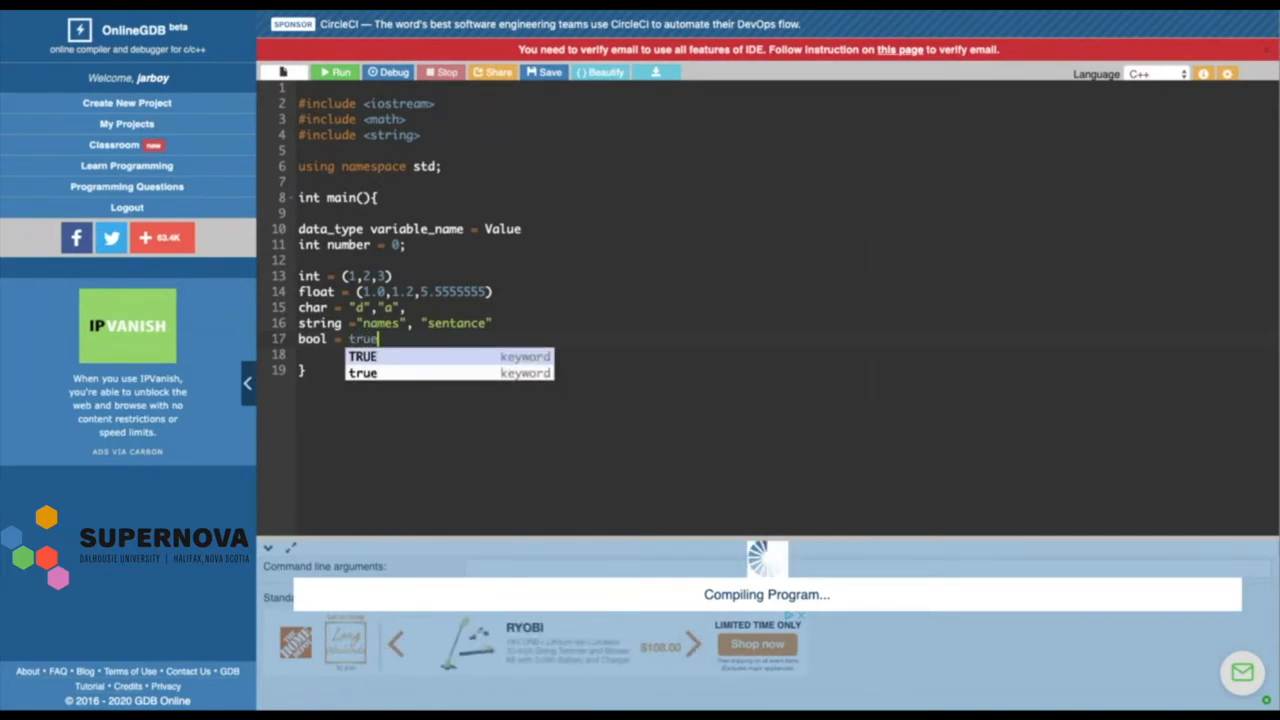
pyautogui.write(', fals')
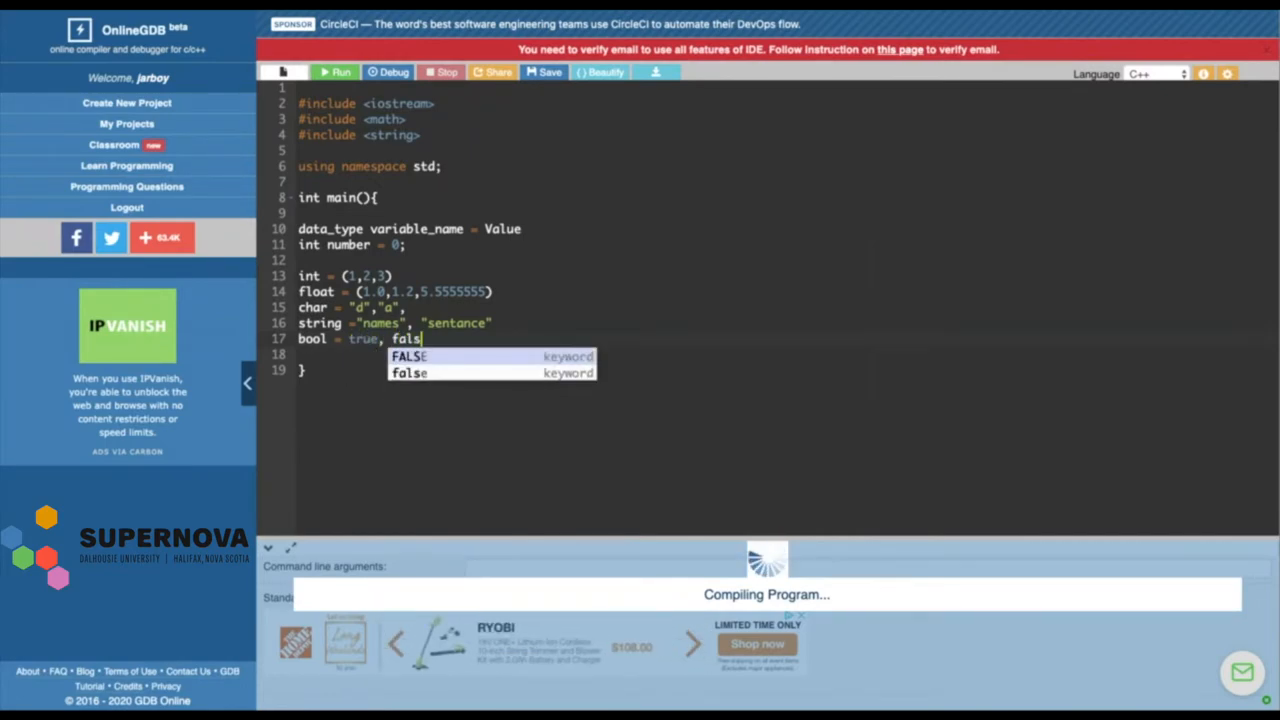
pyautogui.write('e')
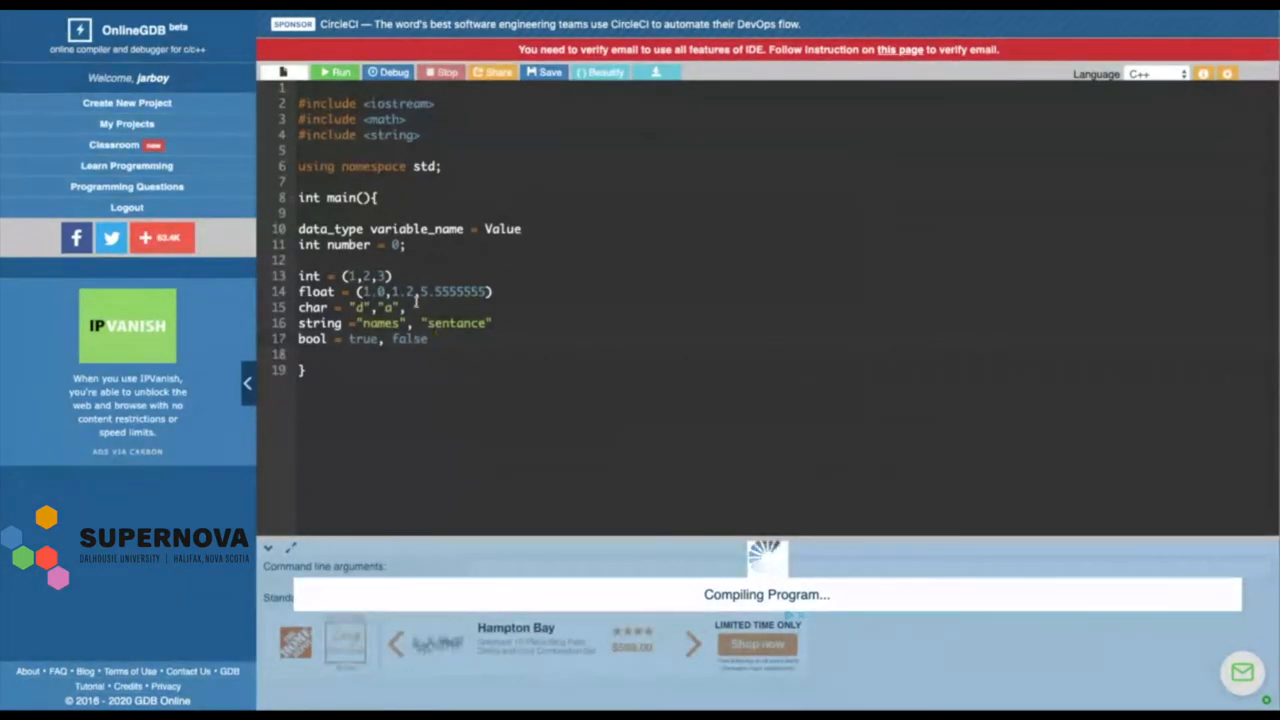
pyautogui.moveTo(298, 275); pyautogui.dragTo(437, 338)
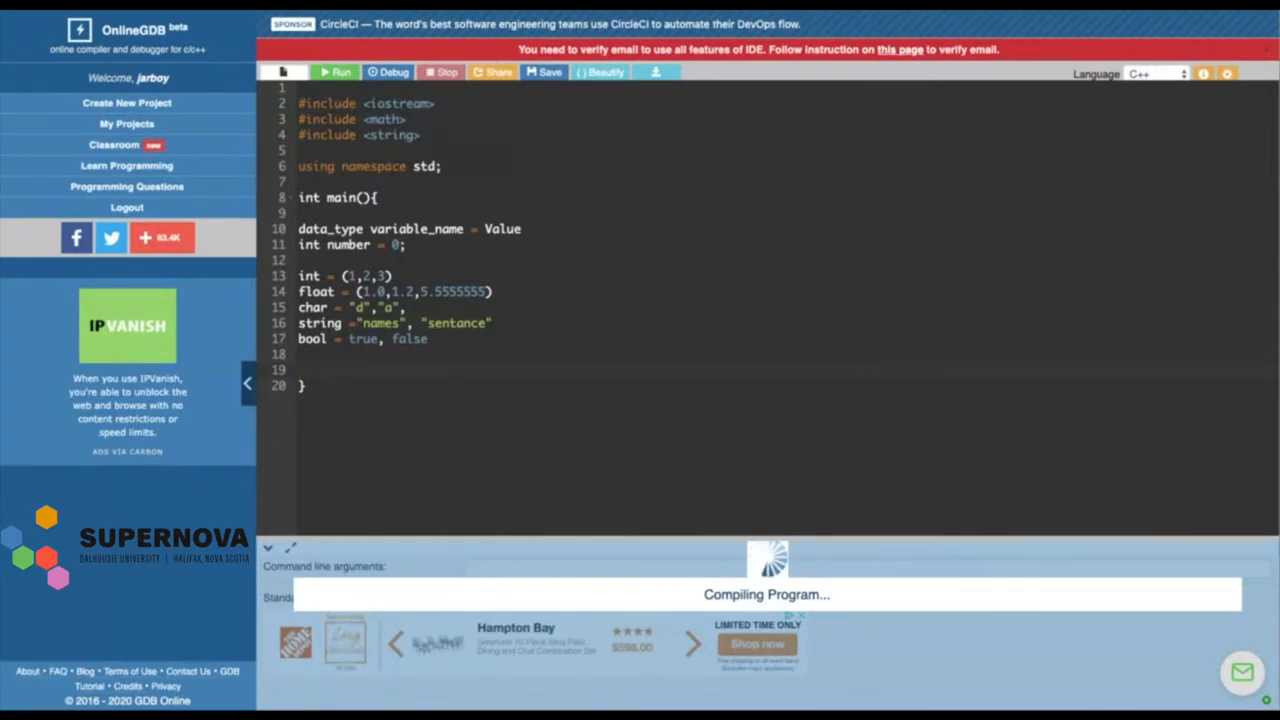
# Write string name = "jarman", retype the variable name, and clear out the example lines
pyautogui.write('string name')
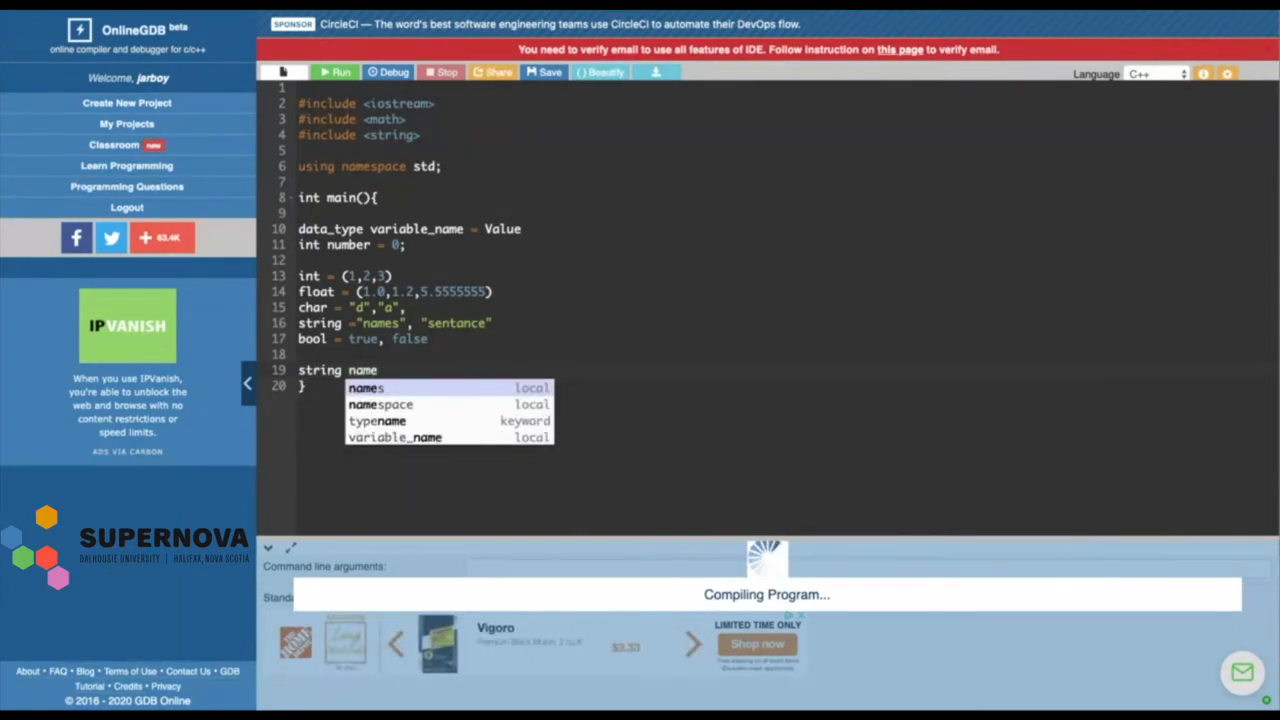
pyautogui.write('= "jarm')
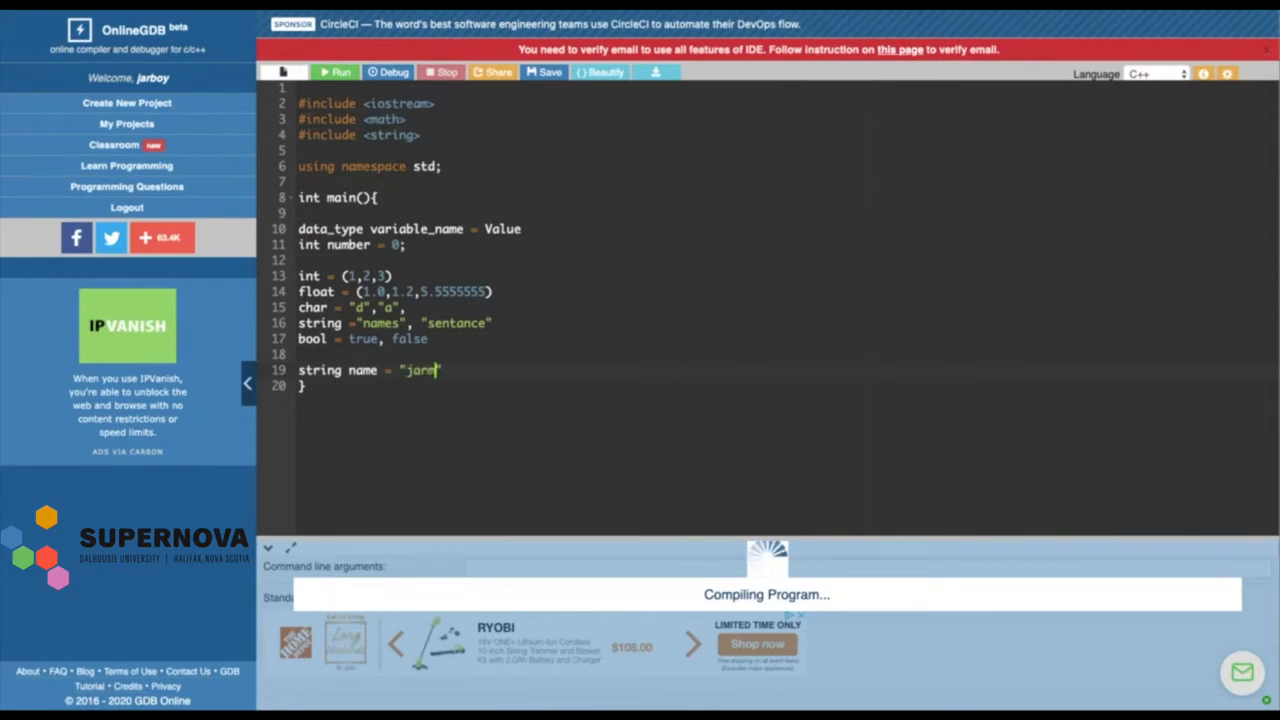
pyautogui.write('an')
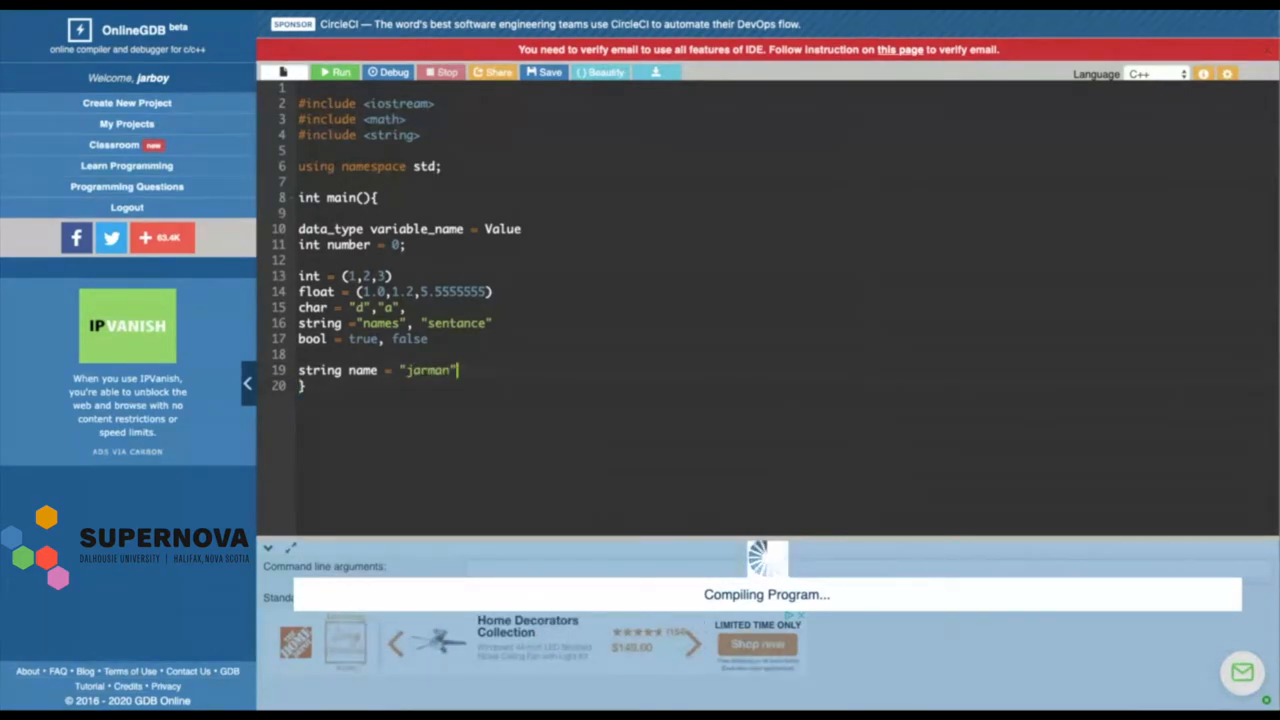
pyautogui.doubleClick(364, 370)
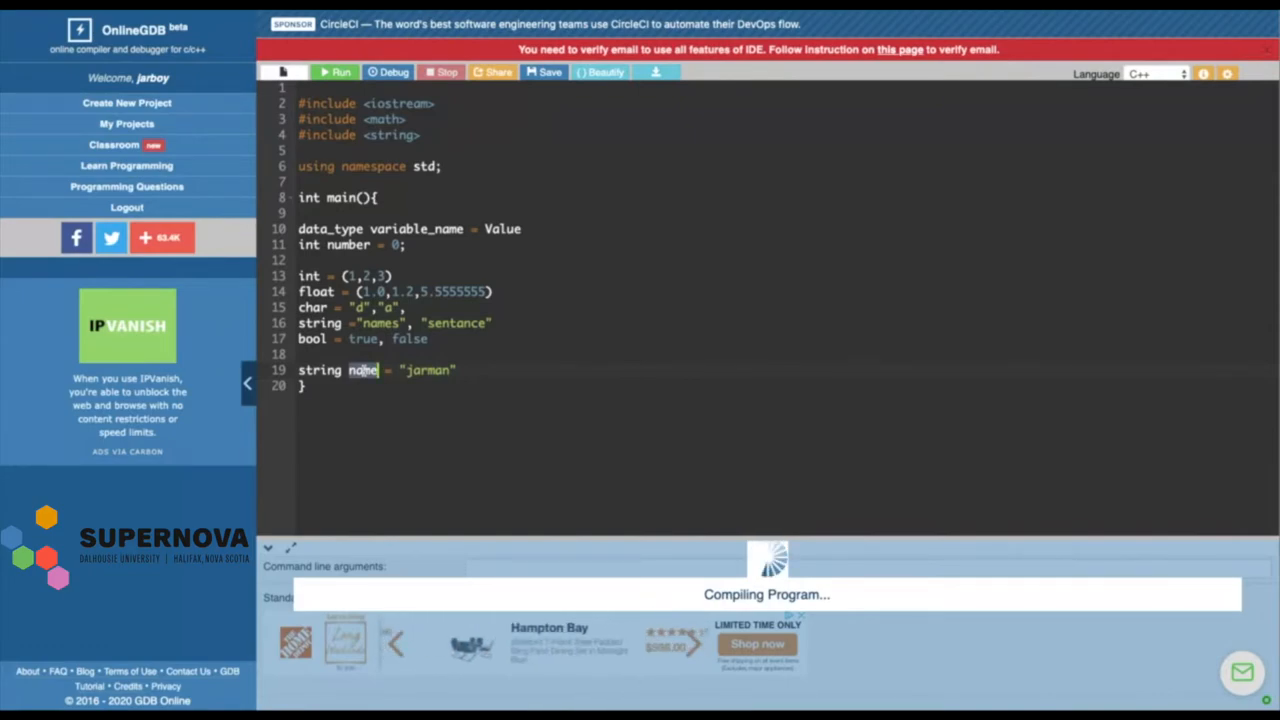
pyautogui.write('n')
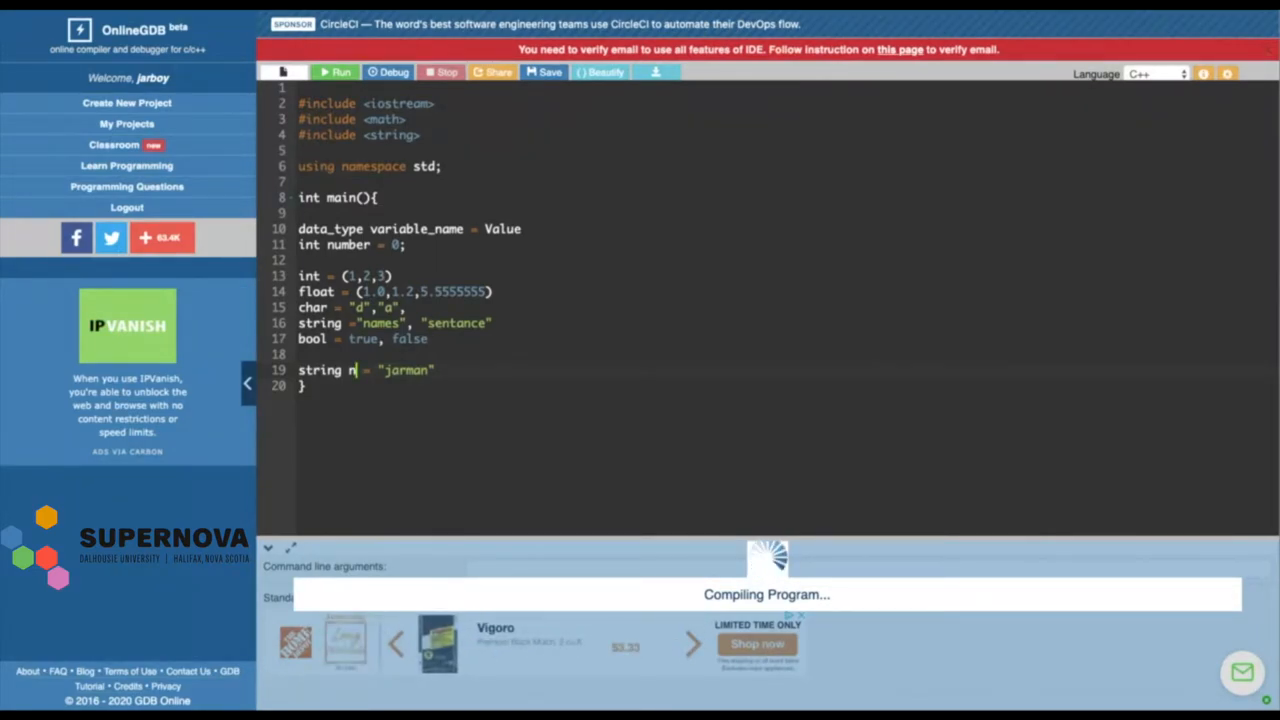
pyautogui.write('ame')
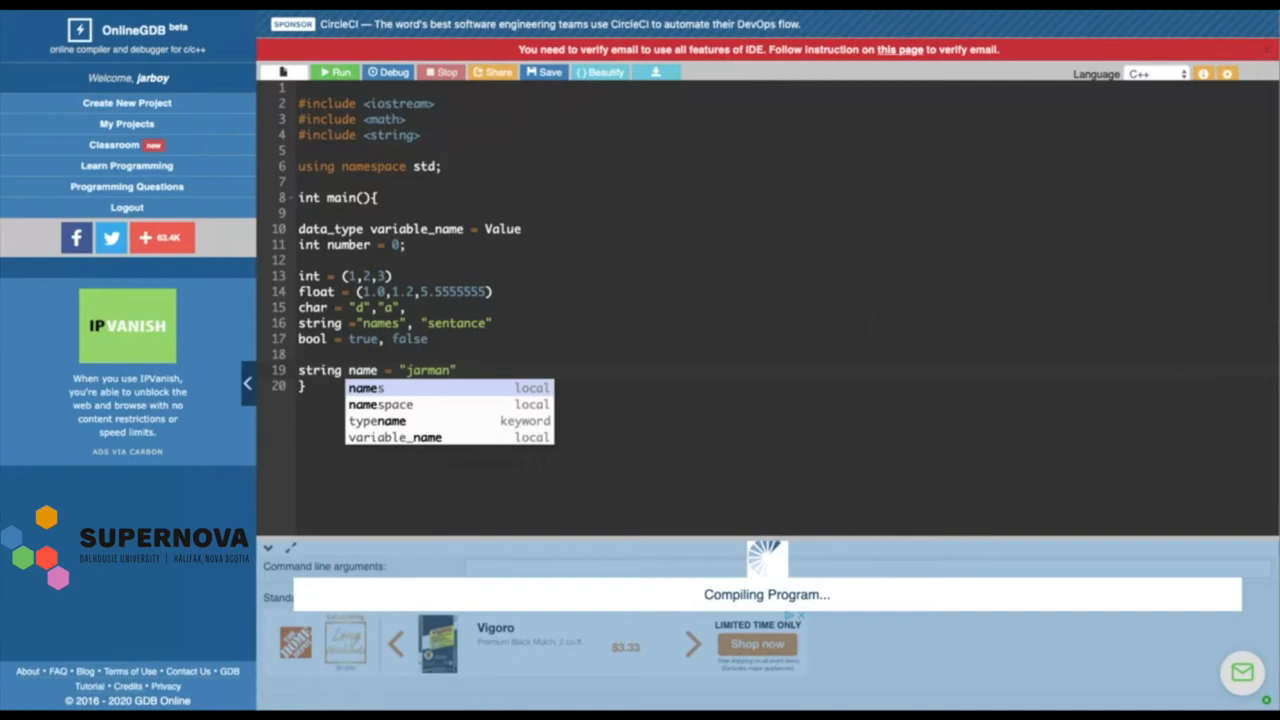
pyautogui.write('n')
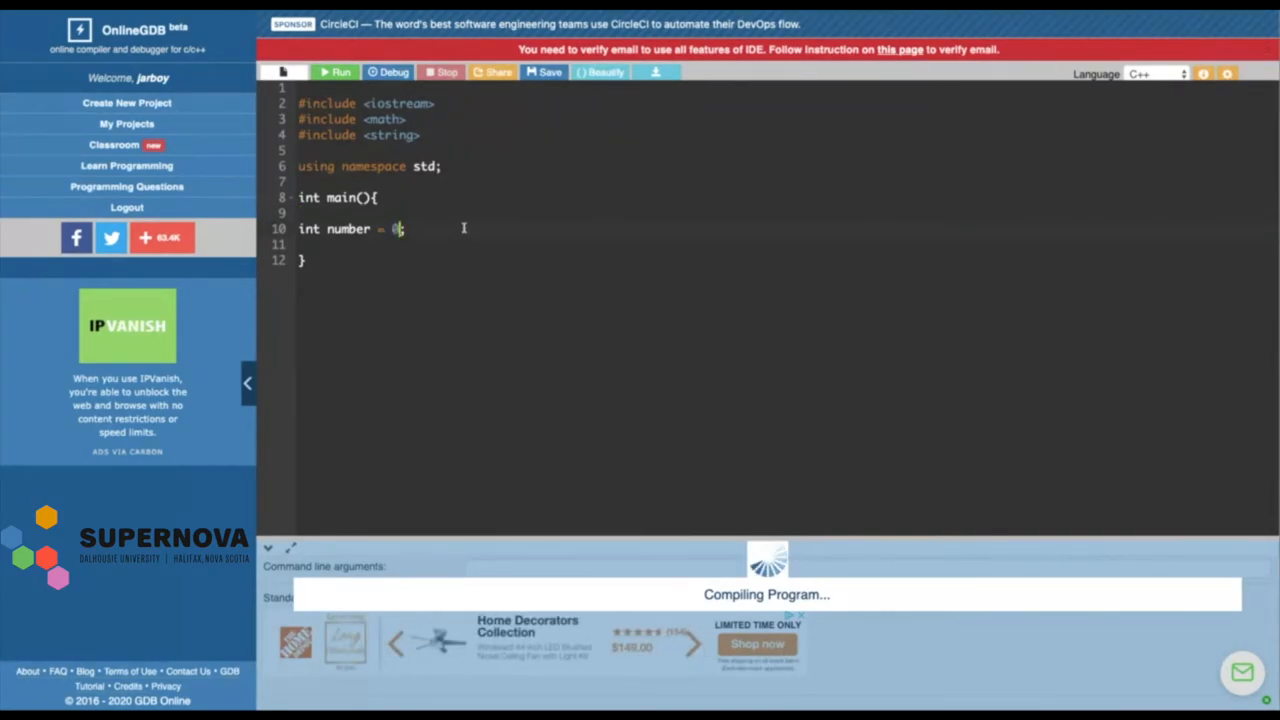
# Add string name = ""; below int number = 0; and delete the int number line
pyautogui.write('0;')
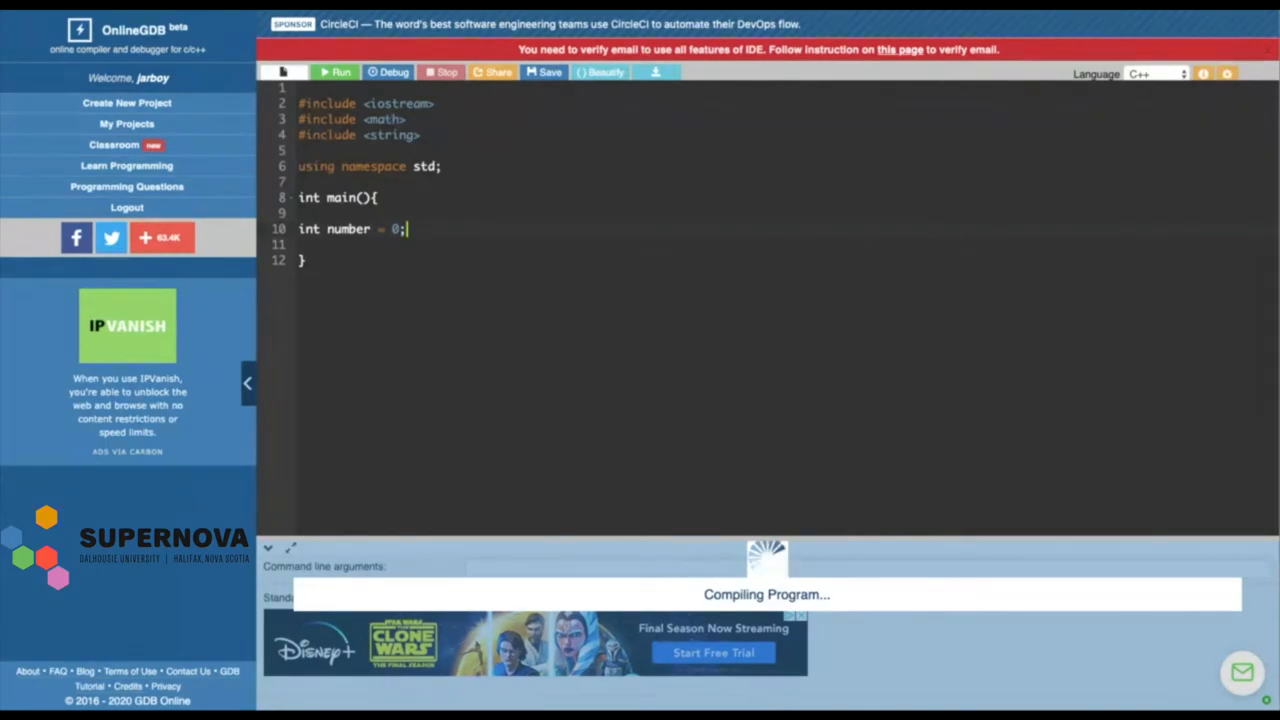
pyautogui.write('string')
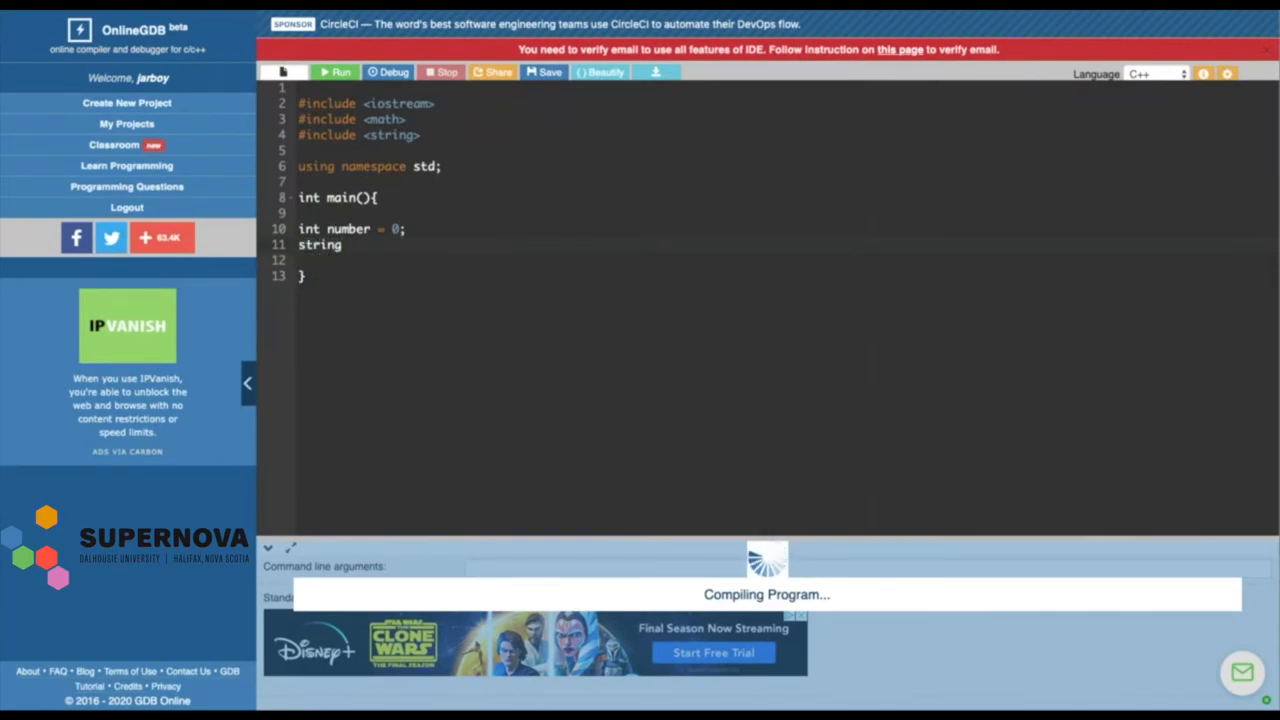
pyautogui.write('name =')
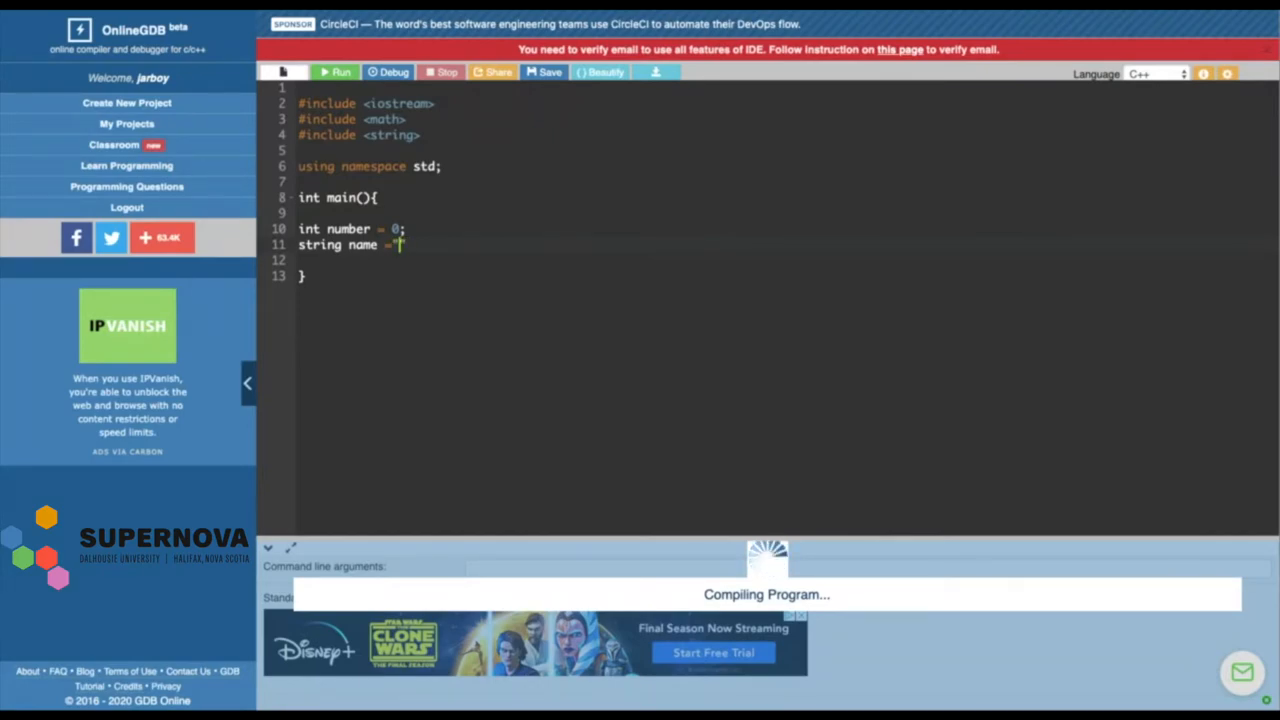
pyautogui.write('";')
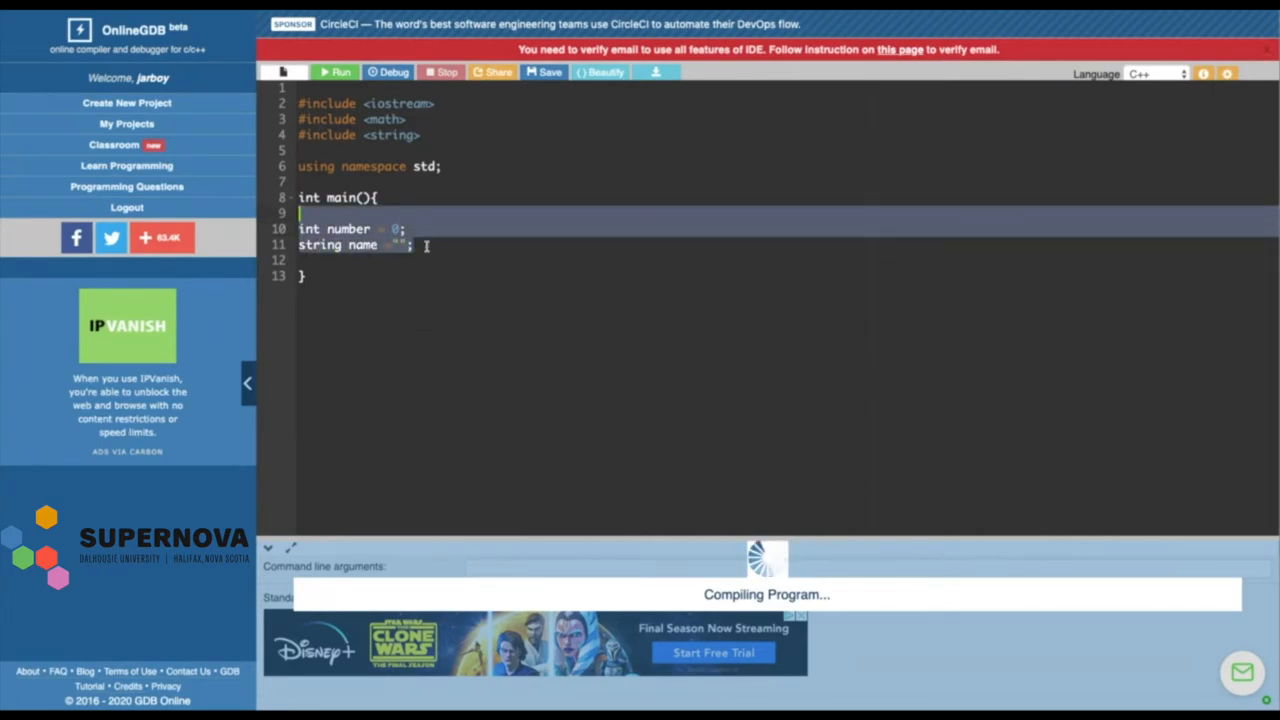
pyautogui.click(337, 213)
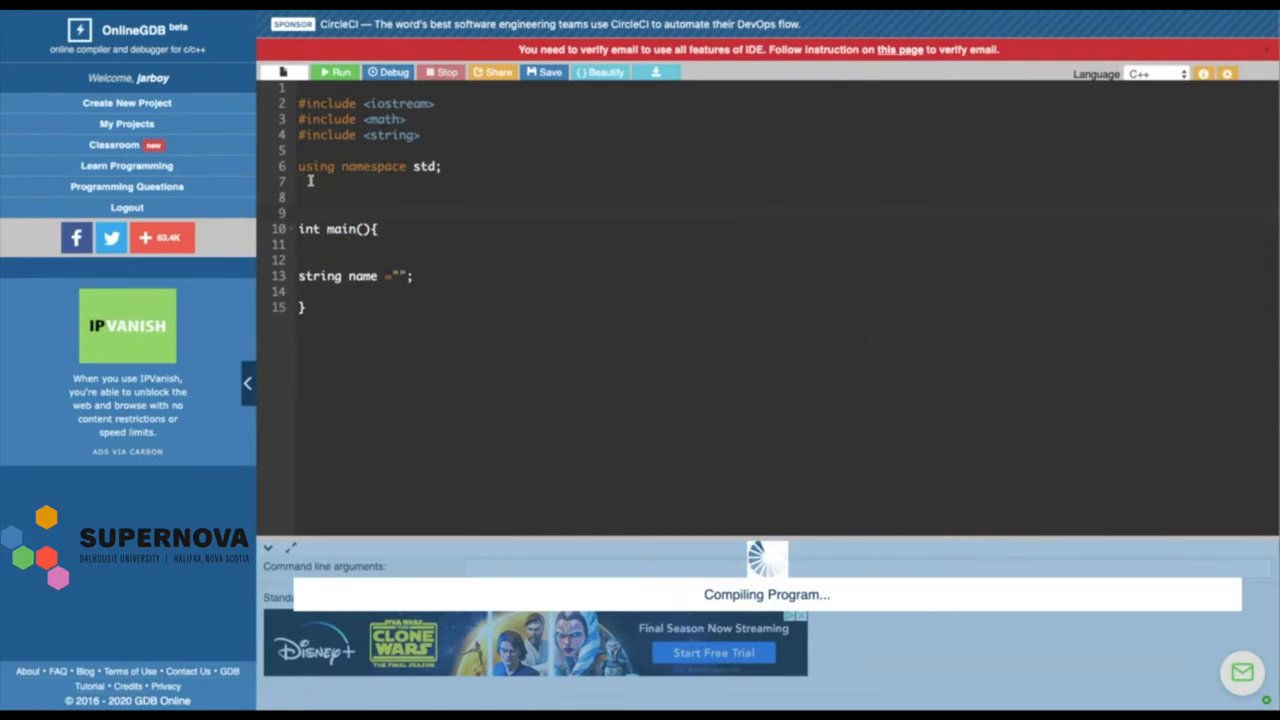
# Try a global int number = 0 and new function() {}, then restore int number = 0; in main
pyautogui.write('int number')
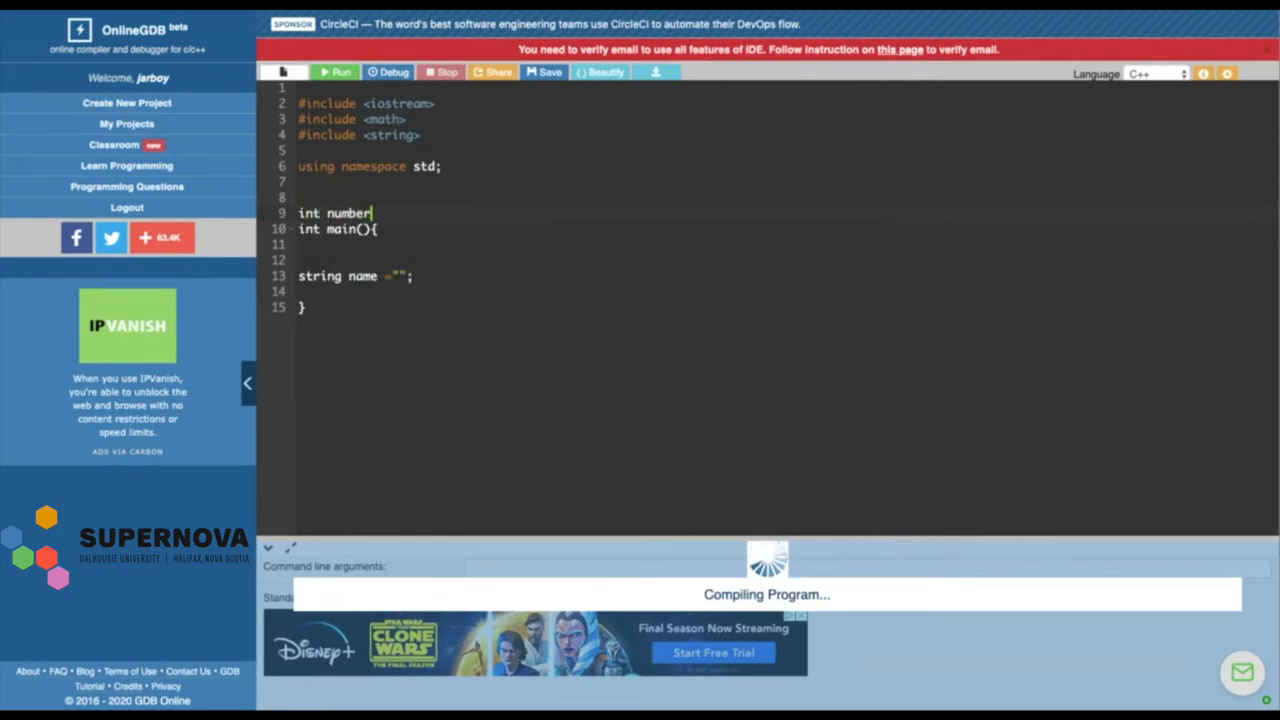
pyautogui.write('= 0;')
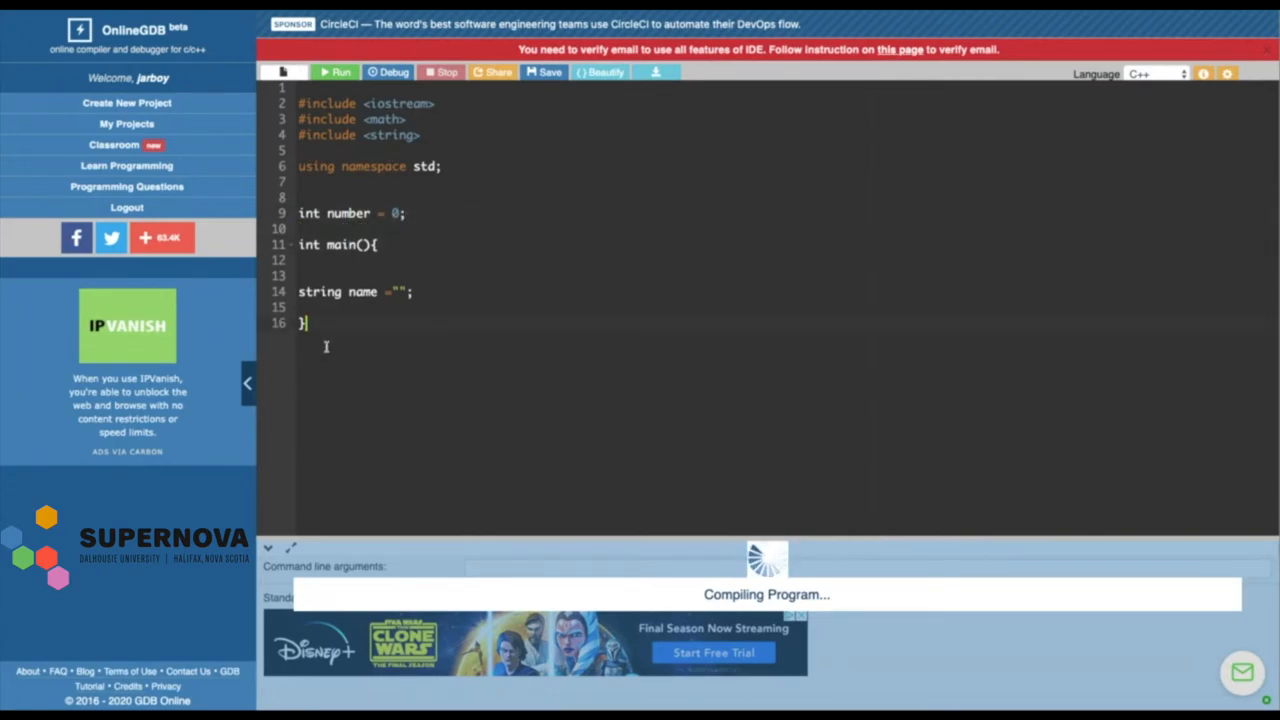
pyautogui.write('new')
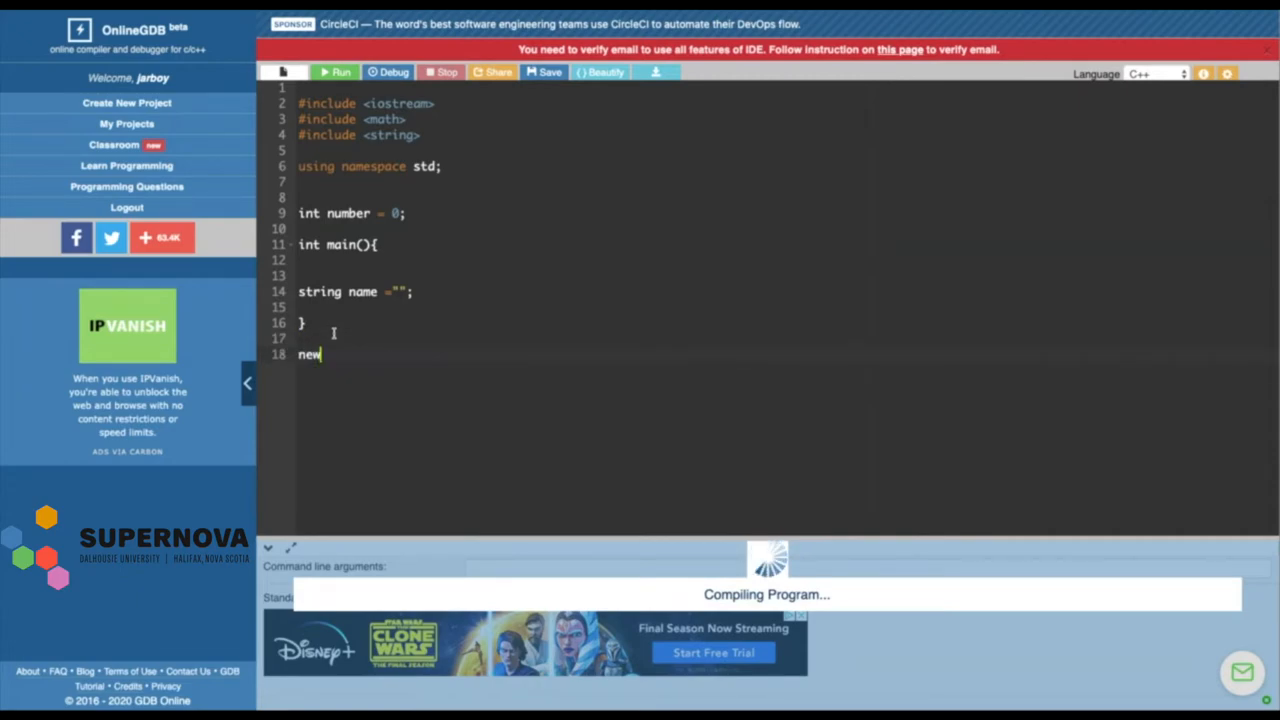
pyautogui.write('function')
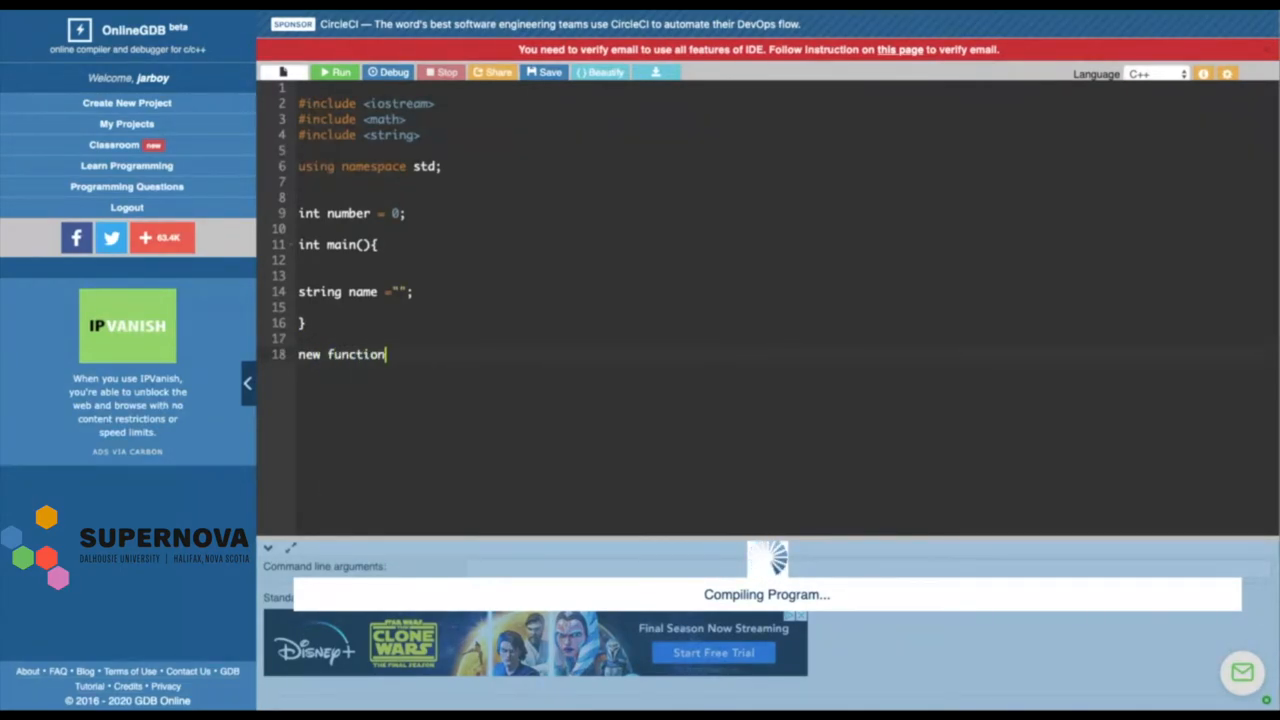
pyautogui.write('() {')
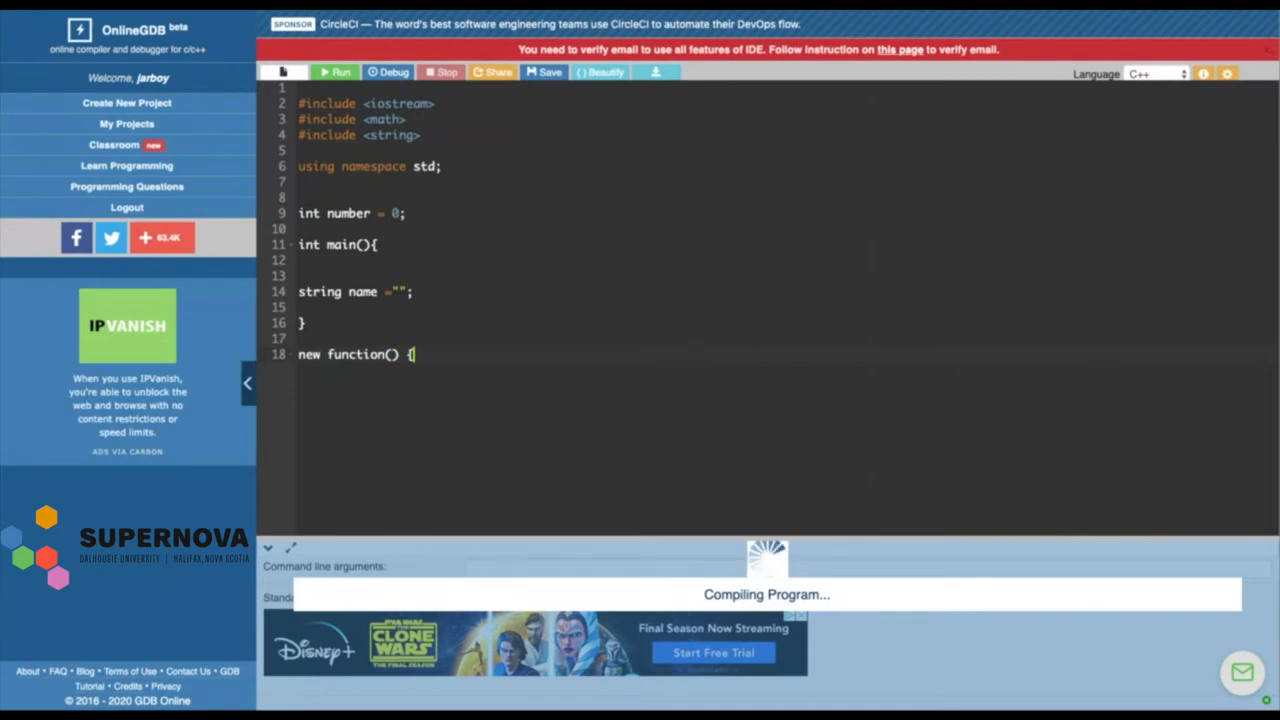
pyautogui.write('}')
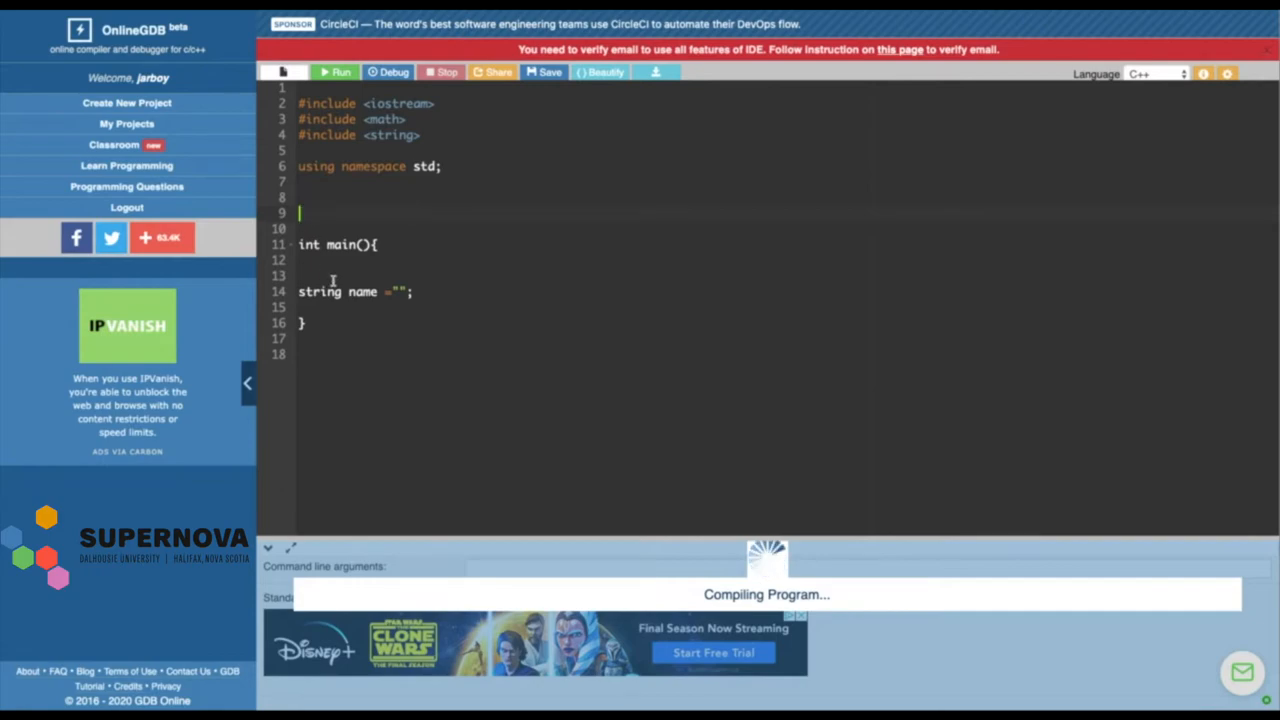
pyautogui.write('int number = 0;')
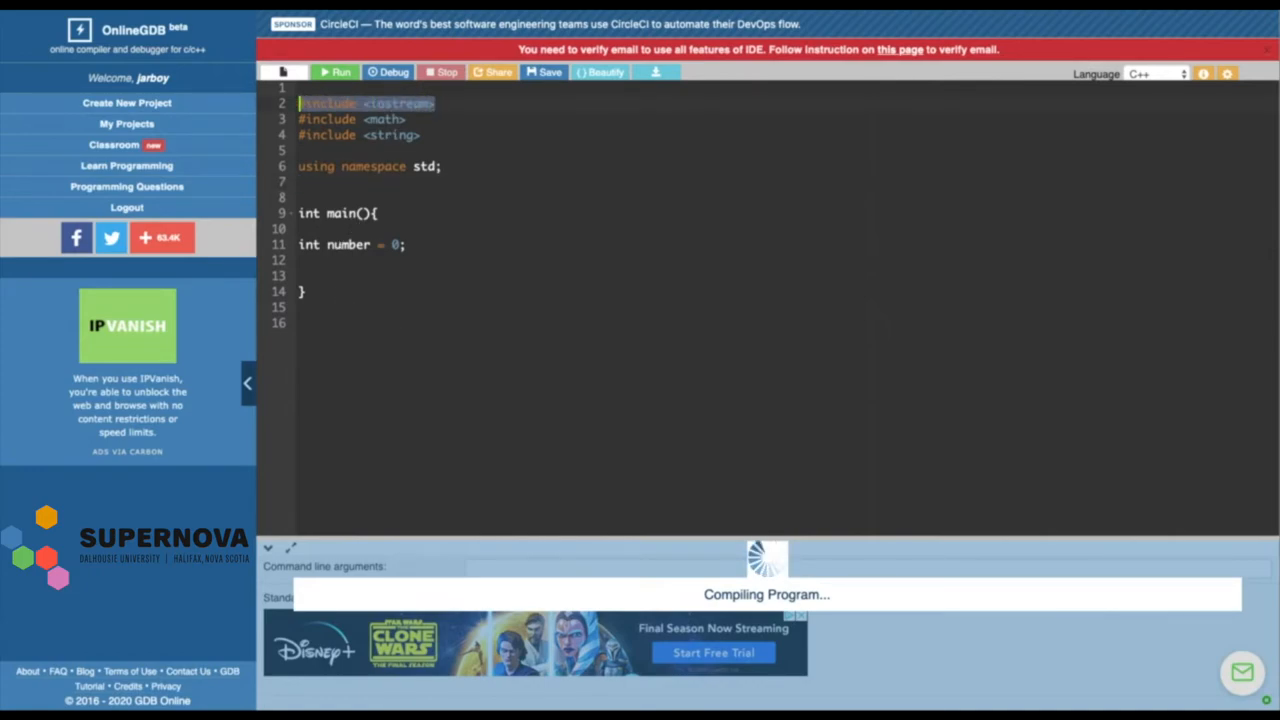
# Add a cout << "hello world" line after the number declaration in main
pyautogui.click(438, 103)
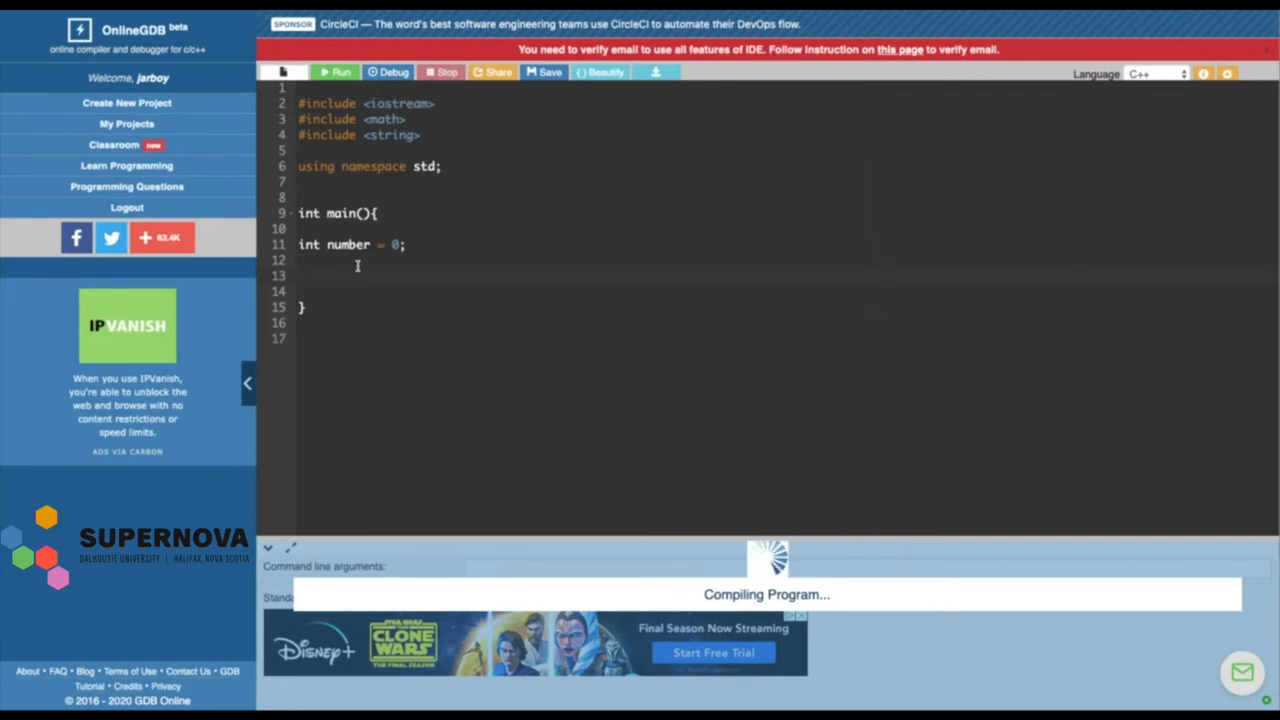
pyautogui.write('cout')
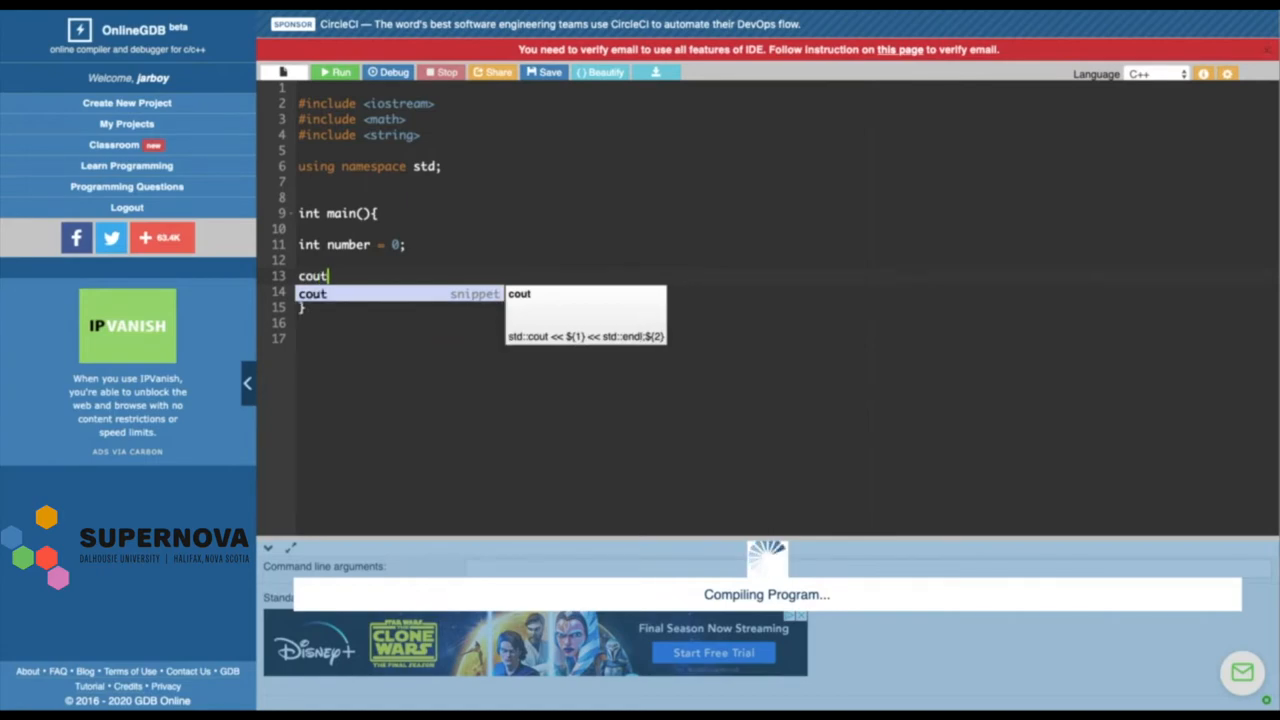
pyautogui.press('Tab')
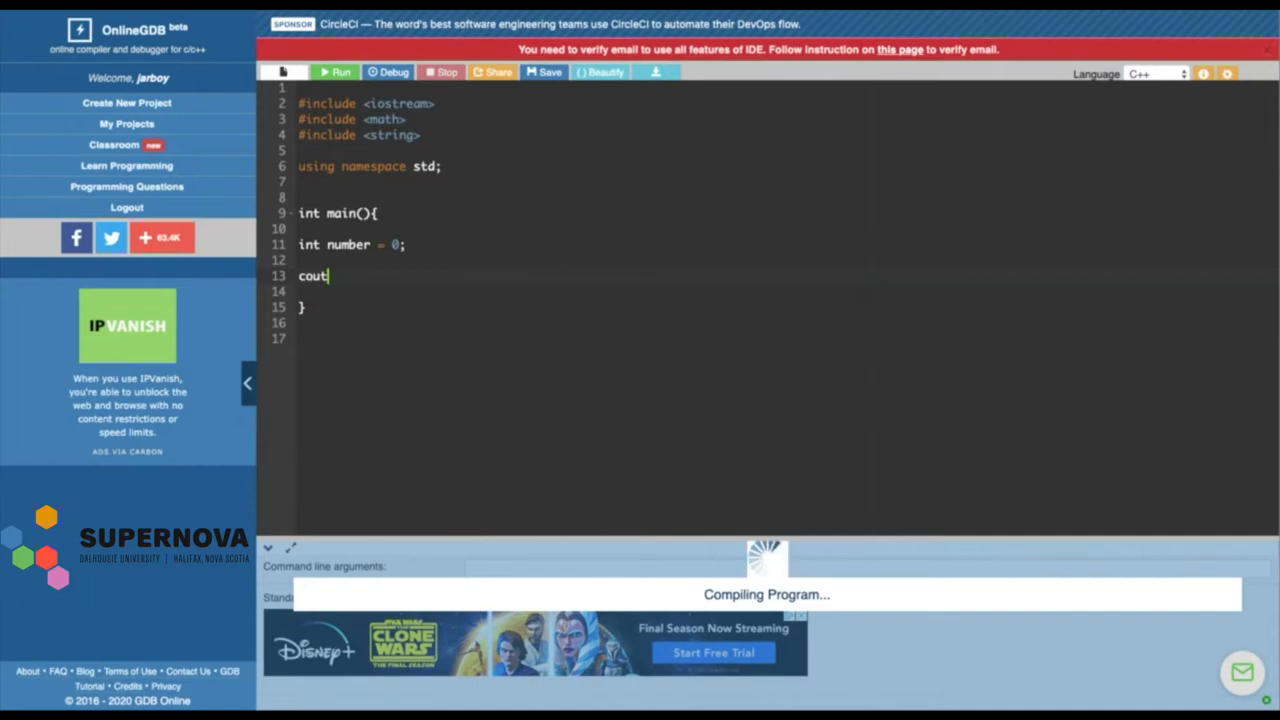
pyautogui.press('enter')
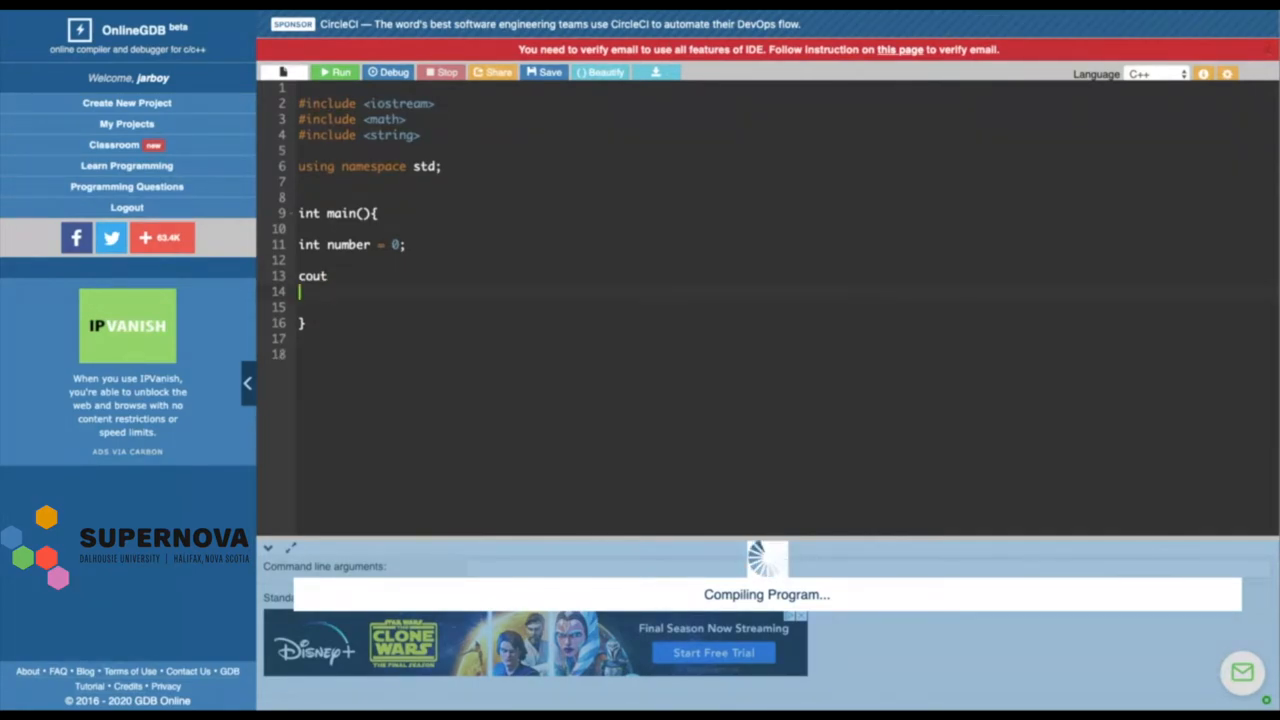
pyautogui.write('cin')
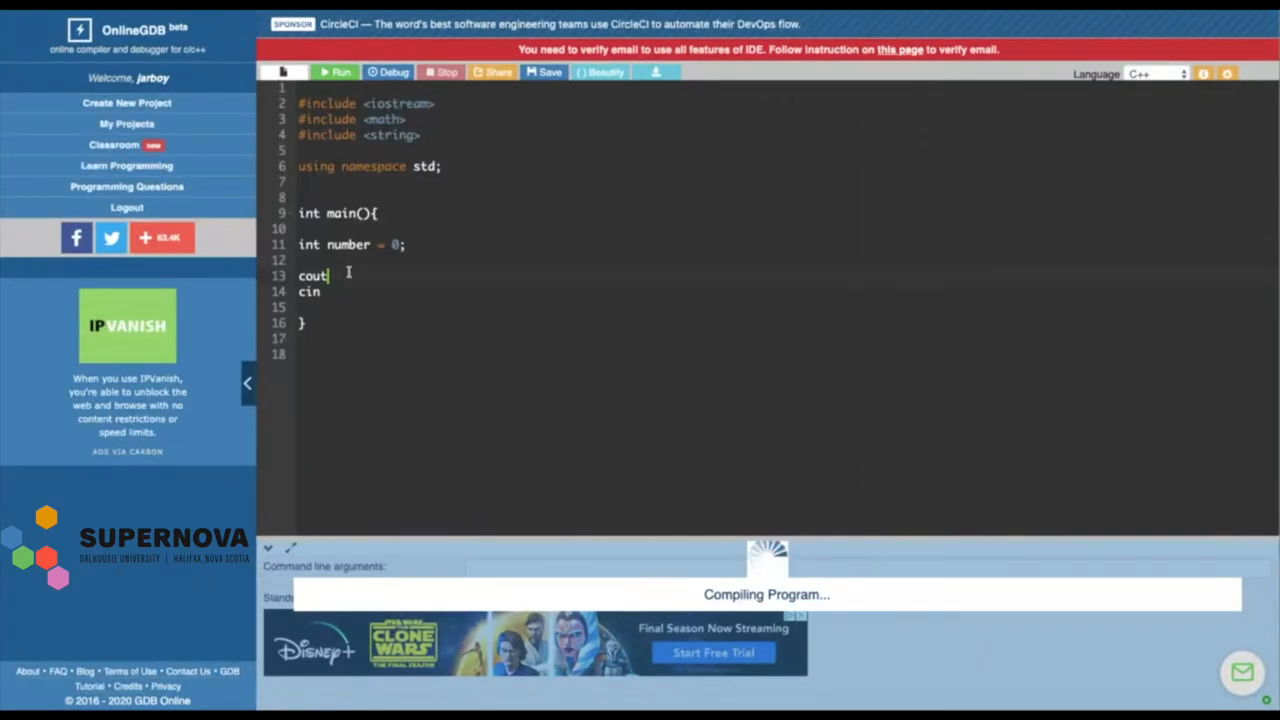
pyautogui.write('<<')
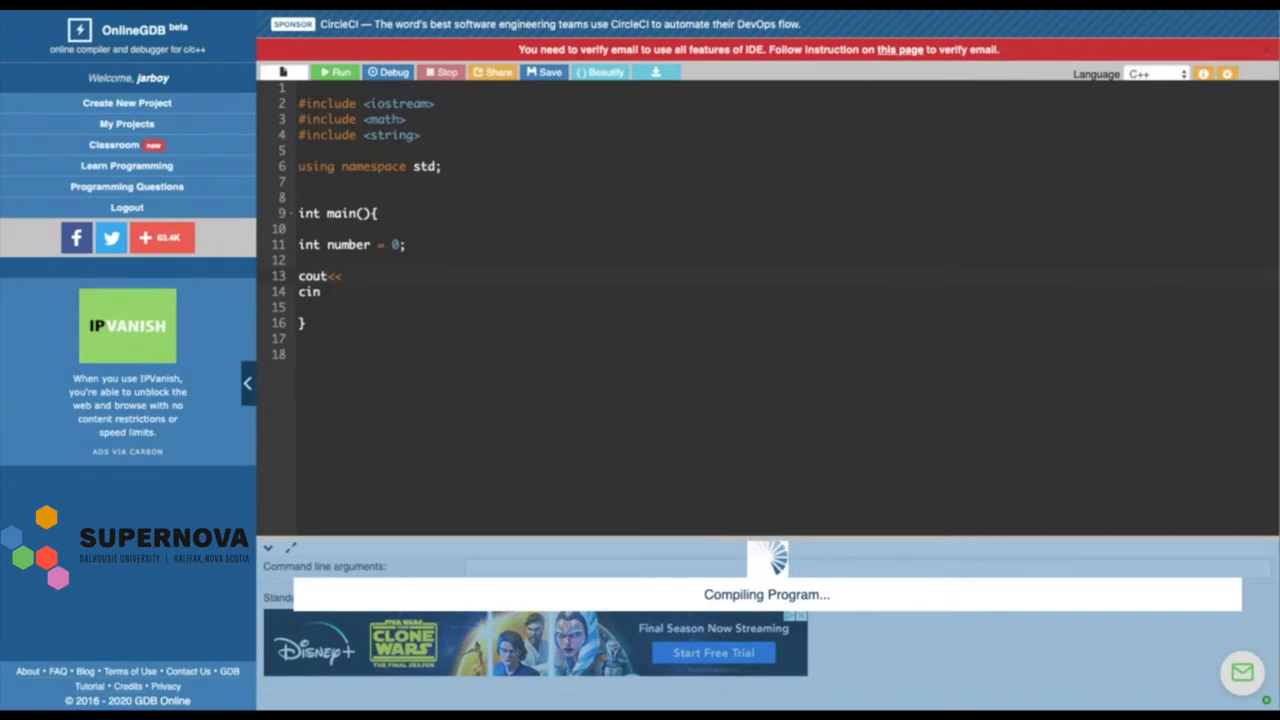
pyautogui.write('"')
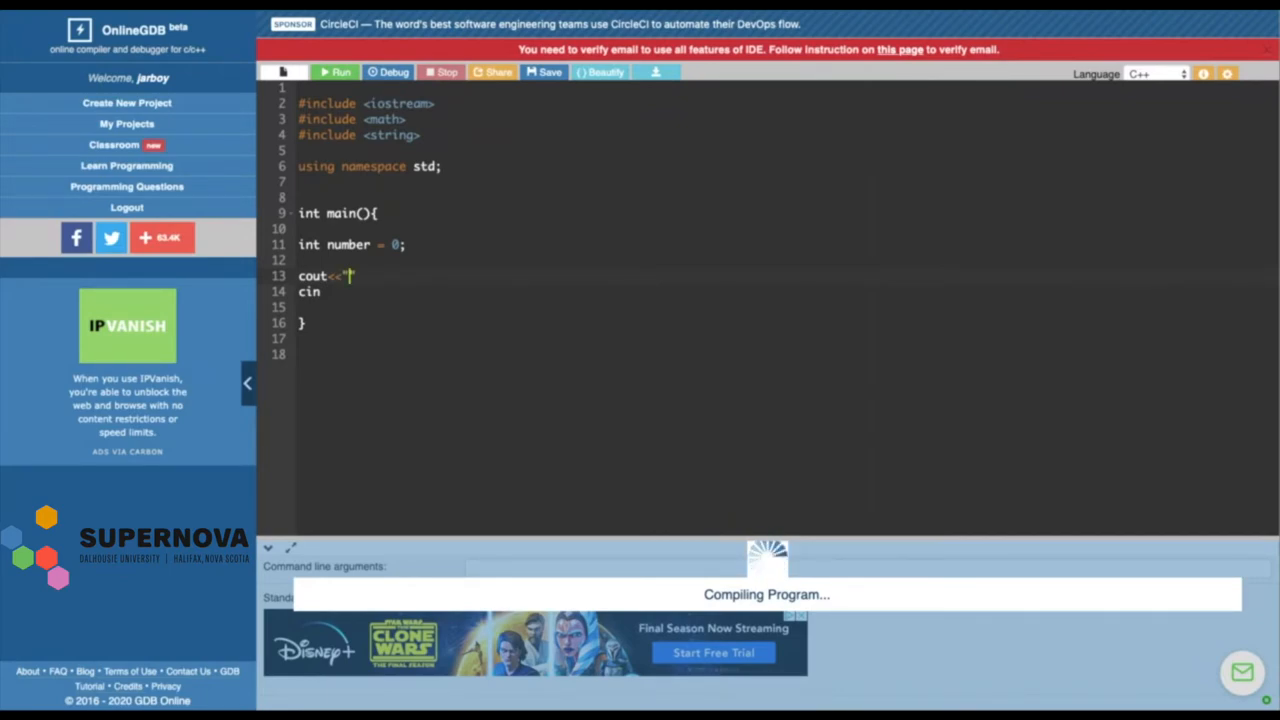
pyautogui.write('hello w')
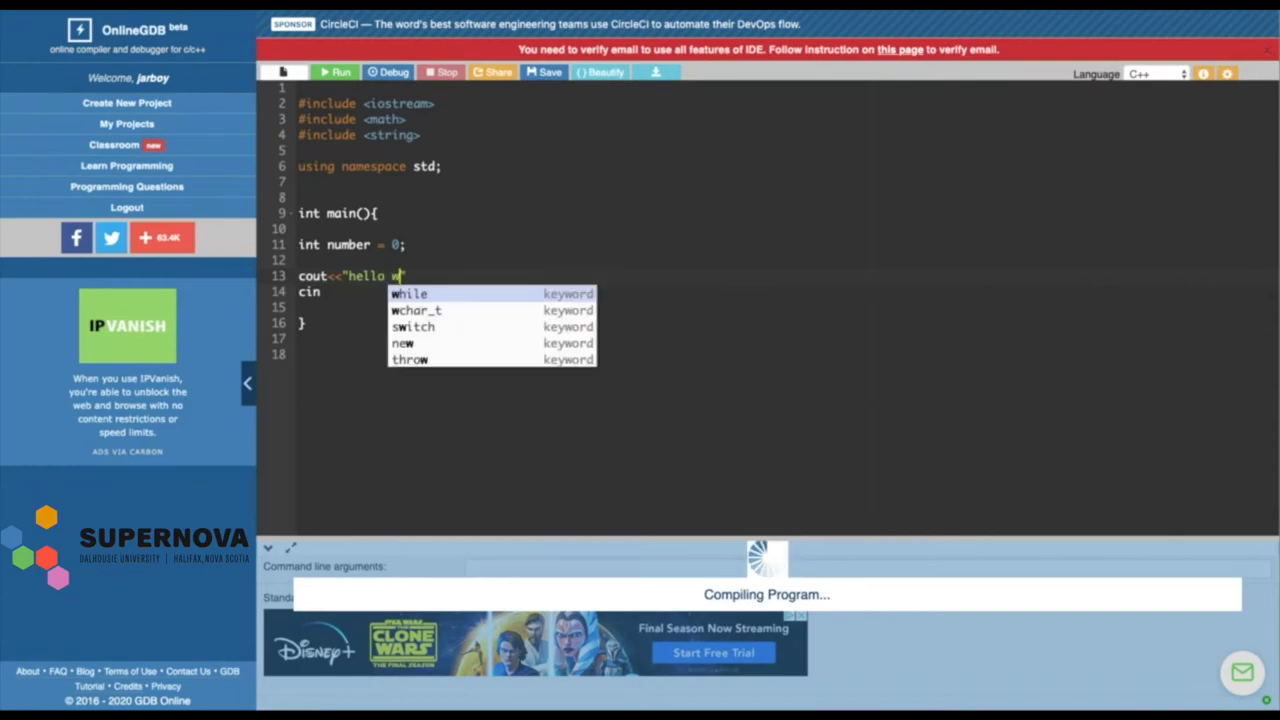
pyautogui.write('orld"')
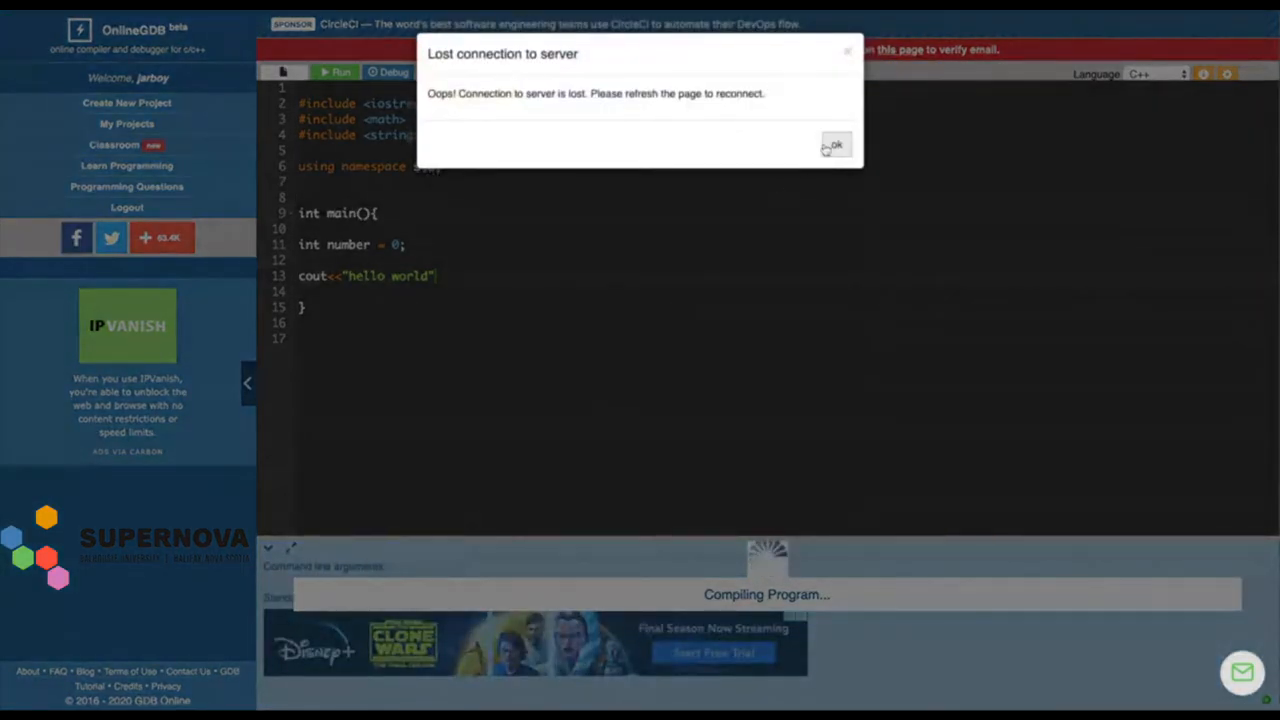
# Dismiss two lost-connection warnings around a Run attempt, then end the hello world line with ';'
pyautogui.click(835, 145)
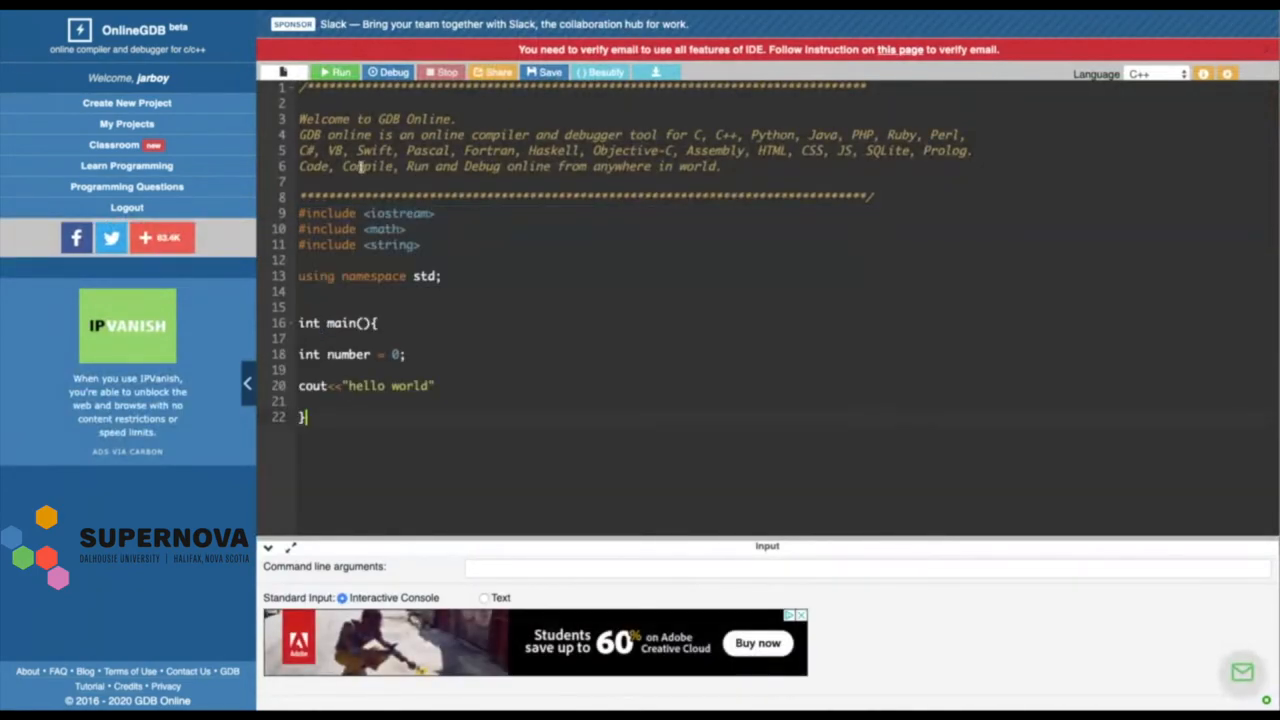
pyautogui.click(338, 72)
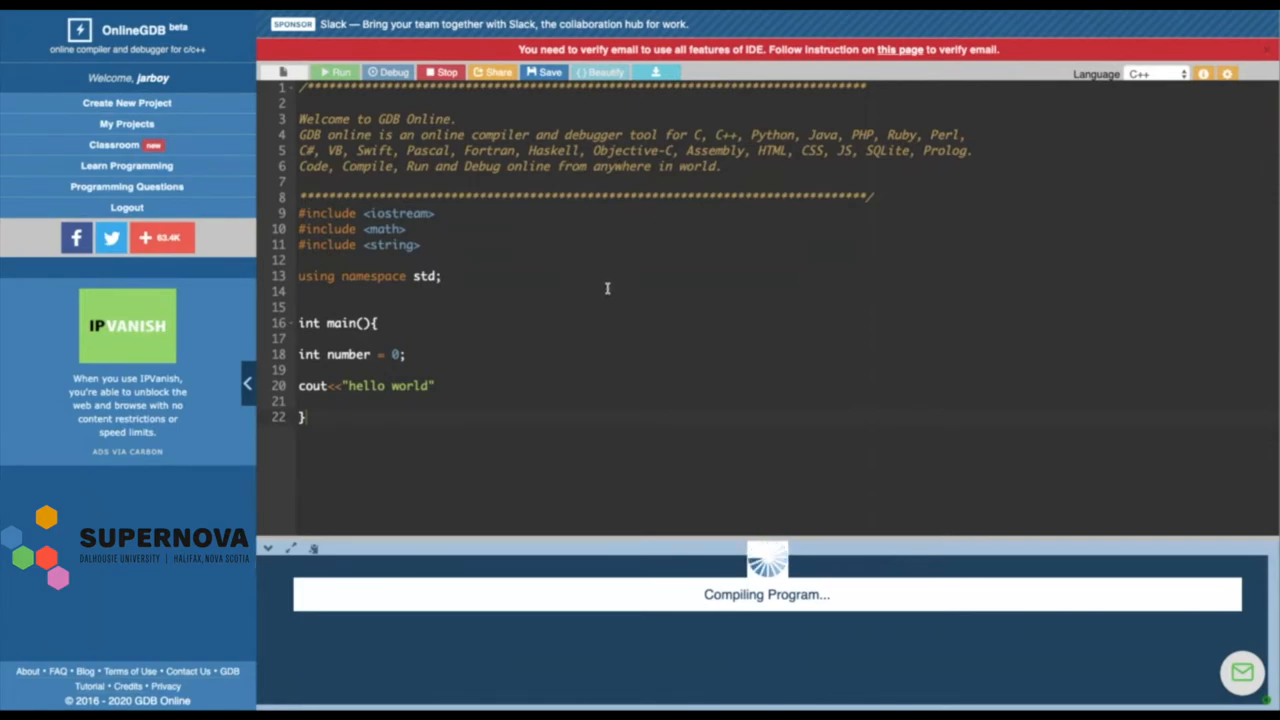
pyautogui.moveTo(505, 13)
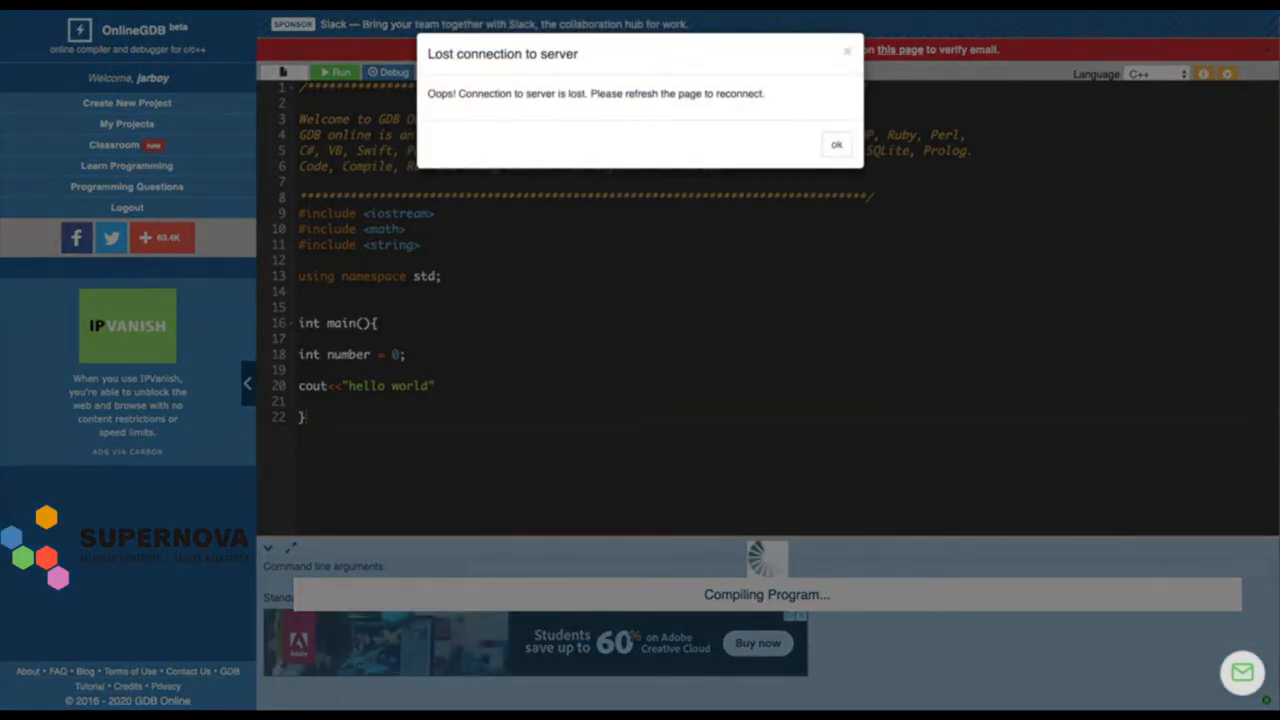
pyautogui.click(836, 144)
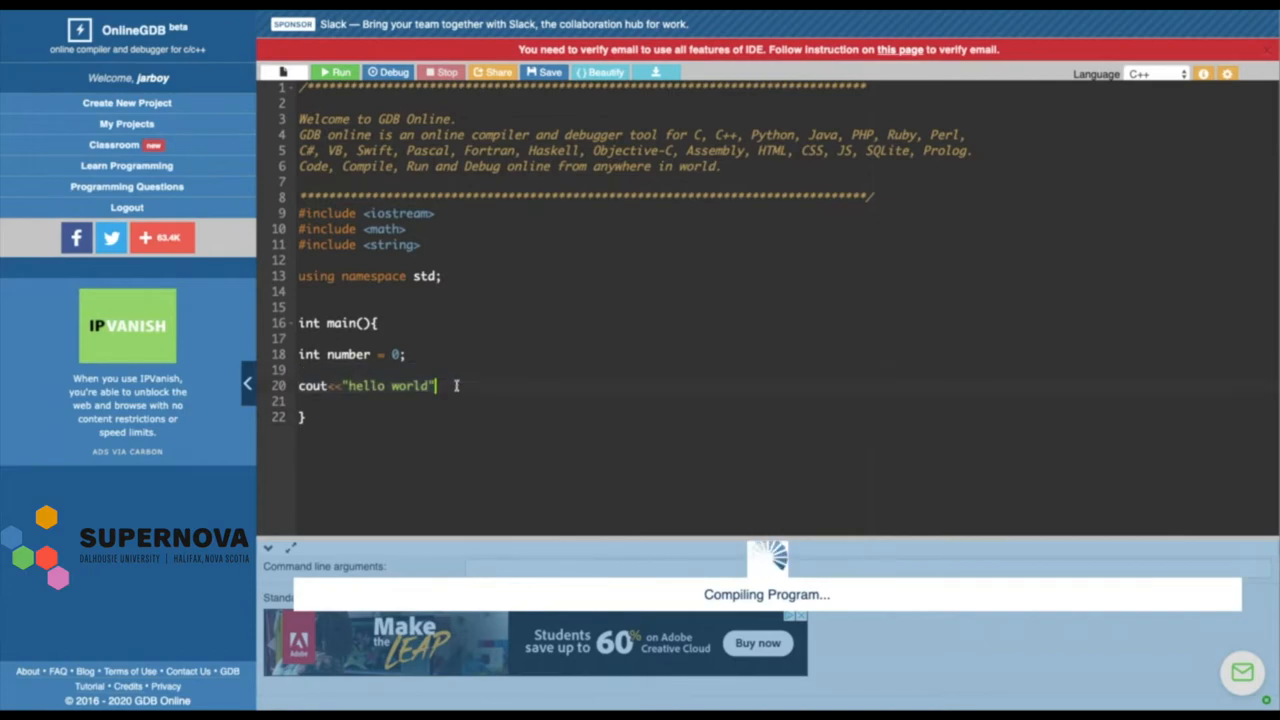
pyautogui.write(';')
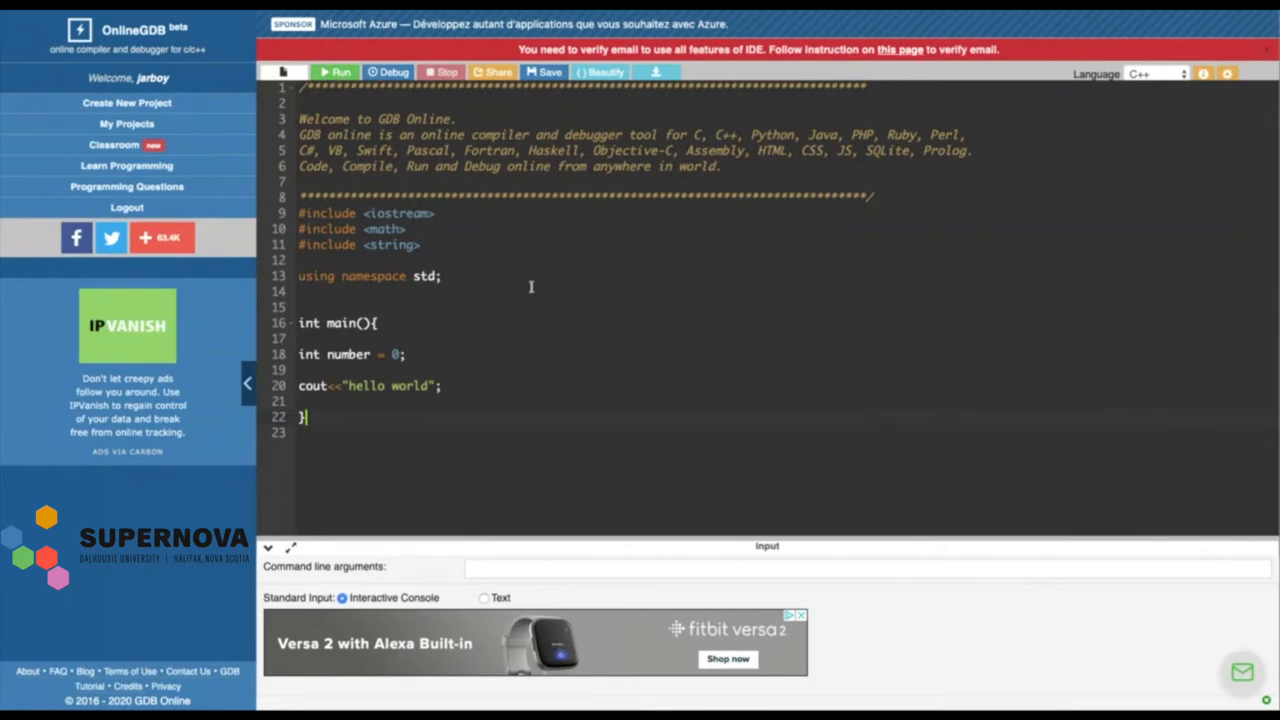
# Run the program and read the fatal error that the math header cannot be found
pyautogui.click(336, 72)
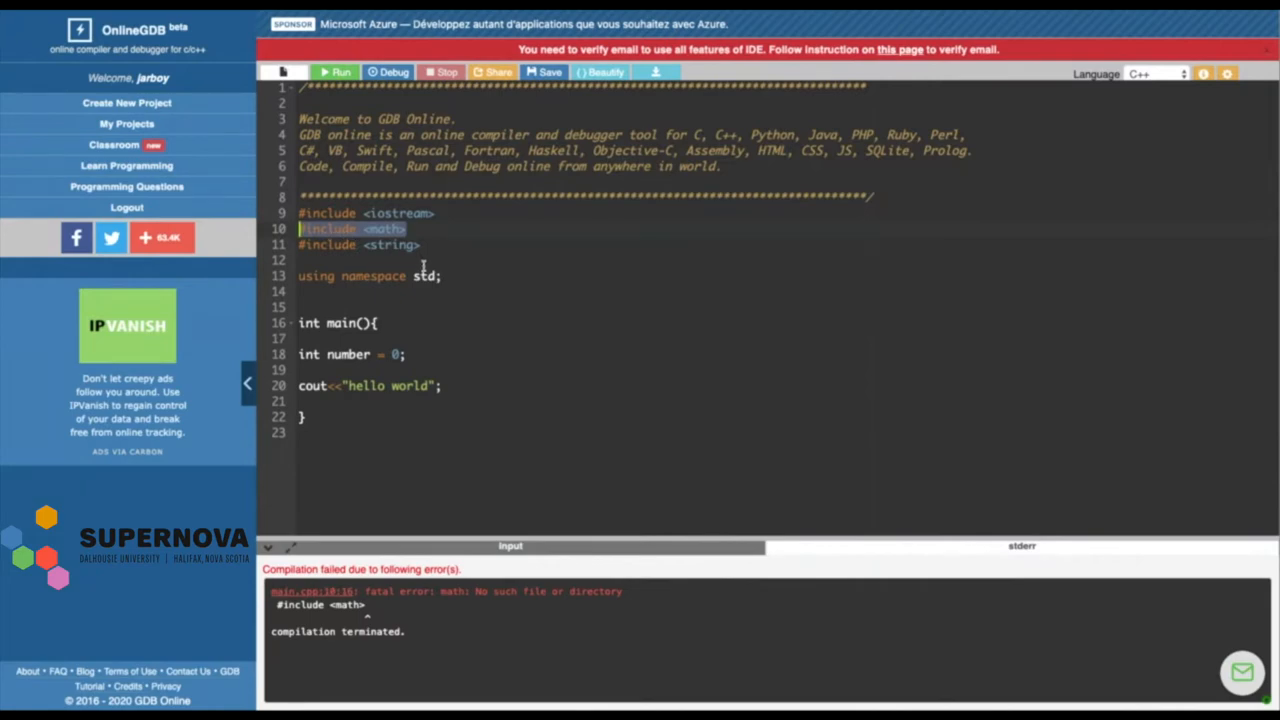
# Delete #include <math>, retry running past two lost-connection warnings, and remove extra blank lines
pyautogui.press('Delete')
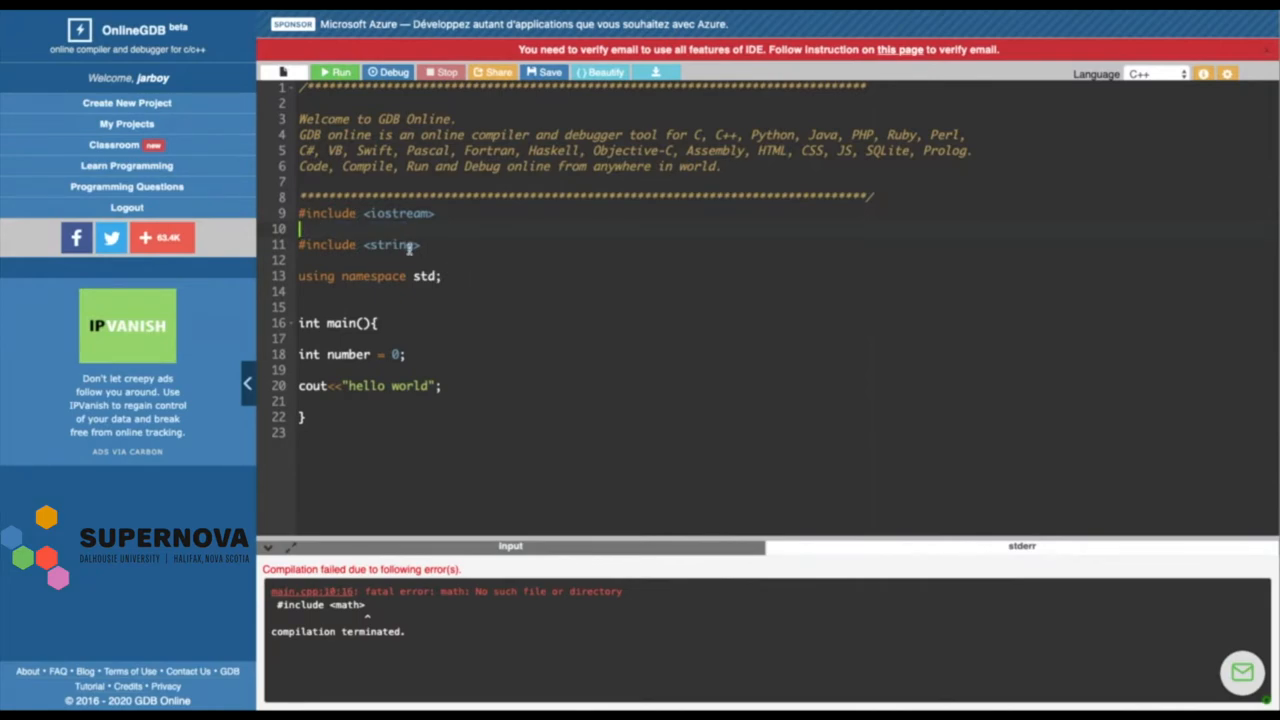
pyautogui.click(338, 72)
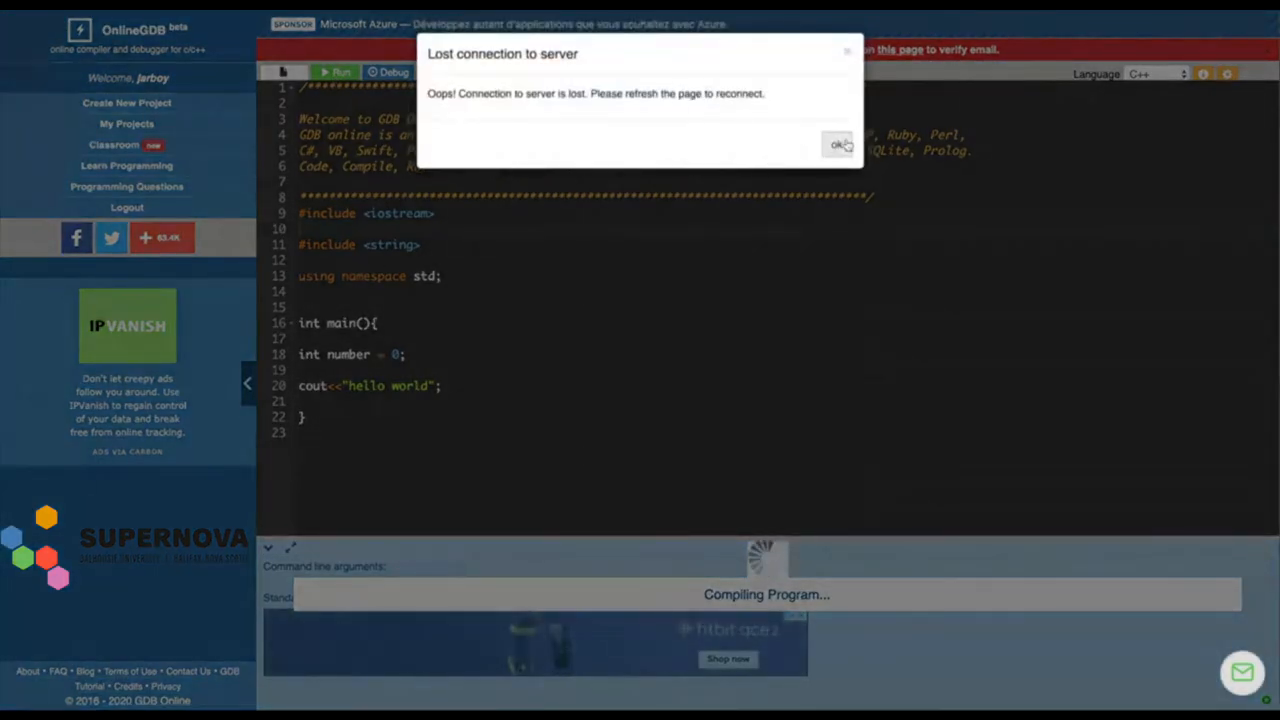
pyautogui.click(838, 144)
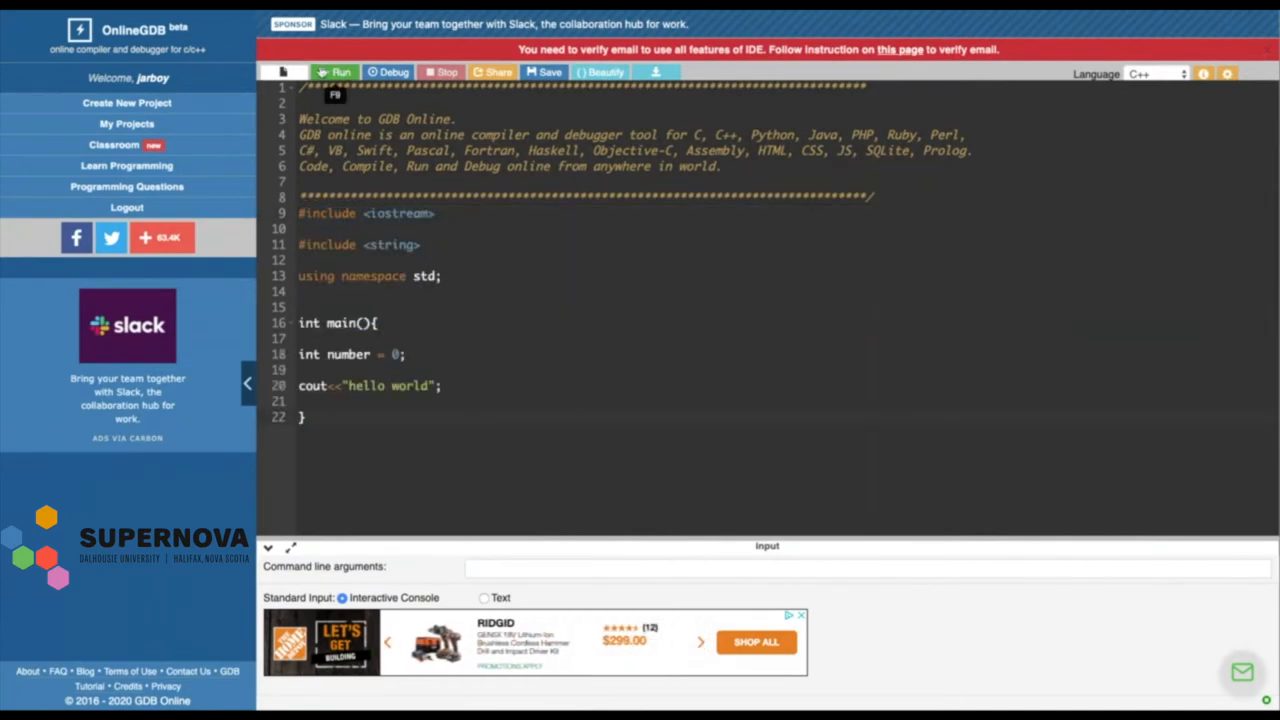
pyautogui.click(337, 72)
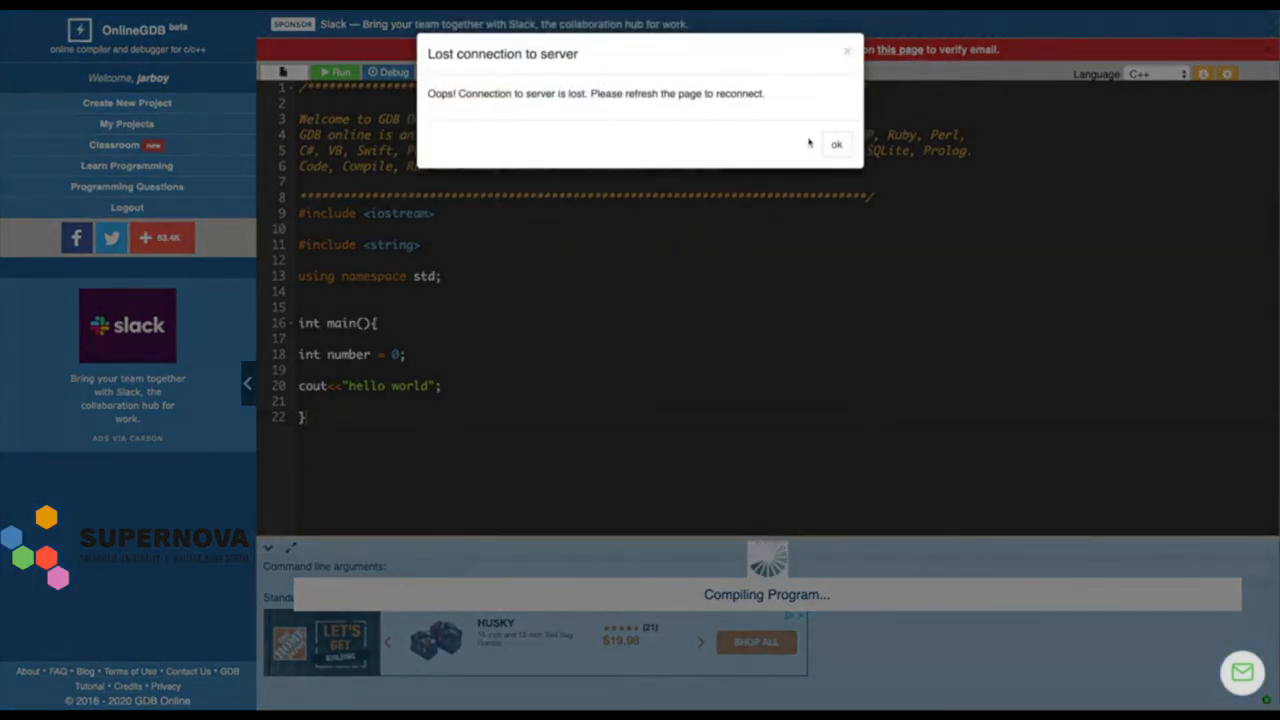
pyautogui.click(836, 144)
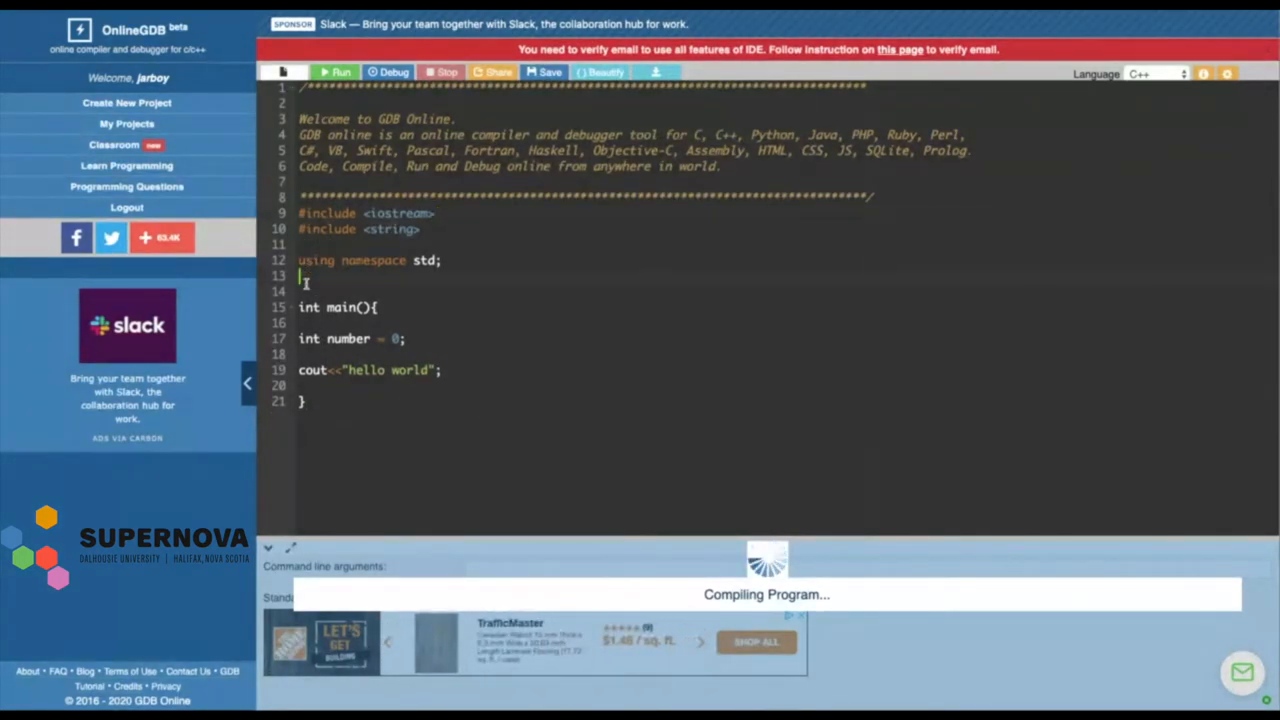
pyautogui.press('Backspace')
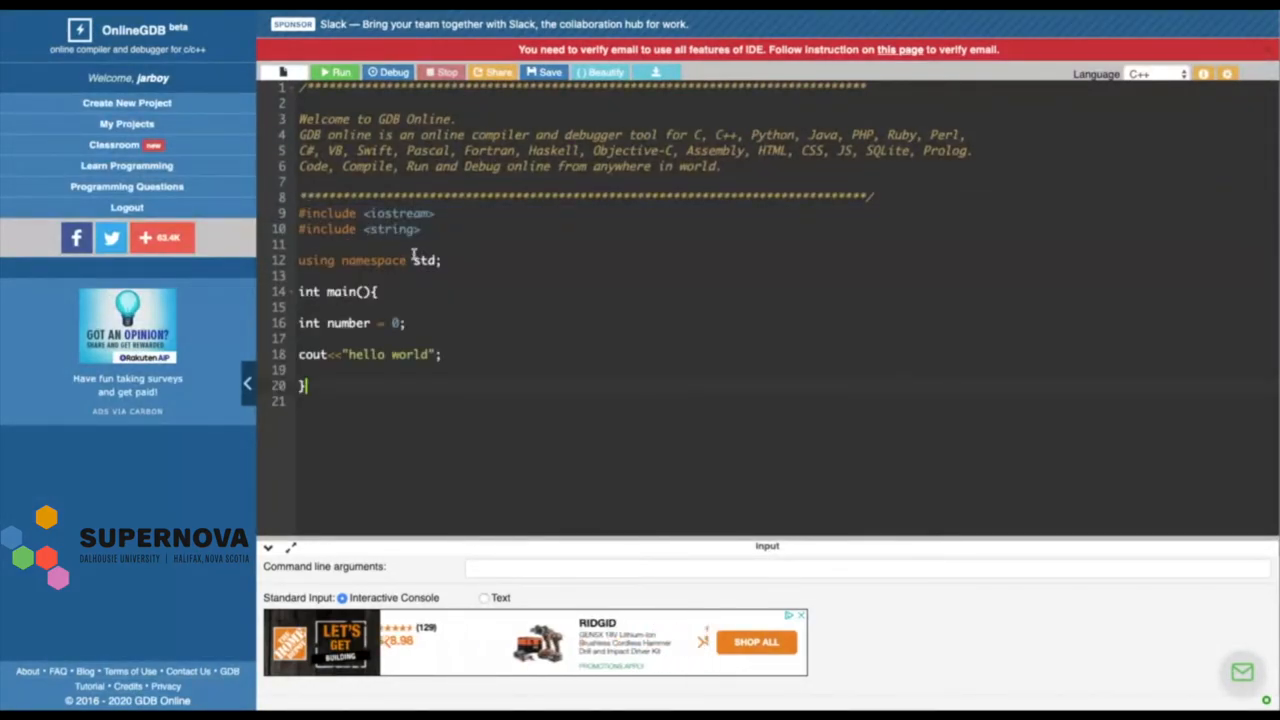
pyautogui.moveTo(337, 72)
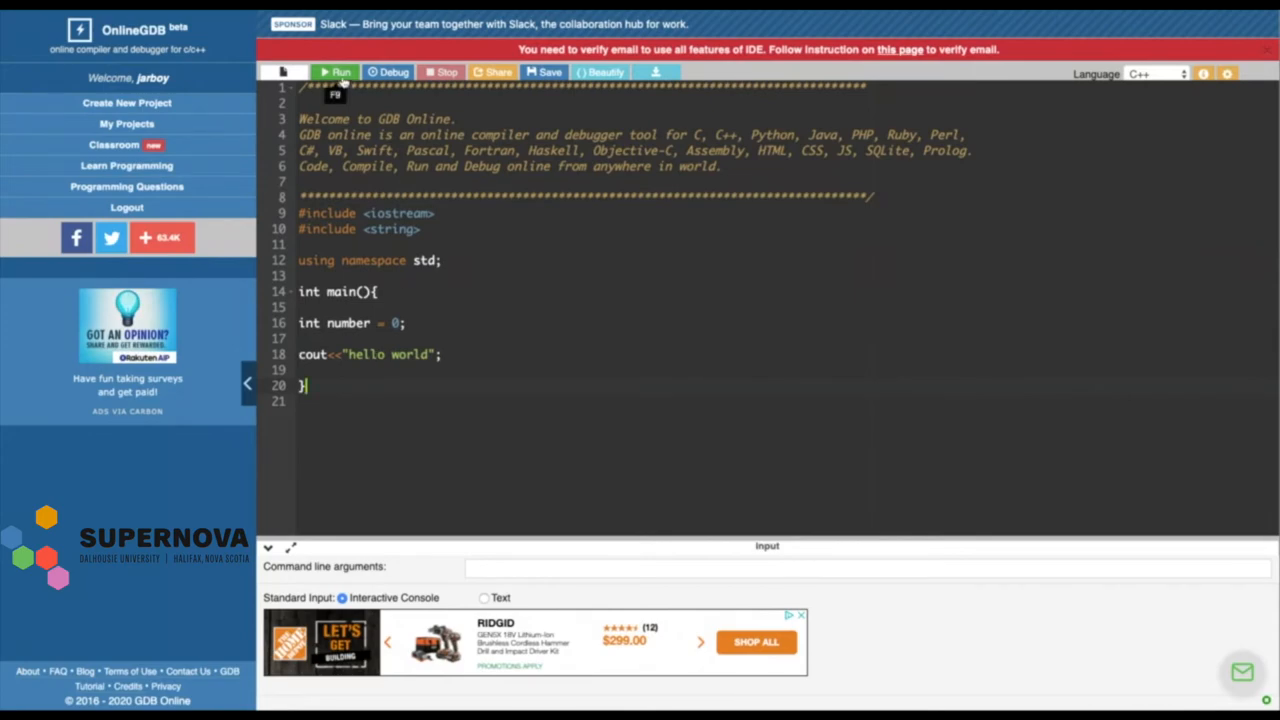
# Run the tidied program and dismiss the lost connection warning that follows
pyautogui.click(337, 72)
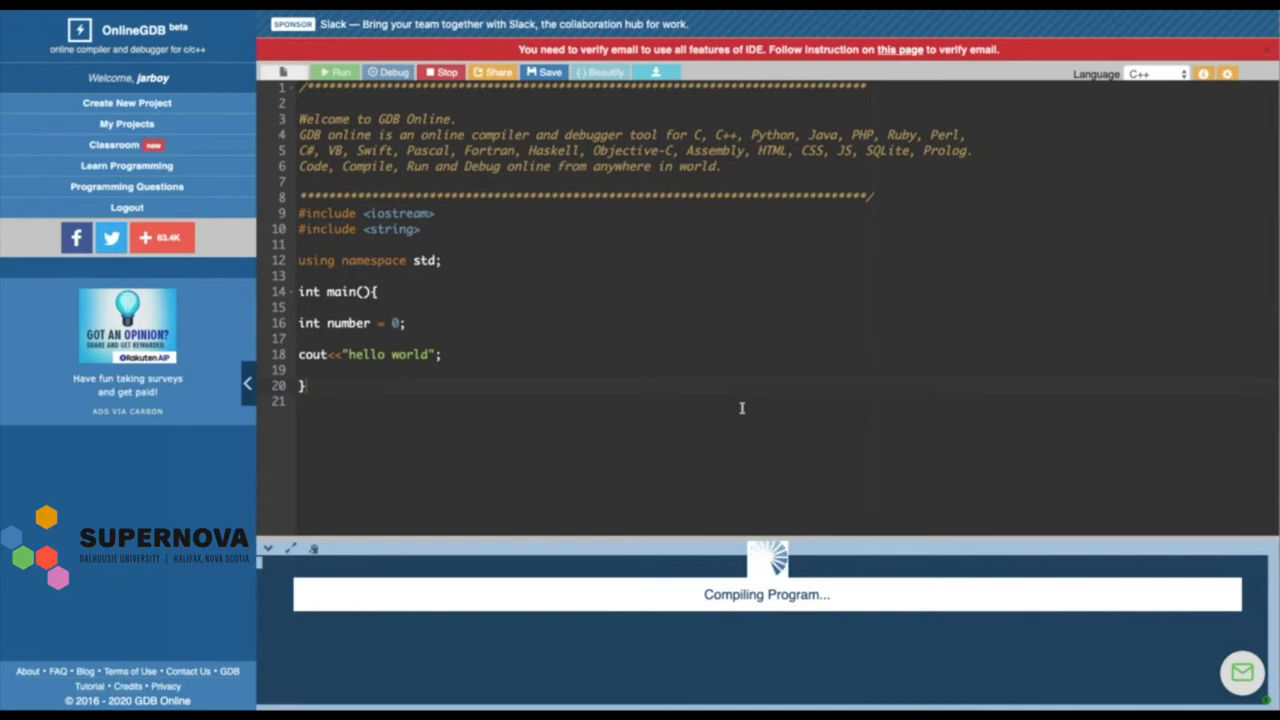
pyautogui.moveTo(750, 407)
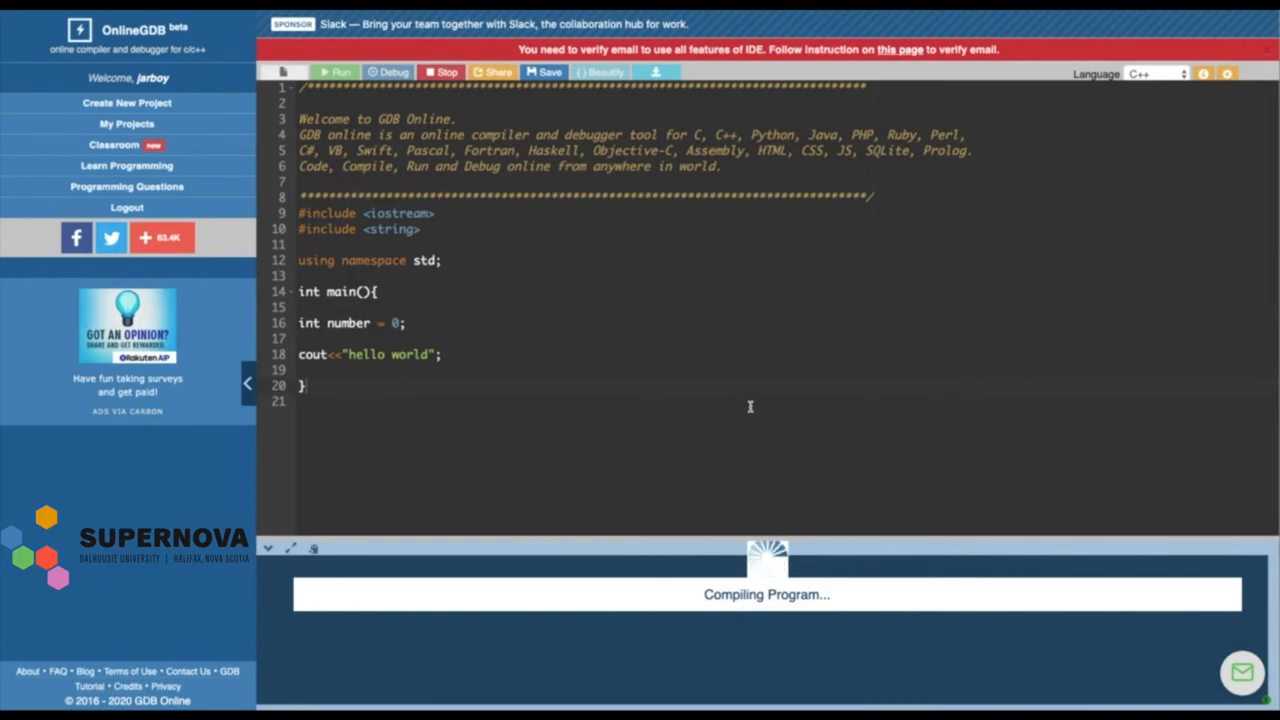
pyautogui.moveTo(745, 390)
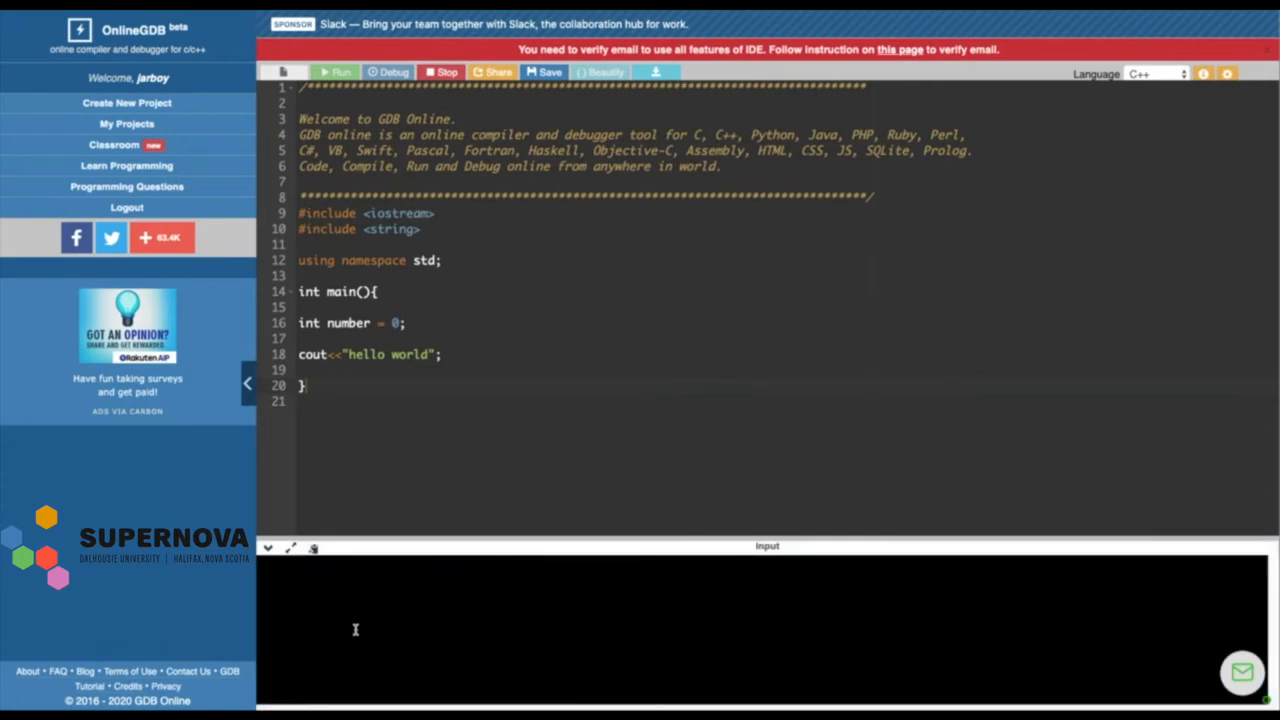
pyautogui.moveTo(302, 575)
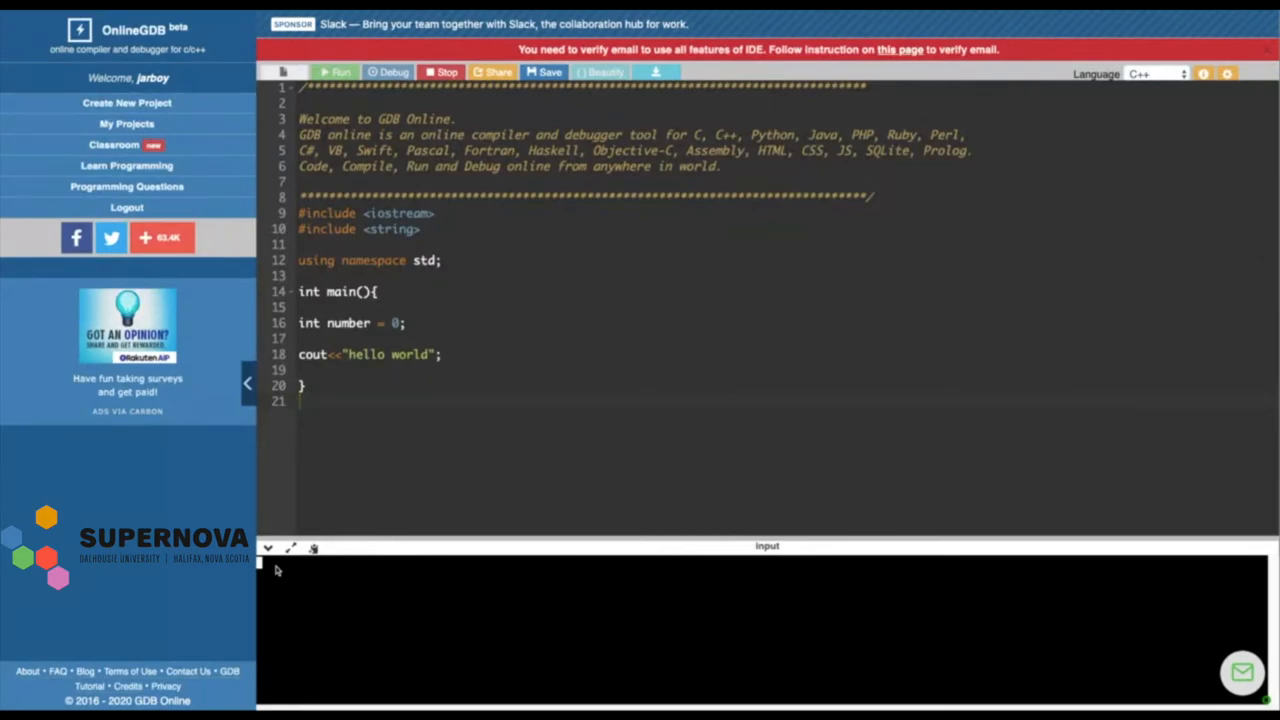
pyautogui.moveTo(933, 632)
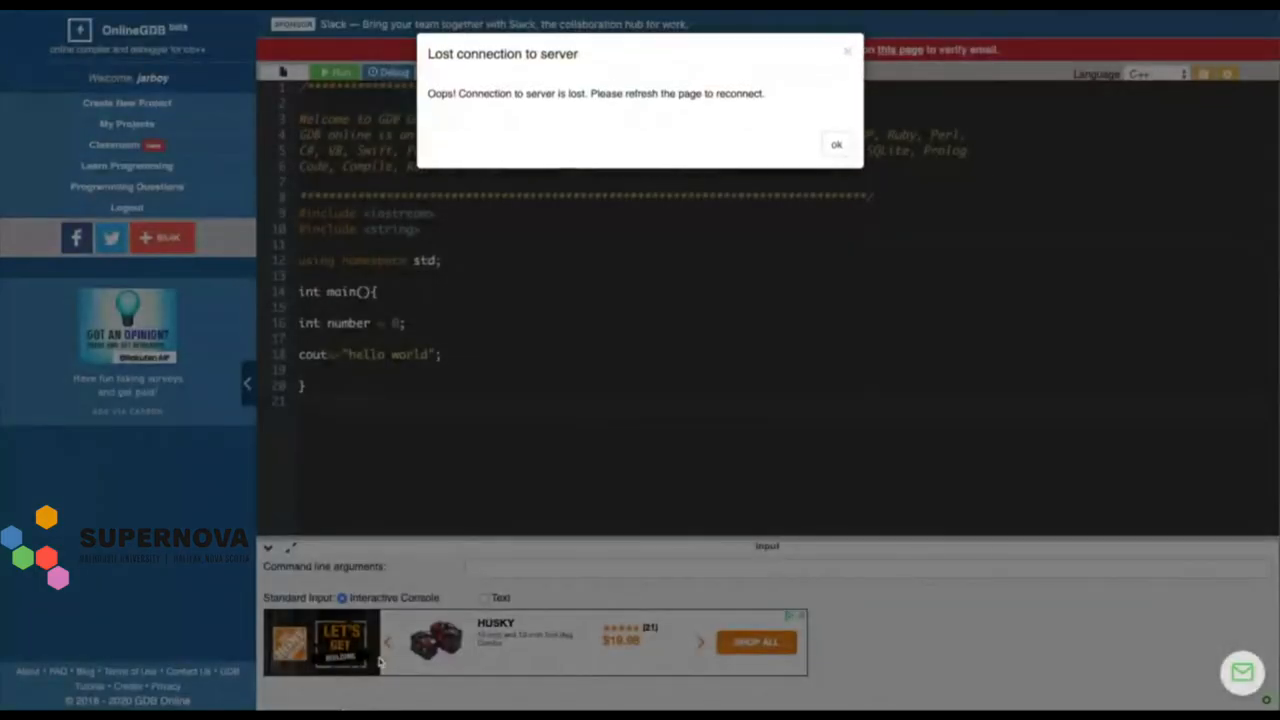
pyautogui.click(836, 143)
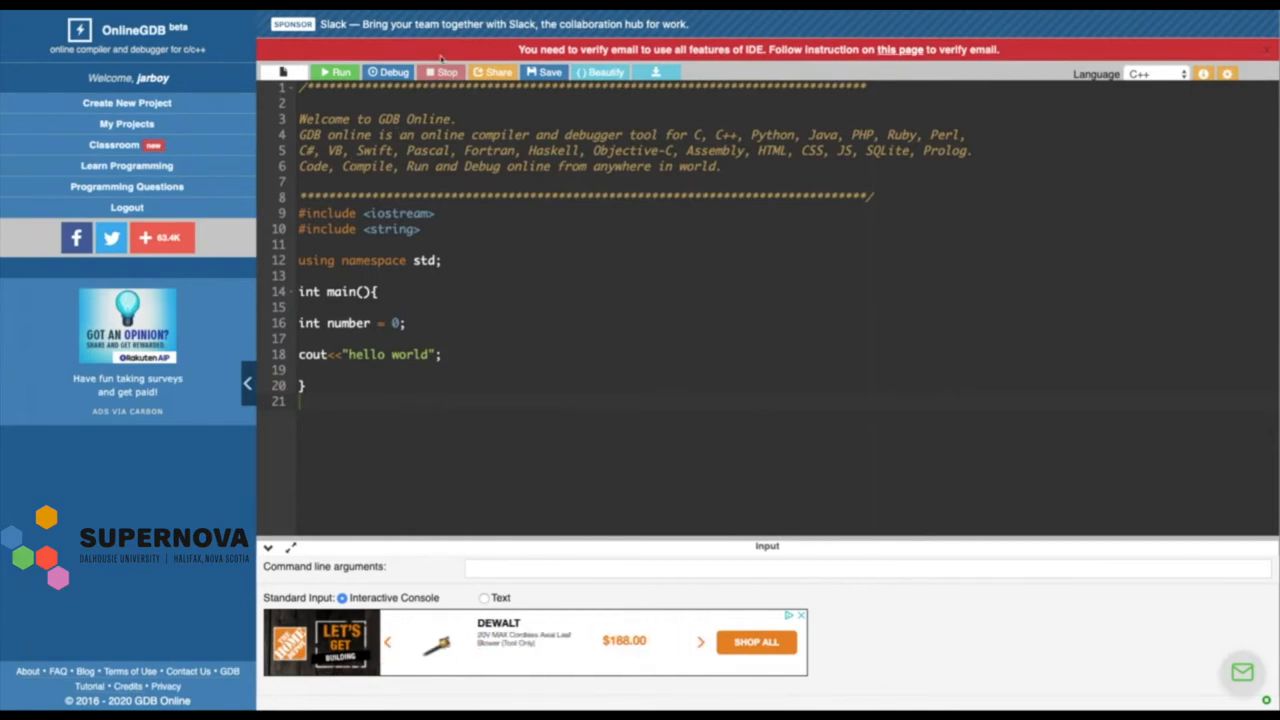
pyautogui.moveTo(442, 58)
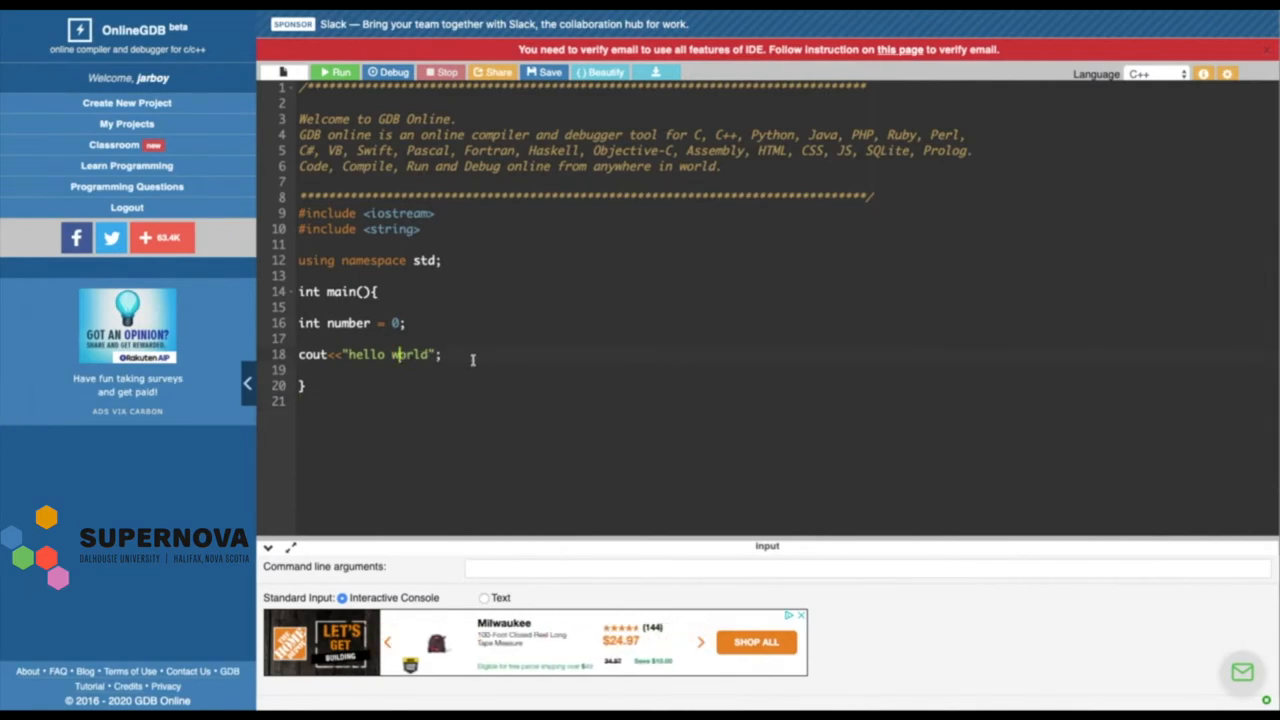
pyautogui.moveTo(434, 342)
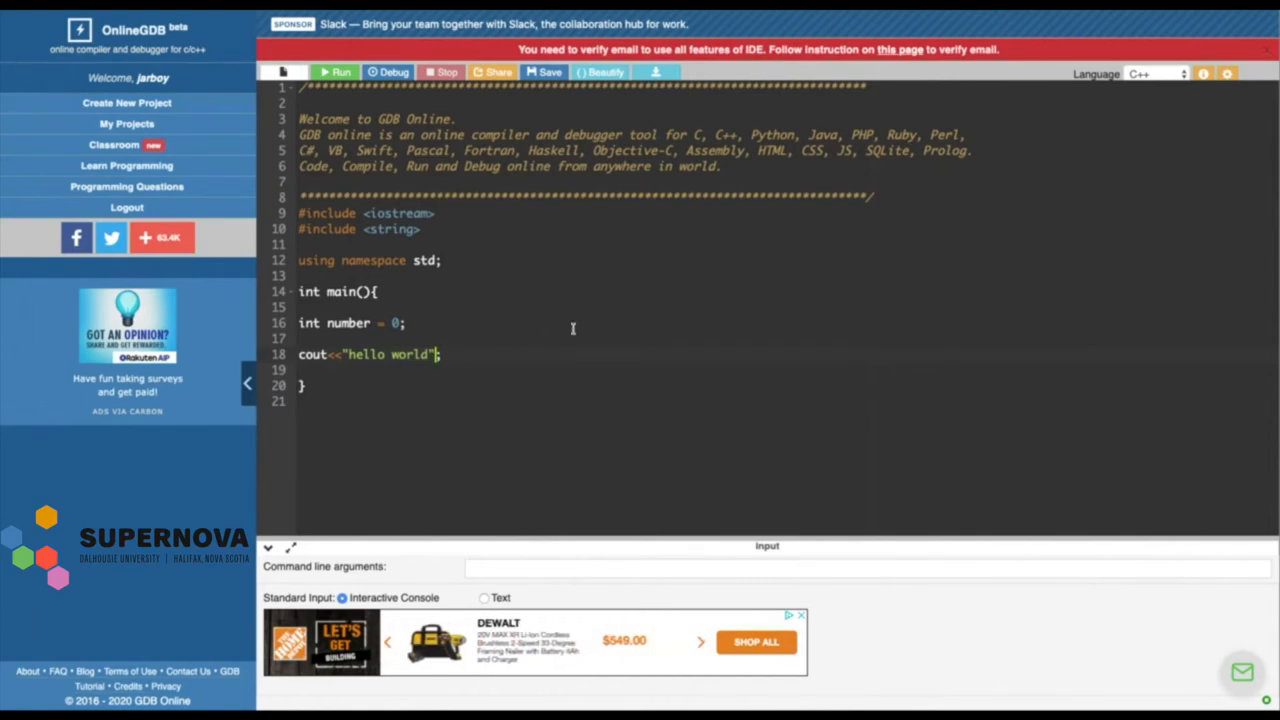
# Write the cout statement with empty quotes on line 18, adding << and number
pyautogui.write('<<')
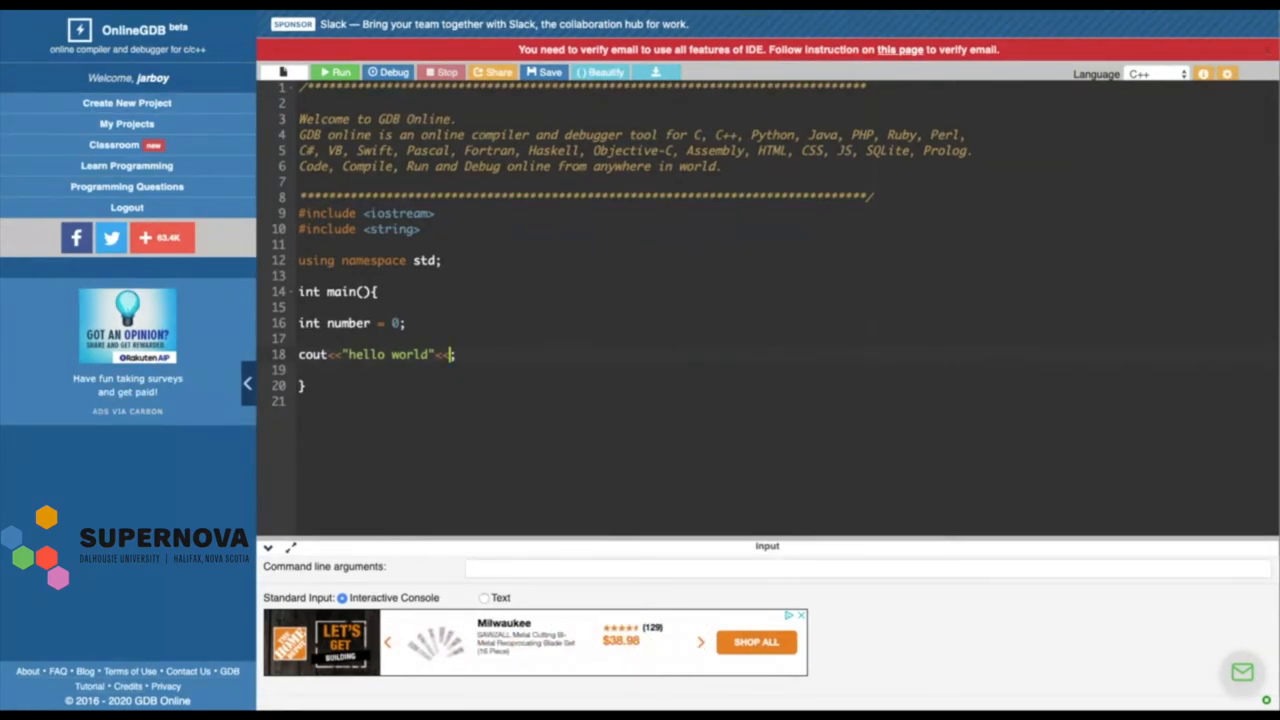
pyautogui.write('number')
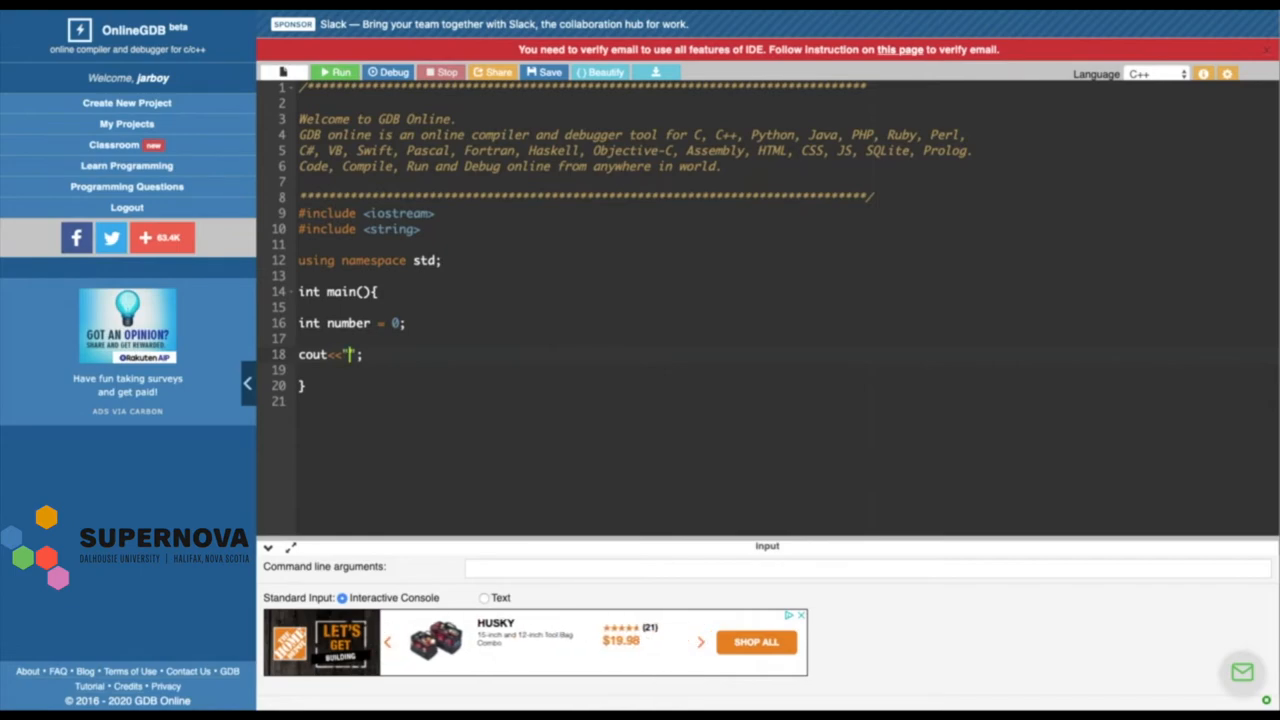
# Make line 18 print "Please input your favourite number: " with a semicolon, then start a new line
pyautogui.write('Please inp')
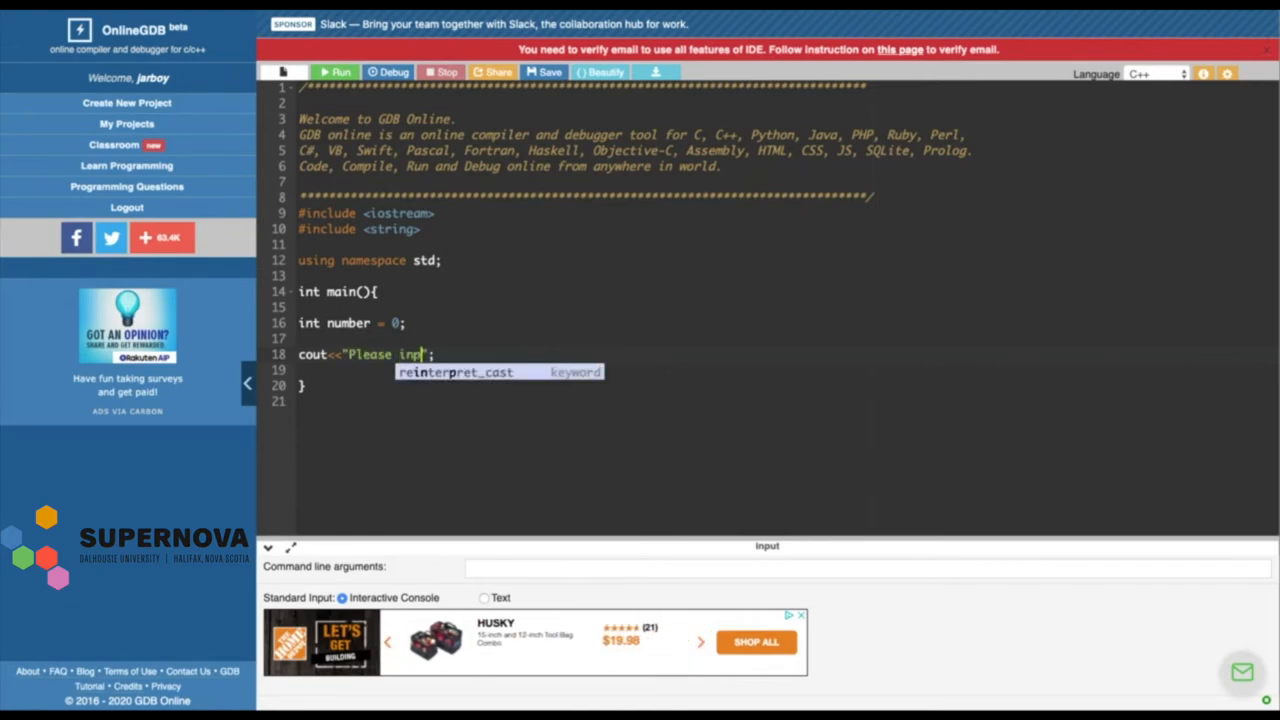
pyautogui.write('ut your')
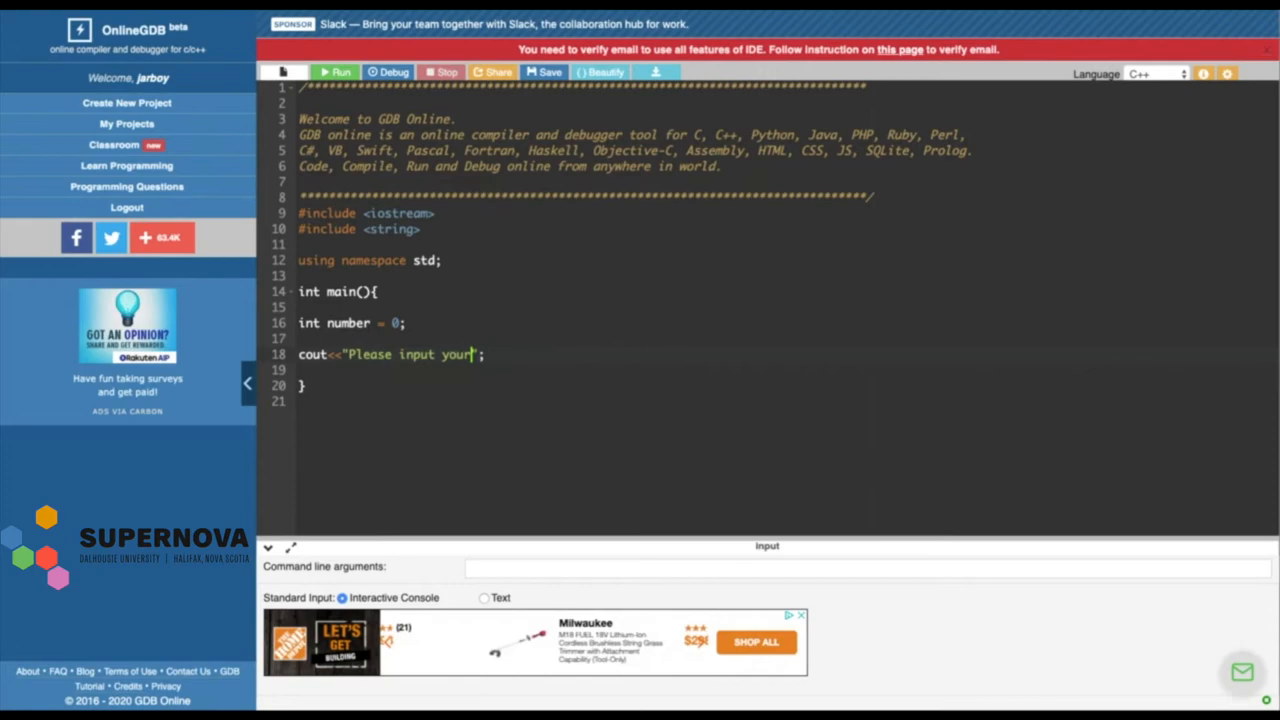
pyautogui.write('favourite n')
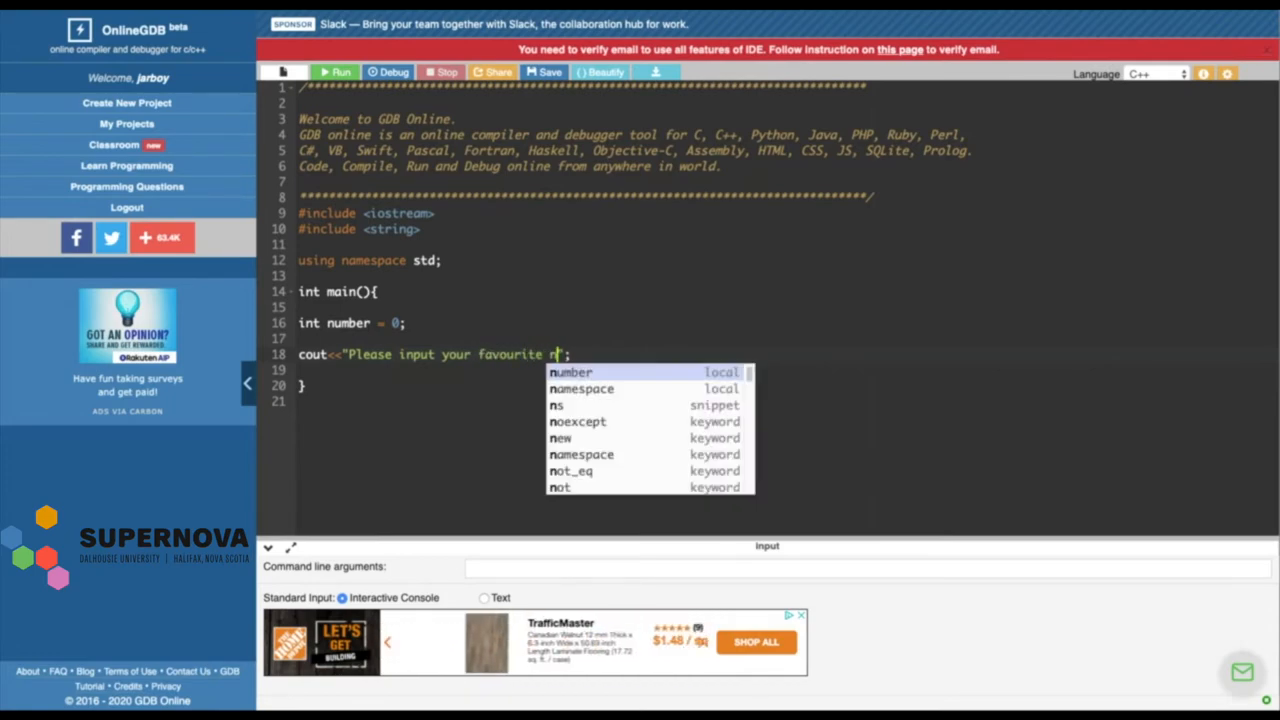
pyautogui.write('umber:')
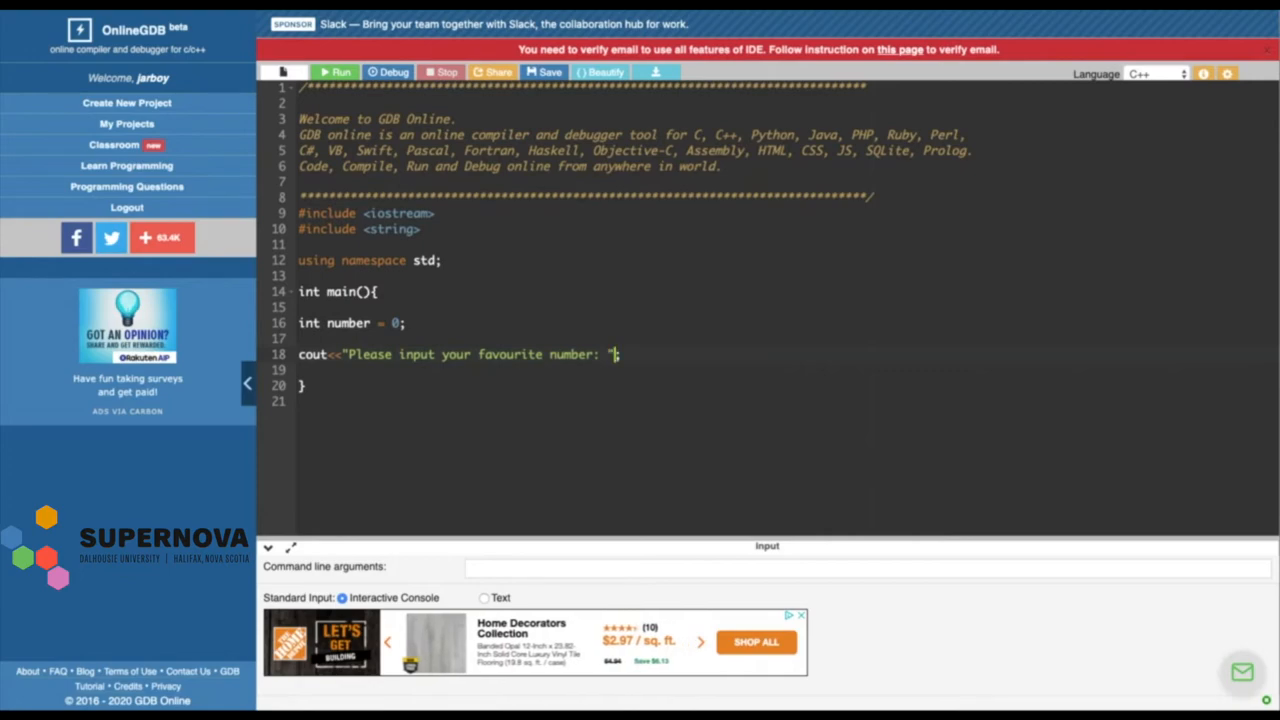
pyautogui.write(';')
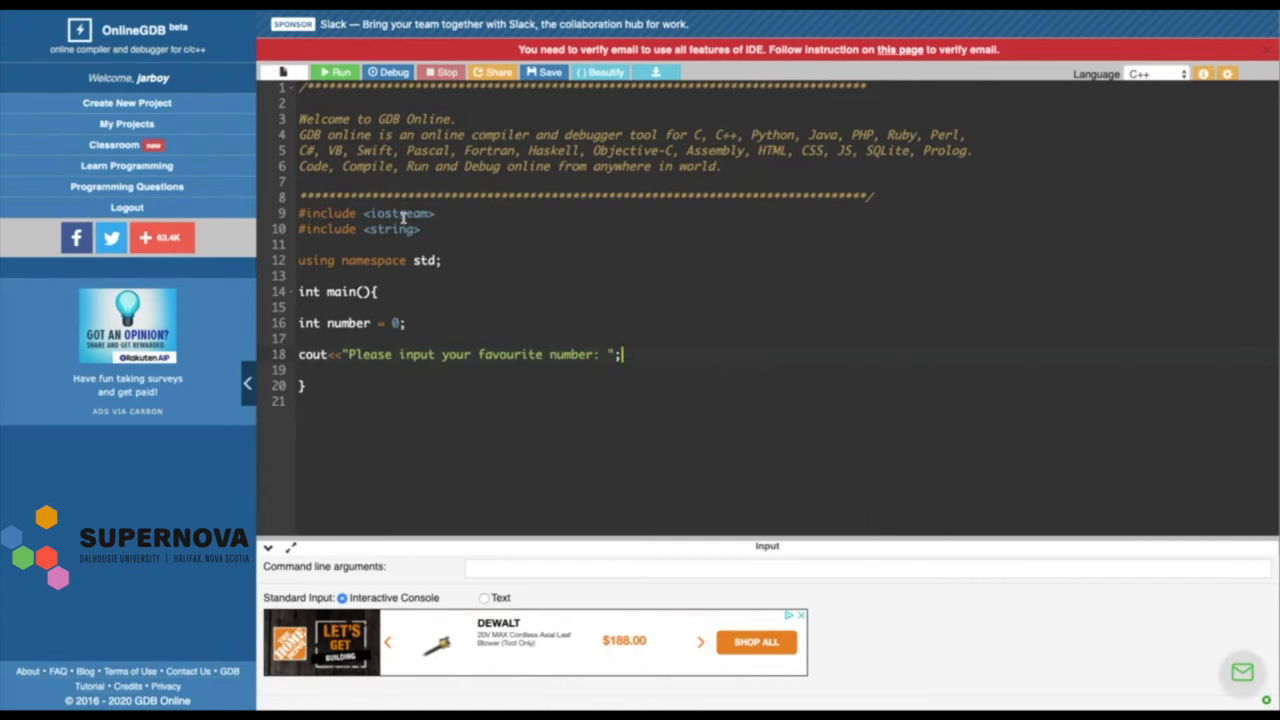
pyautogui.doubleClick(396, 213)
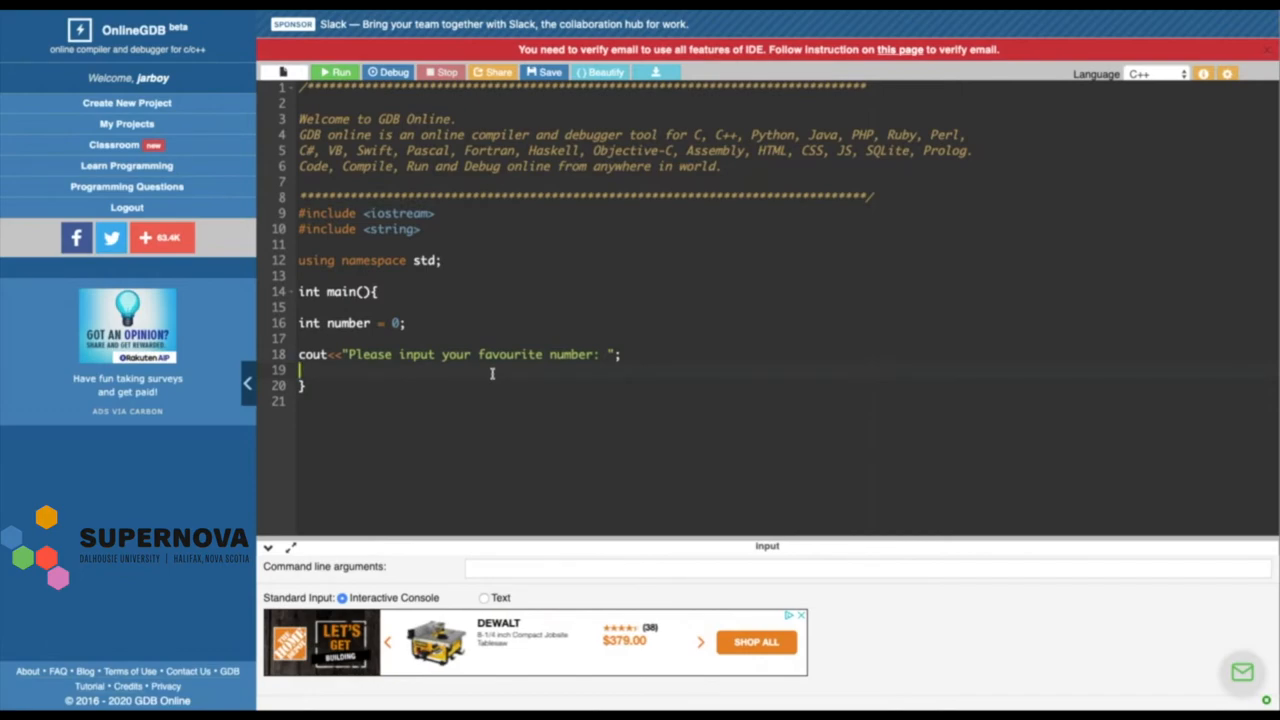
# Add cin>>number; on line 19 and open blank lines below it
pyautogui.write('cin>>')
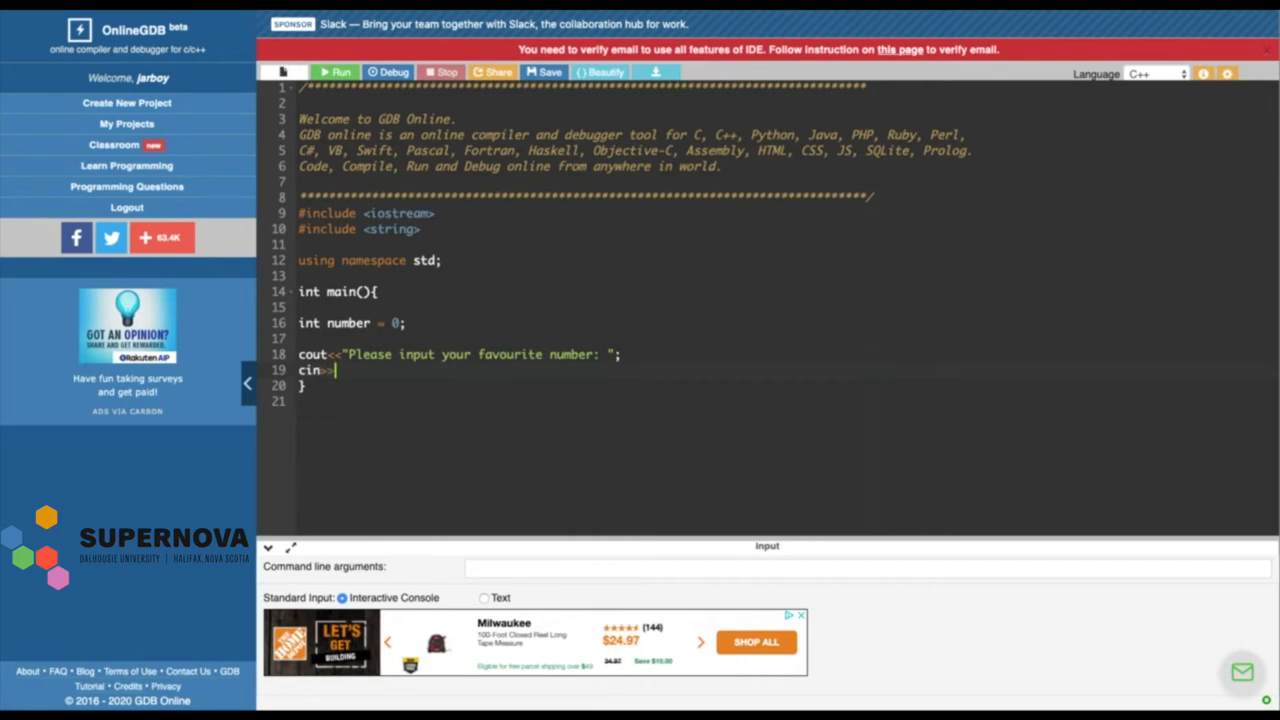
pyautogui.write('n')
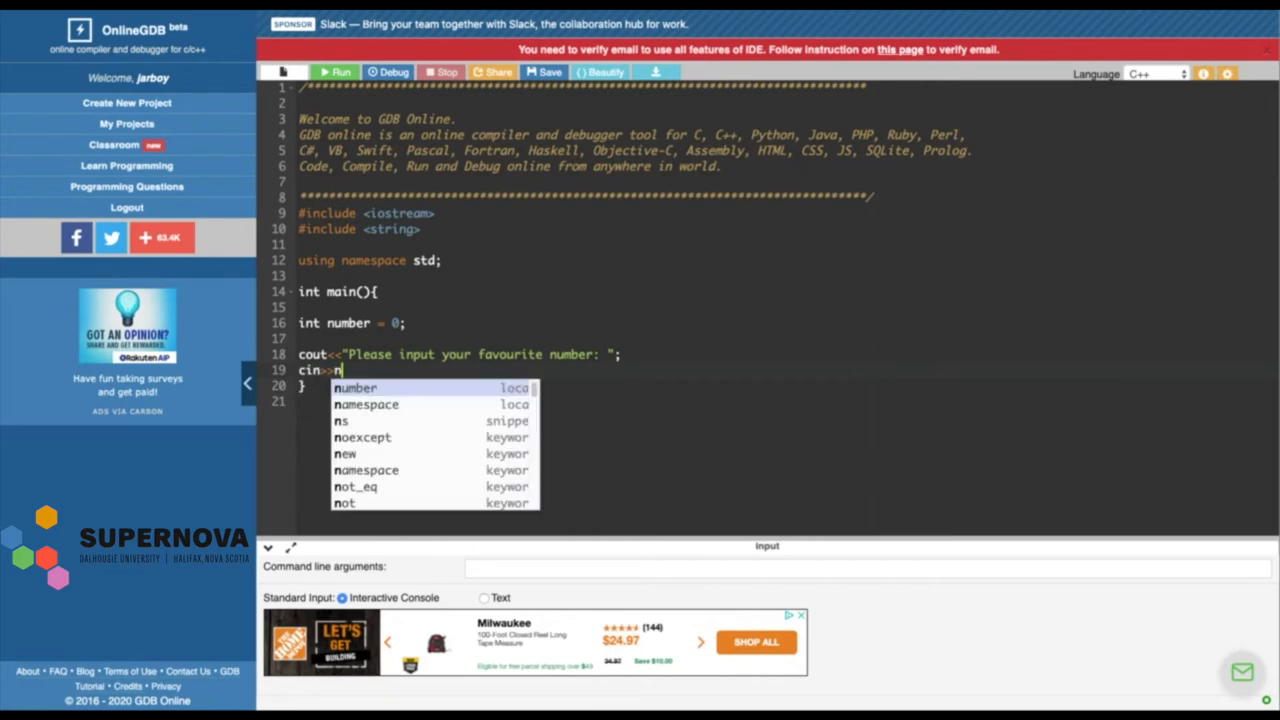
pyautogui.write('umber;')
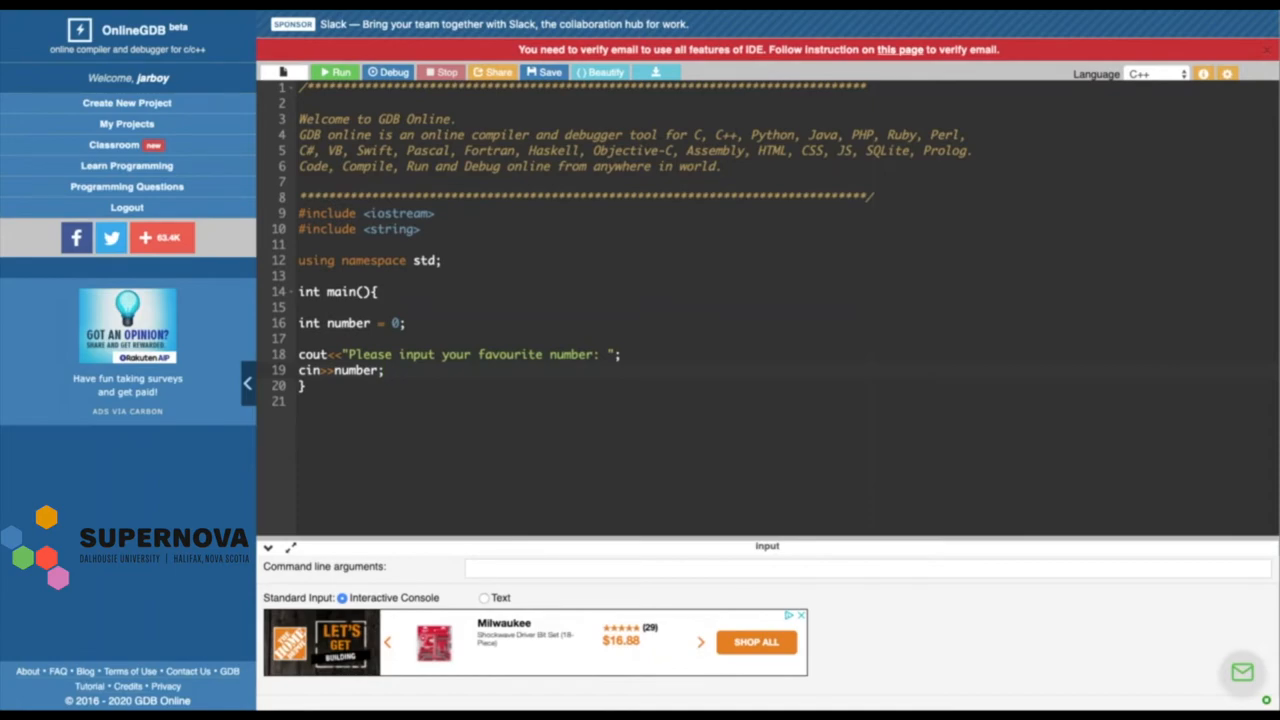
pyautogui.press('enter')
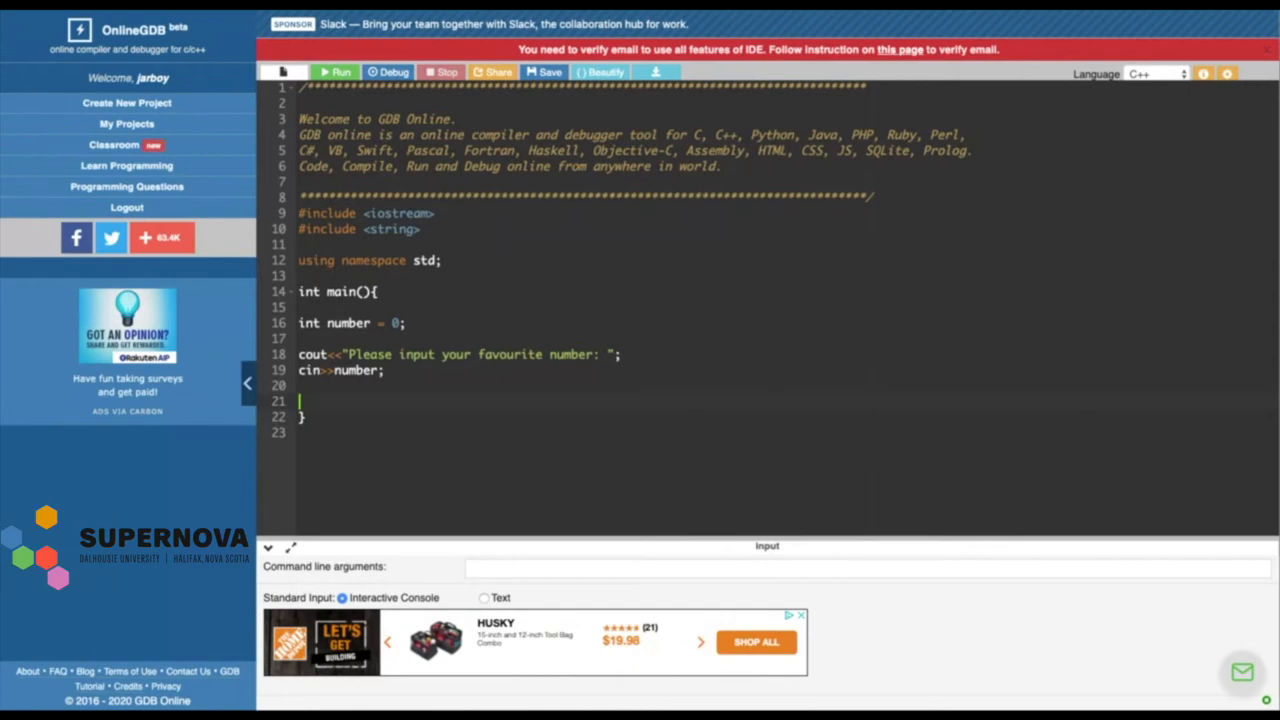
# Write cout<<"\n"<<"your favourite number is "<<number; on line 21
pyautogui.write('cout')
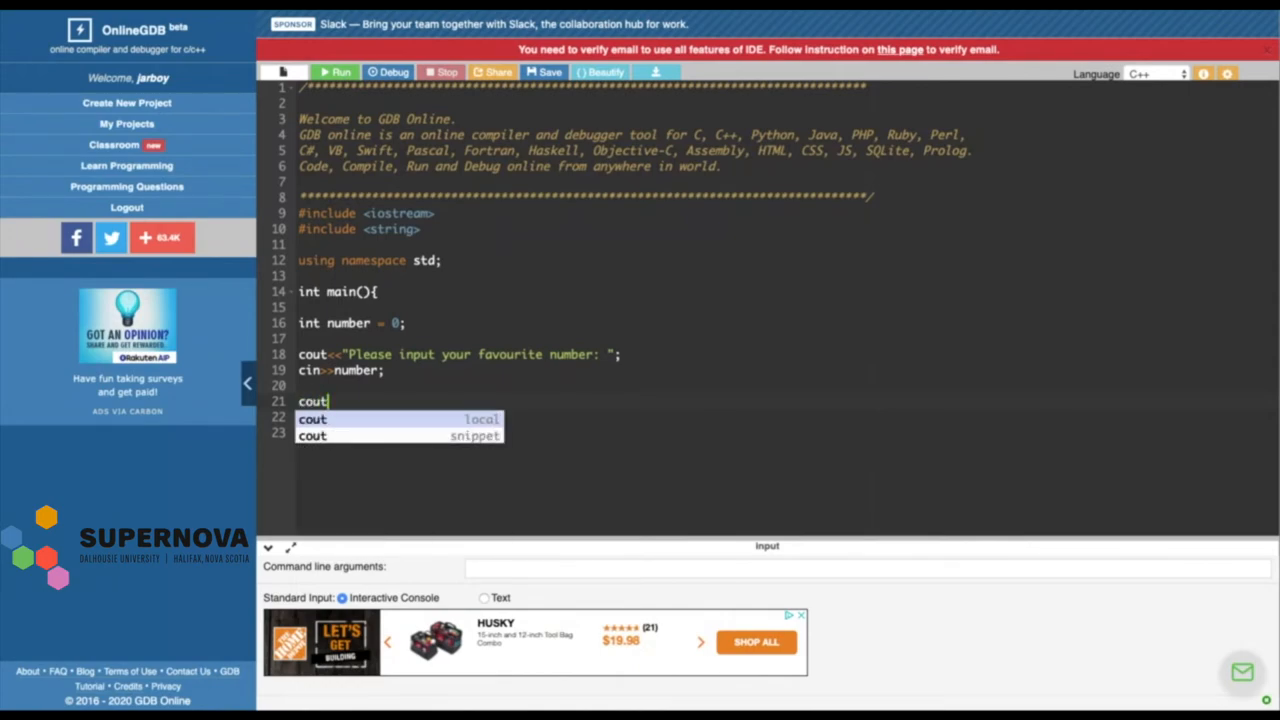
pyautogui.write('<<')
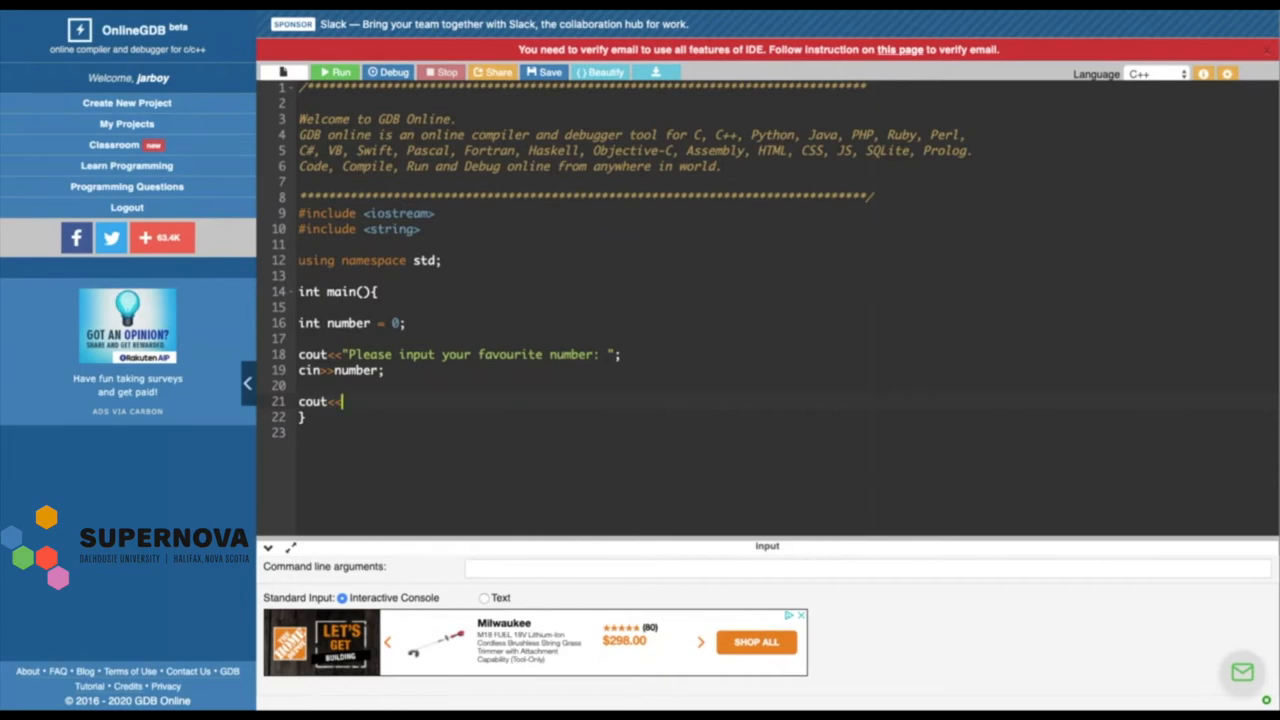
pyautogui.write('""')
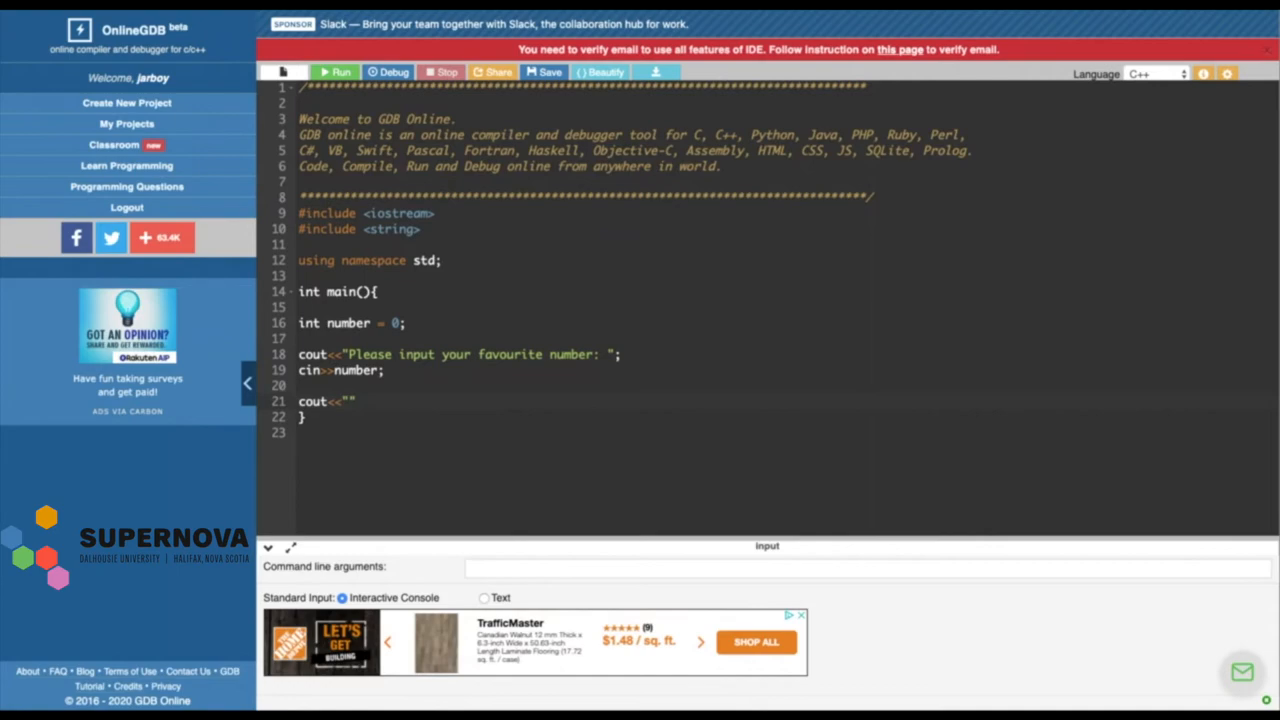
pyautogui.write('\\n')
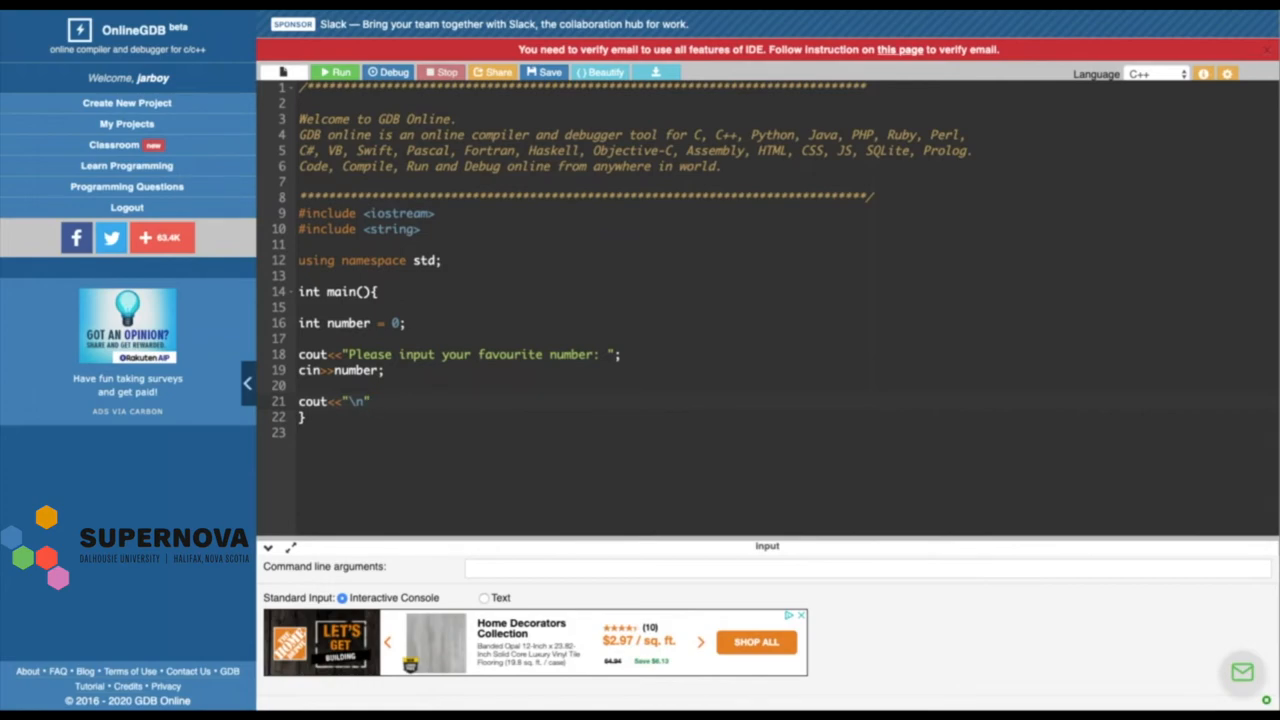
pyautogui.write('<<')
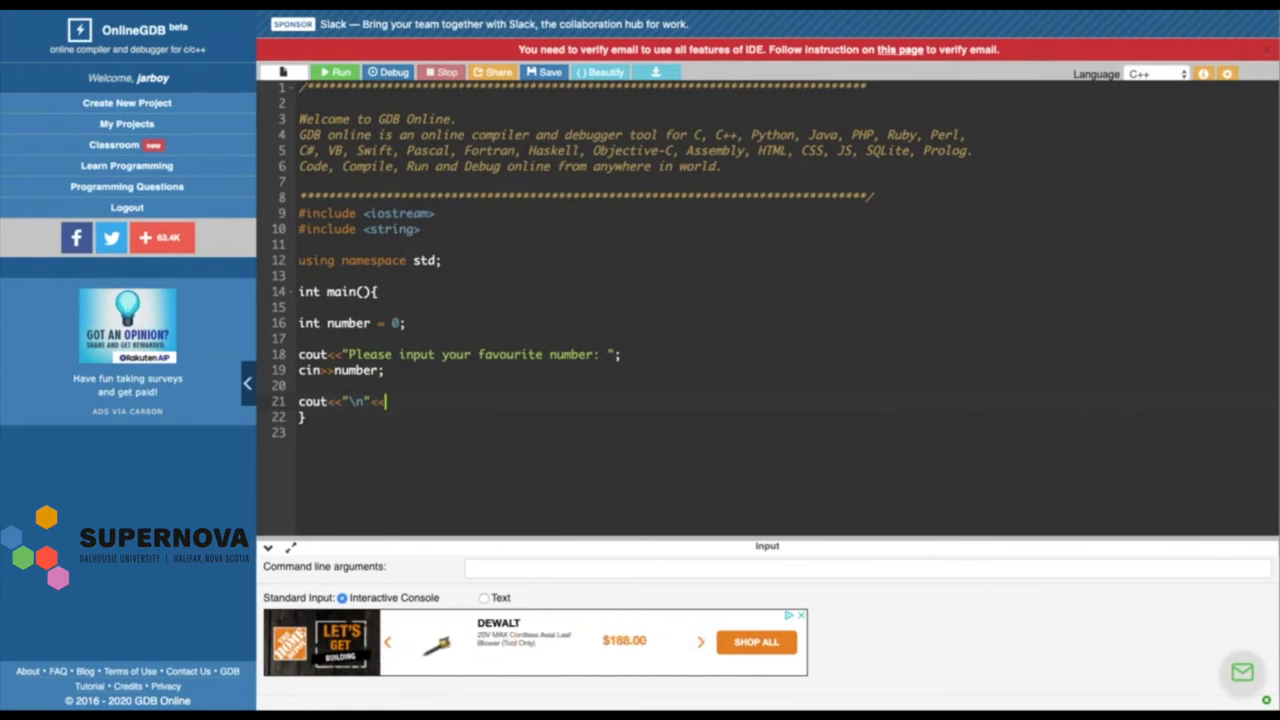
pyautogui.write('""')
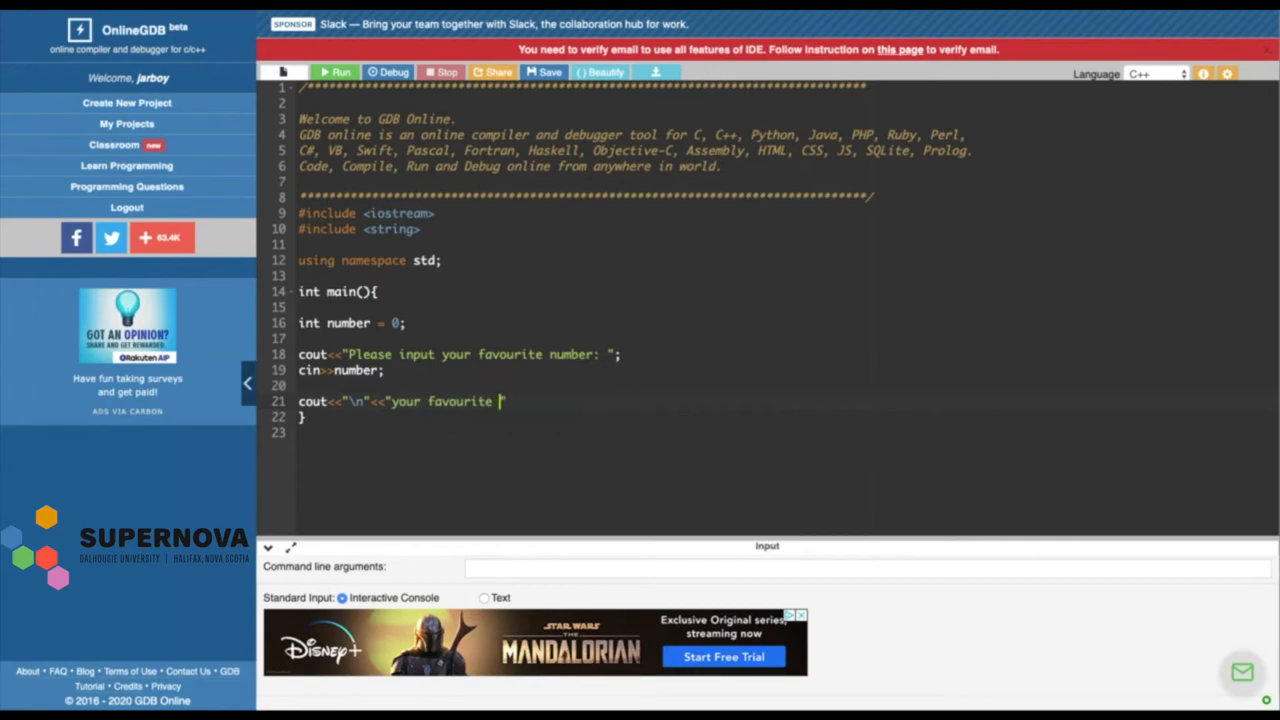
pyautogui.write('number is')
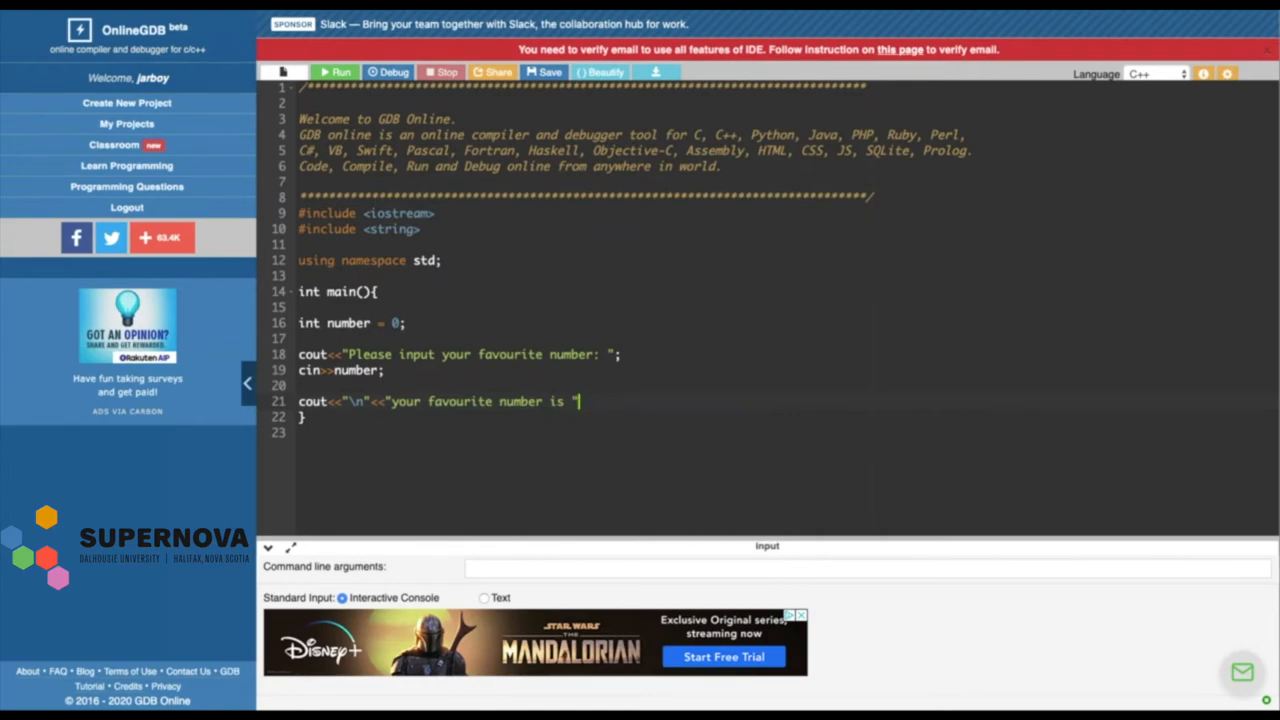
pyautogui.write('<')
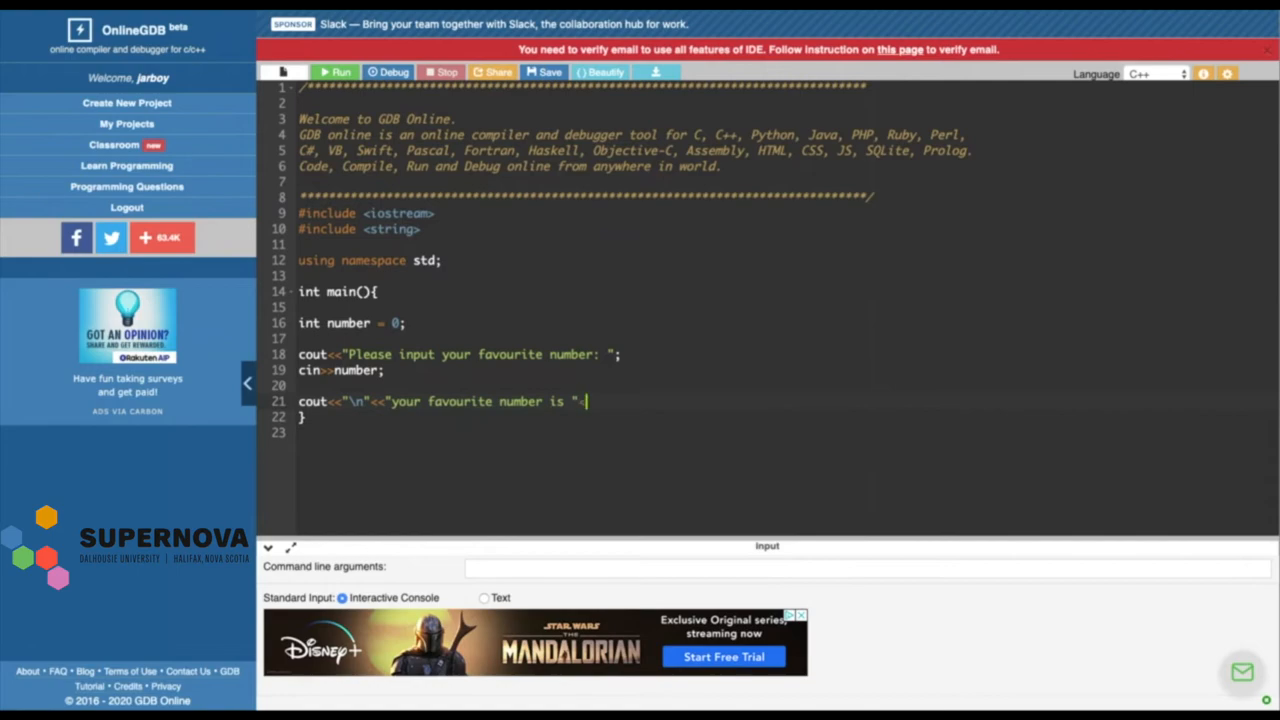
pyautogui.write('<')
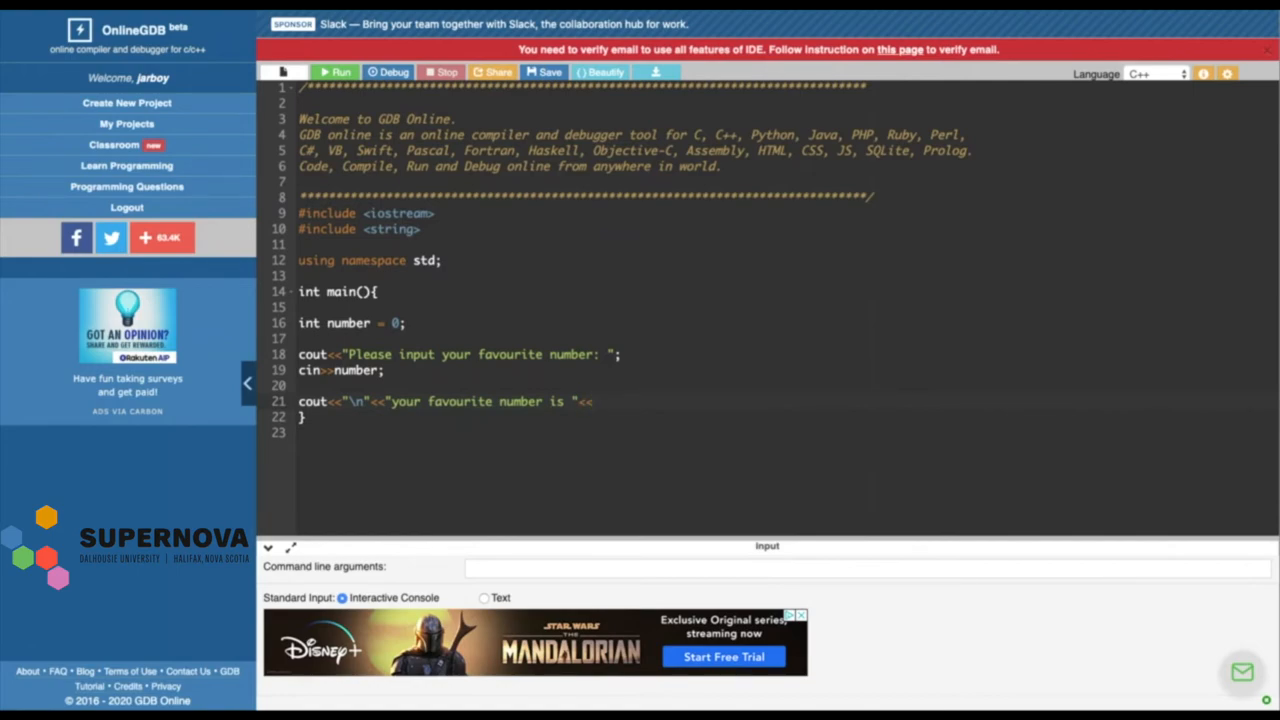
pyautogui.write('nu')
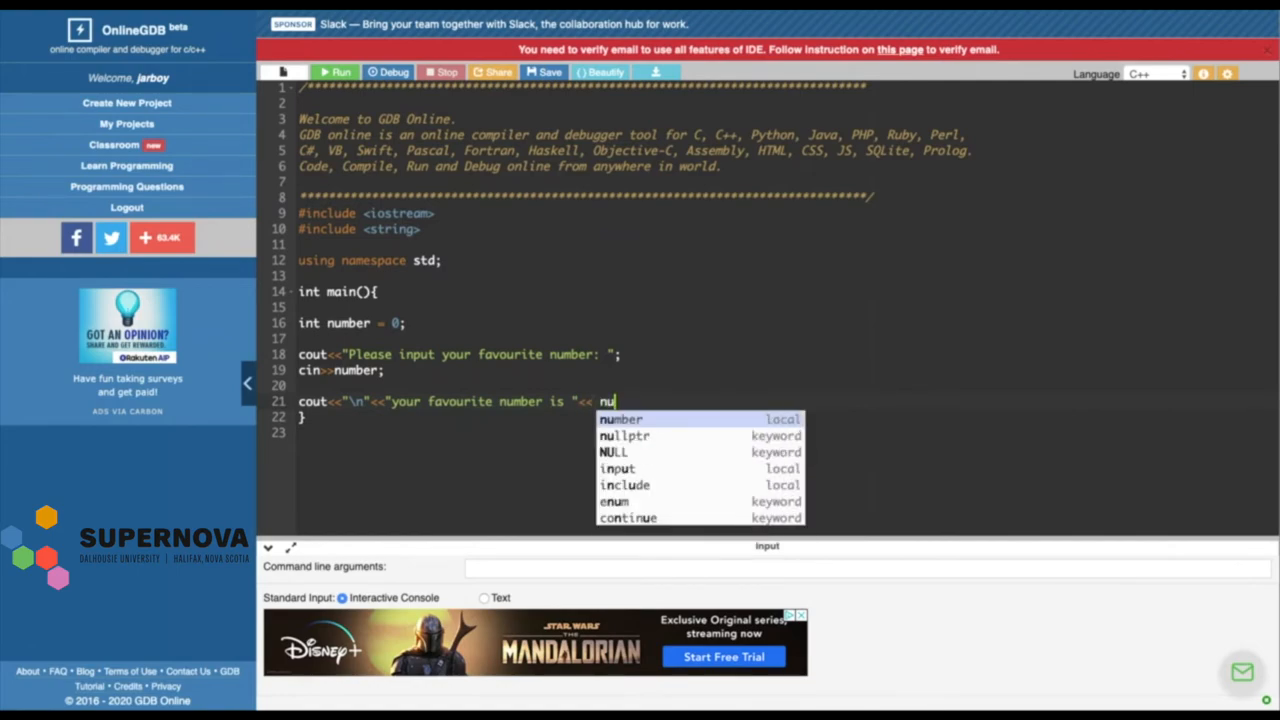
pyautogui.click(621, 419)
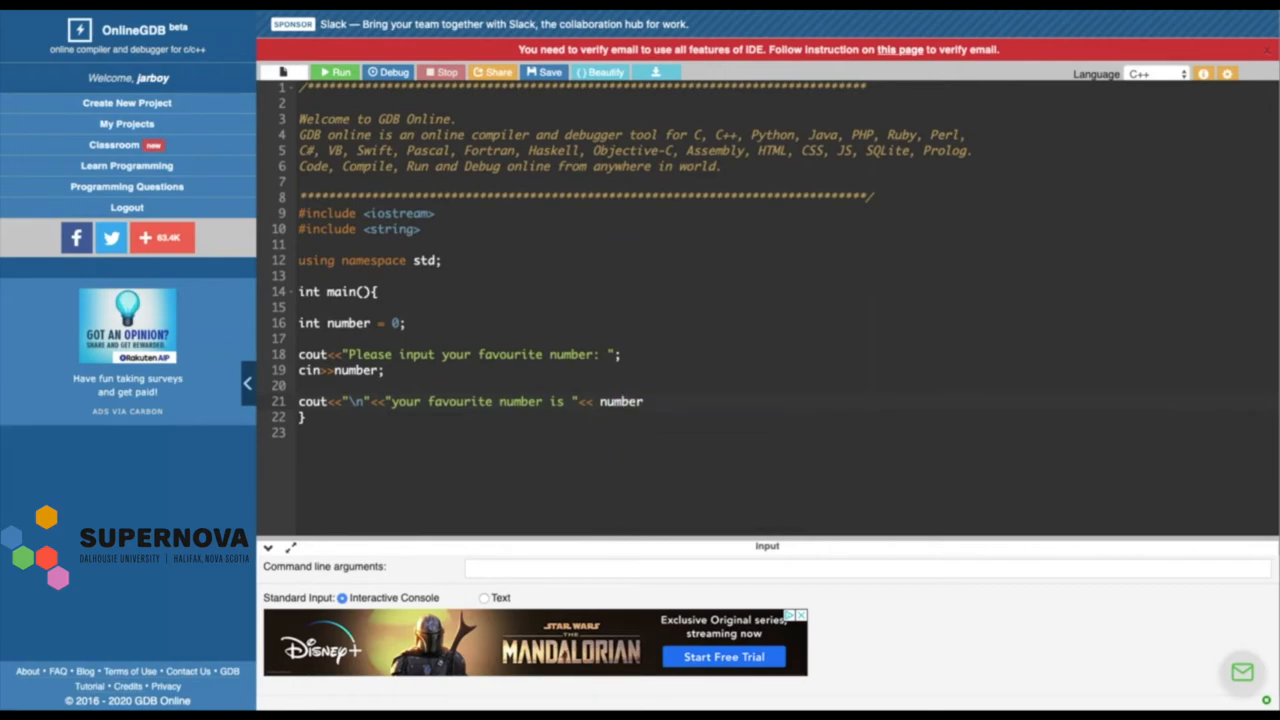
pyautogui.write(';')
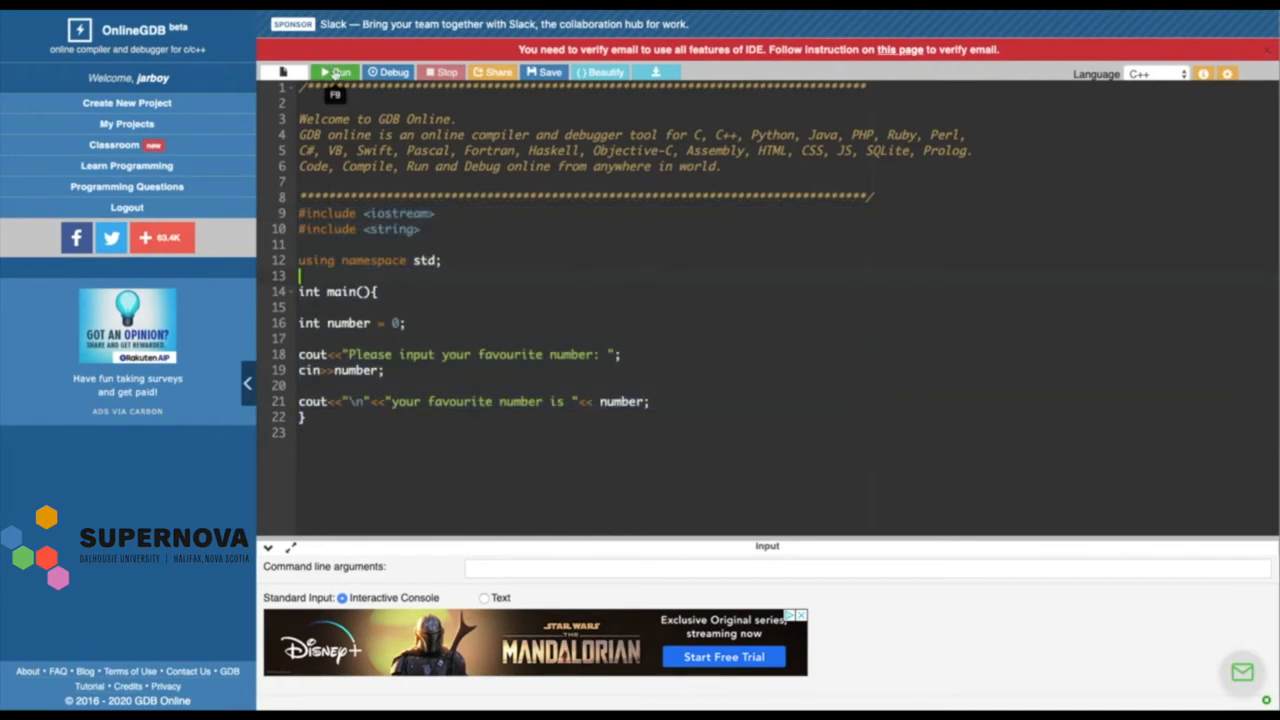
# Run the program and enter 14 at the console prompt
pyautogui.click(336, 72)
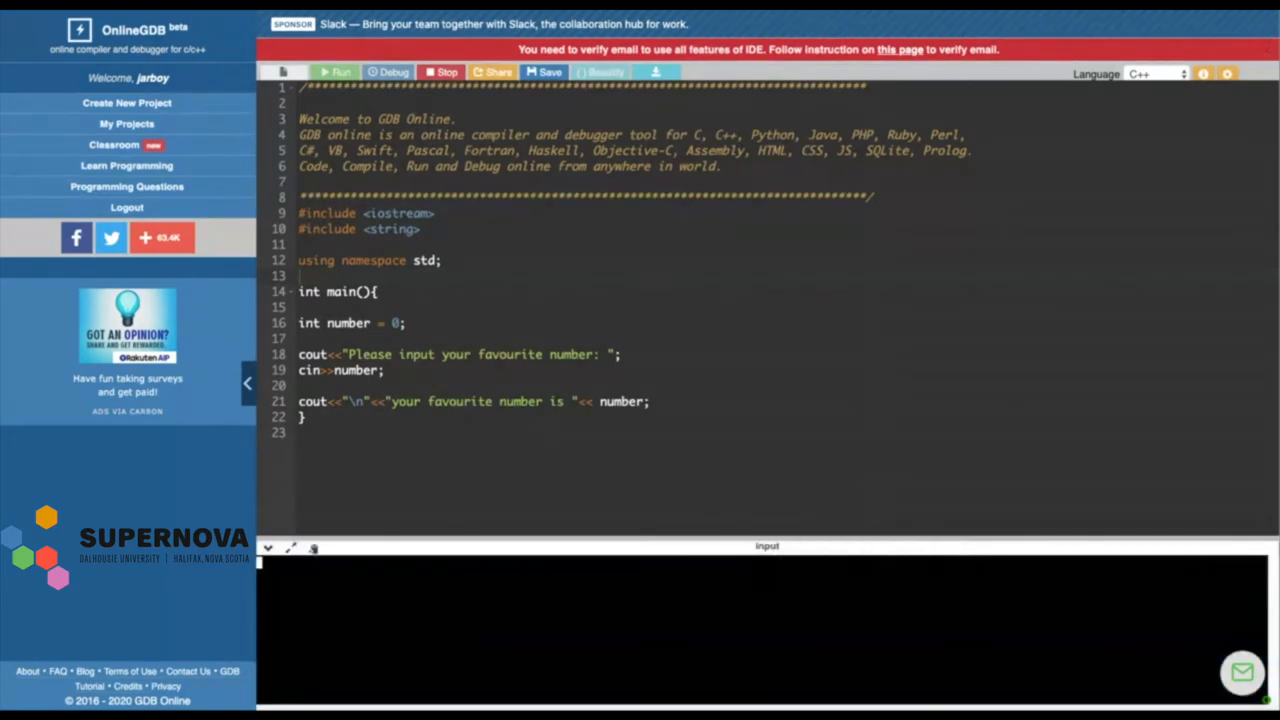
pyautogui.click(337, 72)
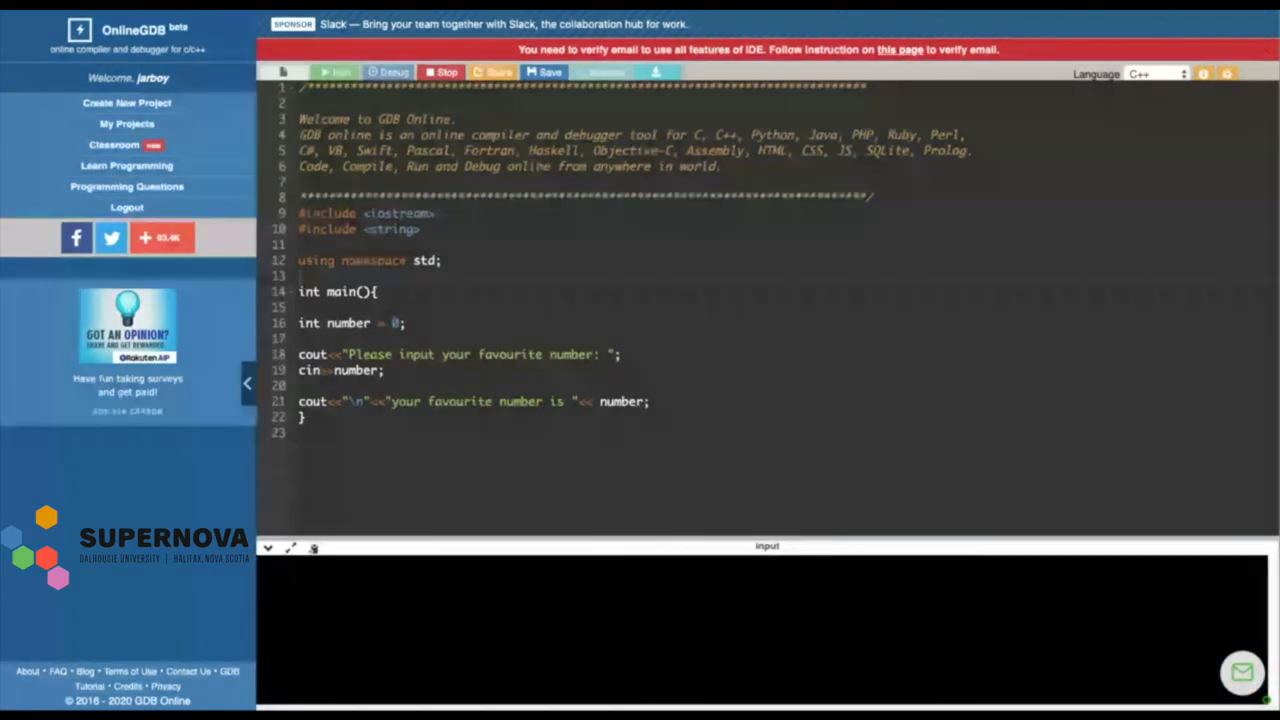
pyautogui.click(337, 72)
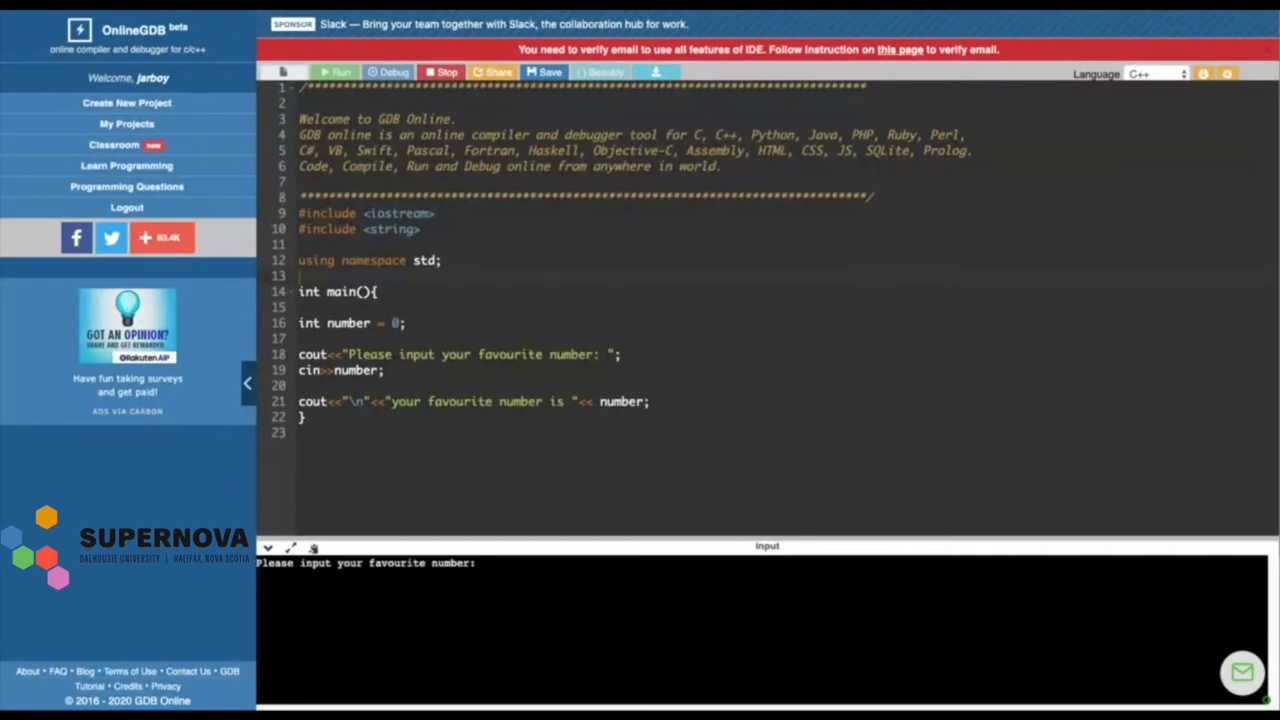
pyautogui.write('14')
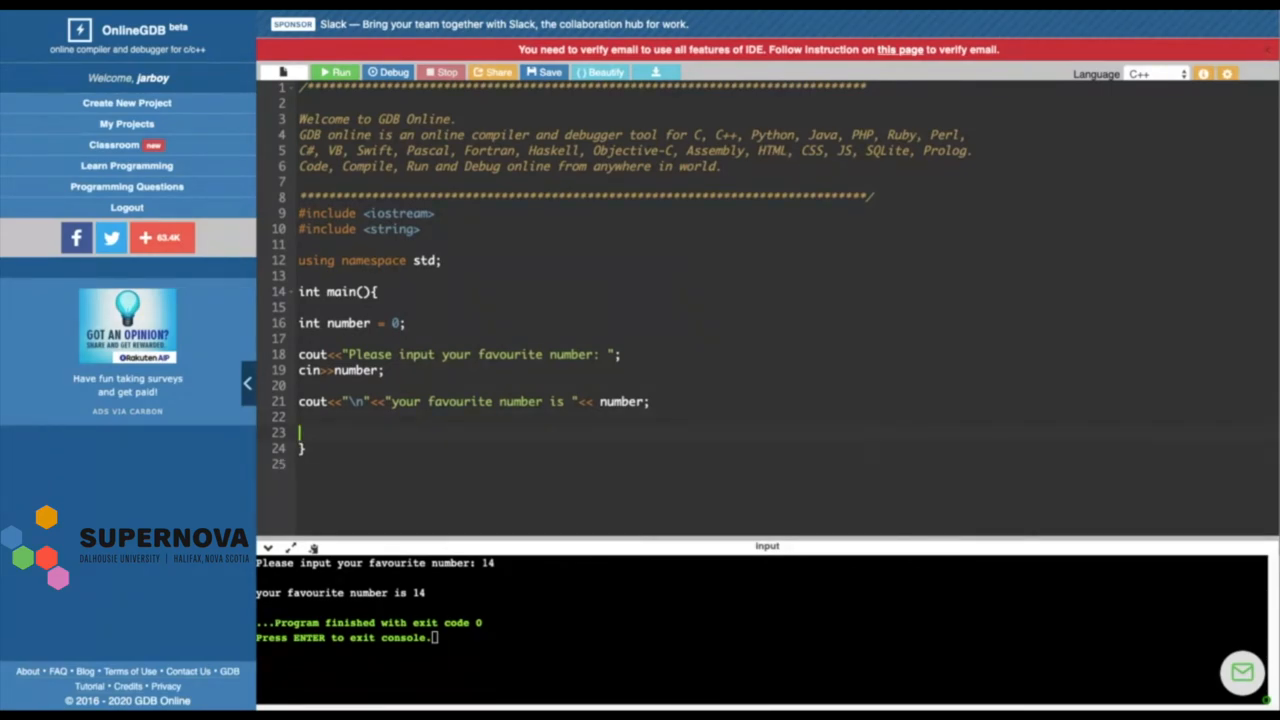
# Add the "you number plus 5 is: " output and initialise newNUM to 0
pyautogui.write('cout<<')
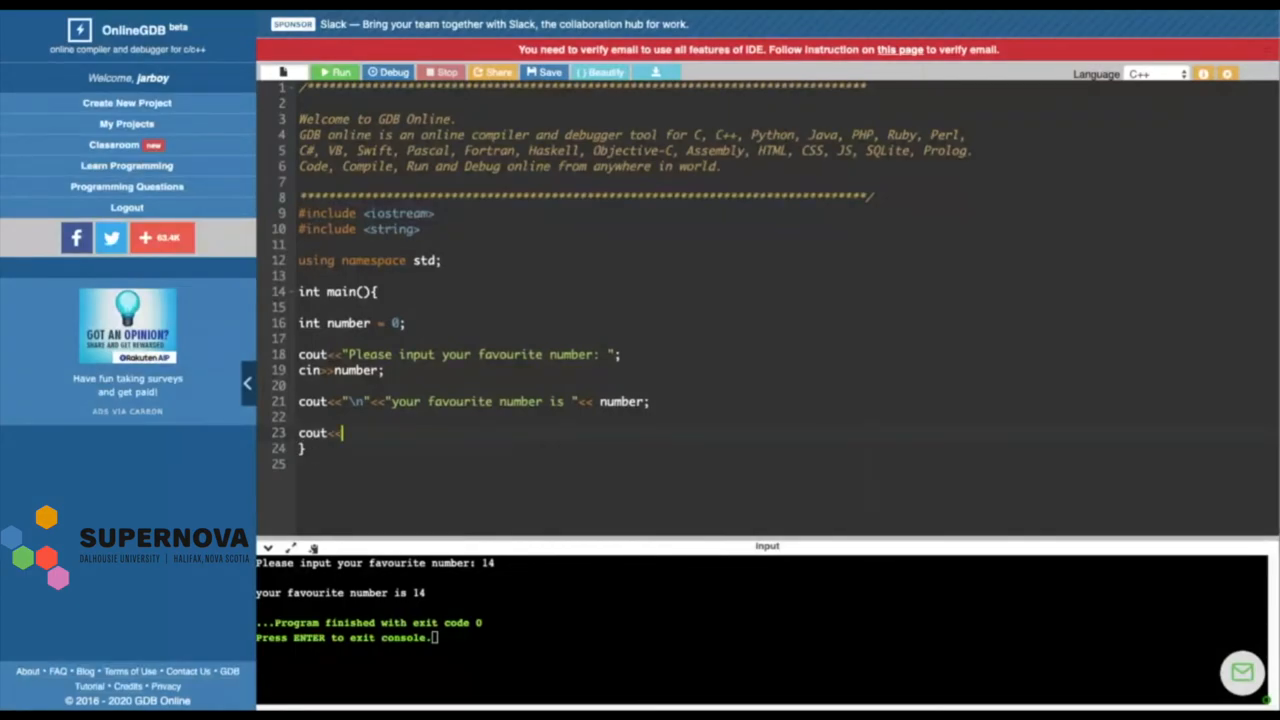
pyautogui.write('"you number plus 5 is')
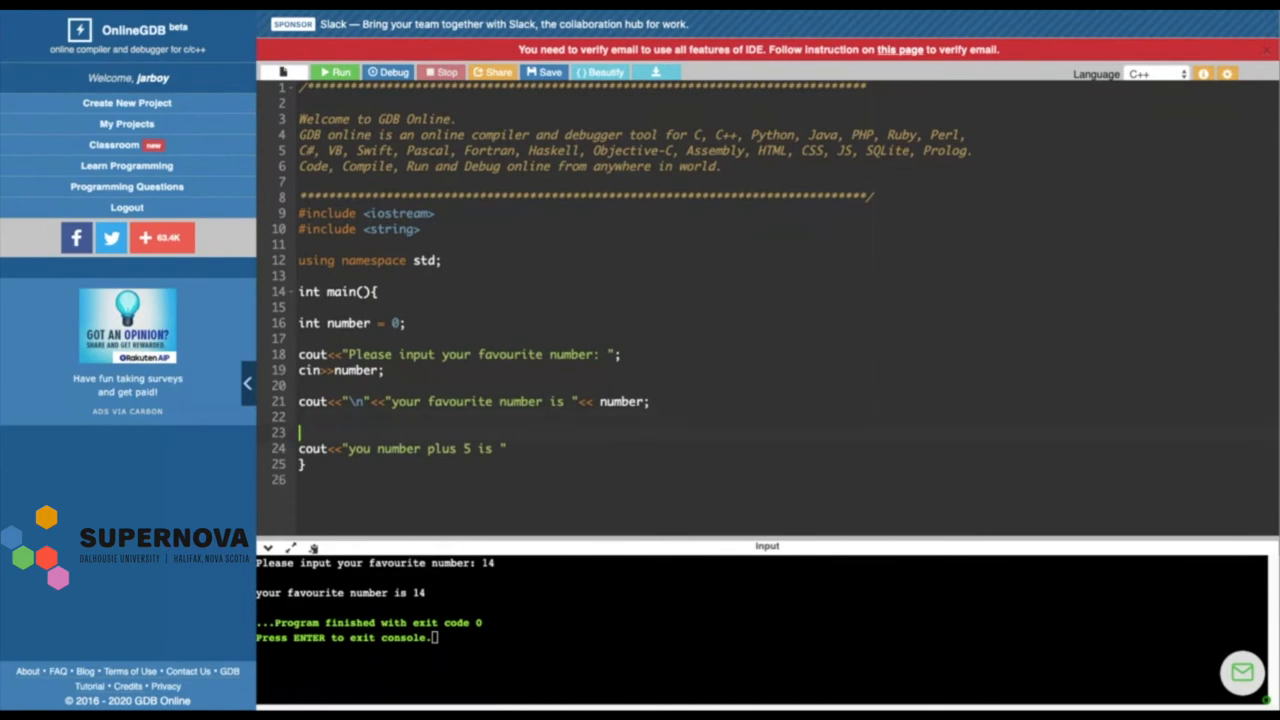
pyautogui.write('number')
pyautogui.click(499, 339)
pyautogui.write('int n')
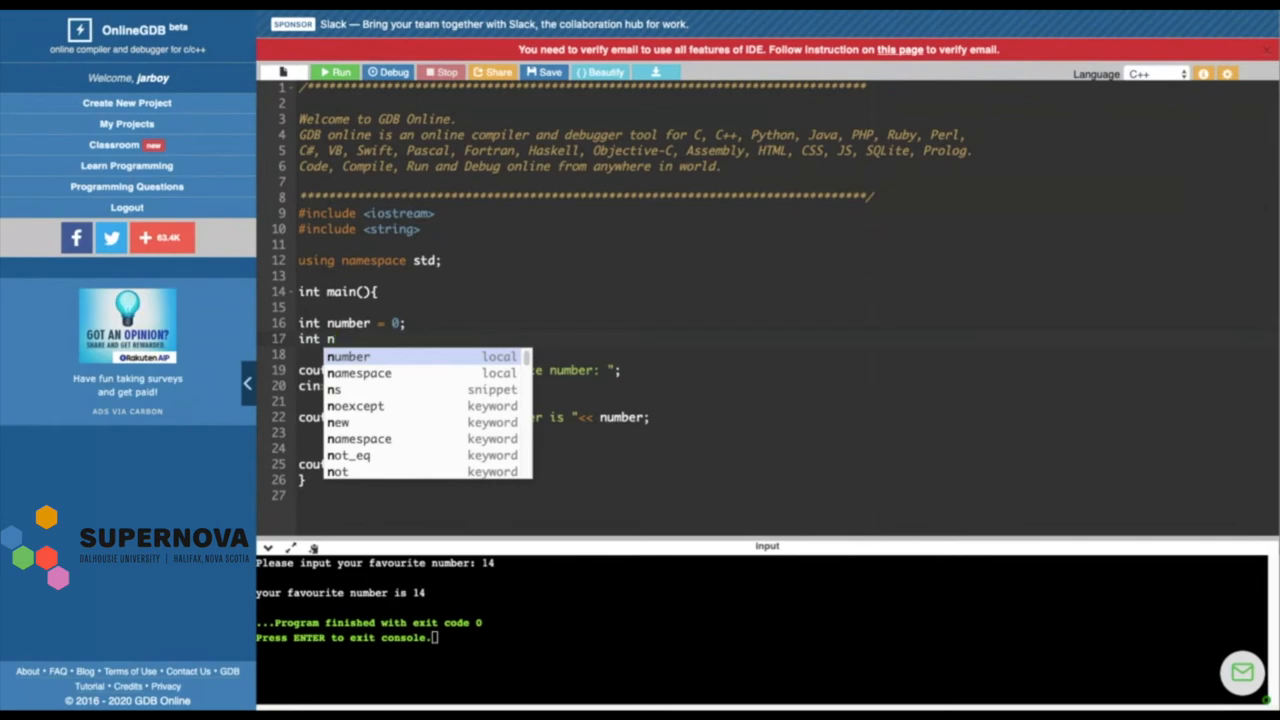
pyautogui.write('ewNUM =')
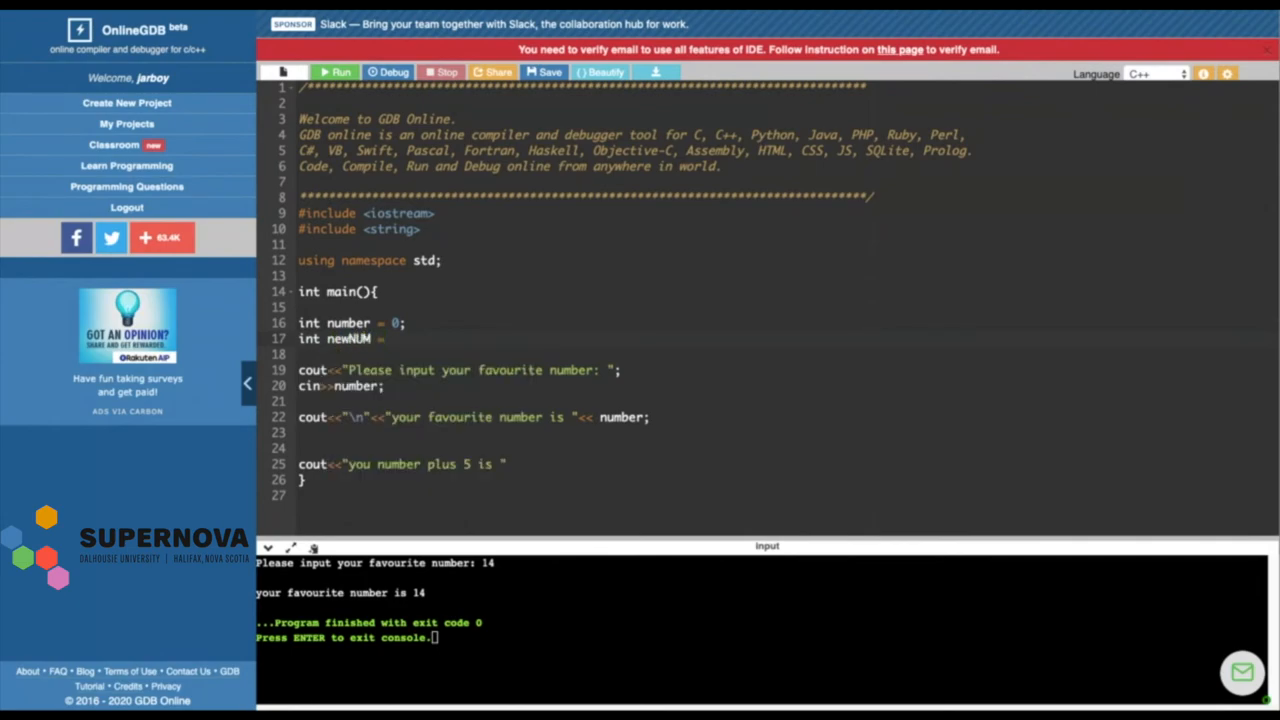
pyautogui.write('0;')
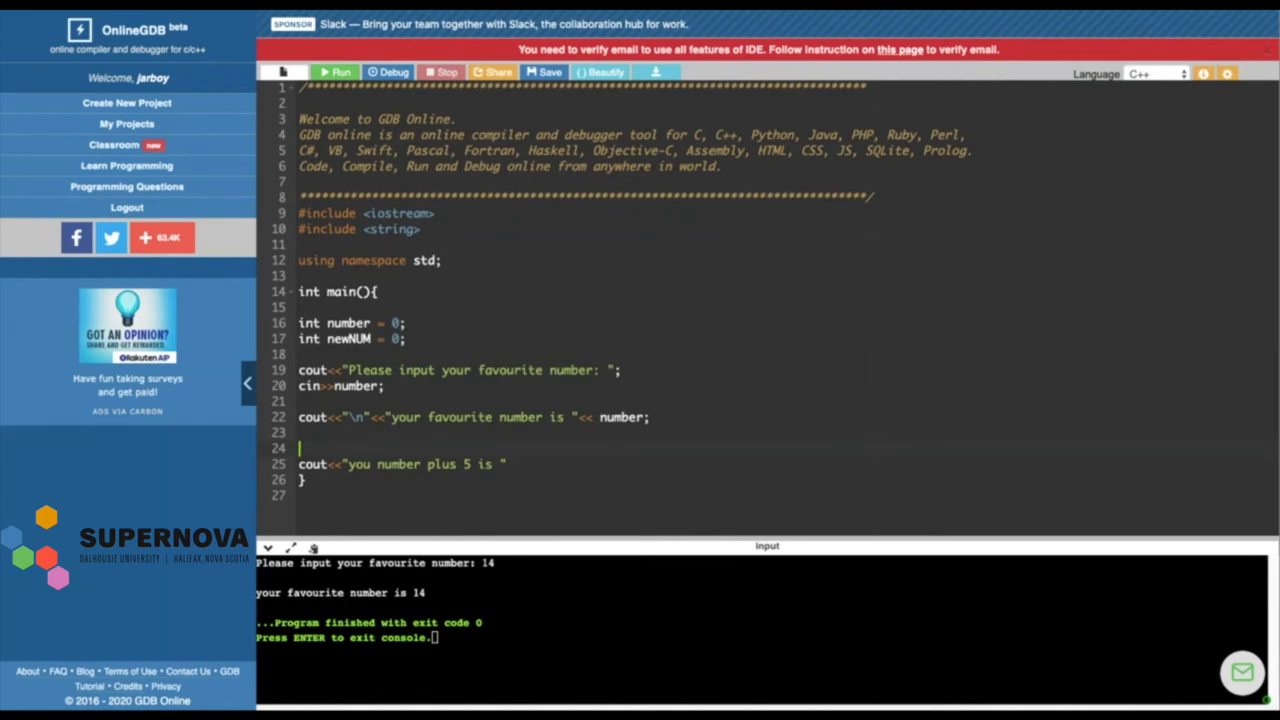
# Set newNUM = number + 5 and append <<newNUM to the plus-5 output
pyautogui.write('newNUM =')
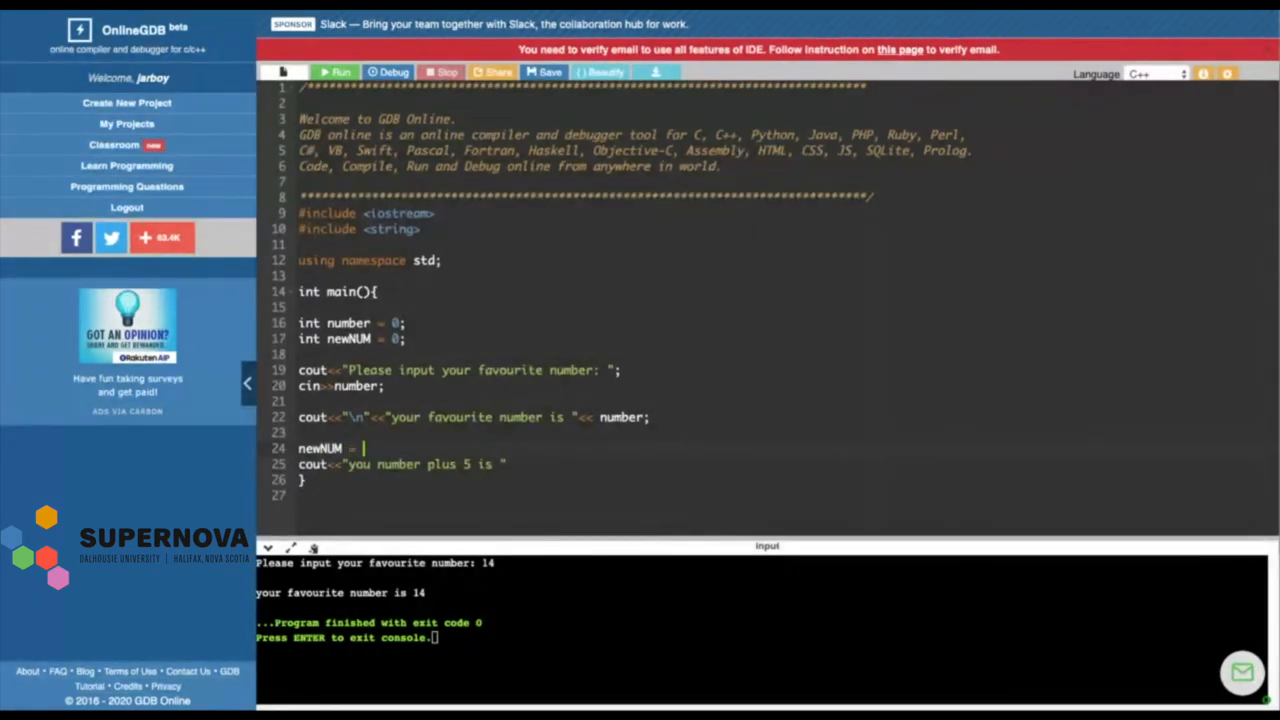
pyautogui.write('number =')
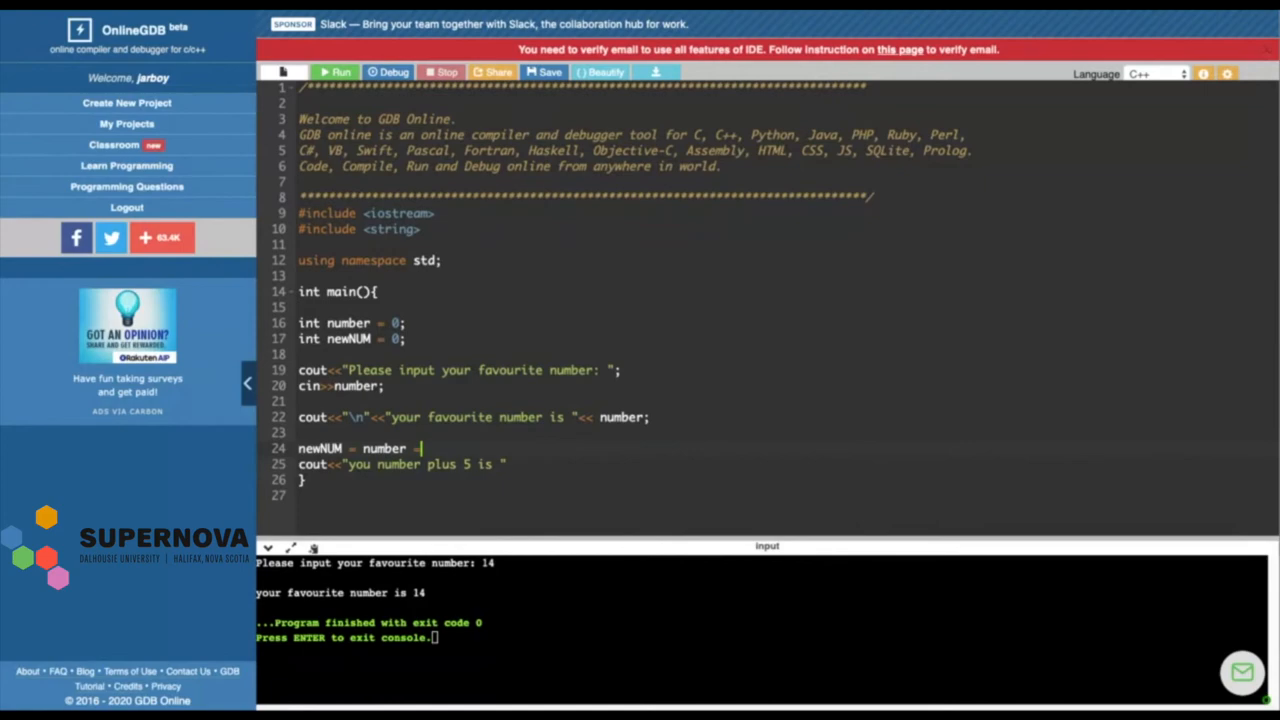
pyautogui.write('+')
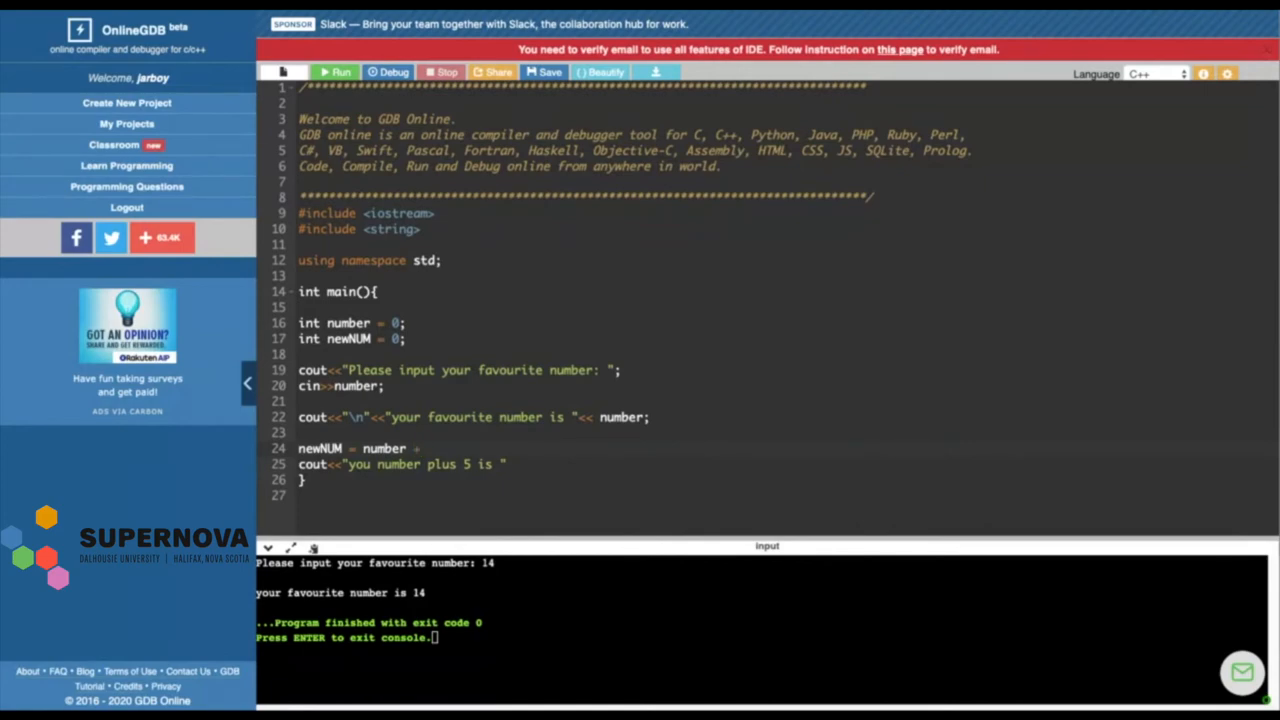
pyautogui.write('5;')
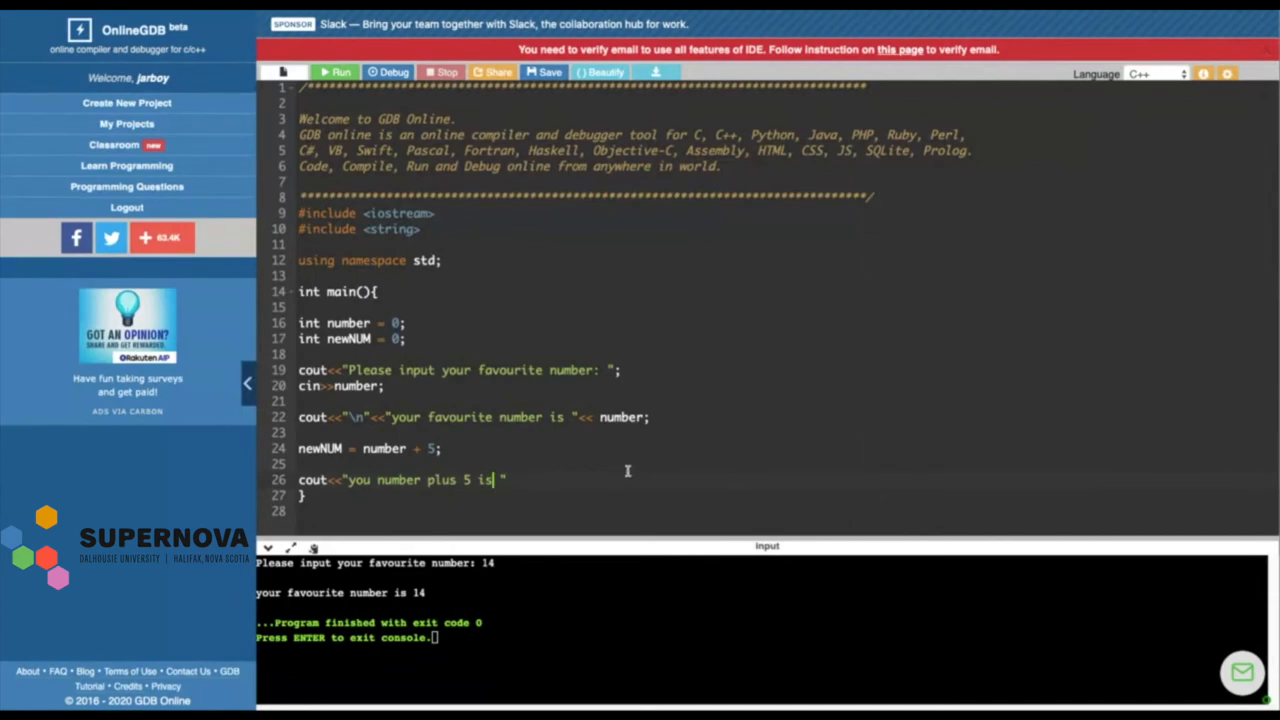
pyautogui.write('"')
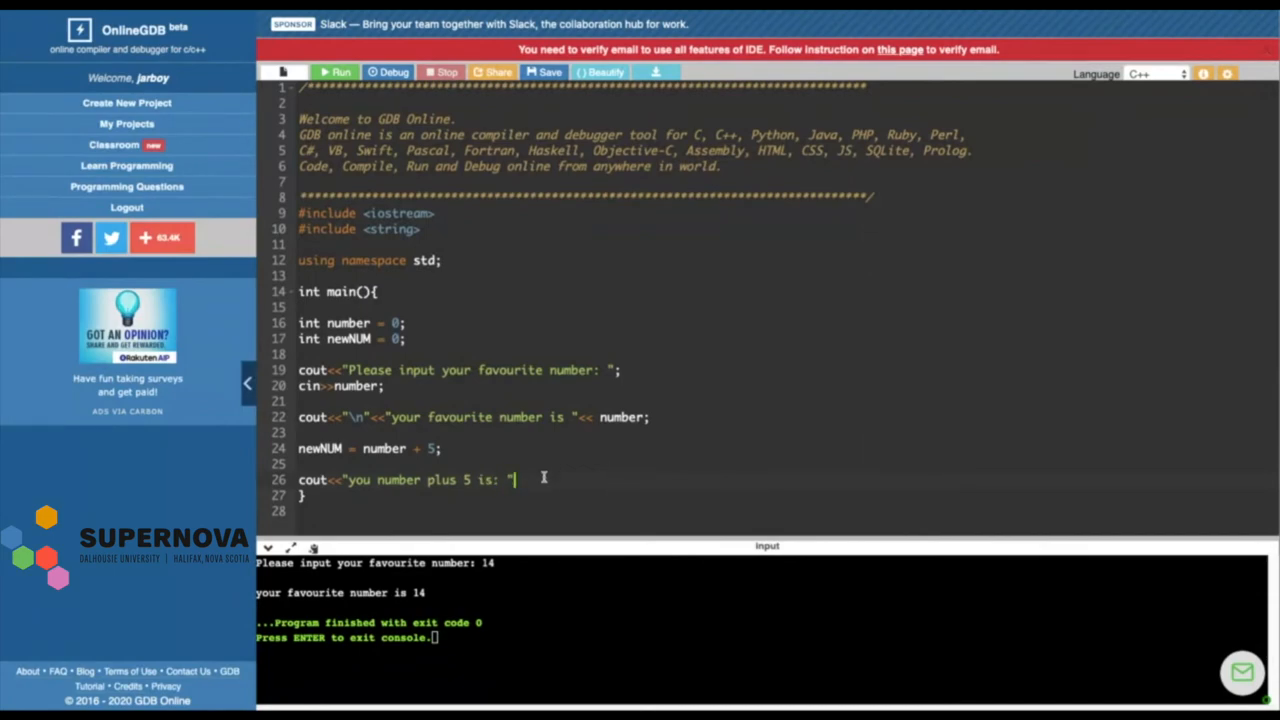
pyautogui.write('<<newNUM;')
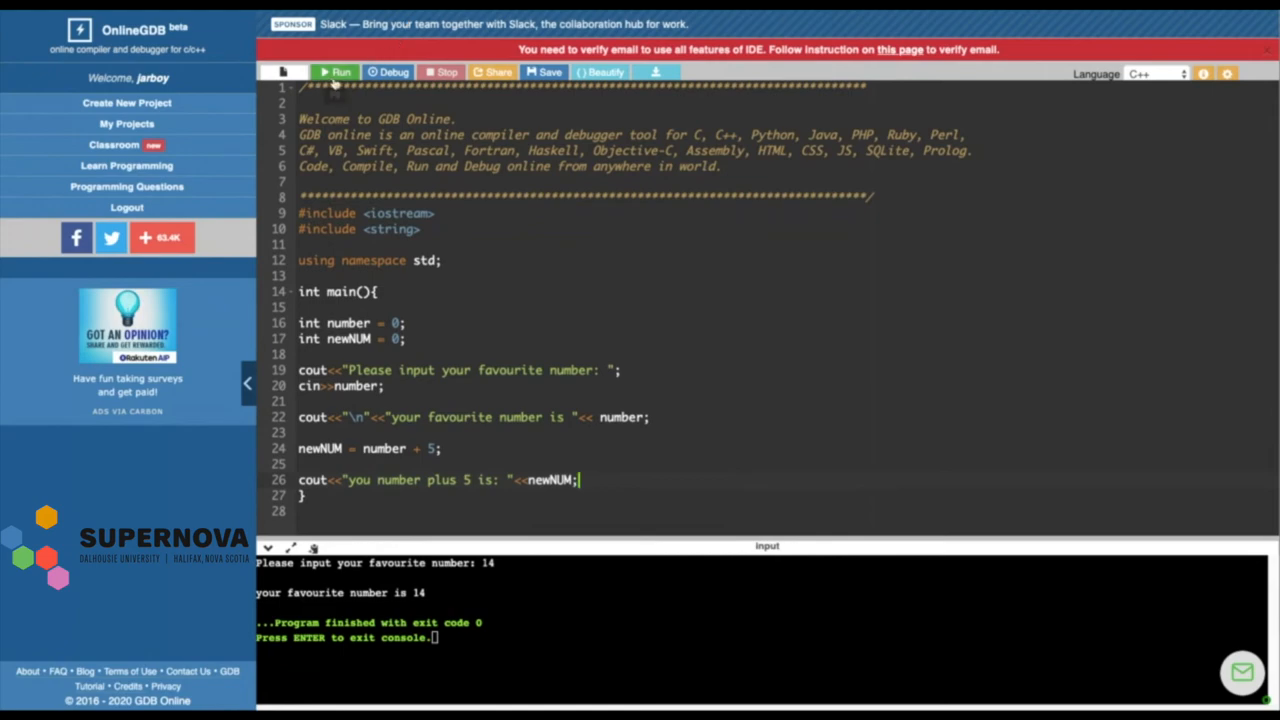
# Run with input 15, check it prints 20, and select the run-on plus-5 message
pyautogui.click(337, 71)
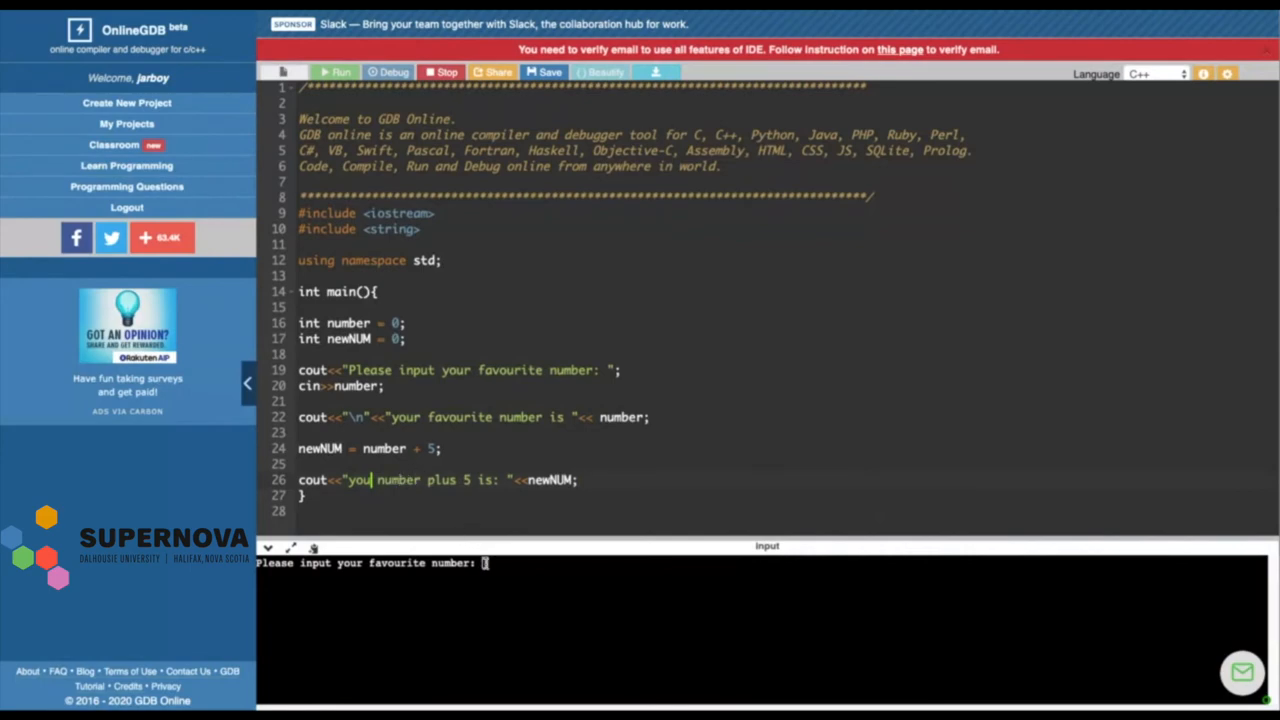
pyautogui.write('15')
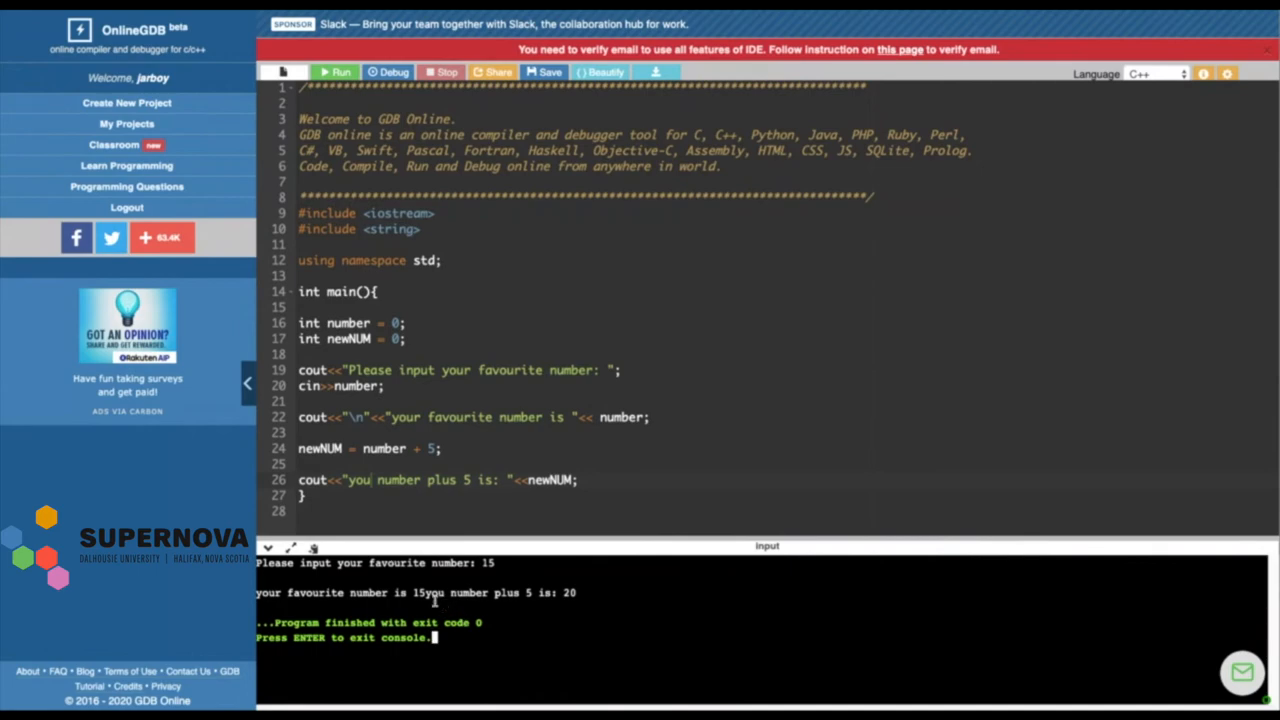
pyautogui.moveTo(422, 592); pyautogui.dragTo(557, 592)
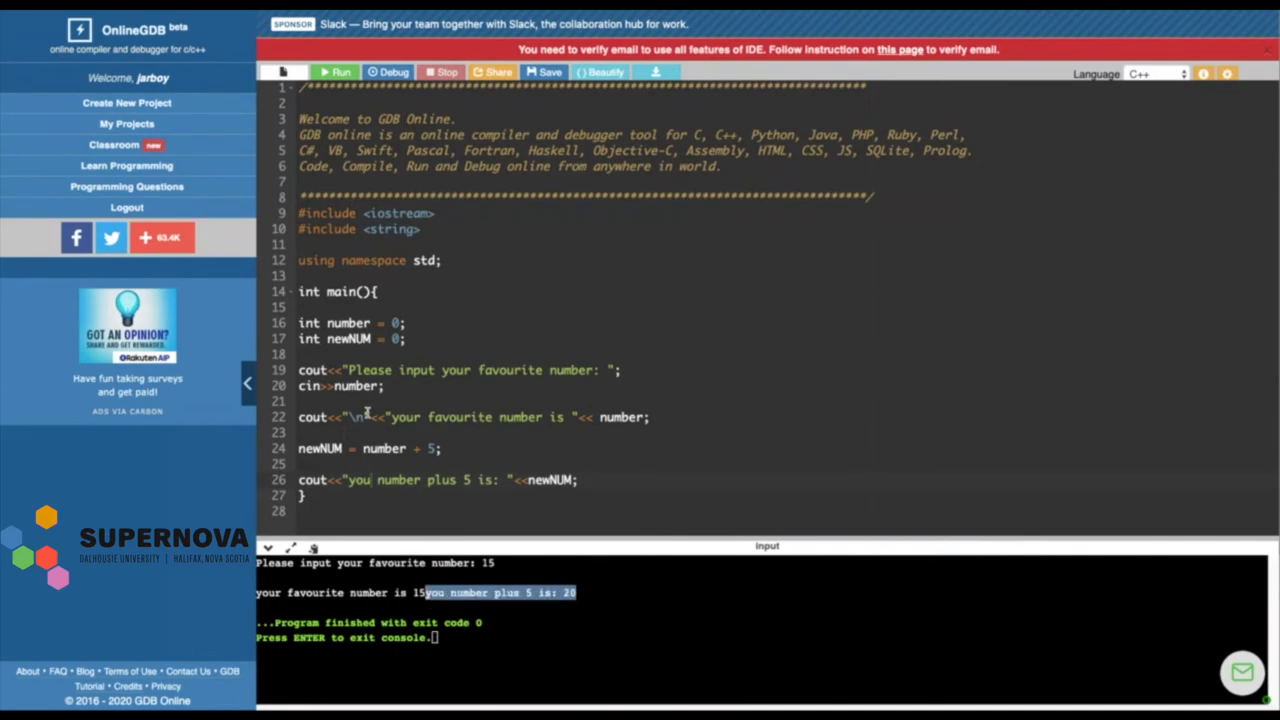
pyautogui.moveTo(350, 472)
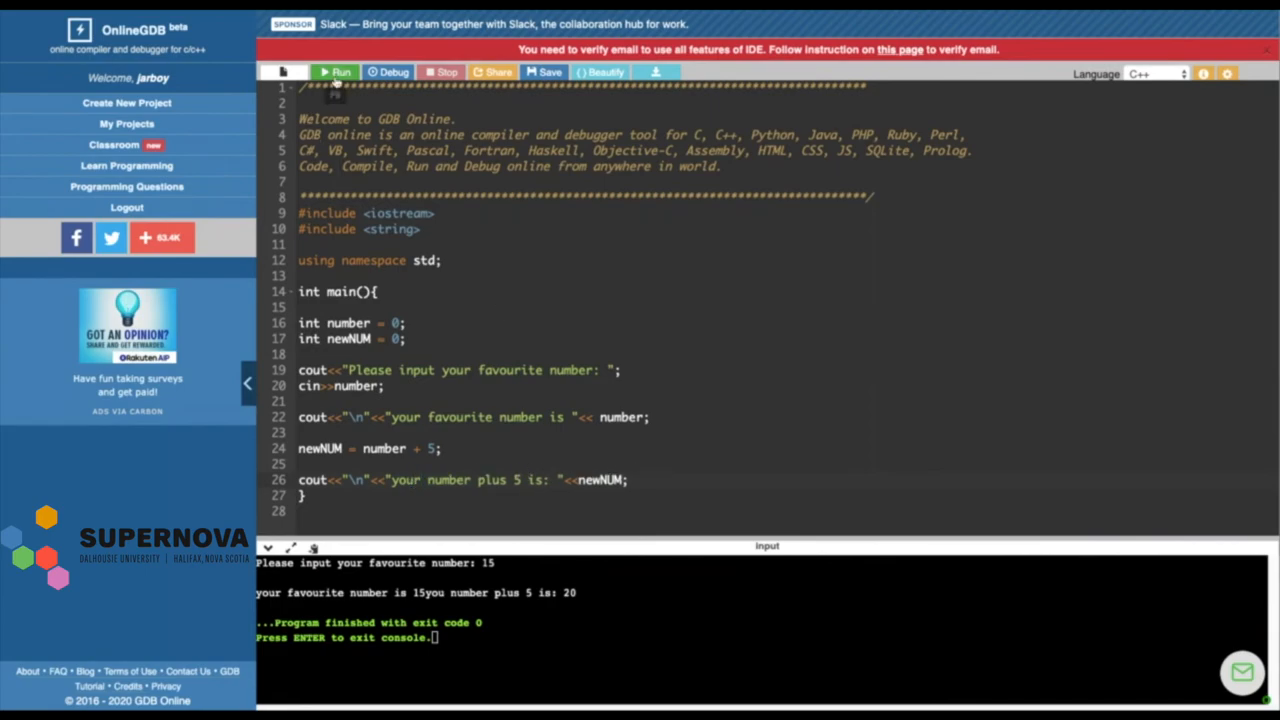
# Run again with input 100 and confirm 105 prints on its own line
pyautogui.click(336, 72)
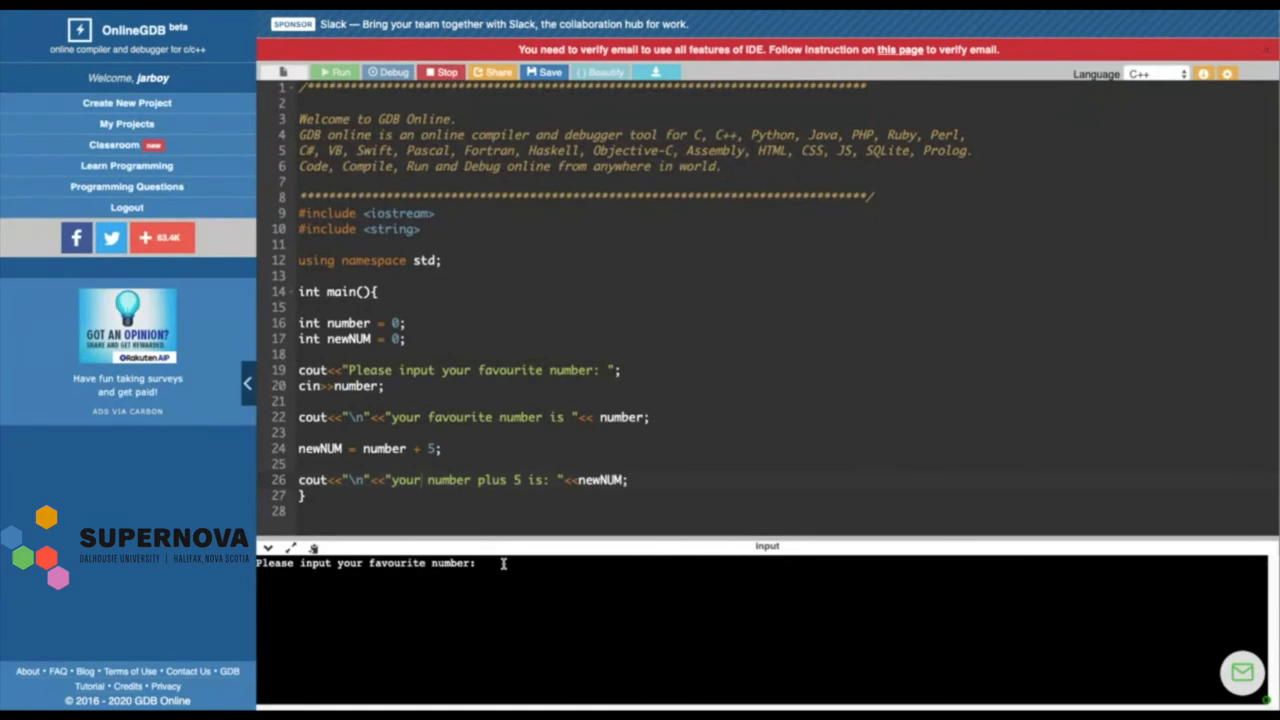
pyautogui.write('100')
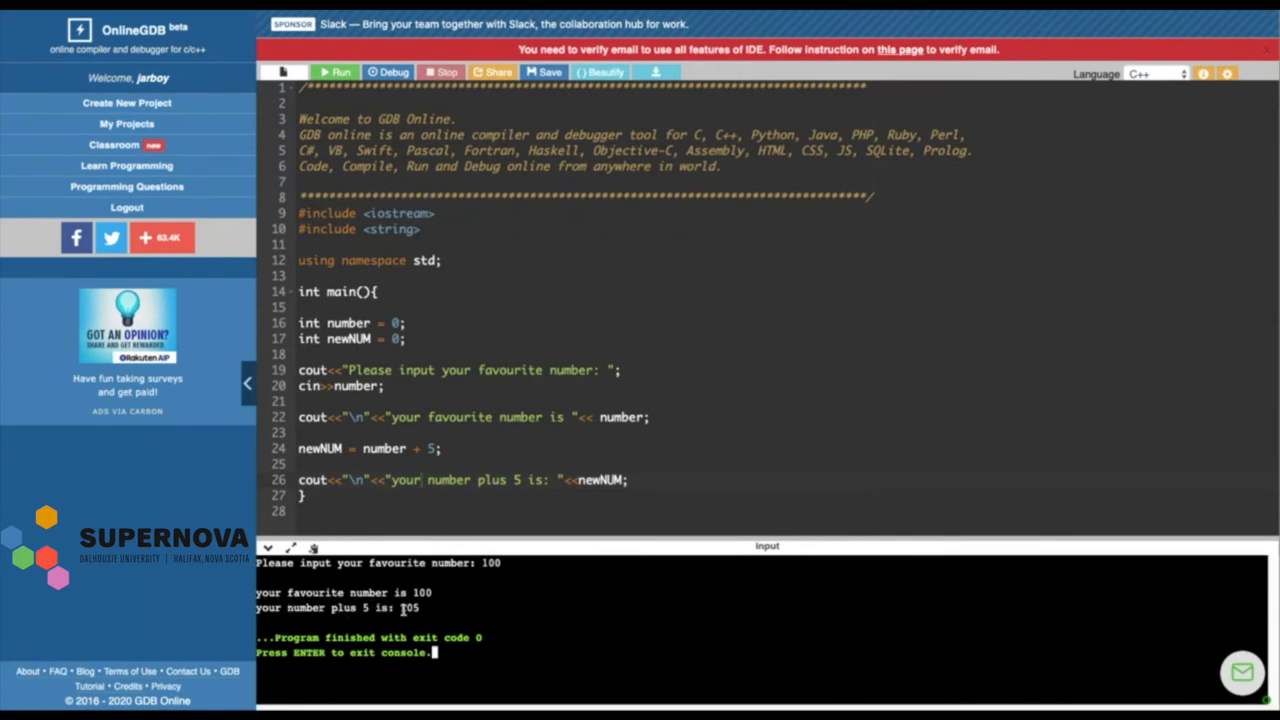
pyautogui.moveTo(403, 610)
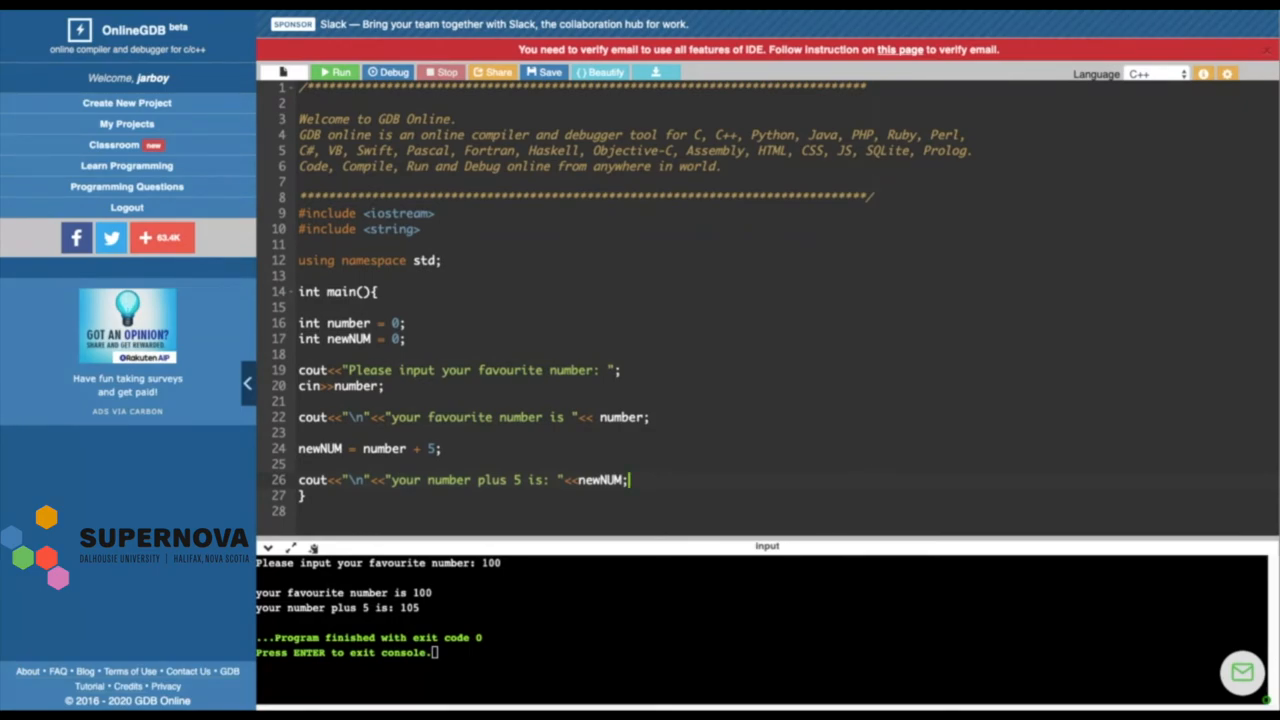
pyautogui.moveTo(650, 485)
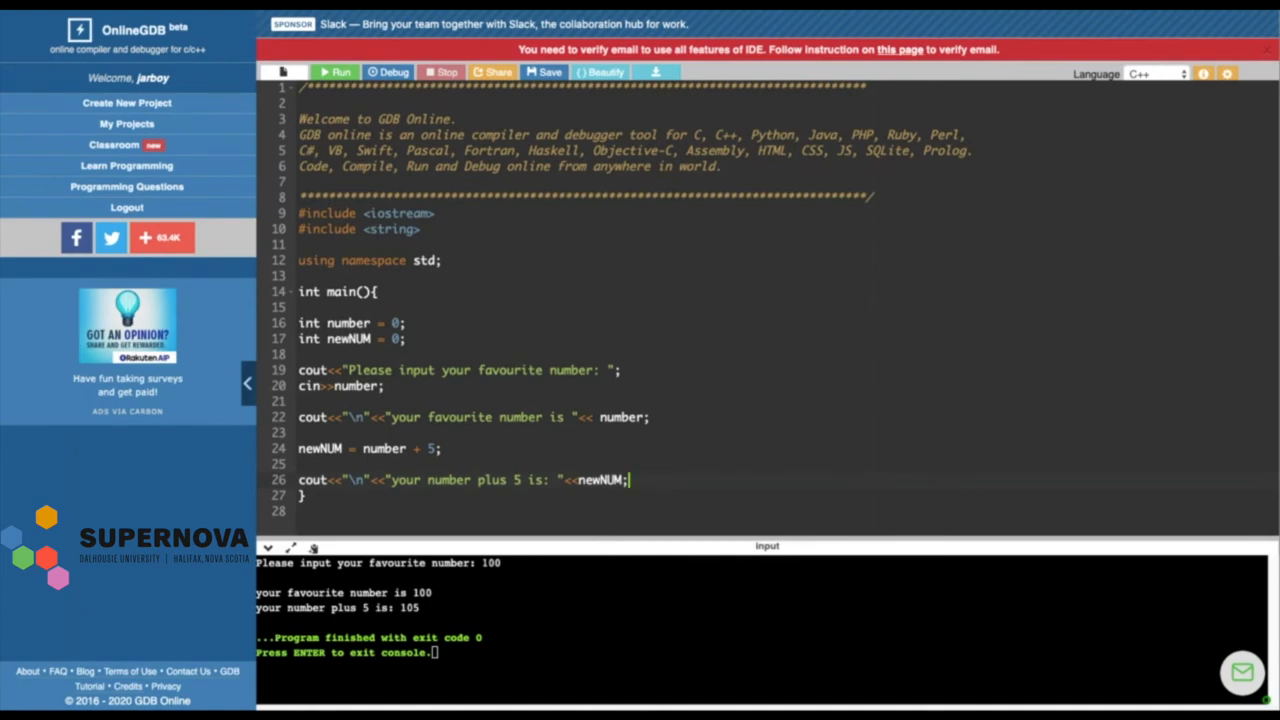
pyautogui.moveTo(625, 197)
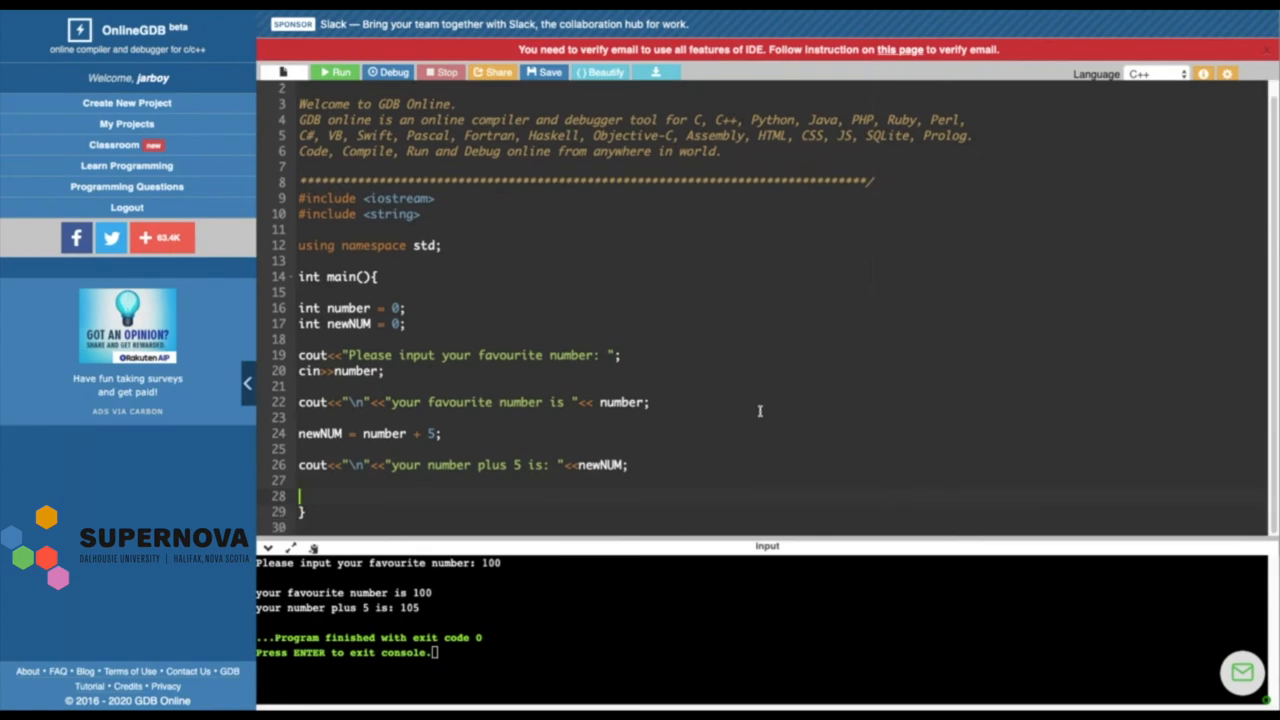
# On line 28 type if number = 5 { with cout<<"winner" inside
pyautogui.write('if')
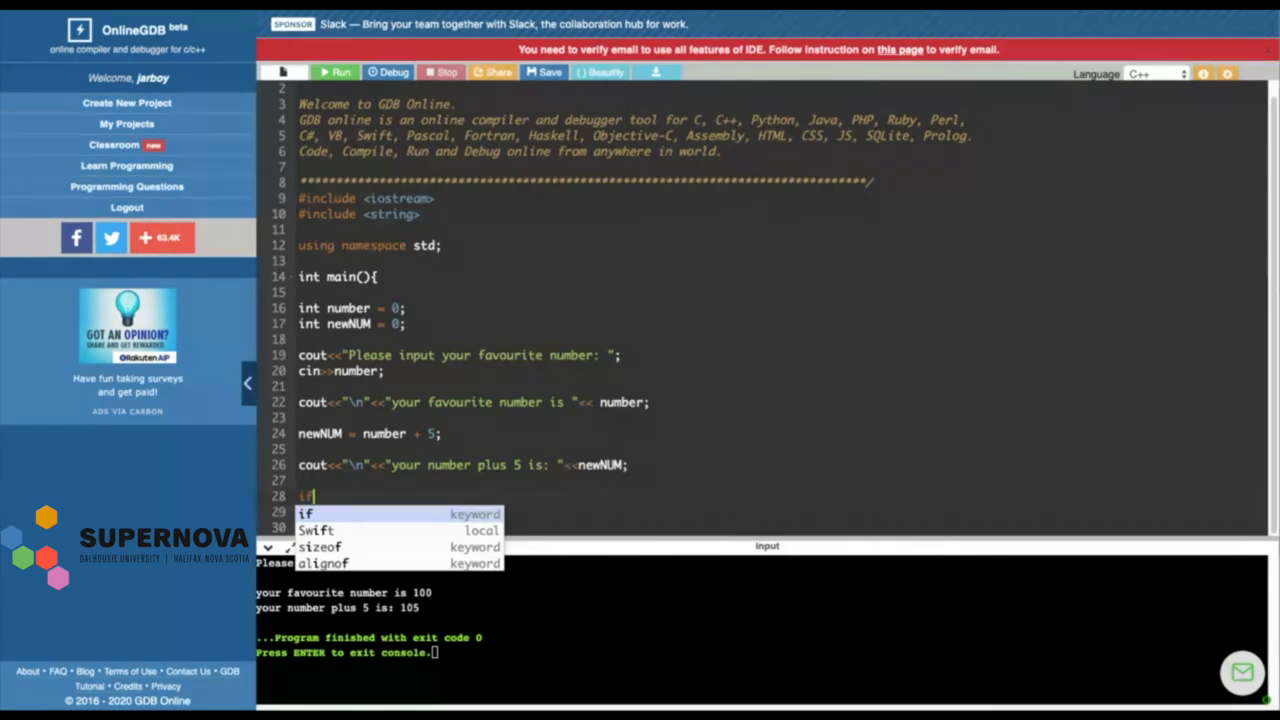
pyautogui.write('number = 5')
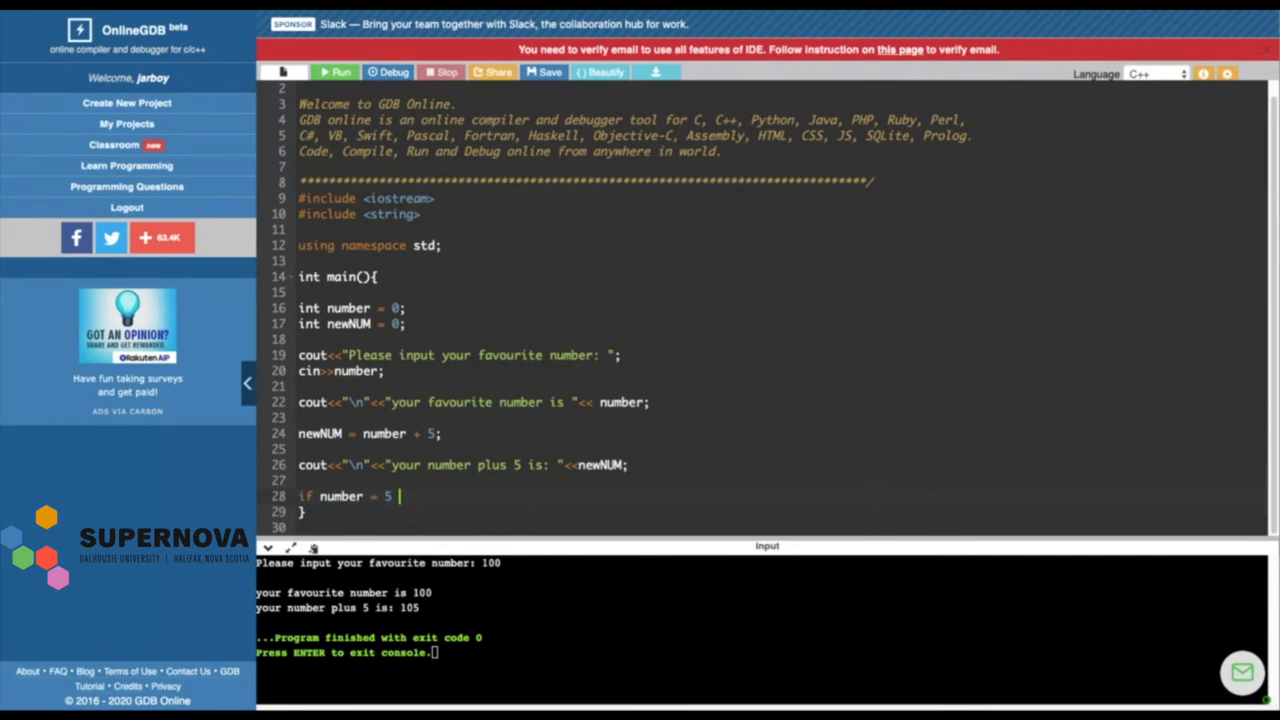
pyautogui.write('{')
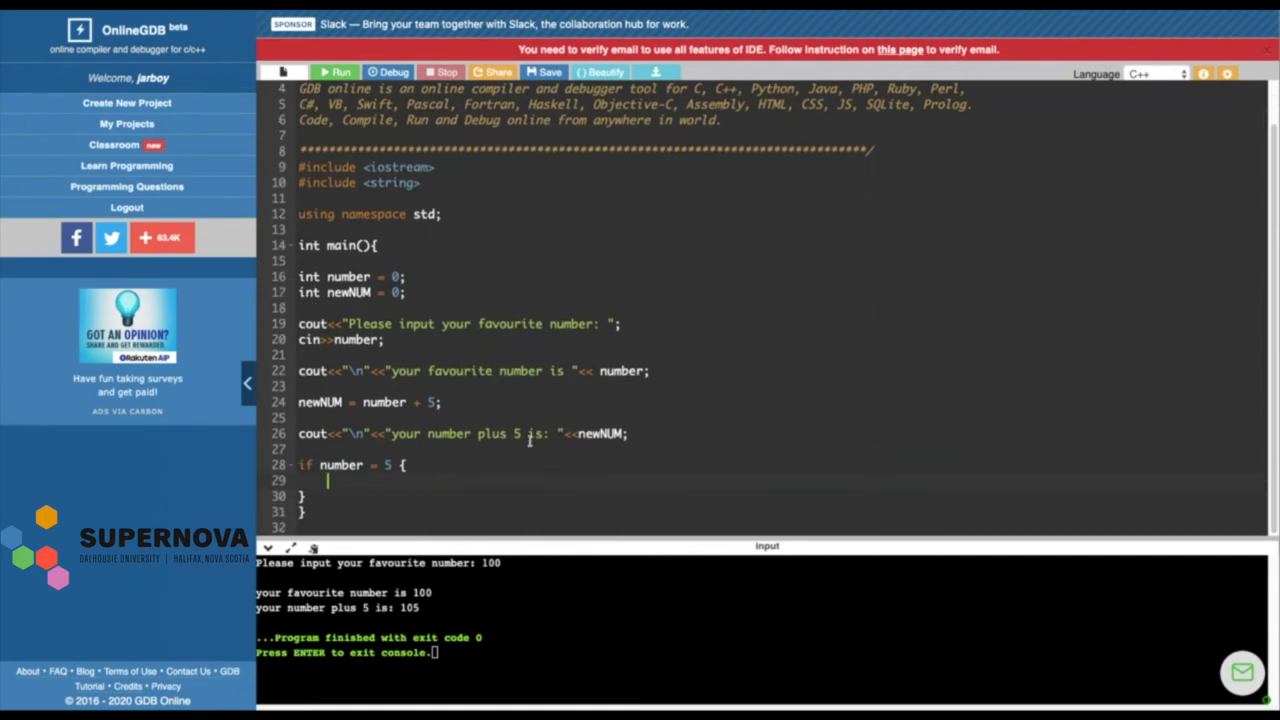
pyautogui.write('cout')
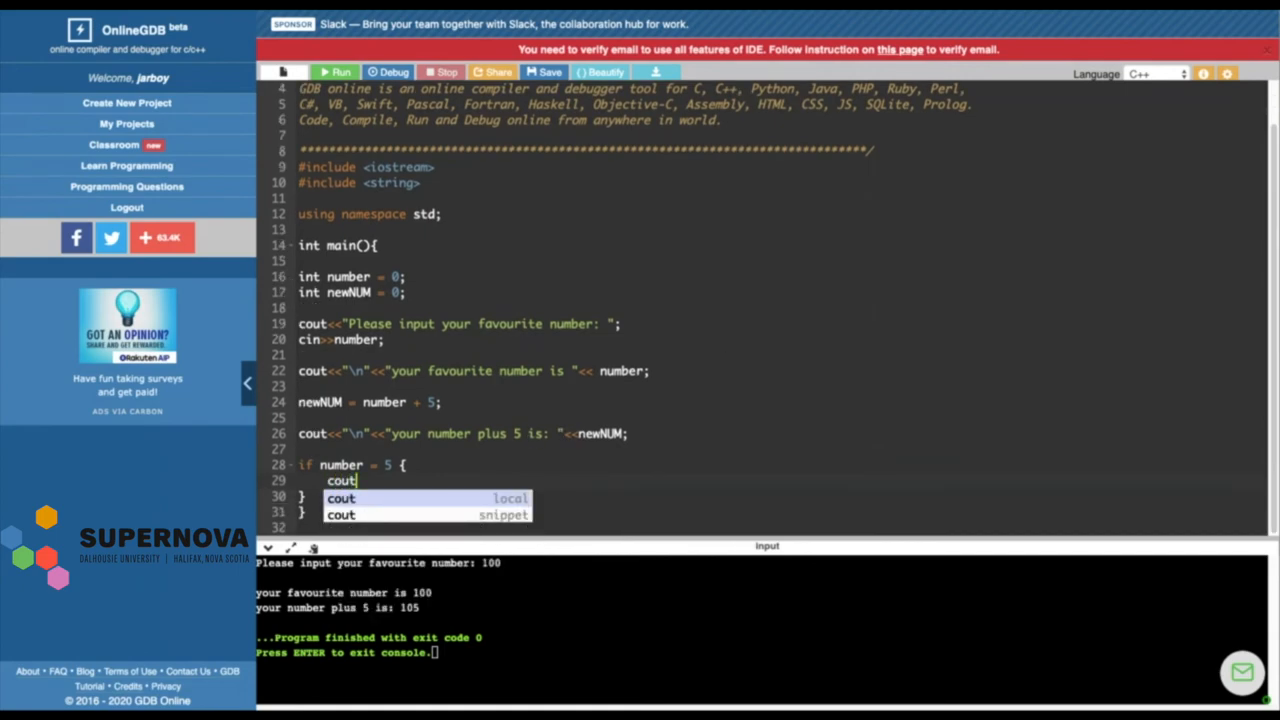
pyautogui.write('<<"')
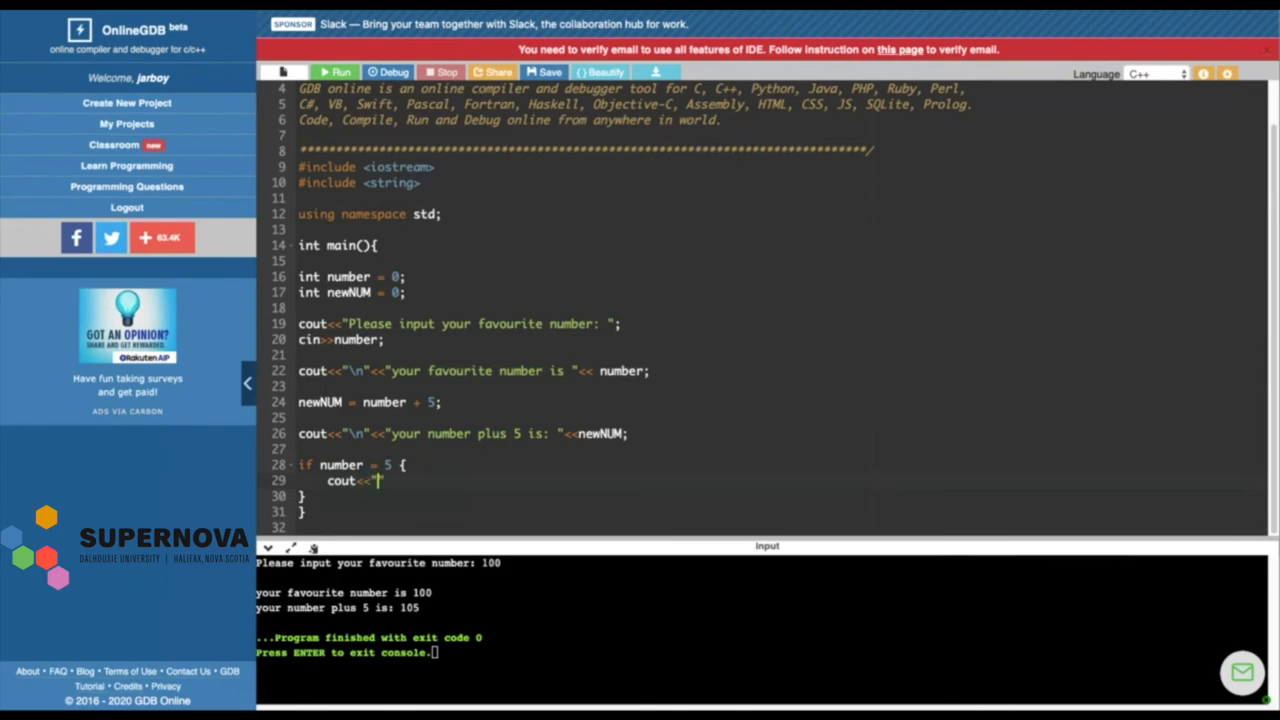
pyautogui.write('winner')
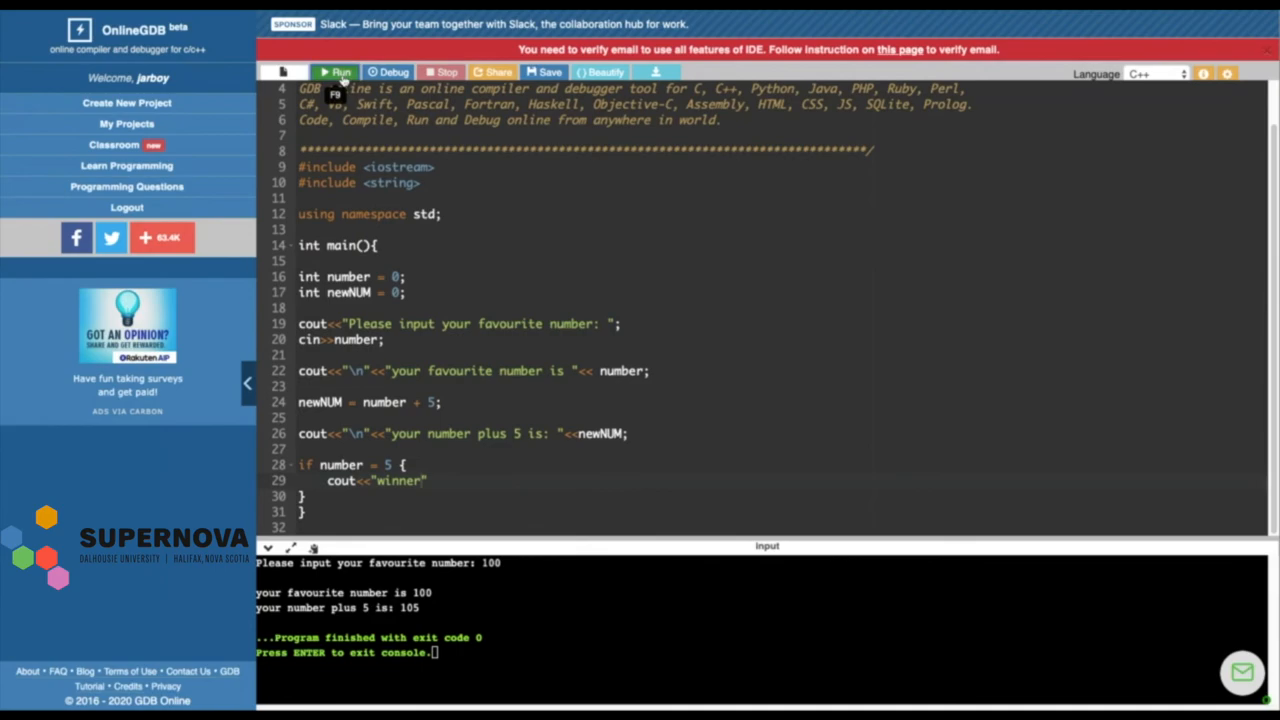
# Fix the compile error with parentheses and a semicolon, then rerun with input 5
pyautogui.click(336, 72)
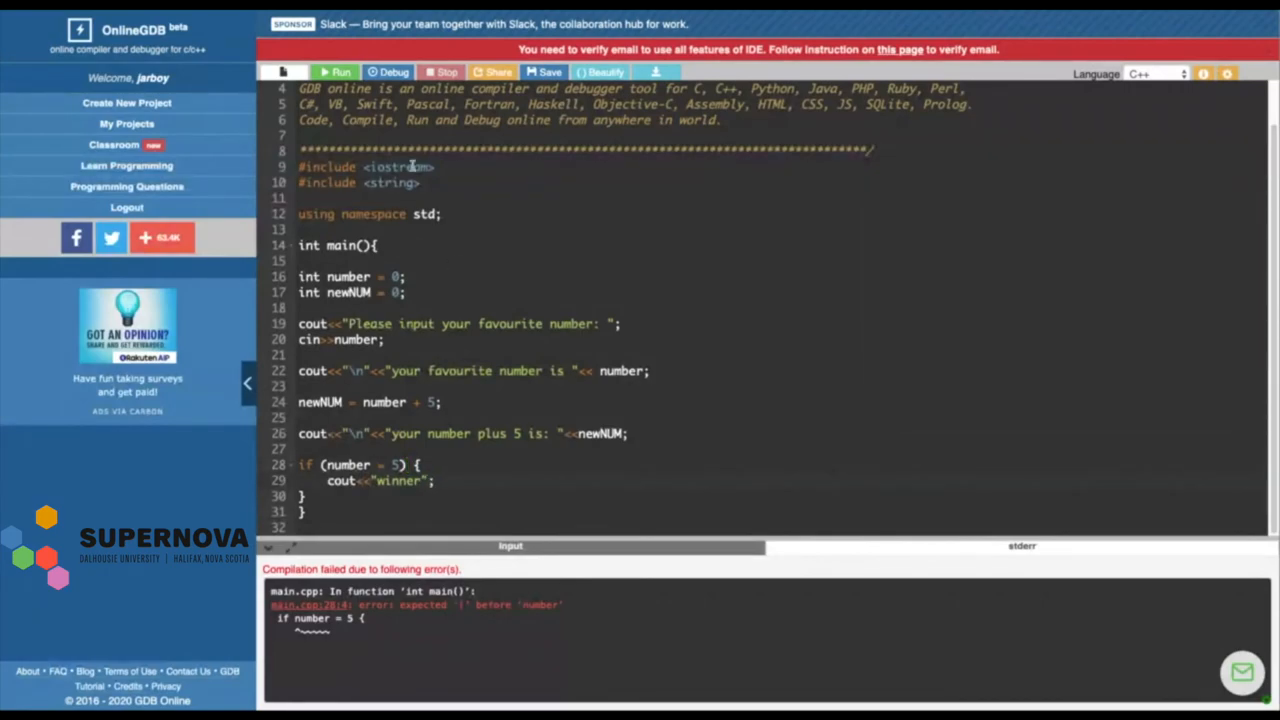
pyautogui.click(337, 72)
pyautogui.write('5')
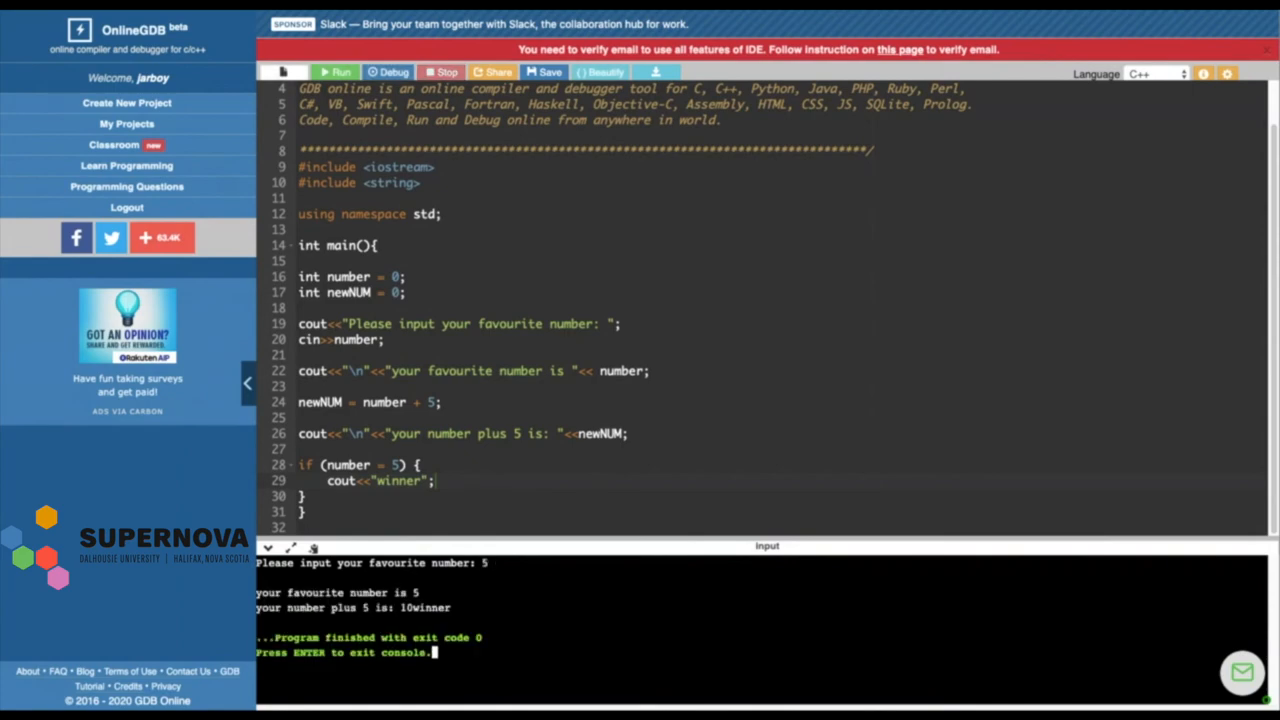
pyautogui.moveTo(437, 498)
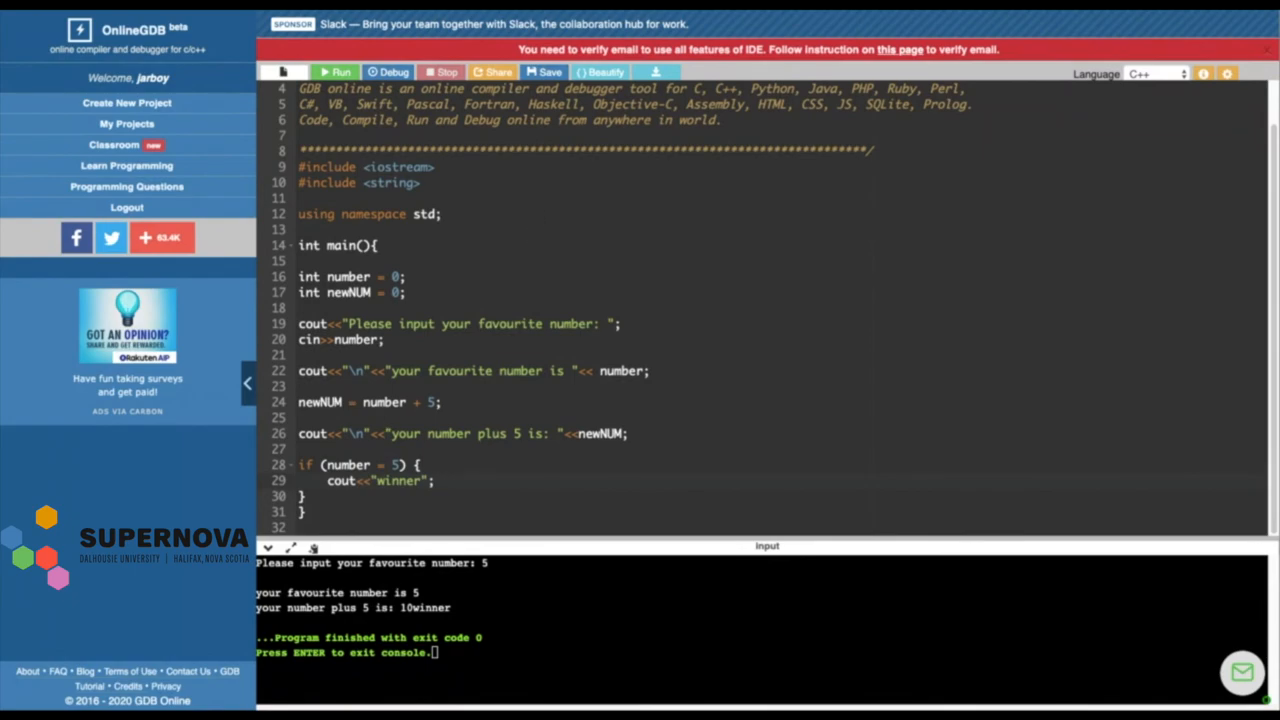
pyautogui.click(432, 481)
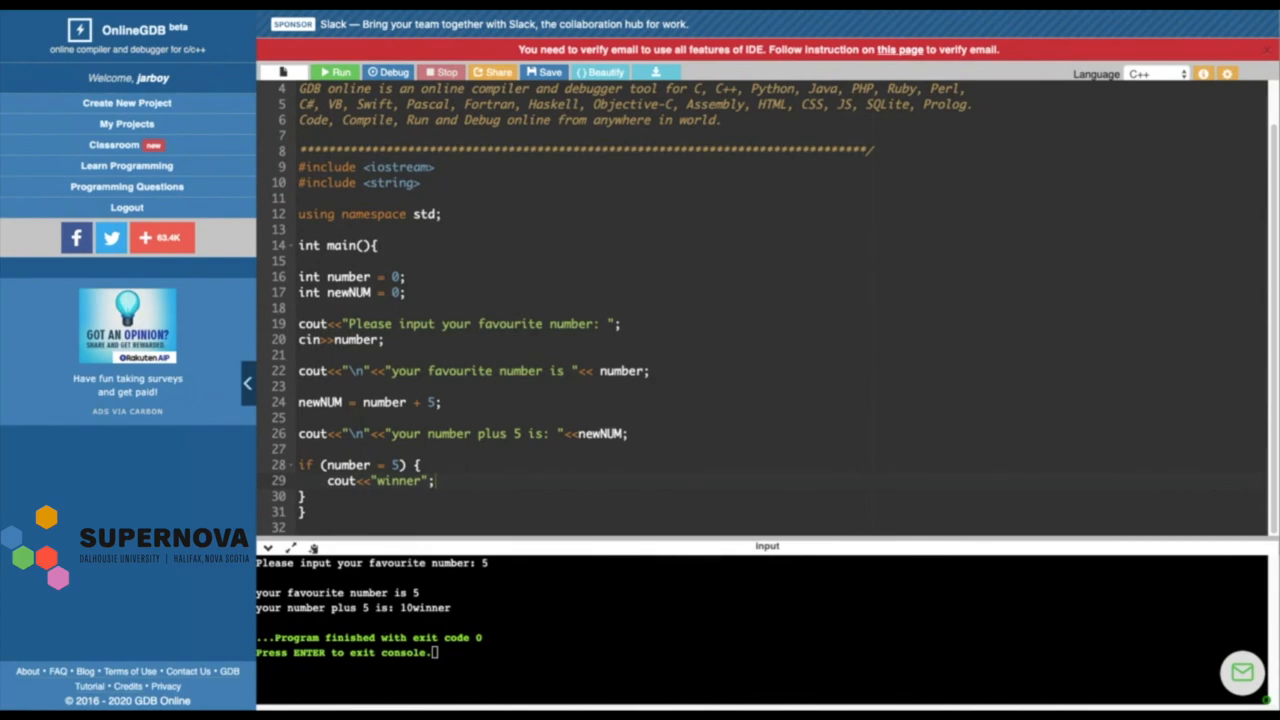